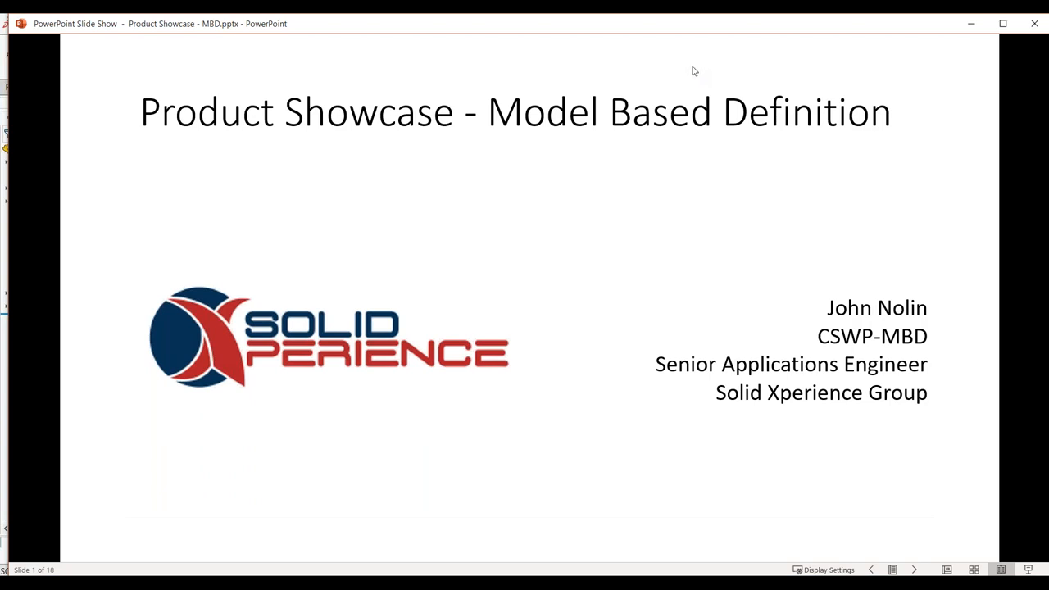
pyautogui.moveTo(702, 82)
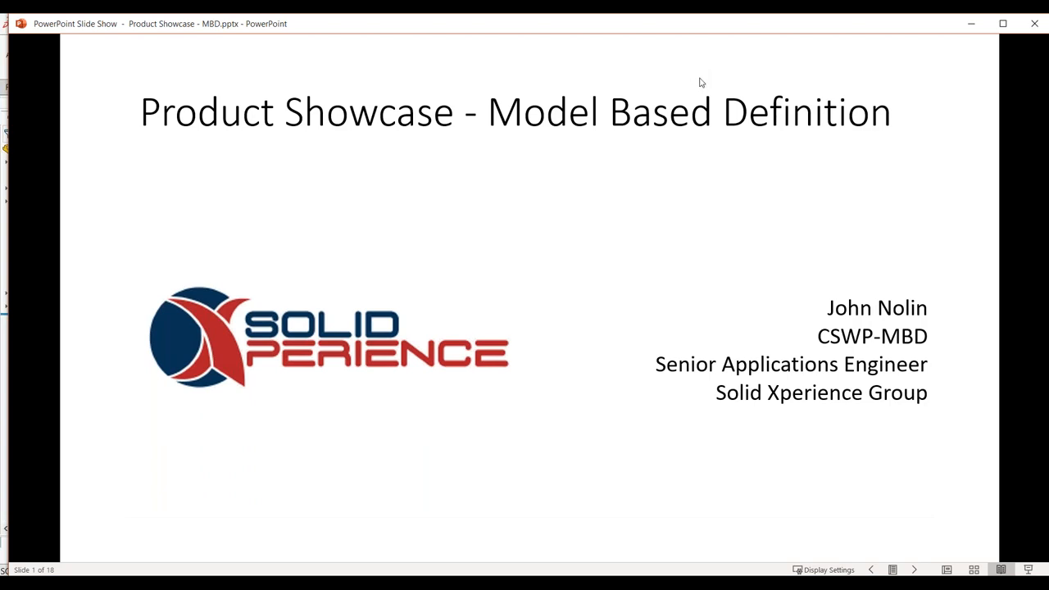
pyautogui.moveTo(813, 124)
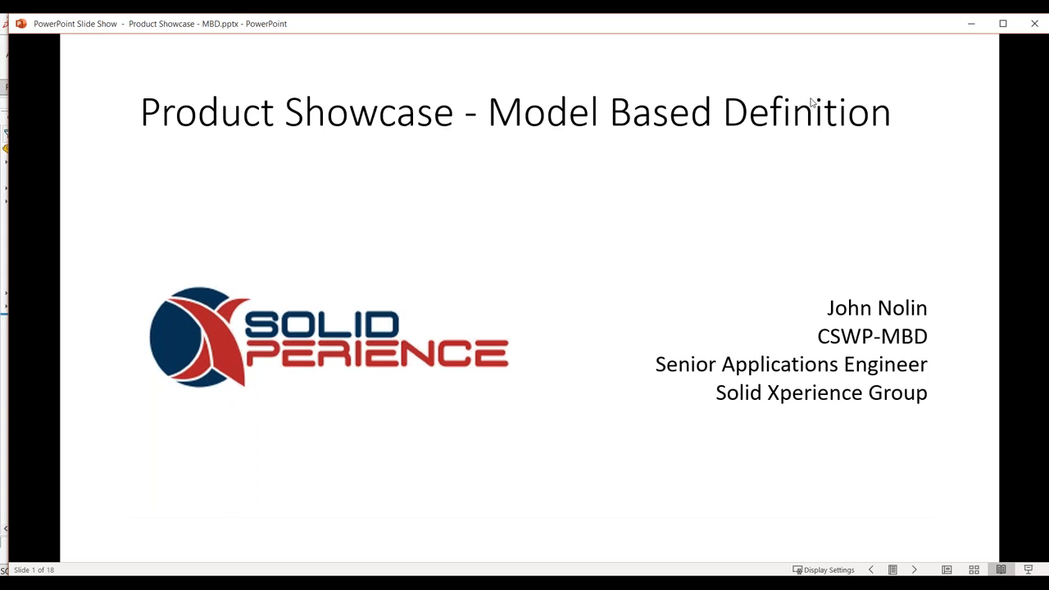
pyautogui.moveTo(813, 93)
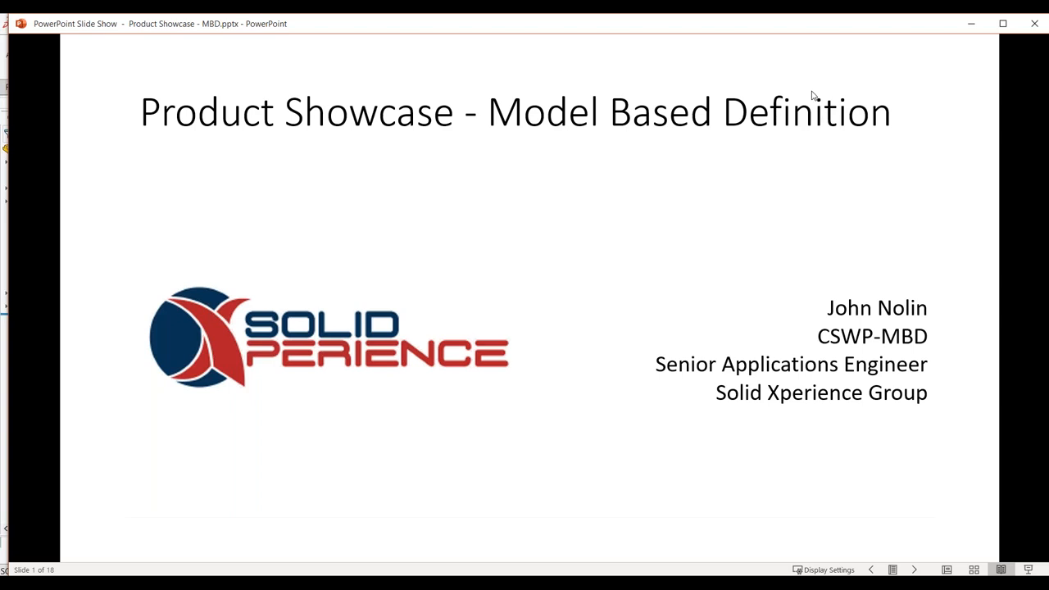
pyautogui.moveTo(794, 162)
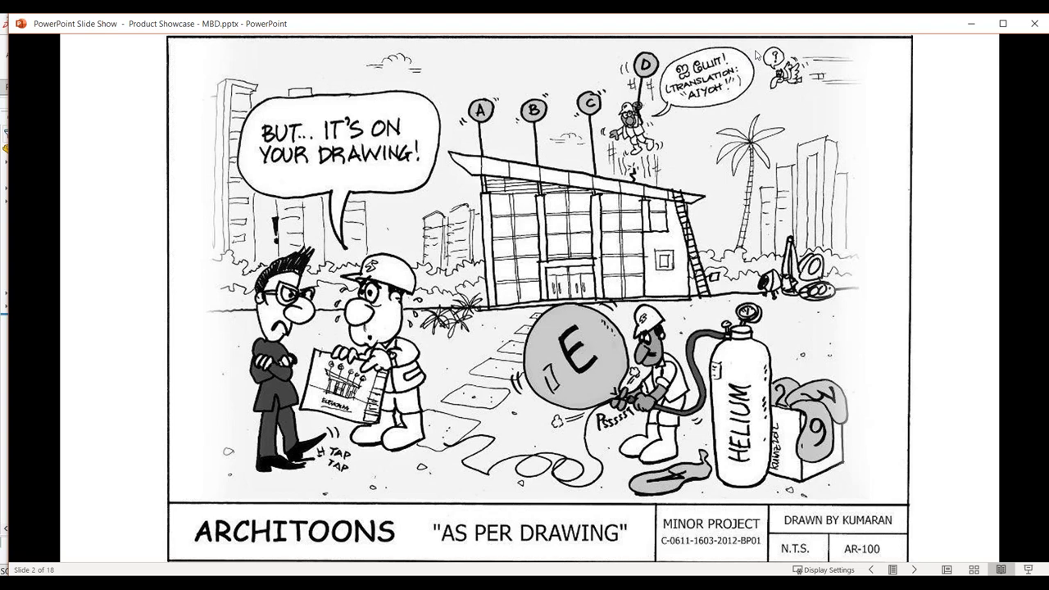
pyautogui.moveTo(703, 13)
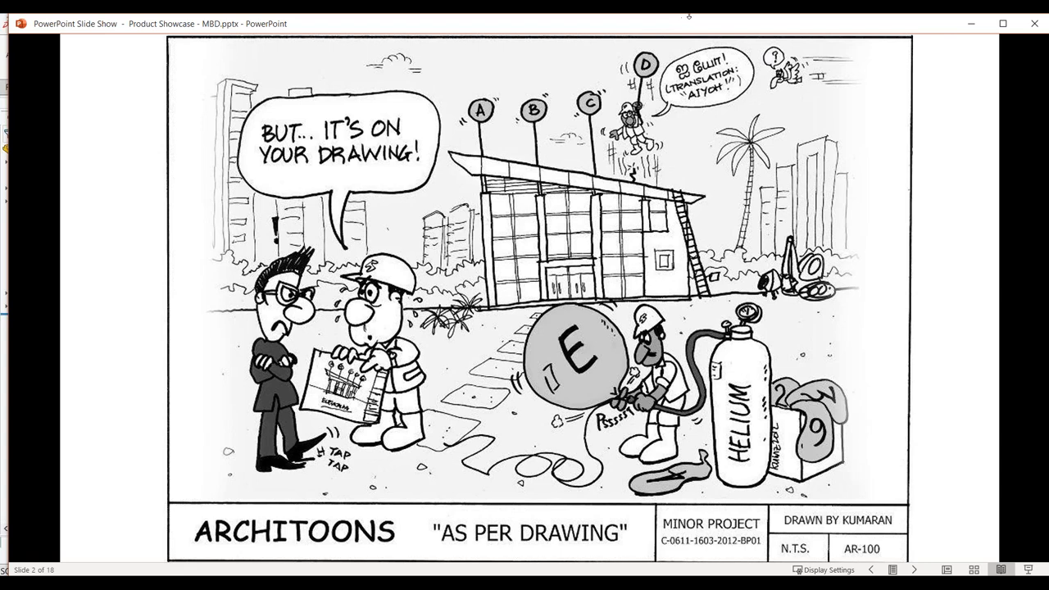
pyautogui.moveTo(682, 27)
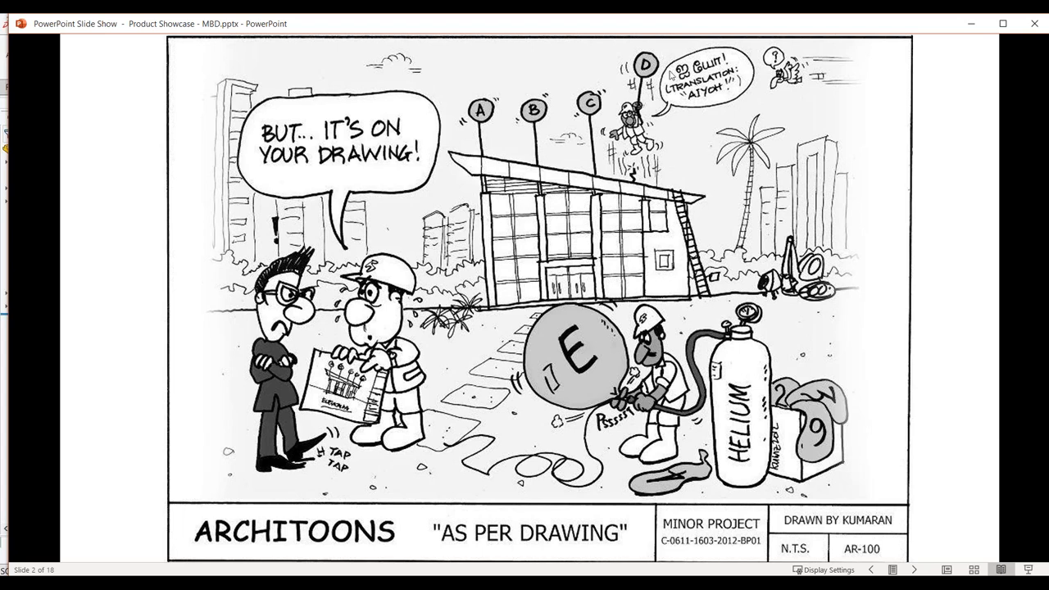
pyautogui.moveTo(994, 91)
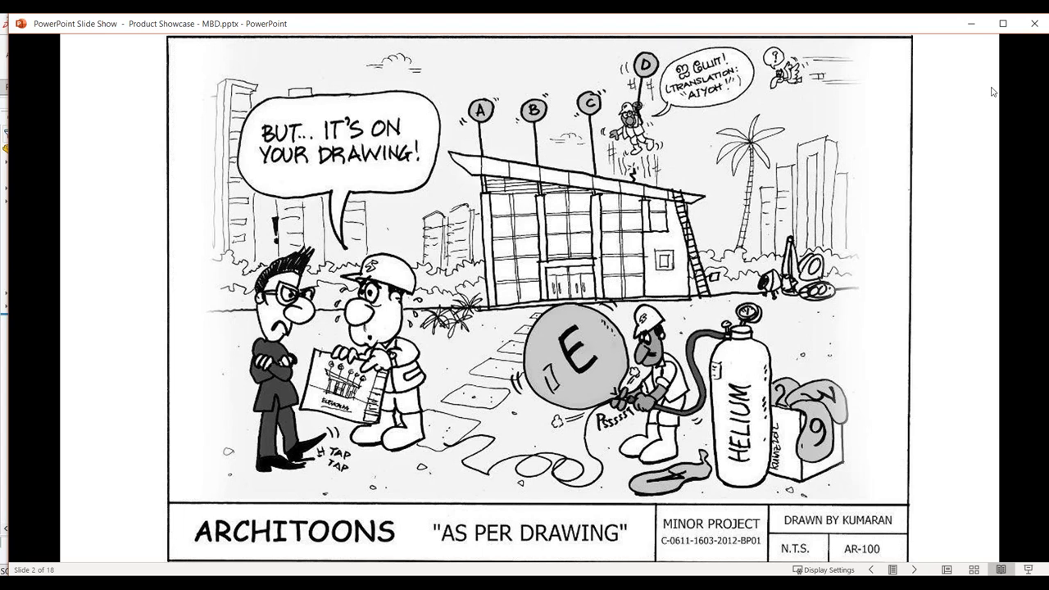
pyautogui.moveTo(762, 108)
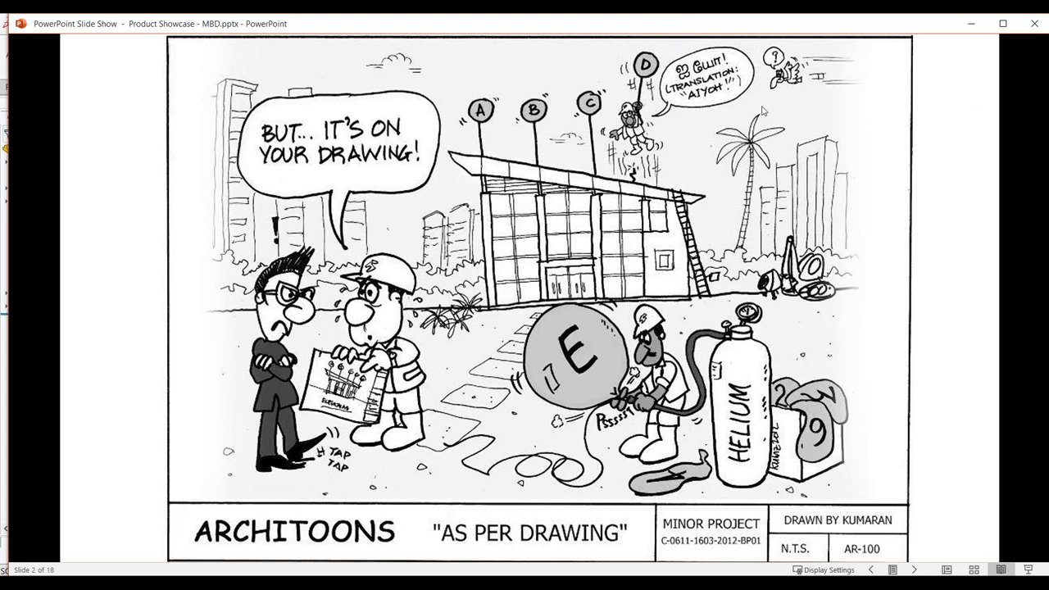
pyautogui.moveTo(768, 101)
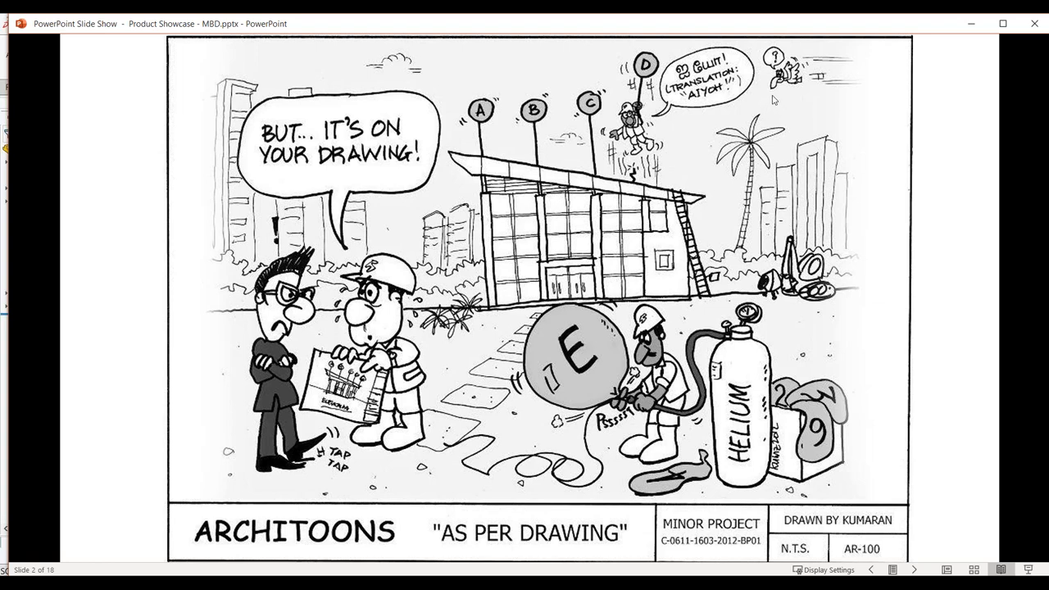
pyautogui.moveTo(950, 77)
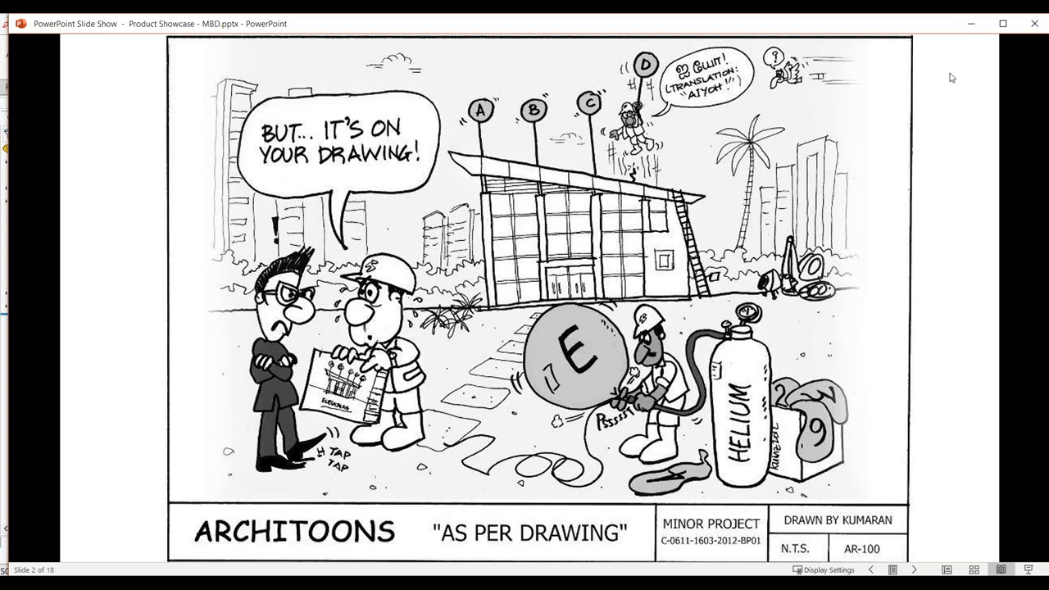
pyautogui.moveTo(908, 51)
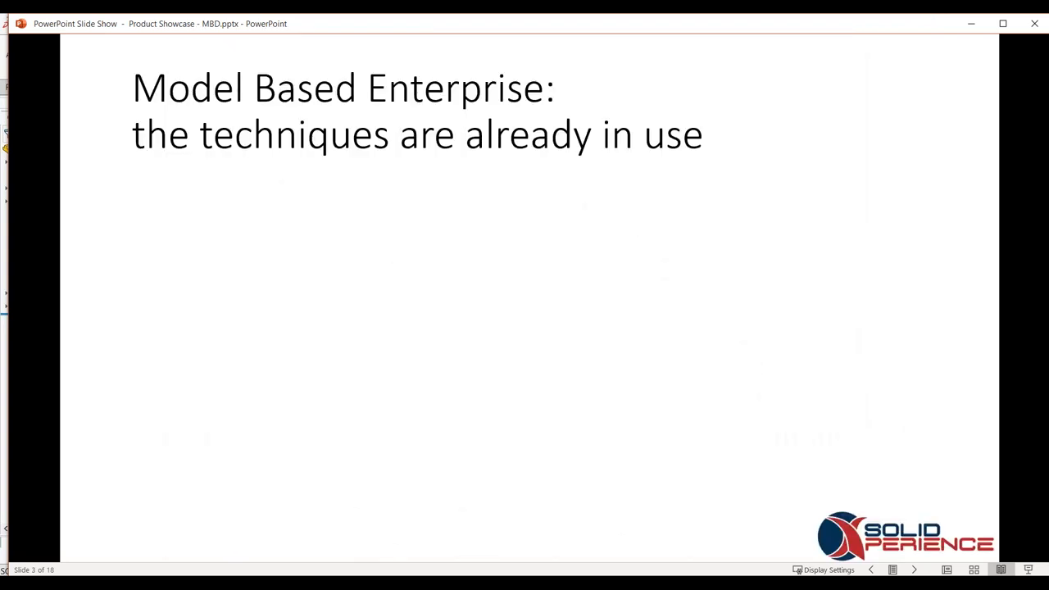
pyautogui.moveTo(944, 31)
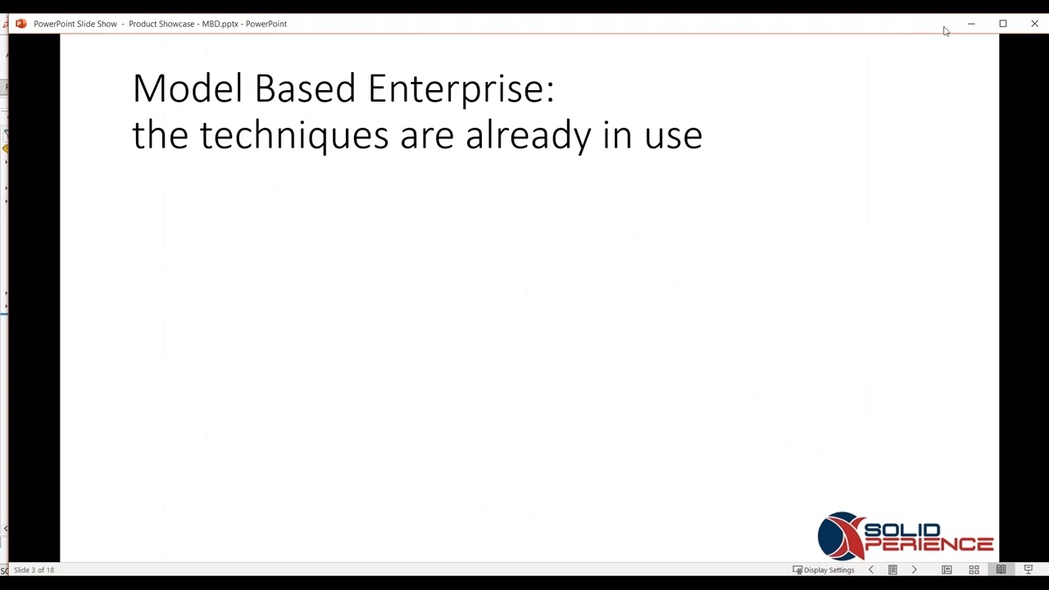
pyautogui.moveTo(975, 26)
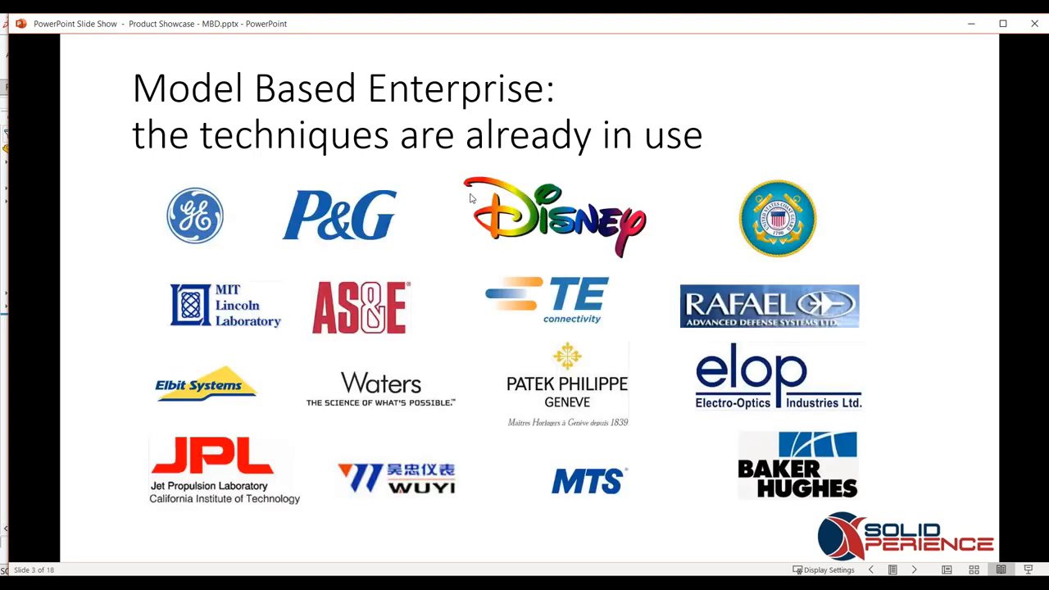
pyautogui.moveTo(502, 186)
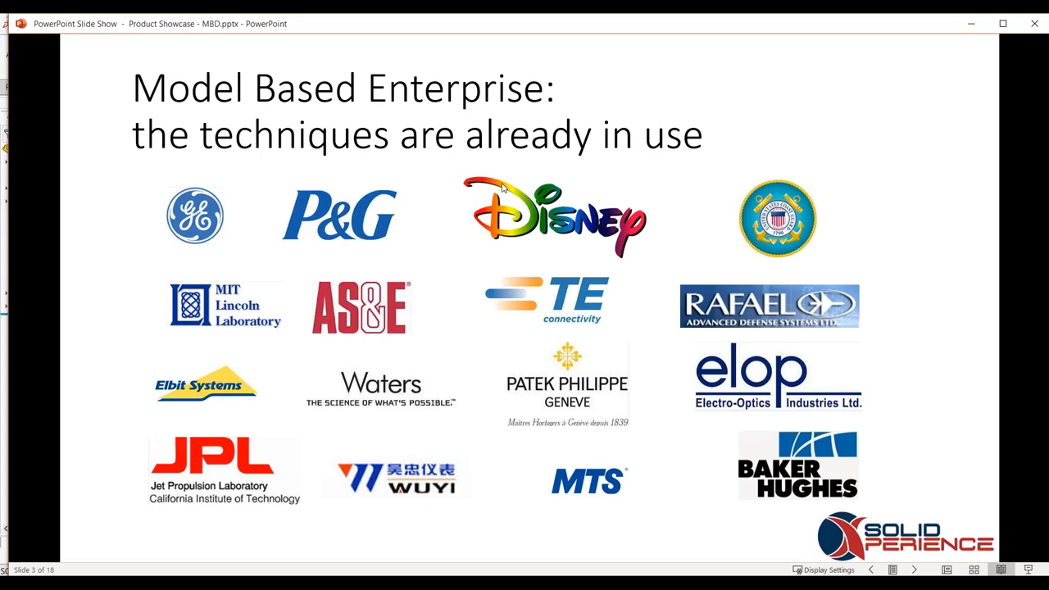
pyautogui.moveTo(726, 246)
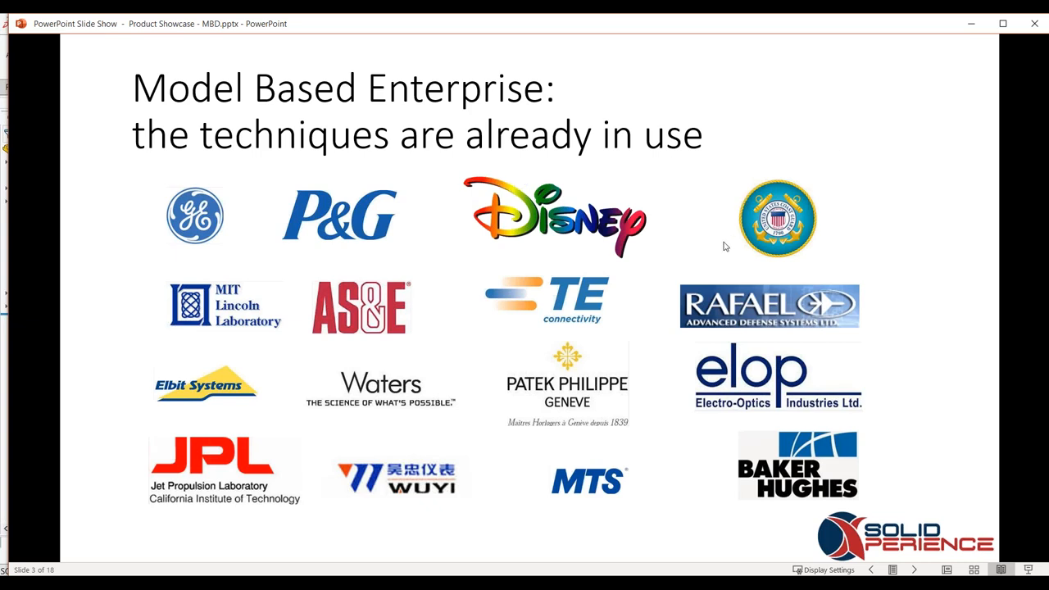
pyautogui.moveTo(705, 292)
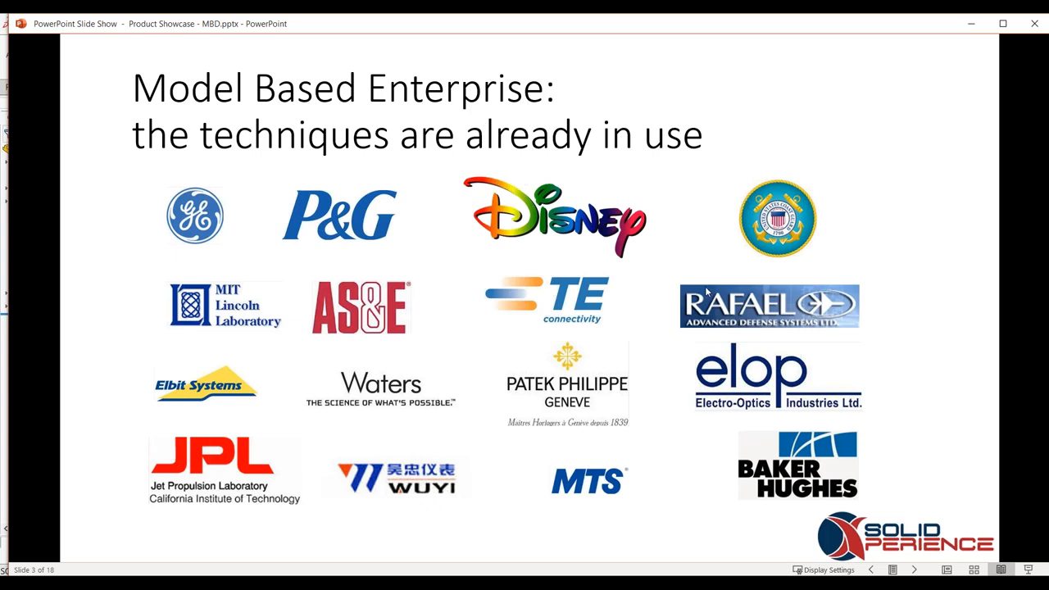
pyautogui.moveTo(213, 403)
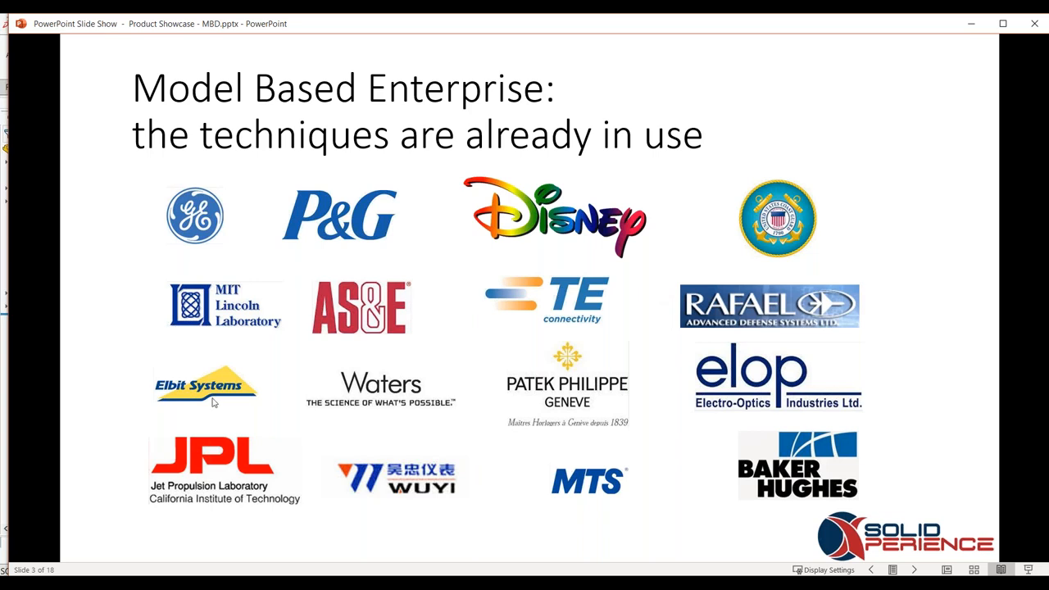
pyautogui.moveTo(287, 452)
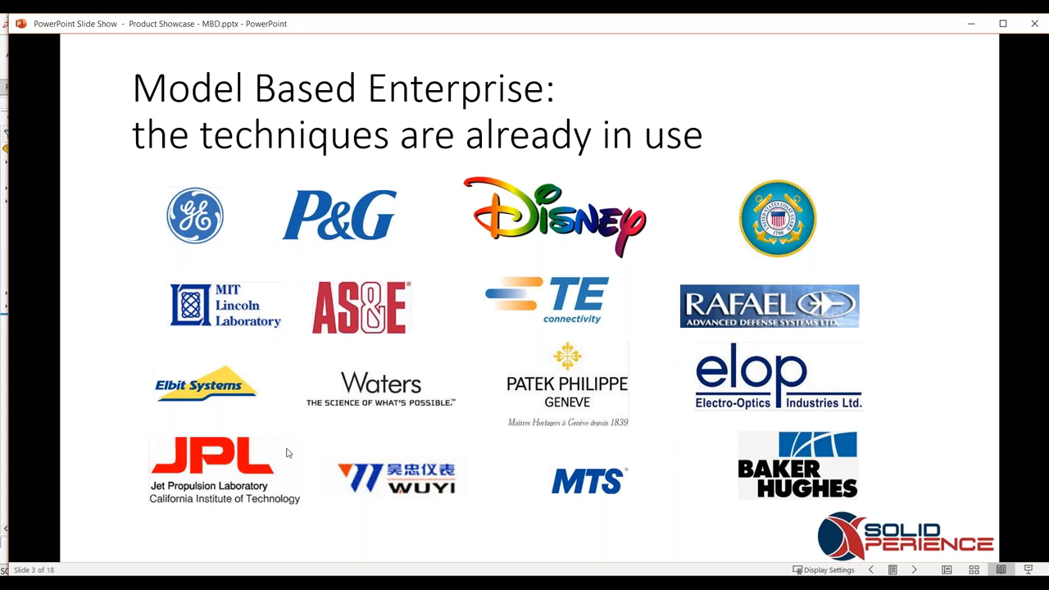
pyautogui.moveTo(305, 385)
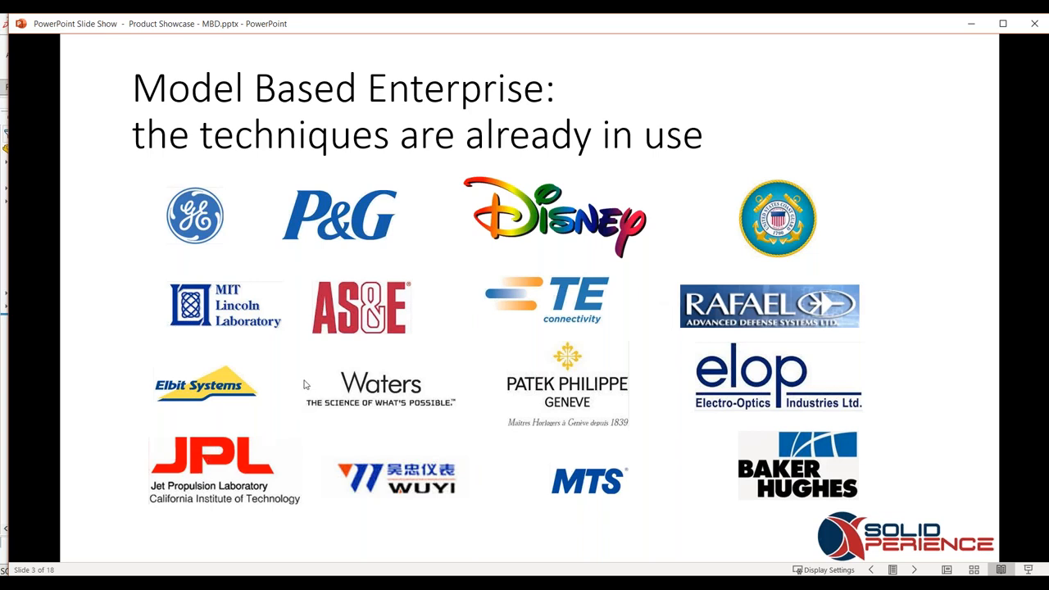
pyautogui.moveTo(426, 283)
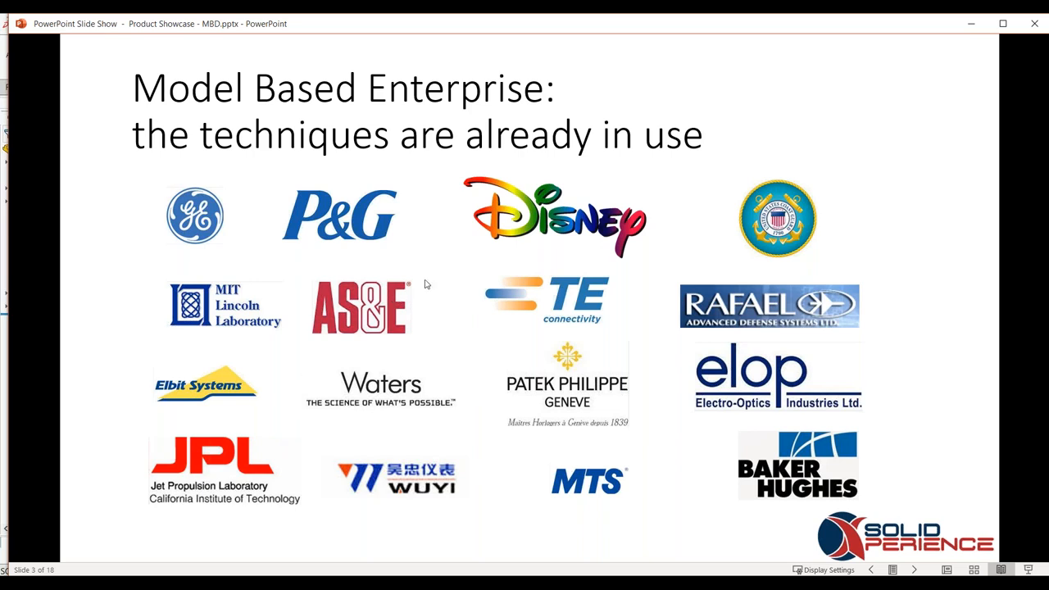
pyautogui.moveTo(657, 256)
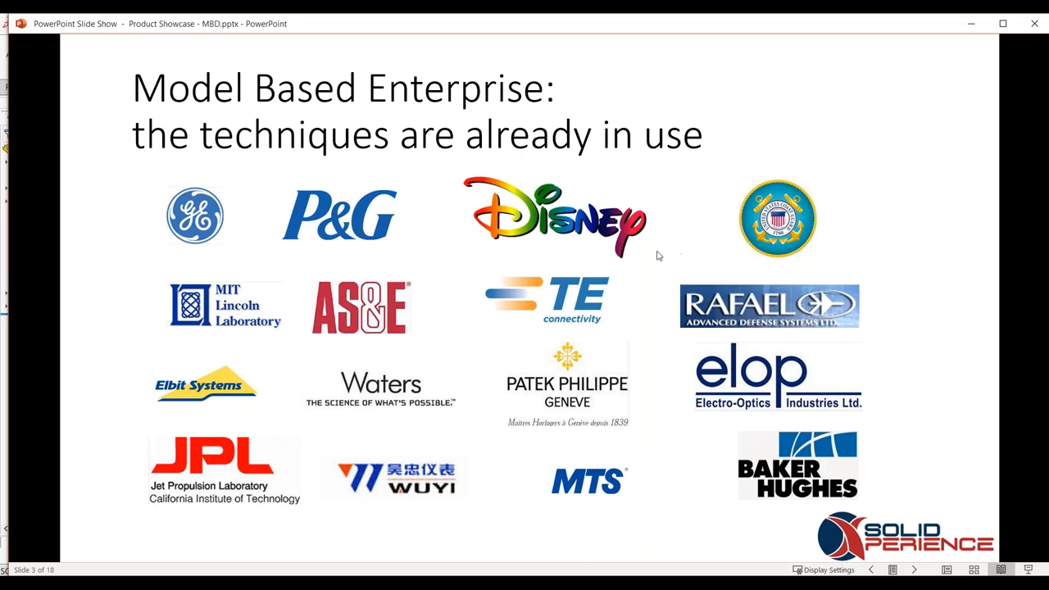
pyautogui.moveTo(629, 265)
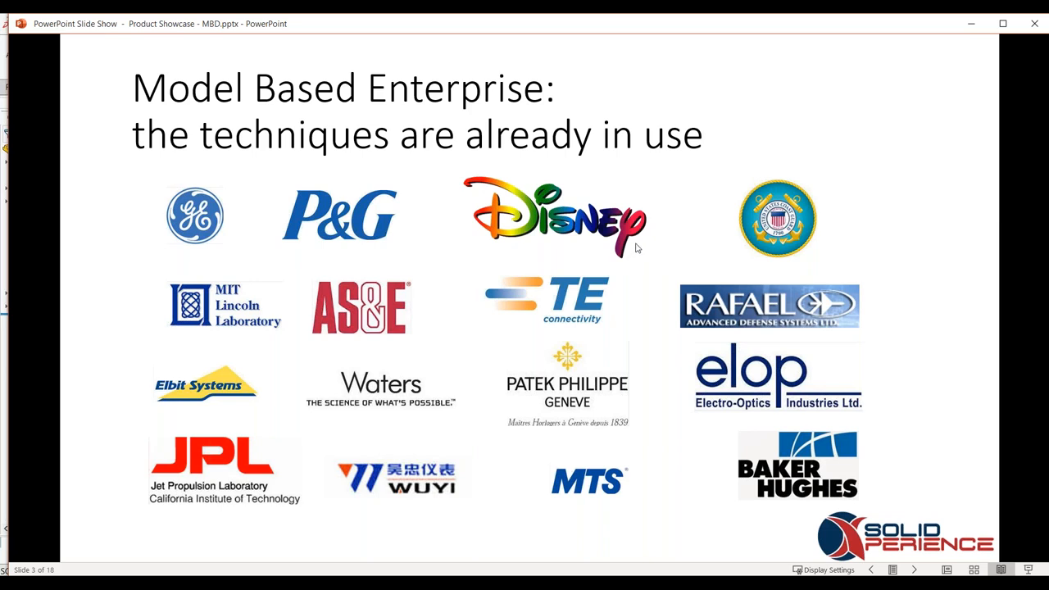
pyautogui.moveTo(651, 242)
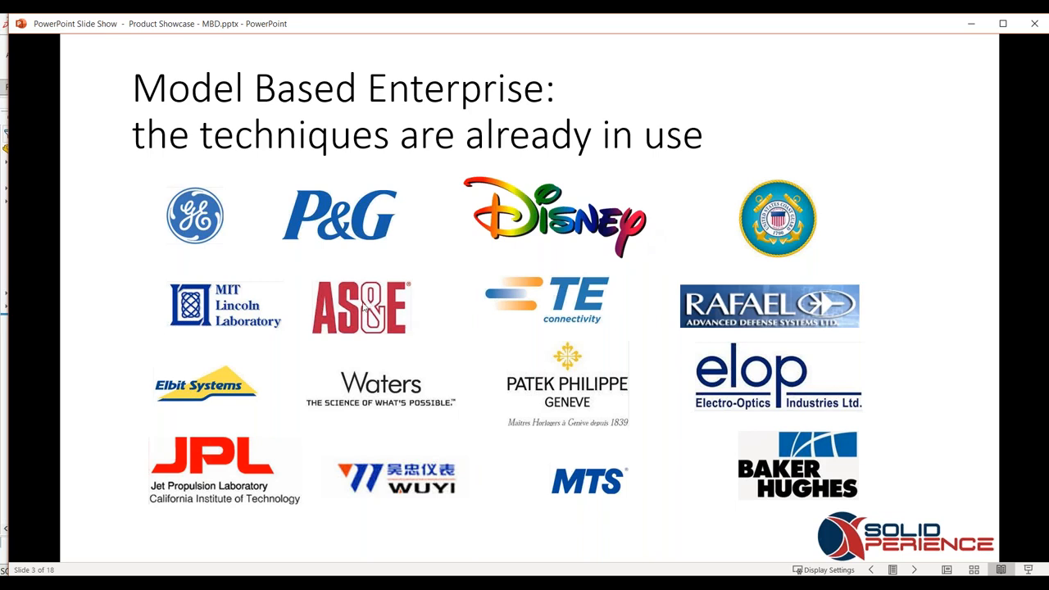
pyautogui.moveTo(321, 318)
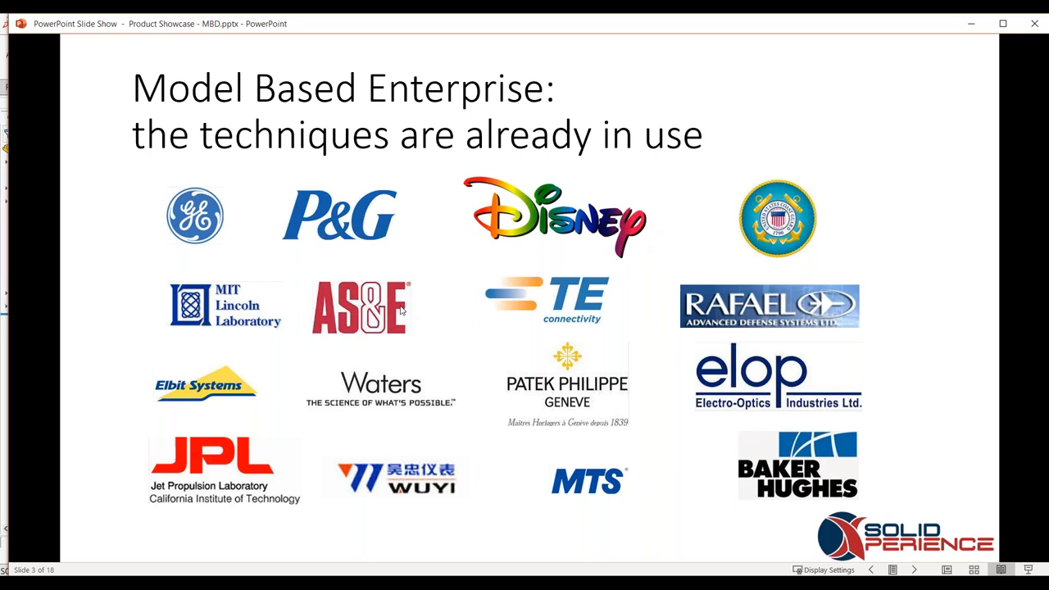
pyautogui.moveTo(402, 315)
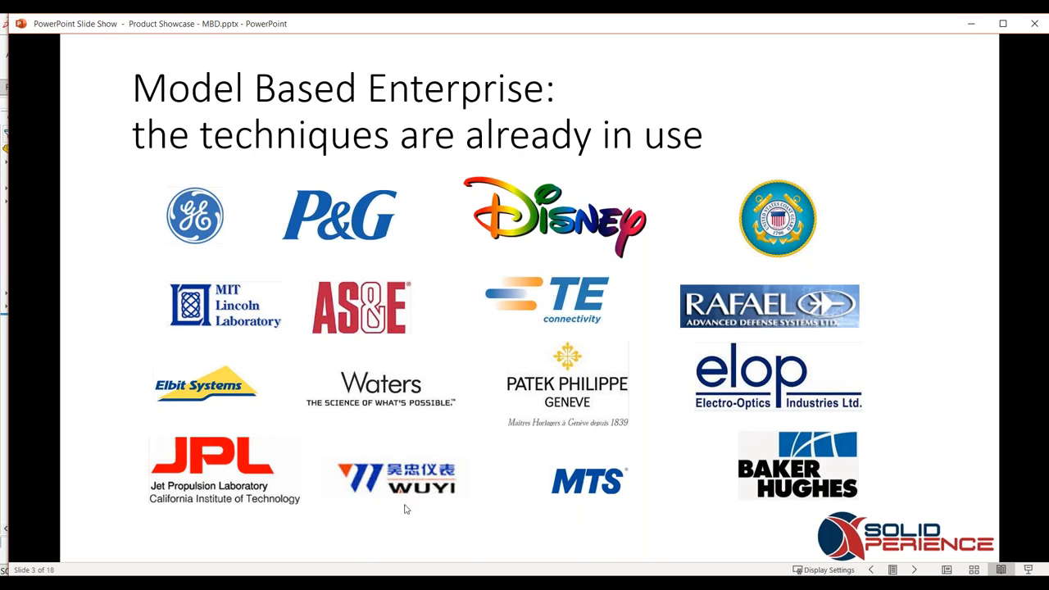
pyautogui.moveTo(291, 564)
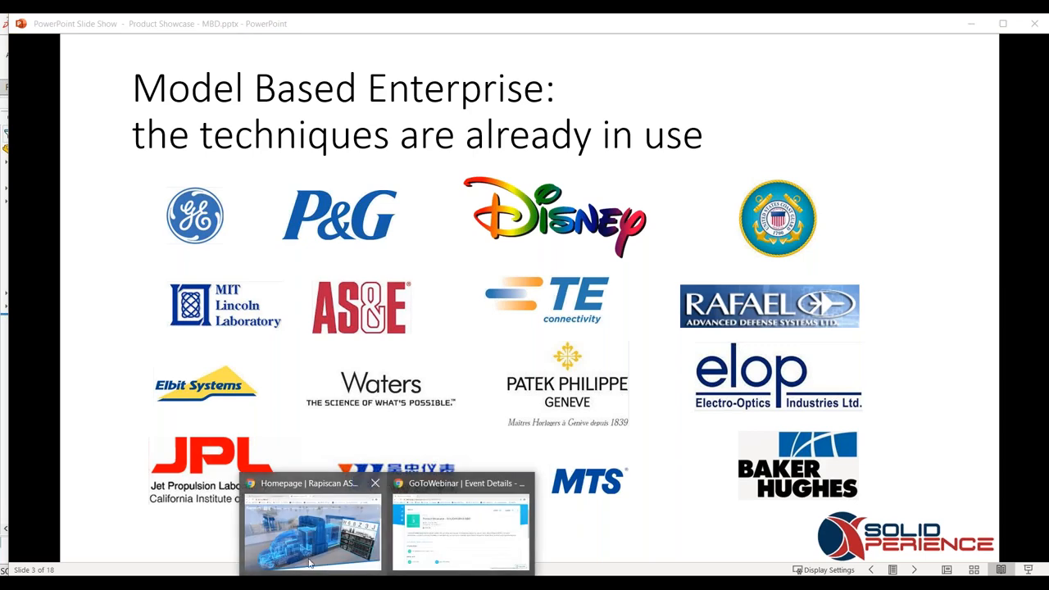
# Switch to the Rapiscan AS&E homepage tab in Chrome showing the truck-scanning imagery.
pyautogui.click(309, 537)
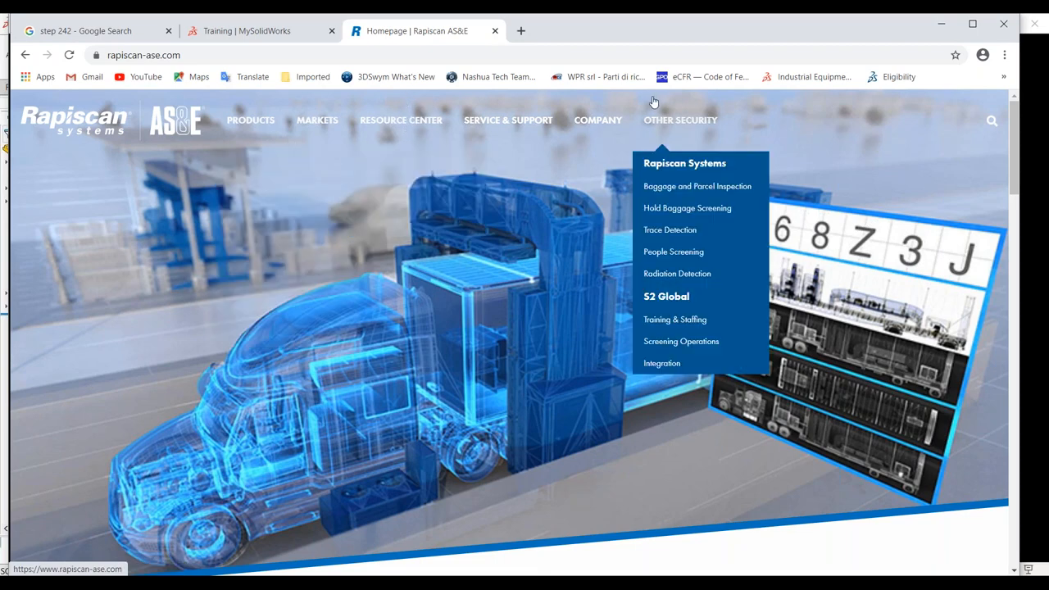
pyautogui.moveTo(712, 96)
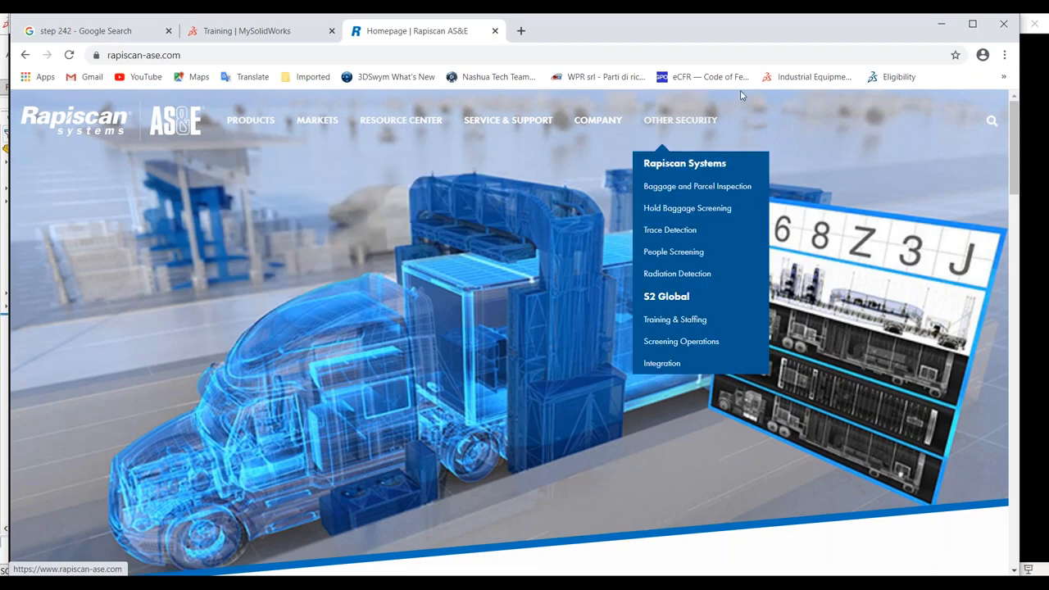
pyautogui.moveTo(370, 337)
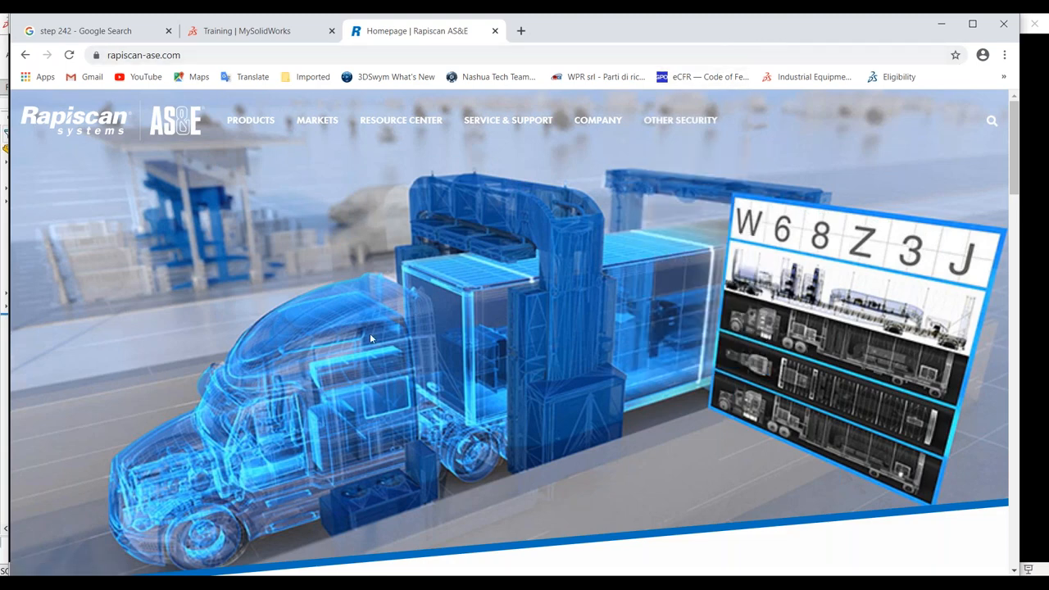
pyautogui.moveTo(374, 288)
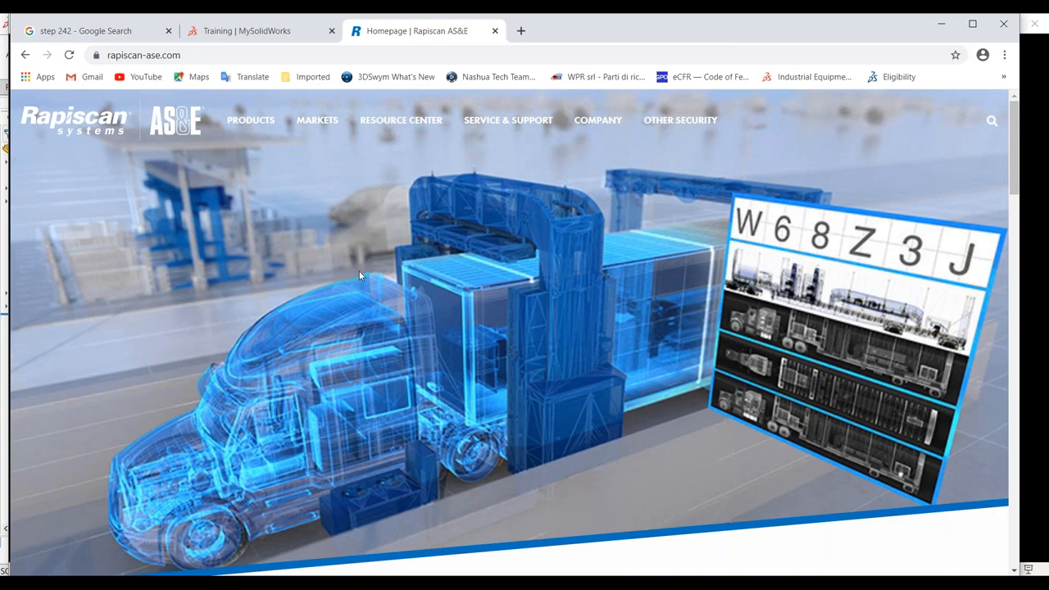
pyautogui.moveTo(581, 224)
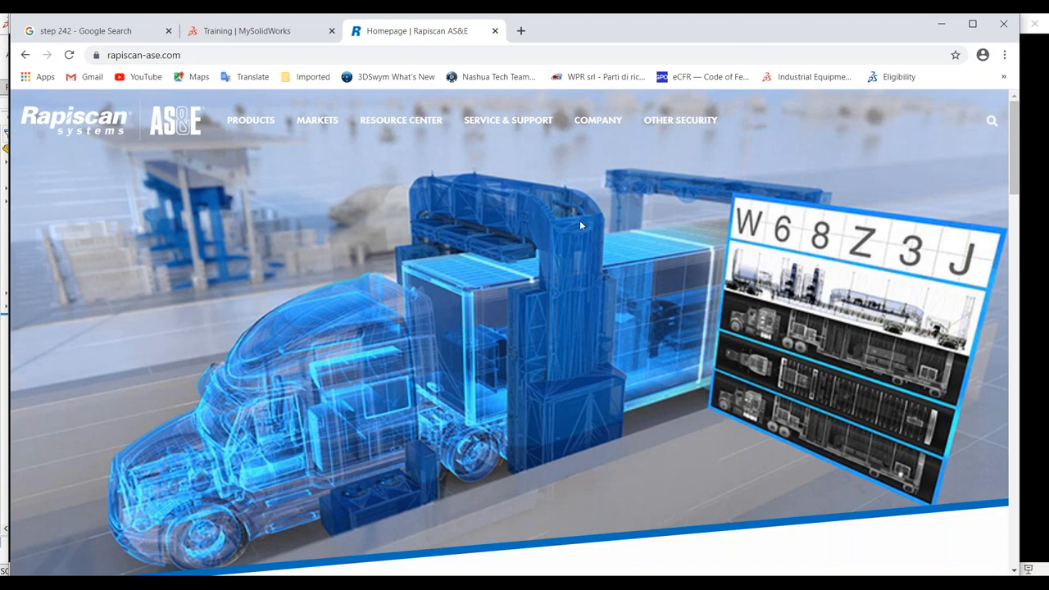
pyautogui.moveTo(475, 272)
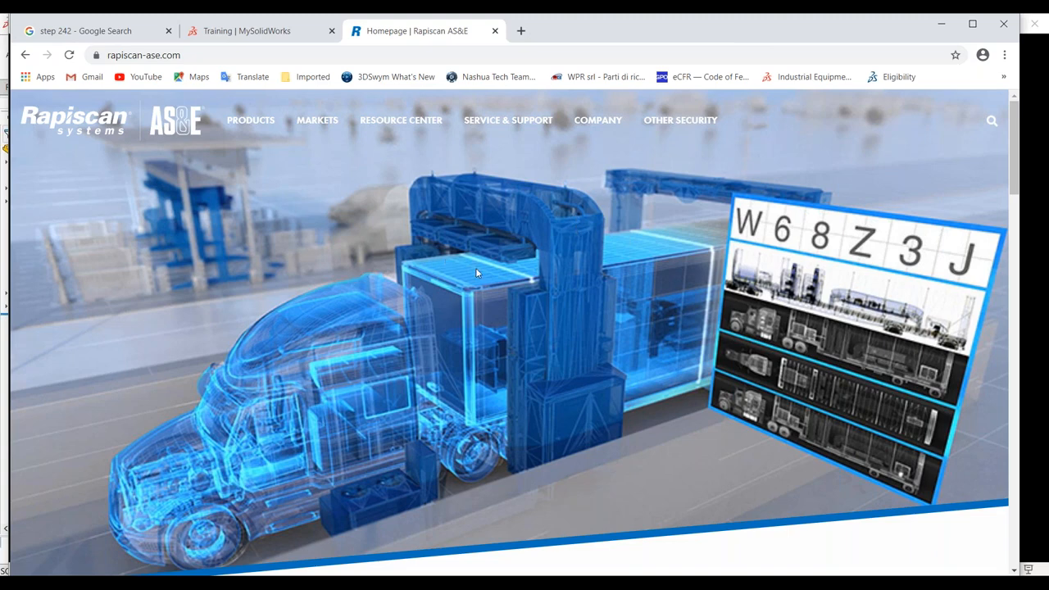
pyautogui.moveTo(509, 119)
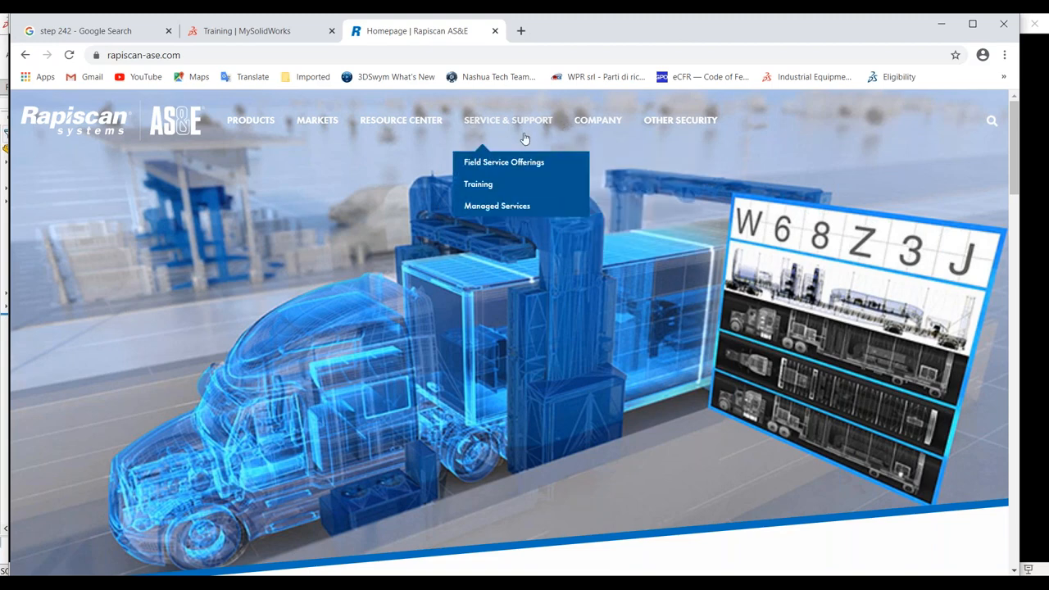
pyautogui.moveTo(597, 120)
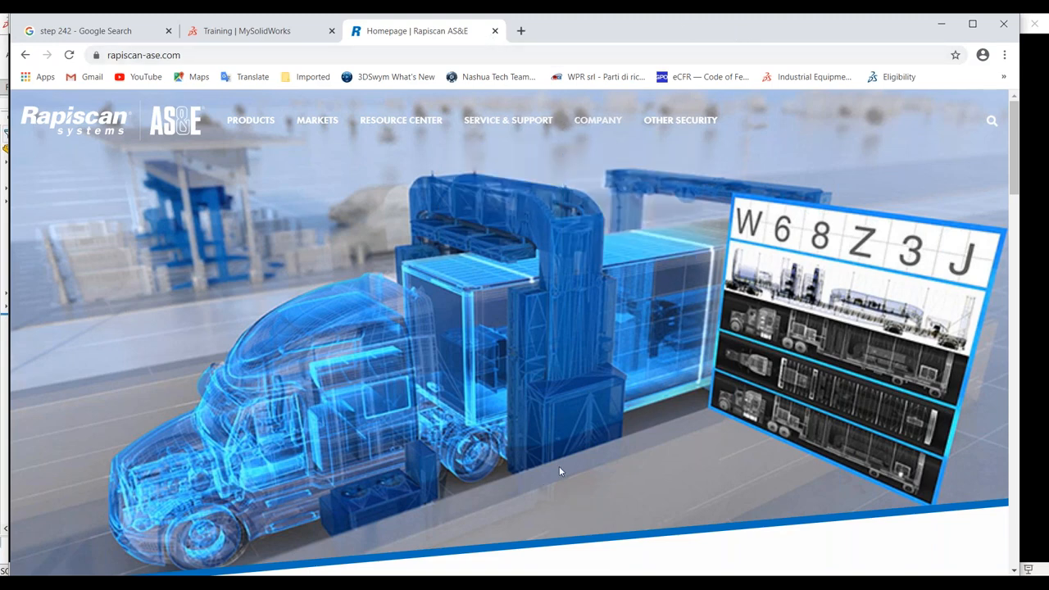
pyautogui.moveTo(514, 561)
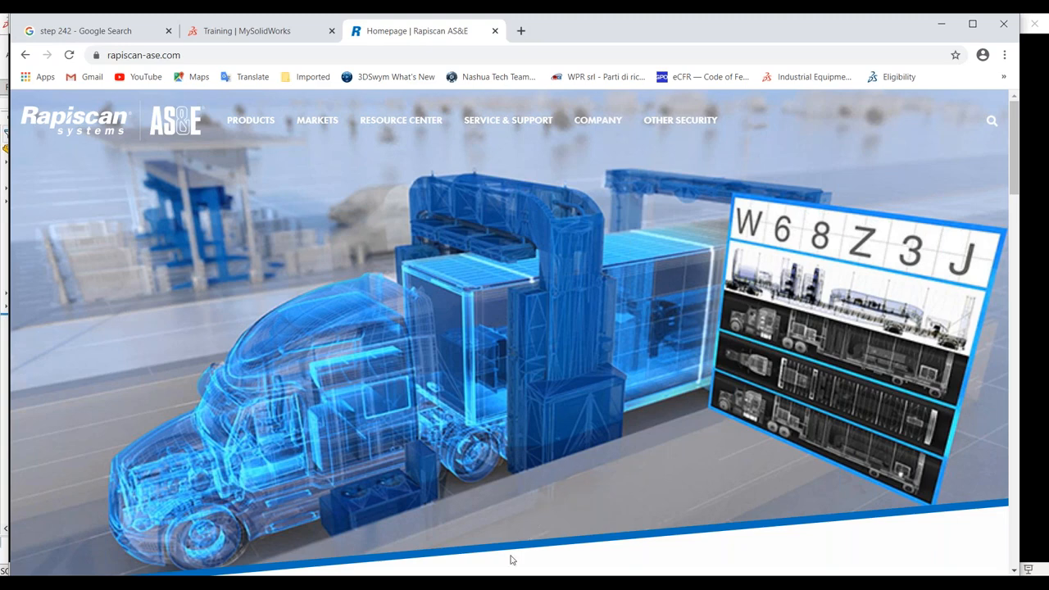
pyautogui.moveTo(511, 561)
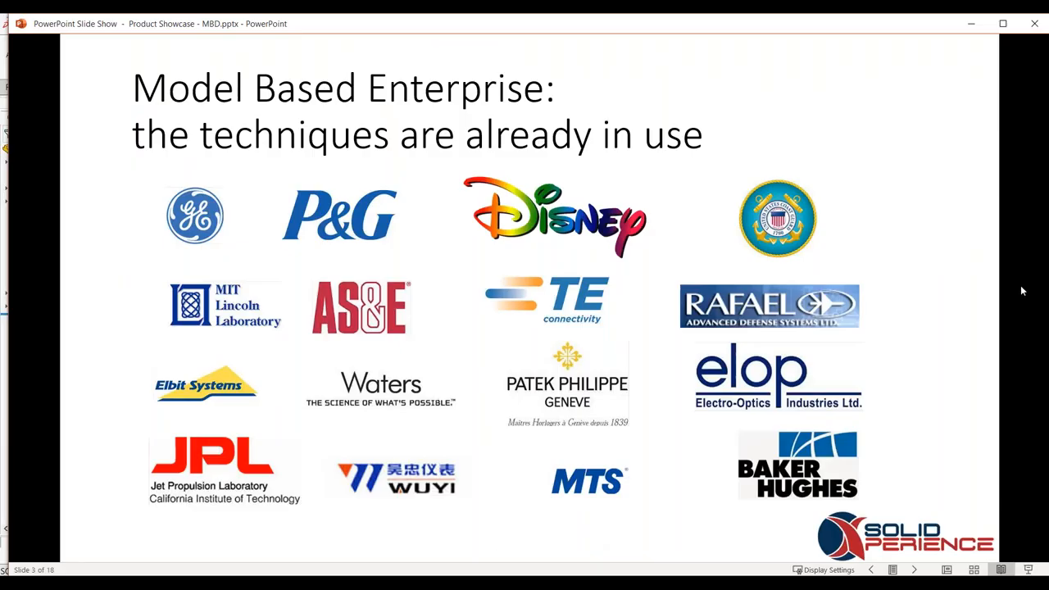
pyautogui.moveTo(970, 305)
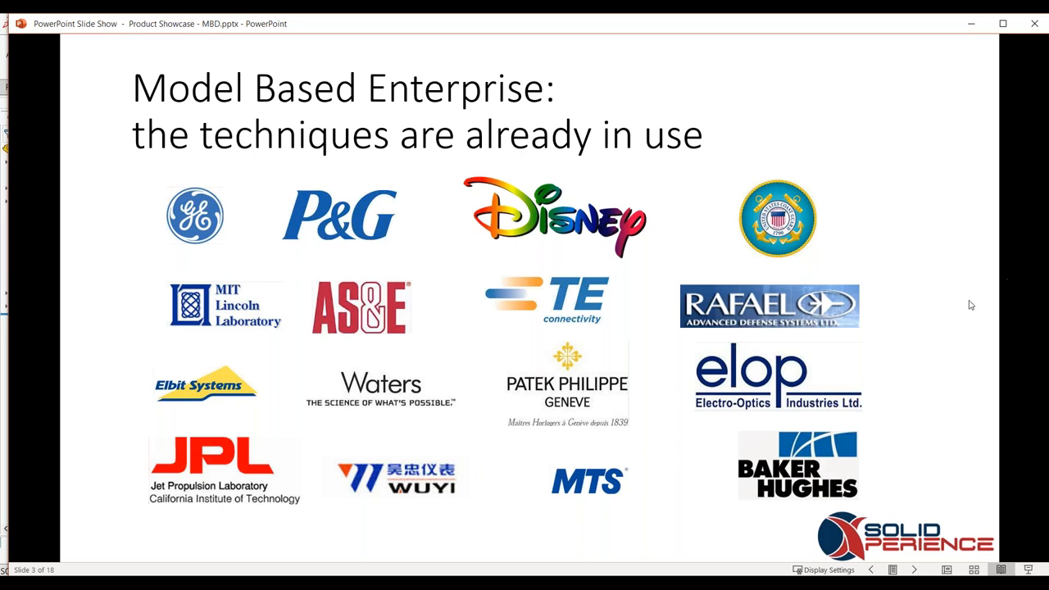
pyautogui.moveTo(888, 288)
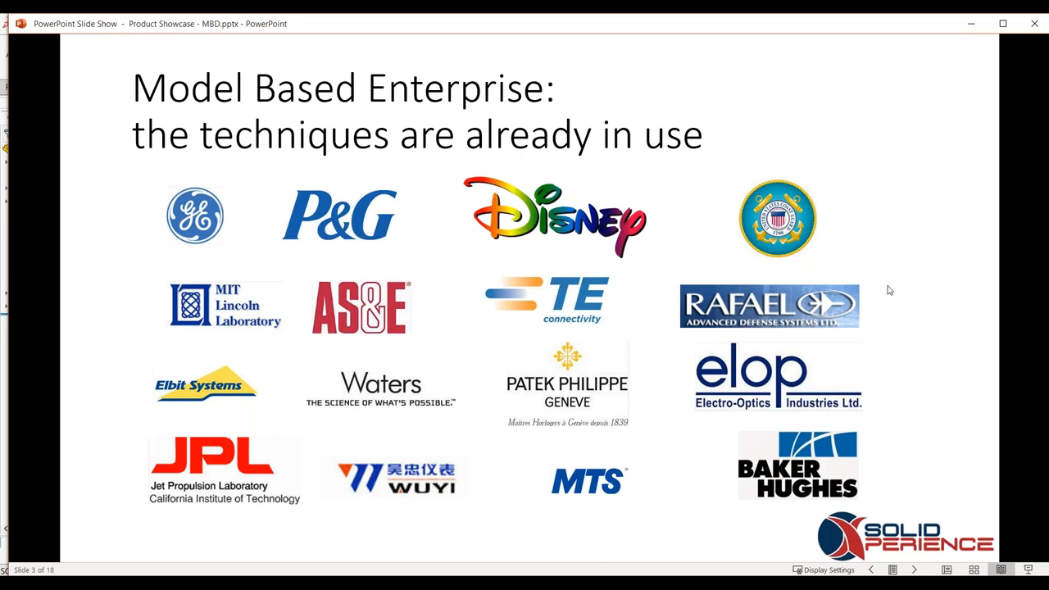
pyautogui.moveTo(1015, 282)
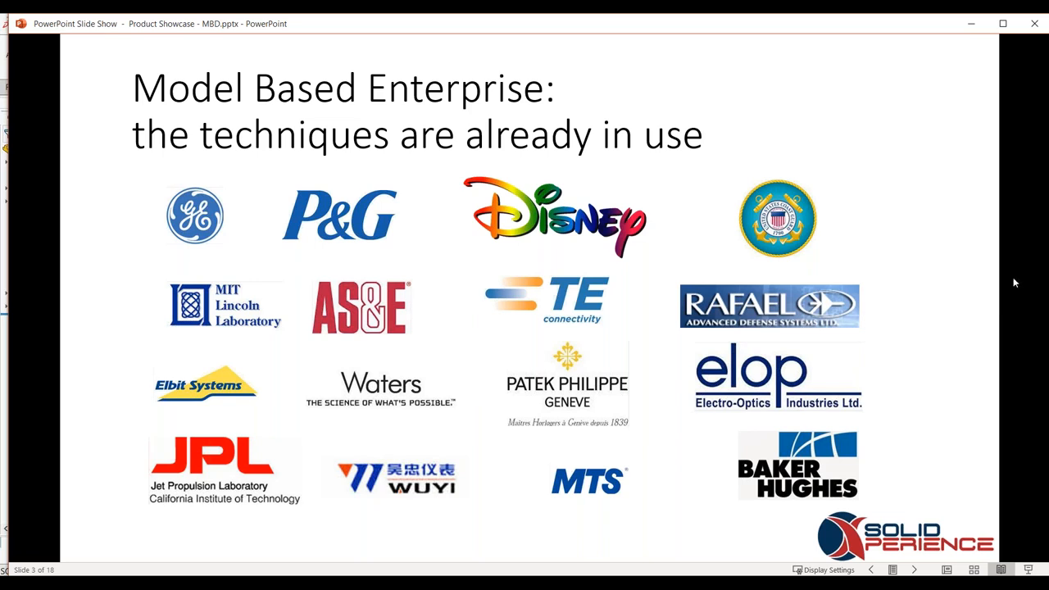
pyautogui.moveTo(847, 150)
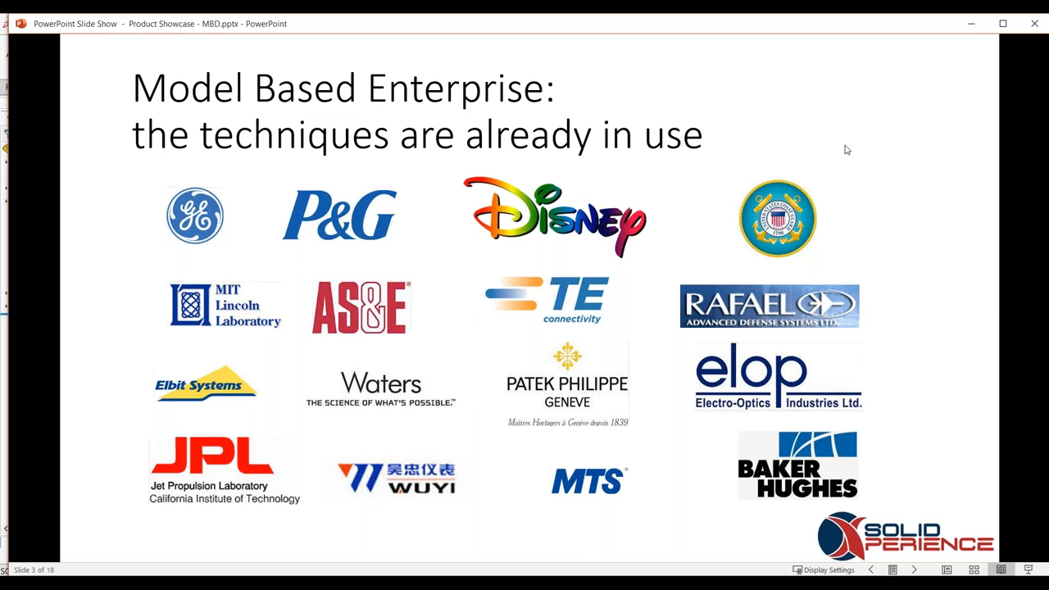
pyautogui.moveTo(841, 131)
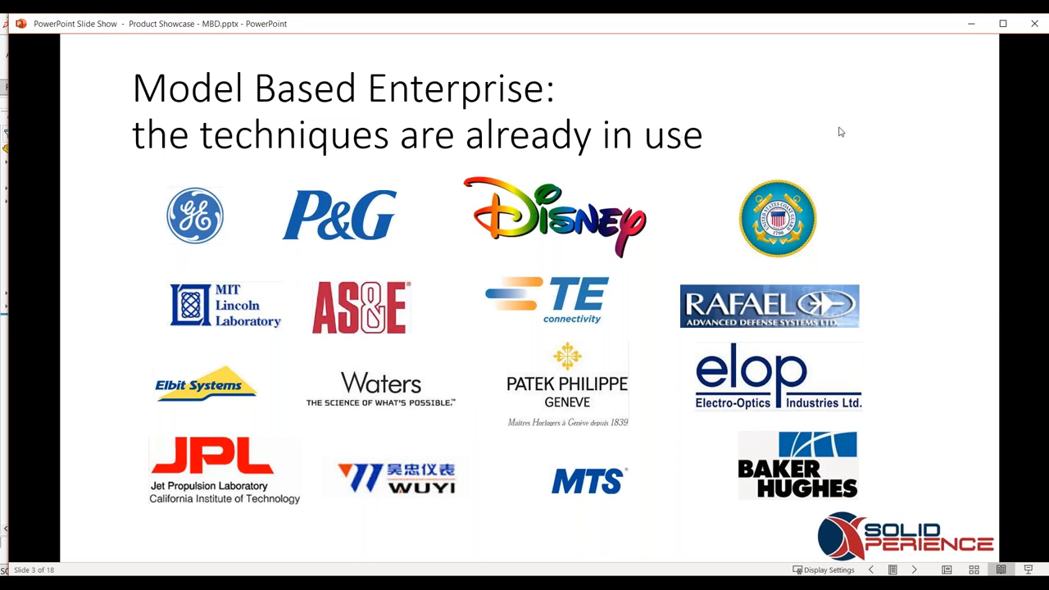
pyautogui.moveTo(819, 134)
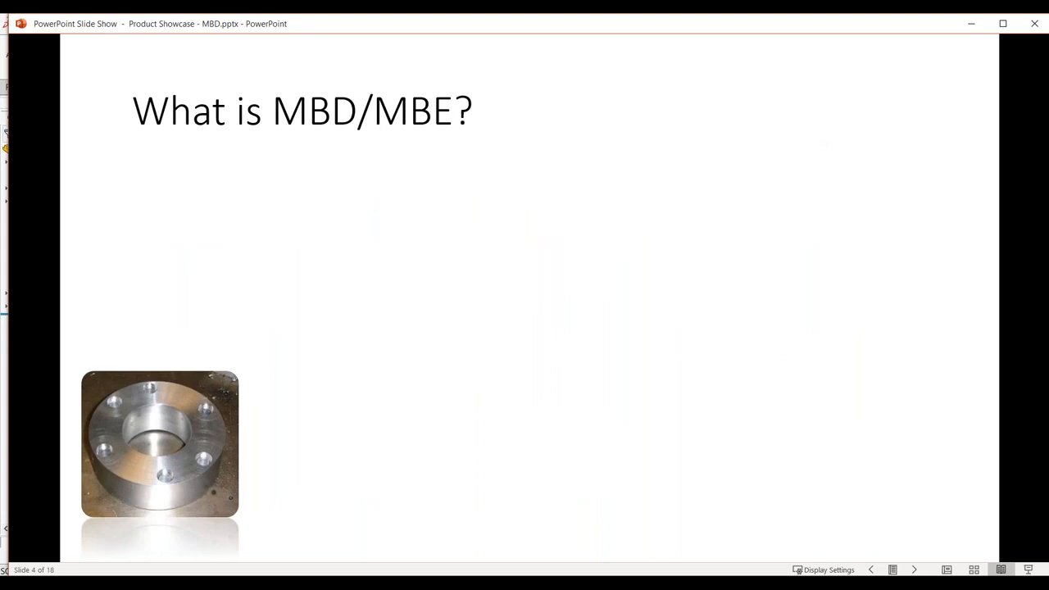
pyautogui.moveTo(837, 144)
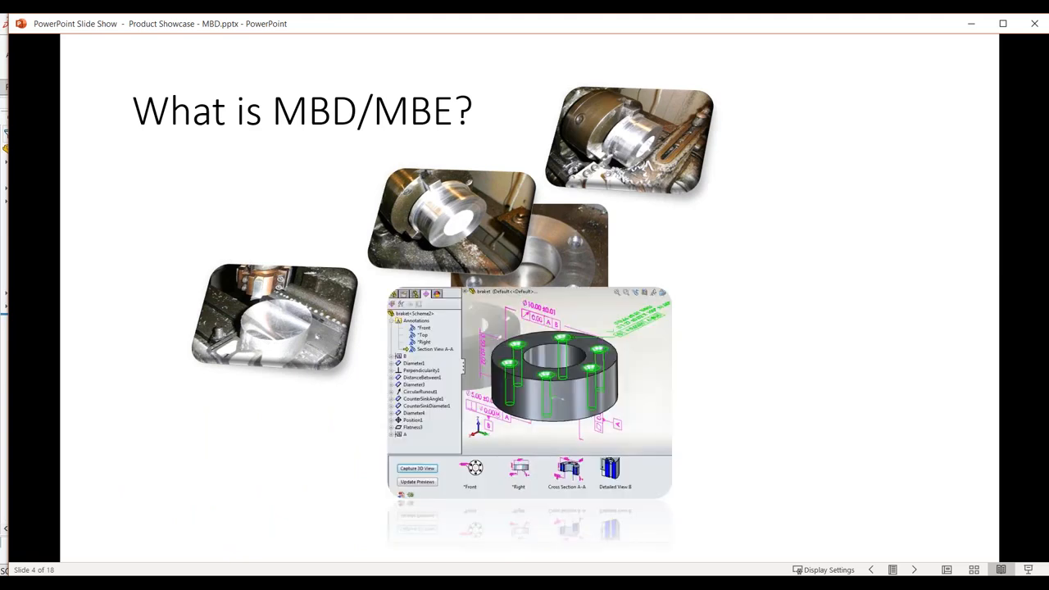
pyautogui.moveTo(563, 382)
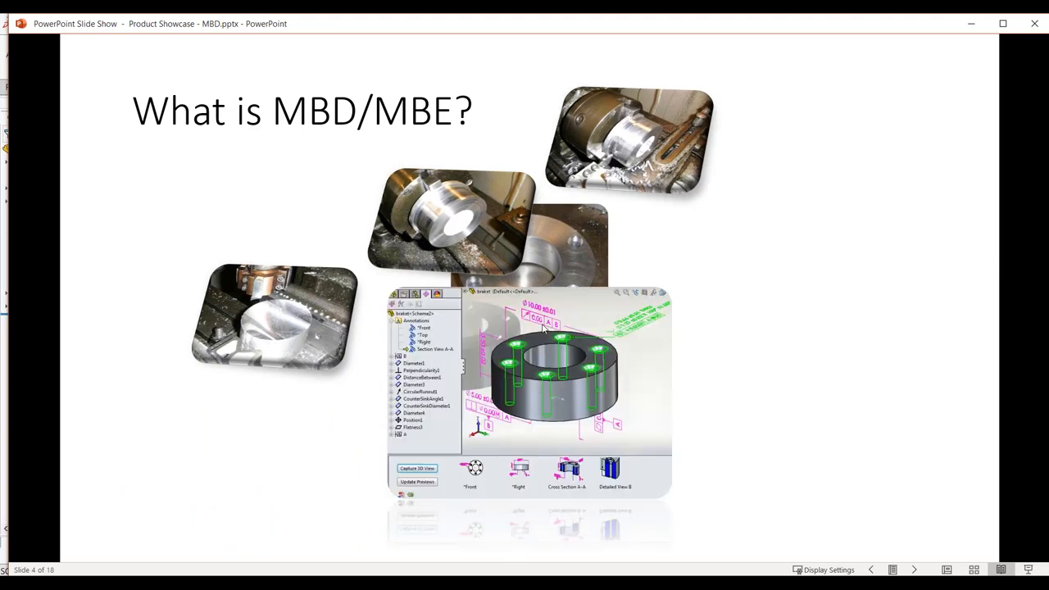
pyautogui.moveTo(570, 338)
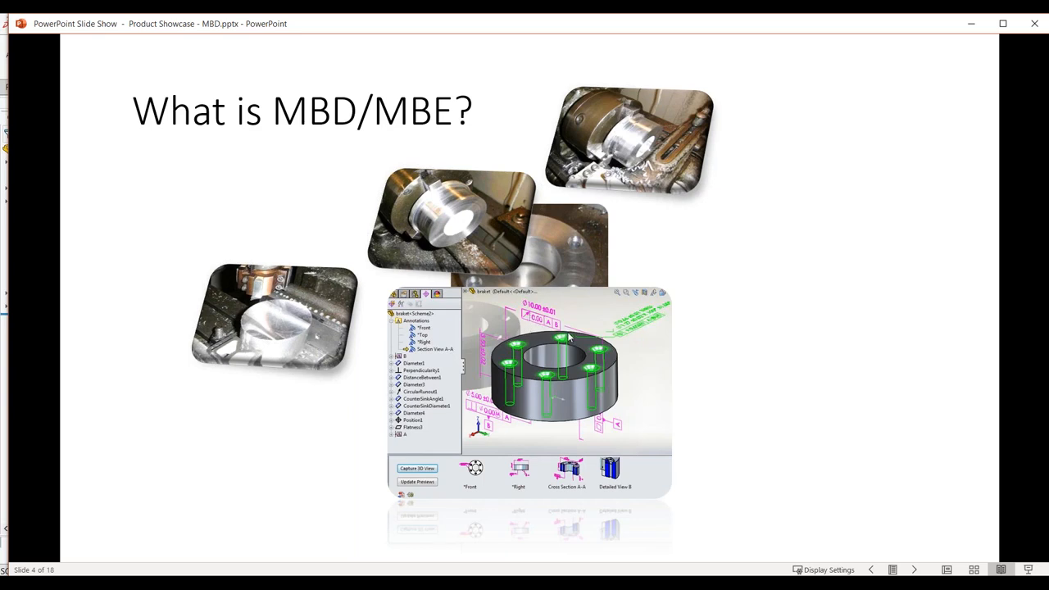
pyautogui.moveTo(578, 329)
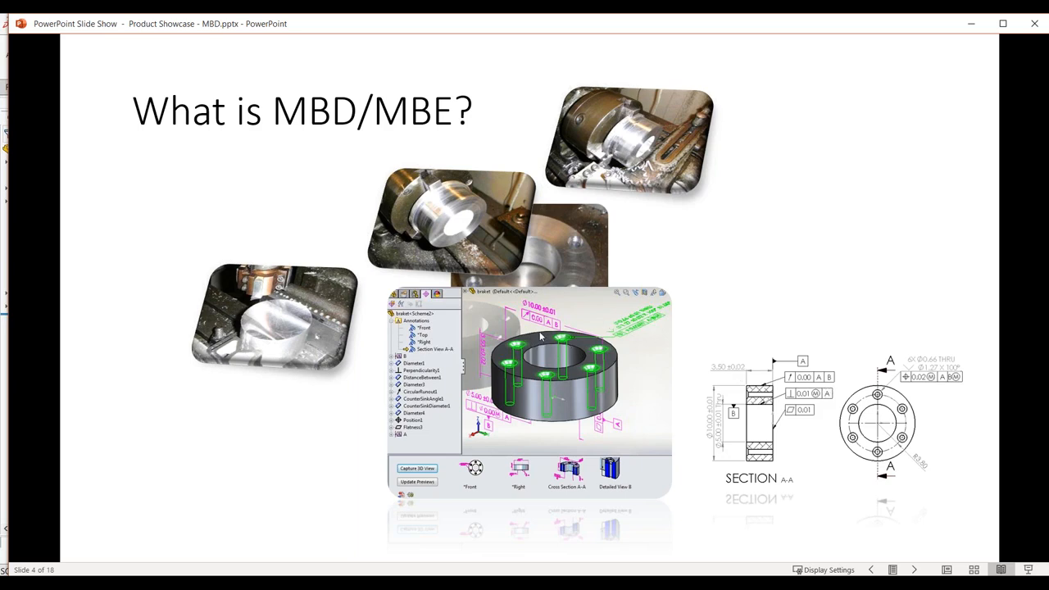
pyautogui.moveTo(631, 342)
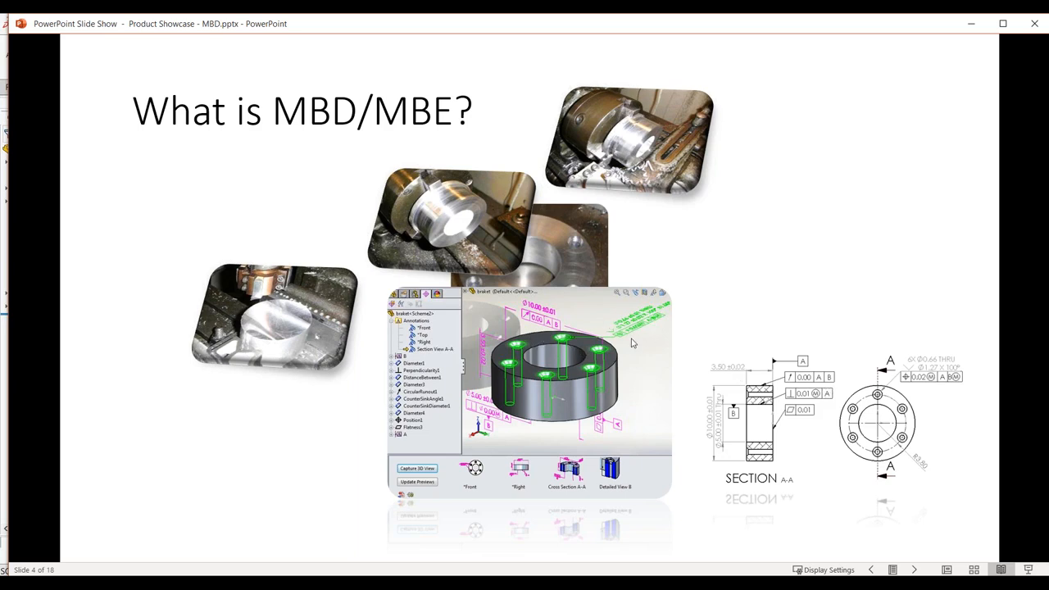
pyautogui.moveTo(629, 339)
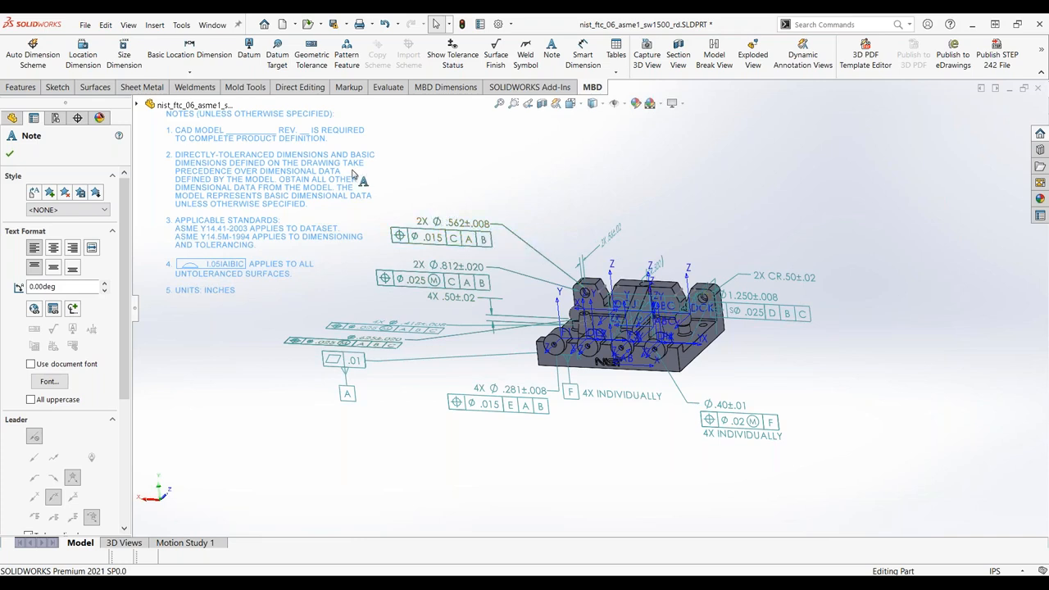
# Switch SOLIDWORKS to the MBD 02996 sheet-metal bracket with its 3D Views listed.
pyautogui.click(216, 23)
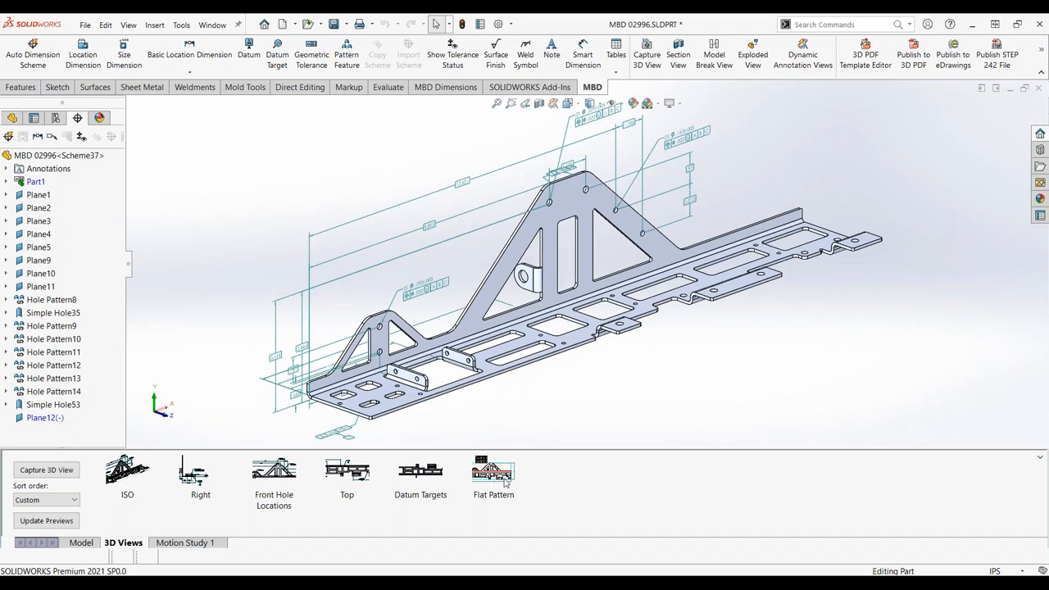
# Activate the Flat Pattern 3D view showing the bend table, dismissing the unsaved-document notice.
pyautogui.click(493, 472)
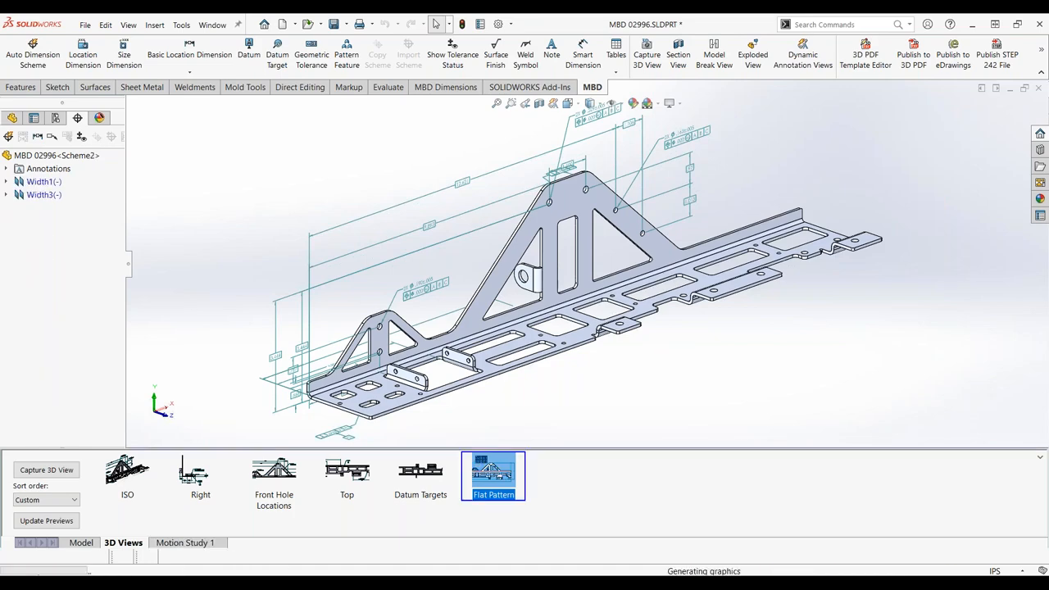
pyautogui.click(492, 474)
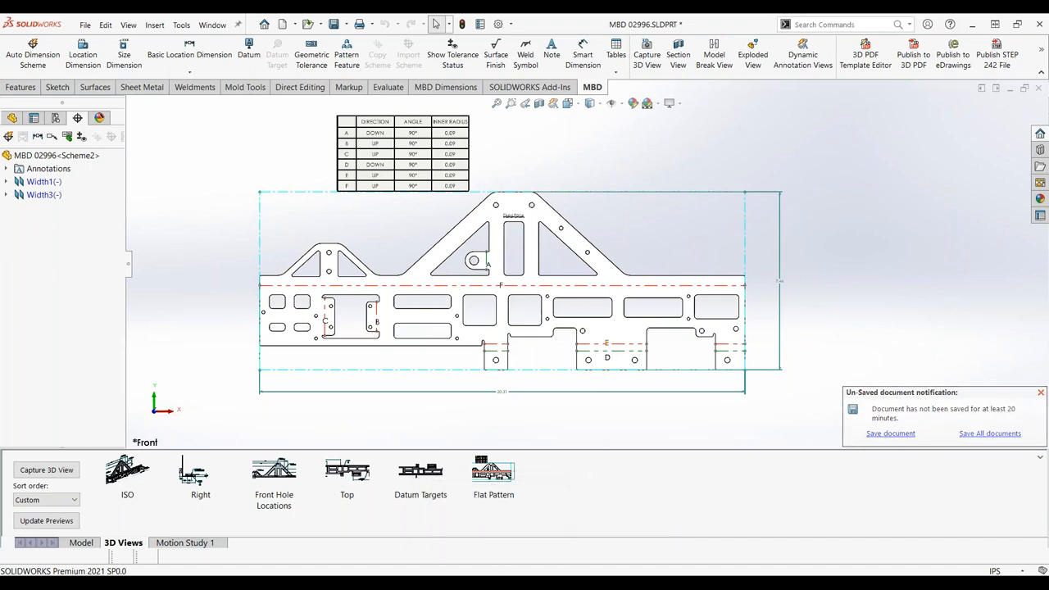
pyautogui.click(1041, 391)
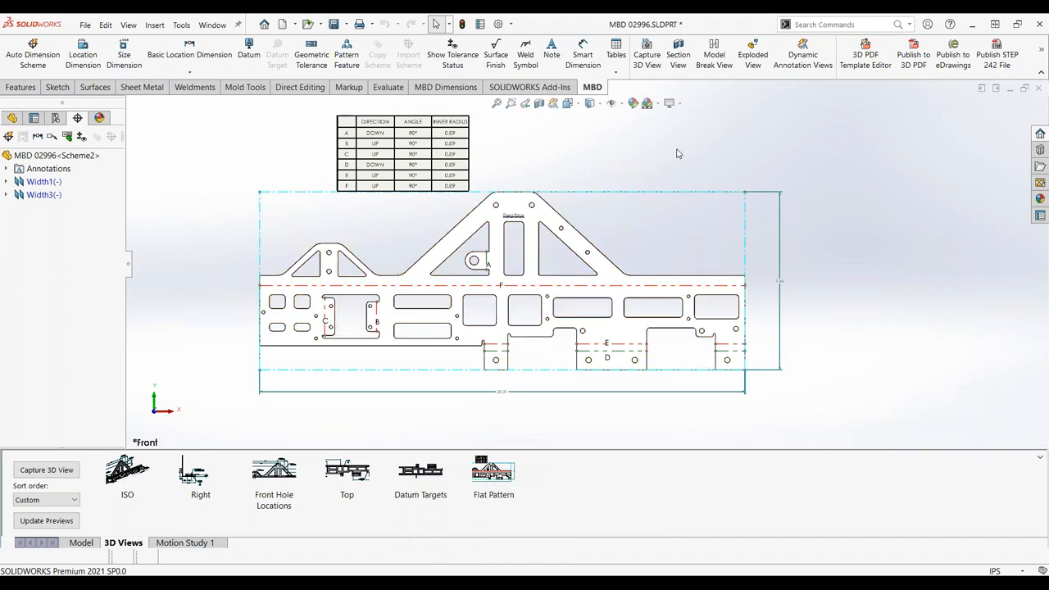
pyautogui.moveTo(715, 144)
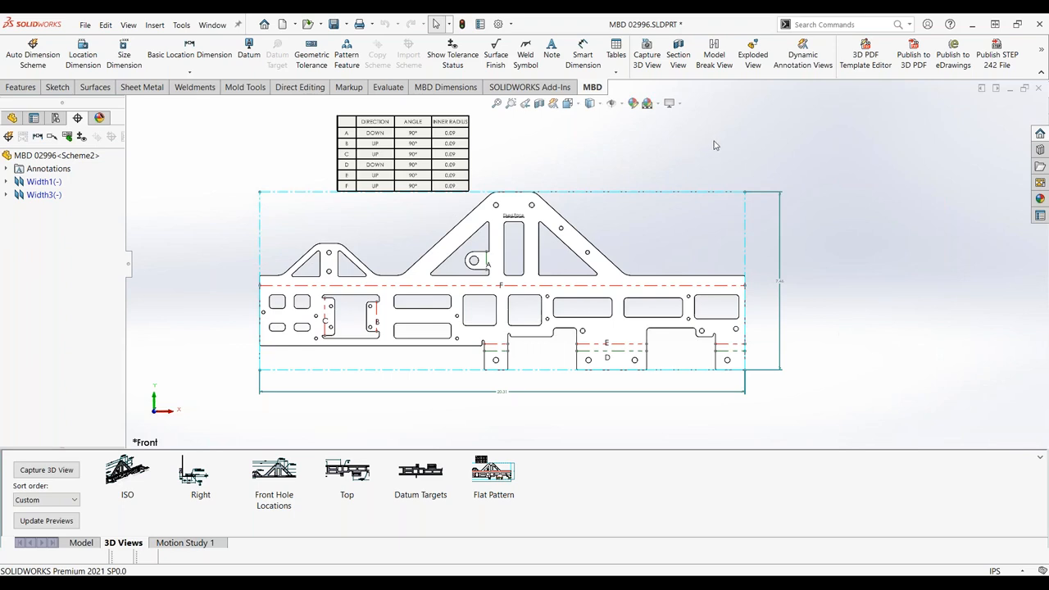
pyautogui.moveTo(698, 118)
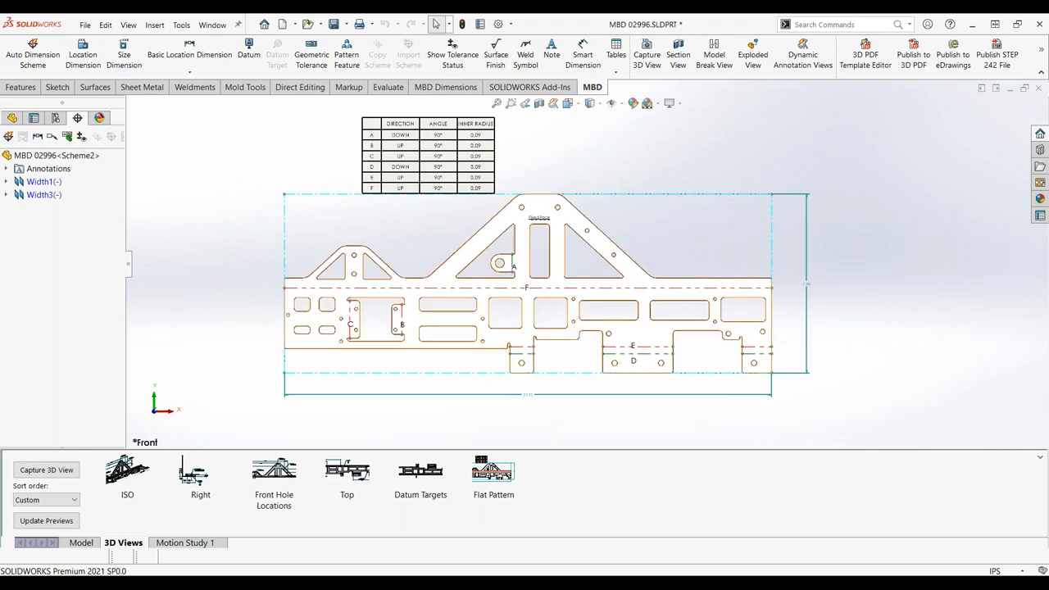
pyautogui.moveTo(557, 299)
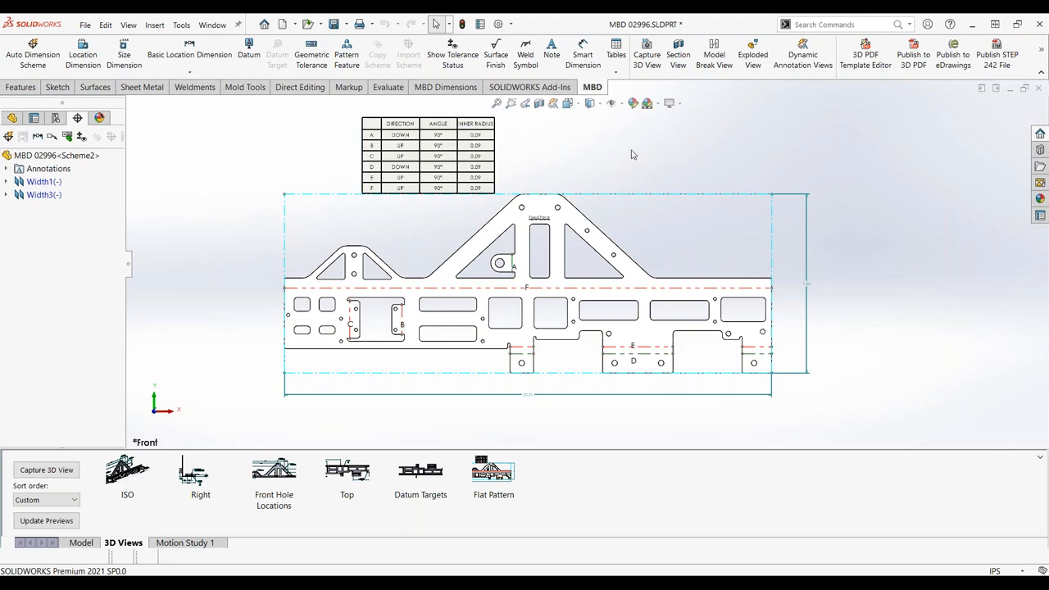
pyautogui.moveTo(659, 125)
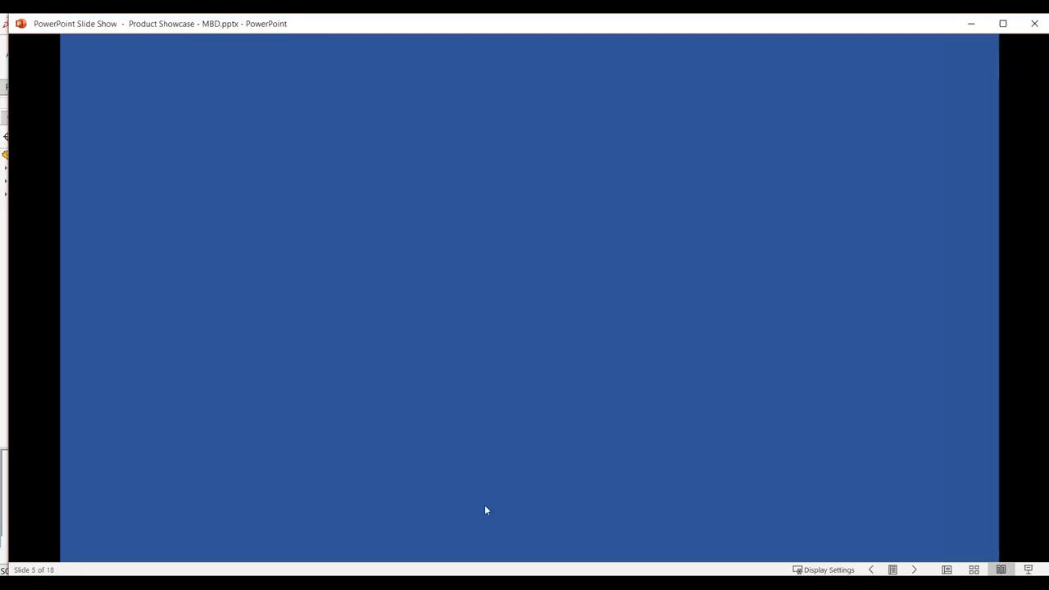
# Advance the slideshow to slide 6, 'Are (separate) detail drawings worth the effort?'.
pyautogui.click(911, 570)
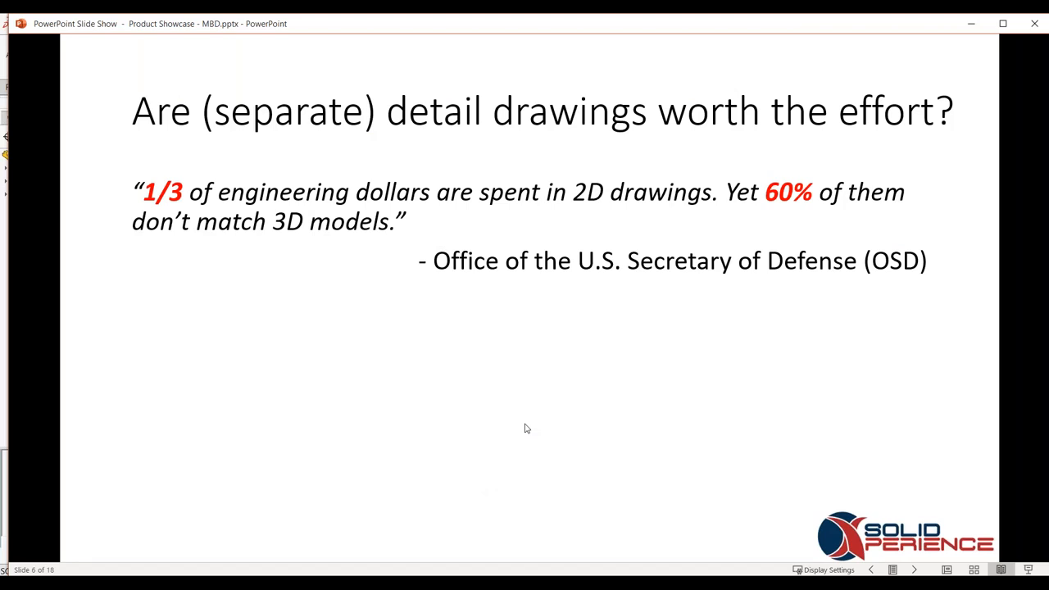
pyautogui.moveTo(500, 370)
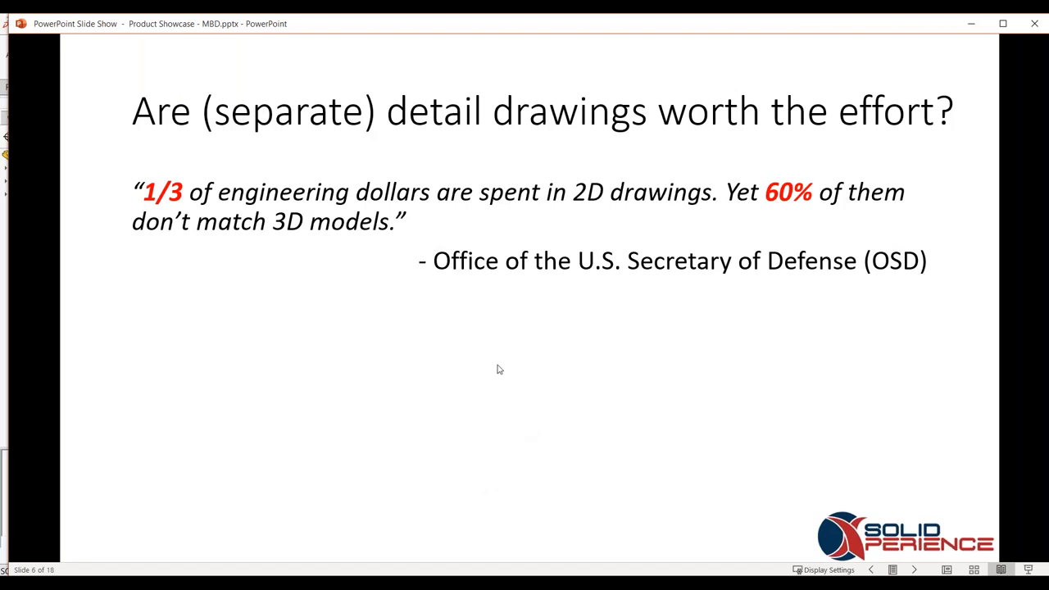
pyautogui.moveTo(518, 316)
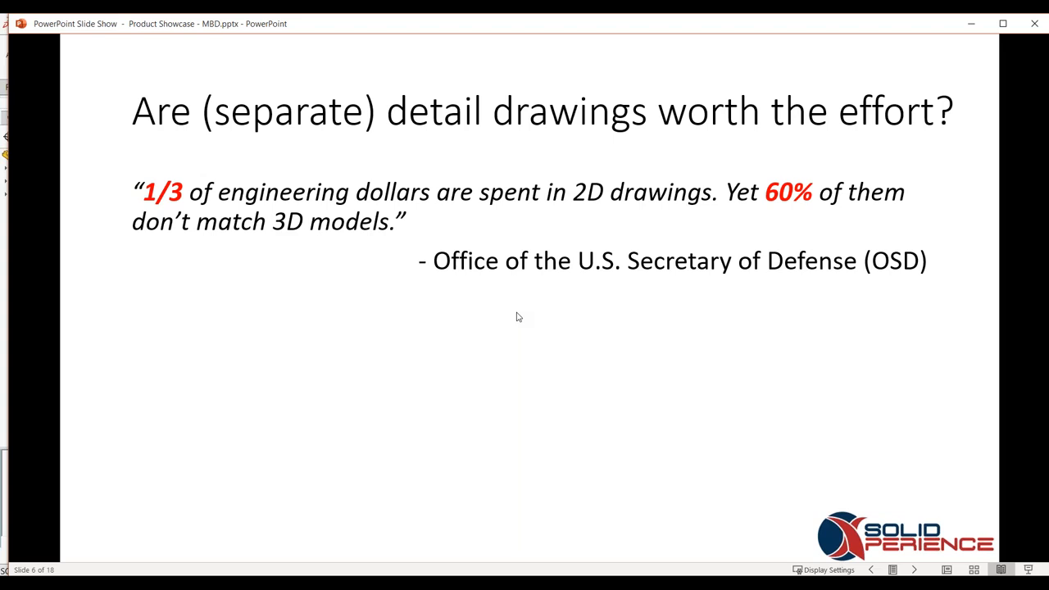
pyautogui.moveTo(503, 275)
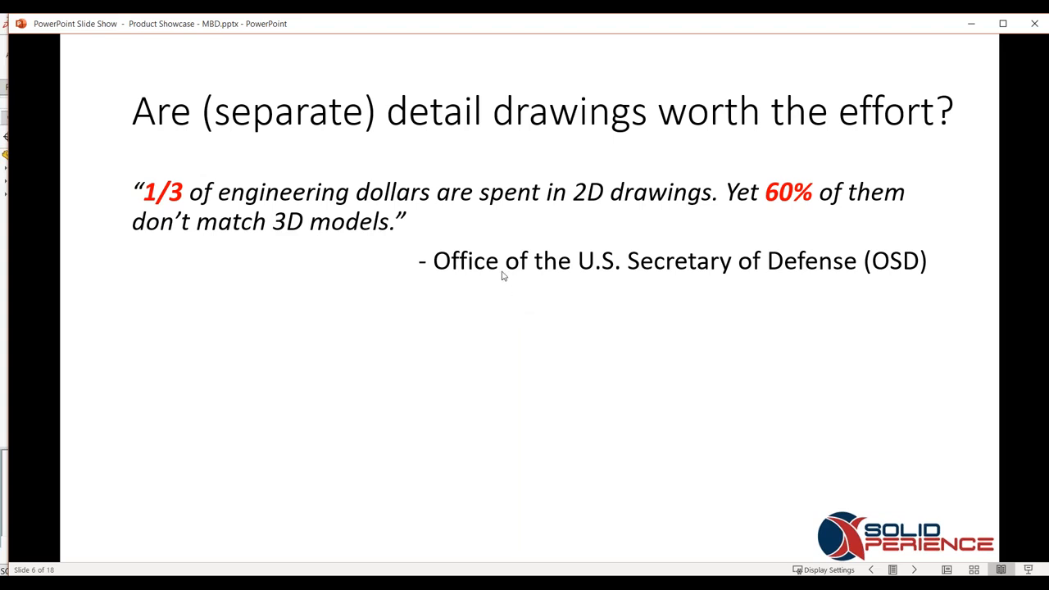
pyautogui.moveTo(516, 292)
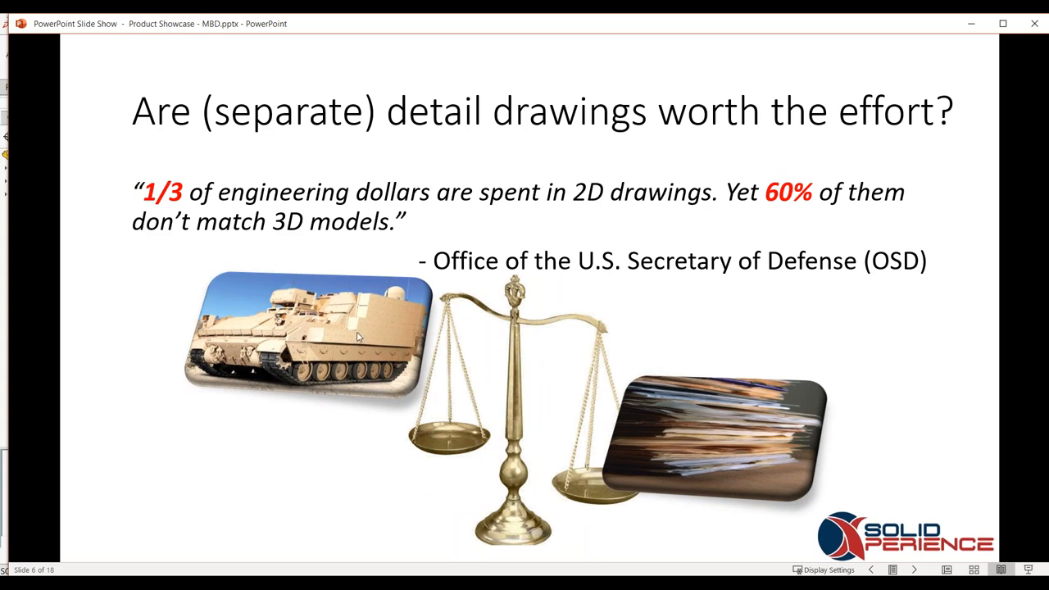
pyautogui.moveTo(462, 325)
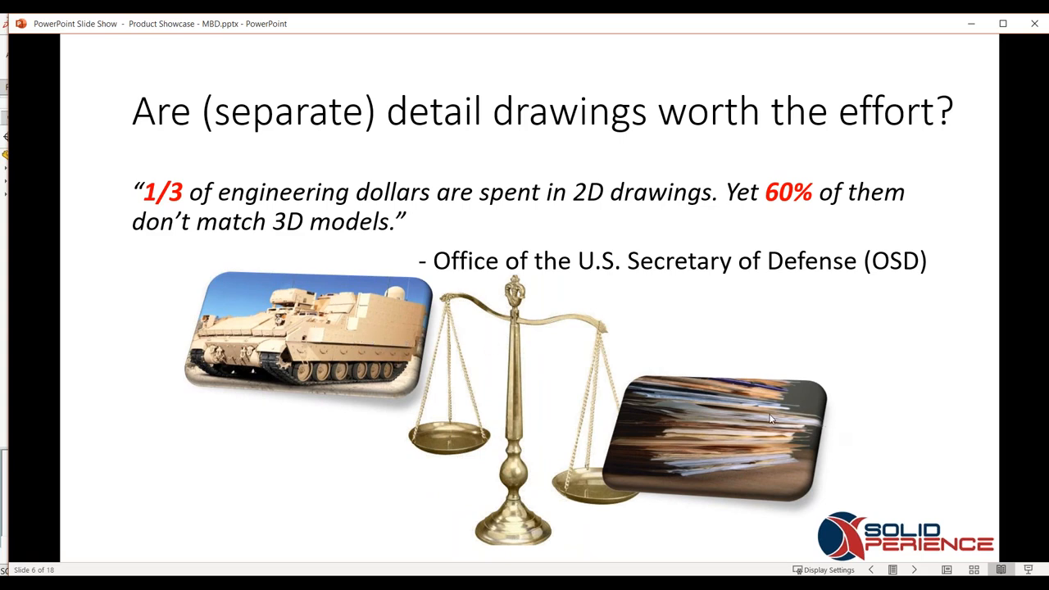
pyautogui.moveTo(669, 315)
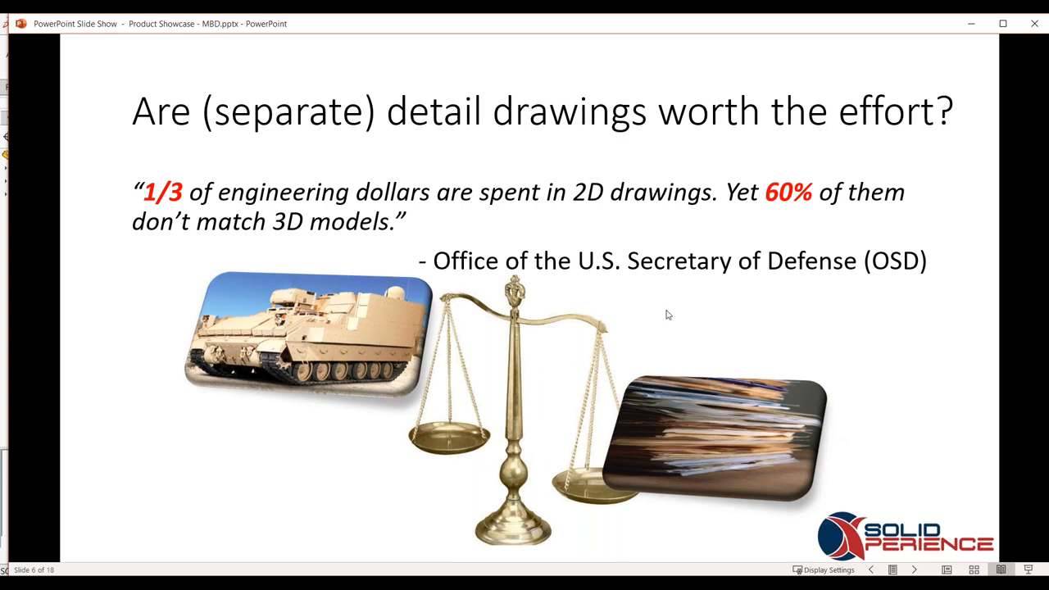
pyautogui.moveTo(615, 297)
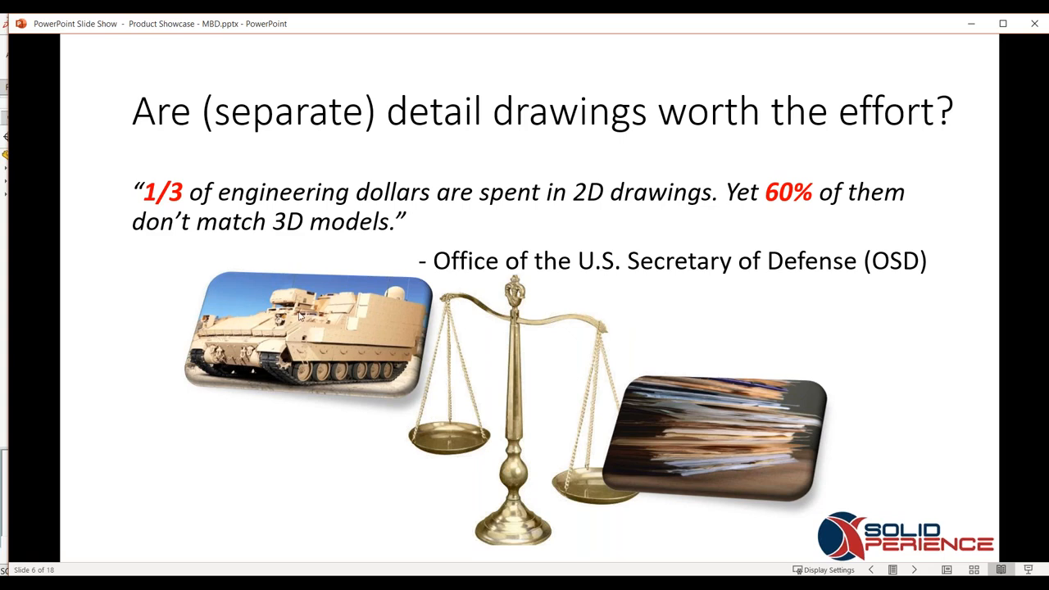
pyautogui.moveTo(320, 324)
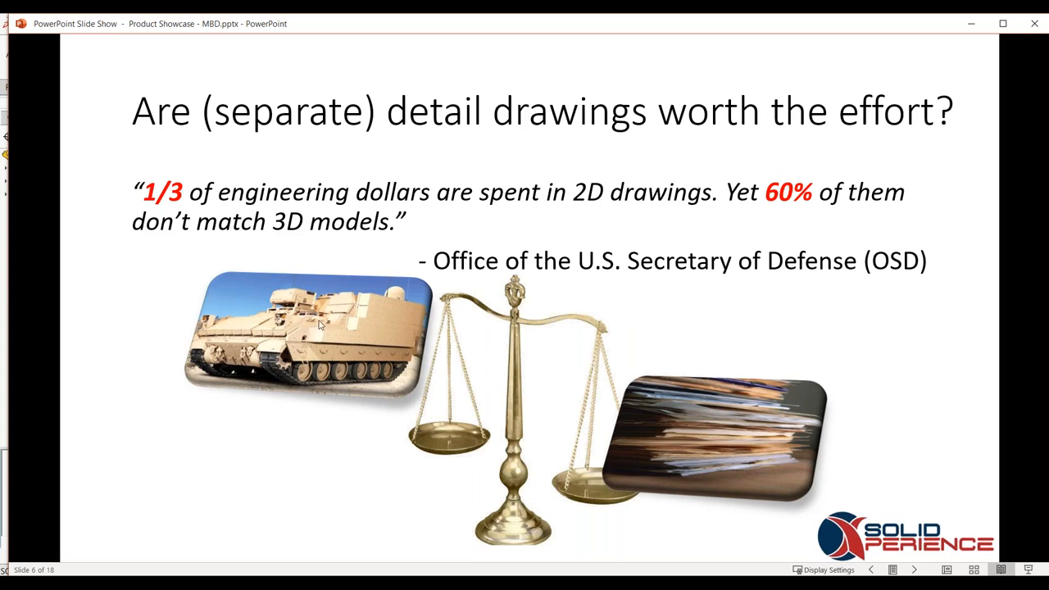
# Advance the slideshow to slide 7, 'Why now?', on cost, time, quality and standards compliance.
pyautogui.press('Right')
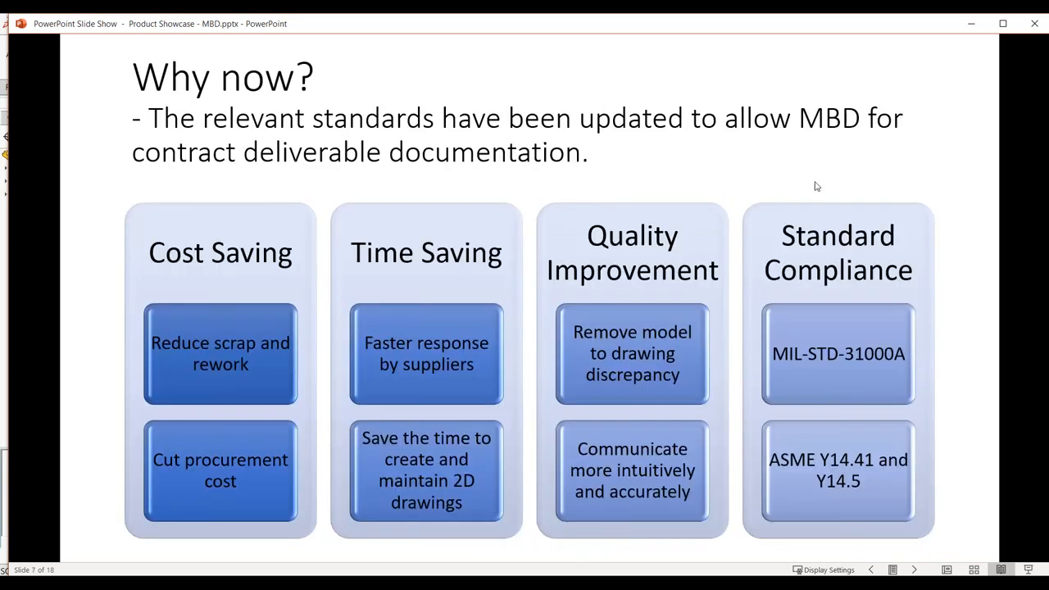
pyautogui.moveTo(785, 146)
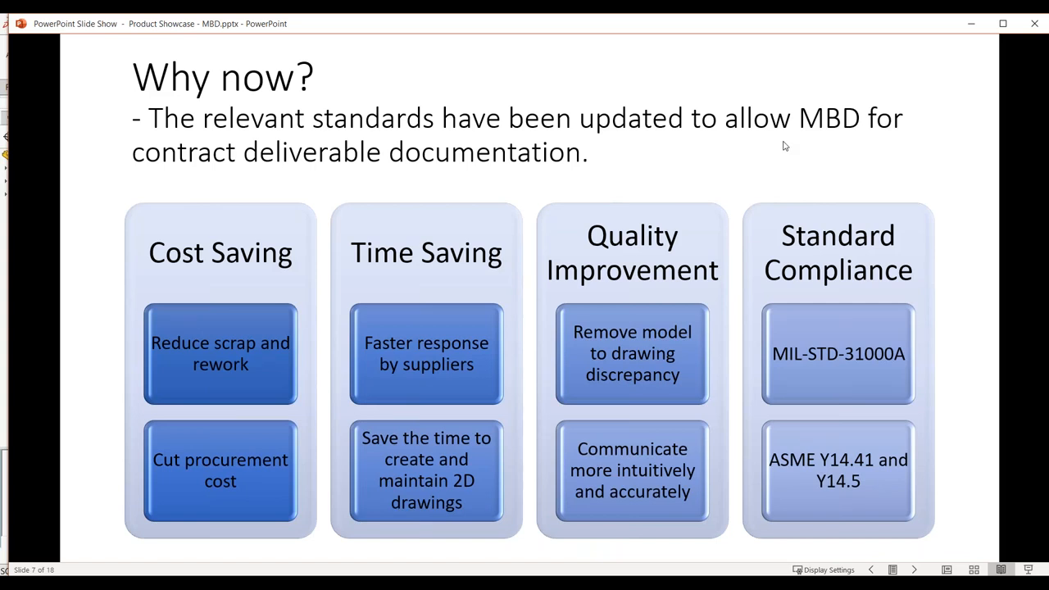
pyautogui.moveTo(790, 141)
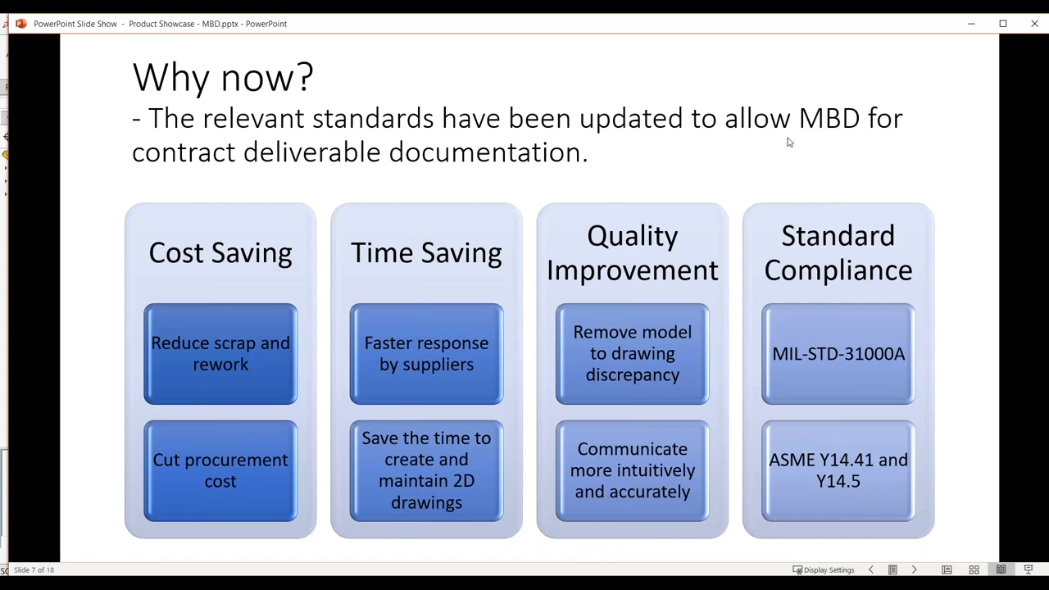
pyautogui.moveTo(803, 144)
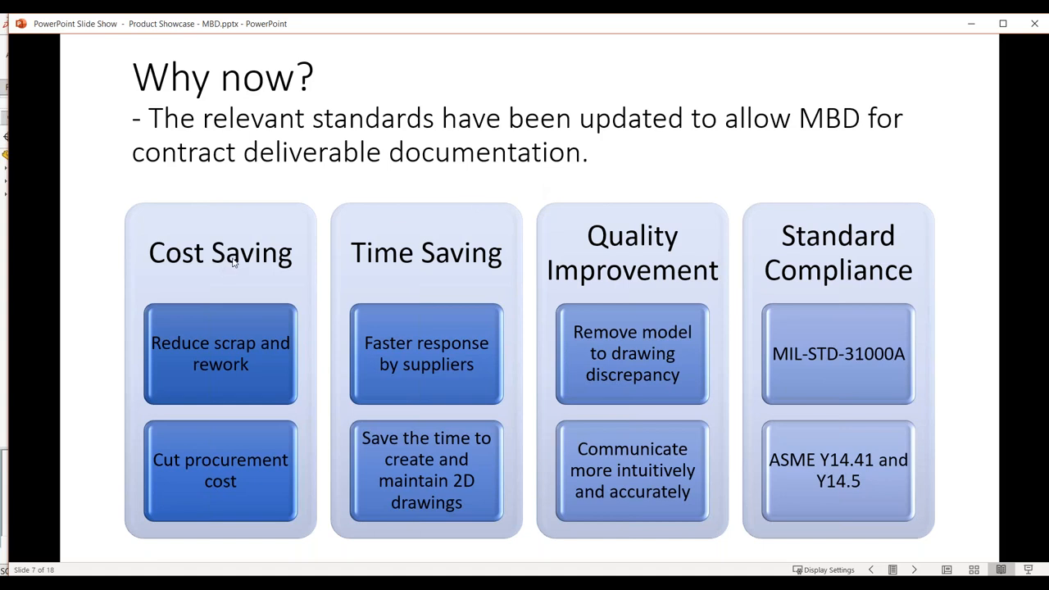
pyautogui.moveTo(479, 239)
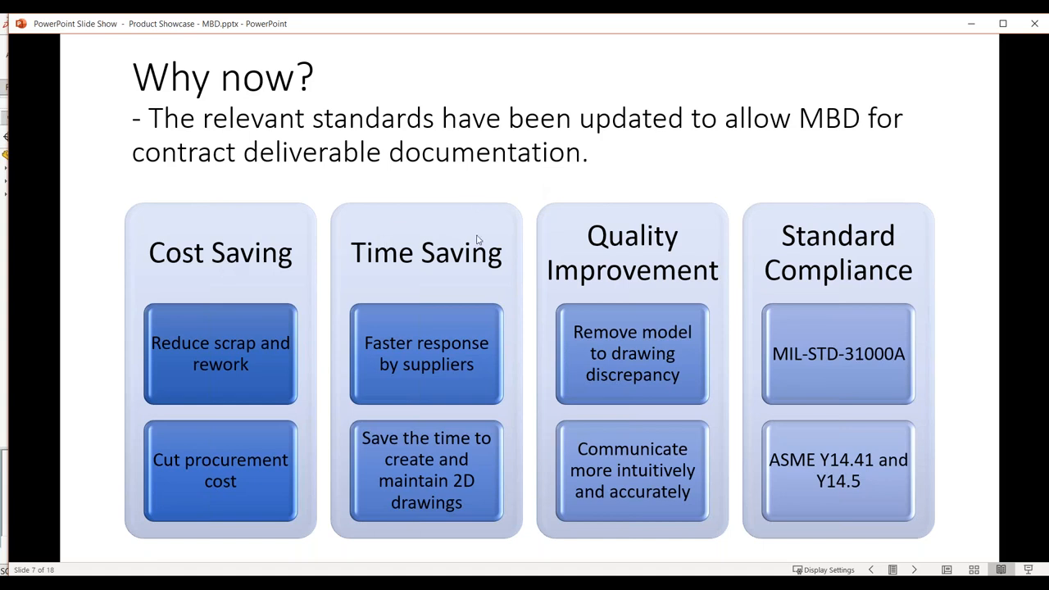
pyautogui.moveTo(571, 242)
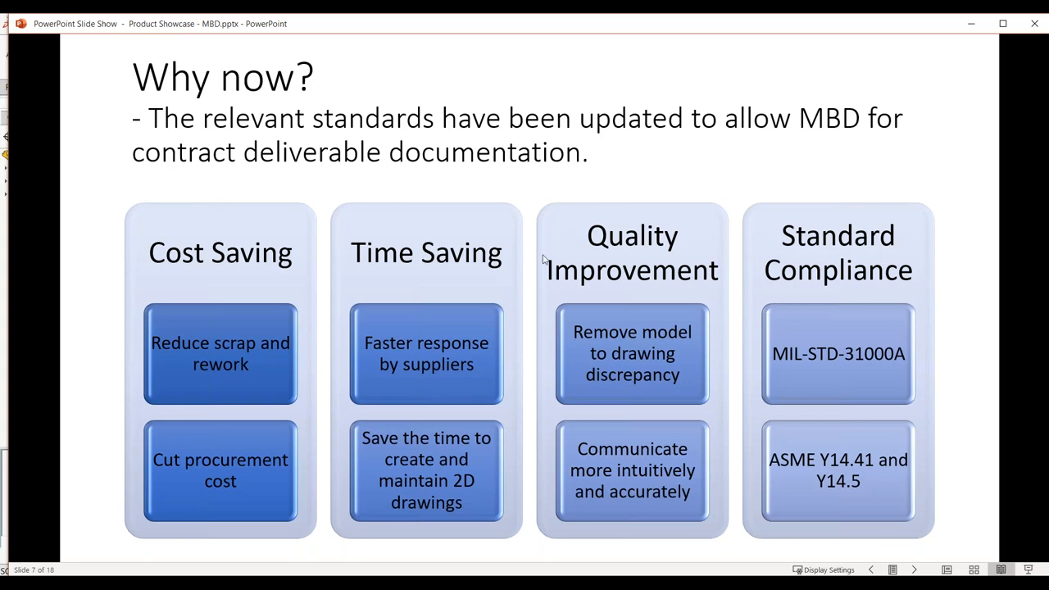
pyautogui.moveTo(582, 214)
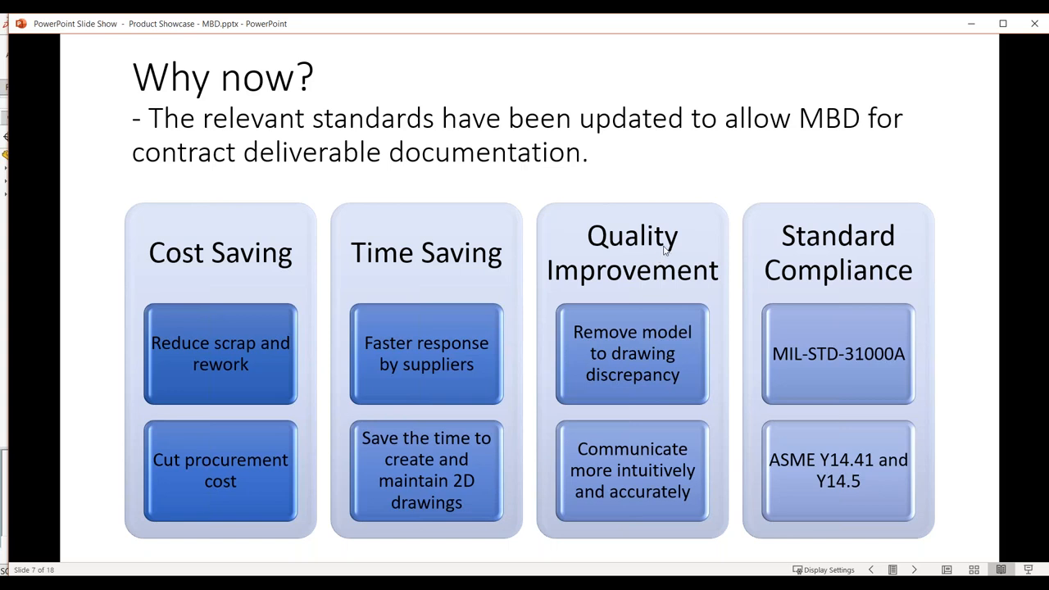
pyautogui.moveTo(459, 193)
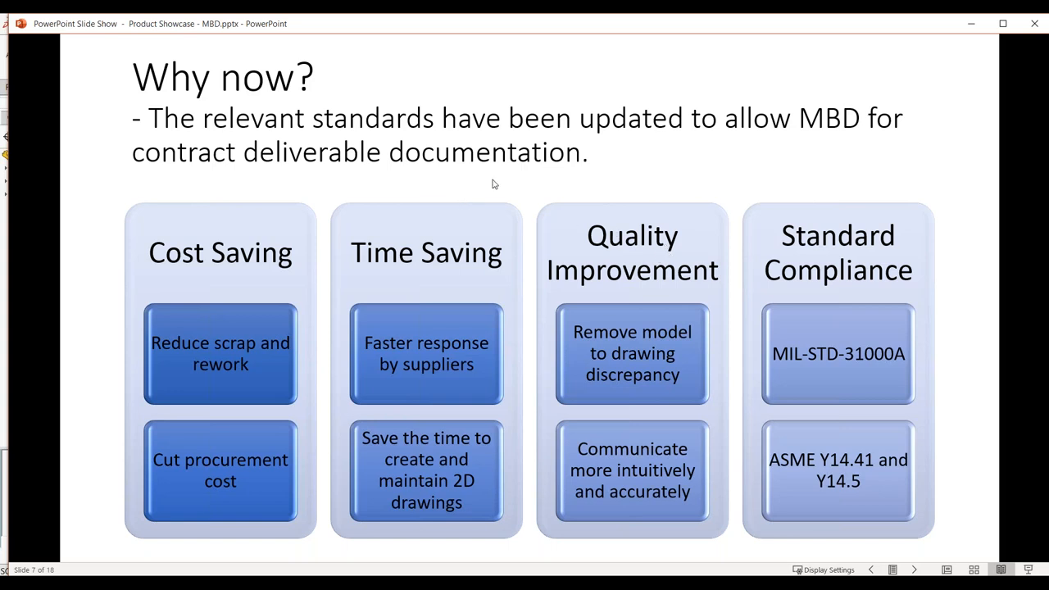
pyautogui.moveTo(710, 135)
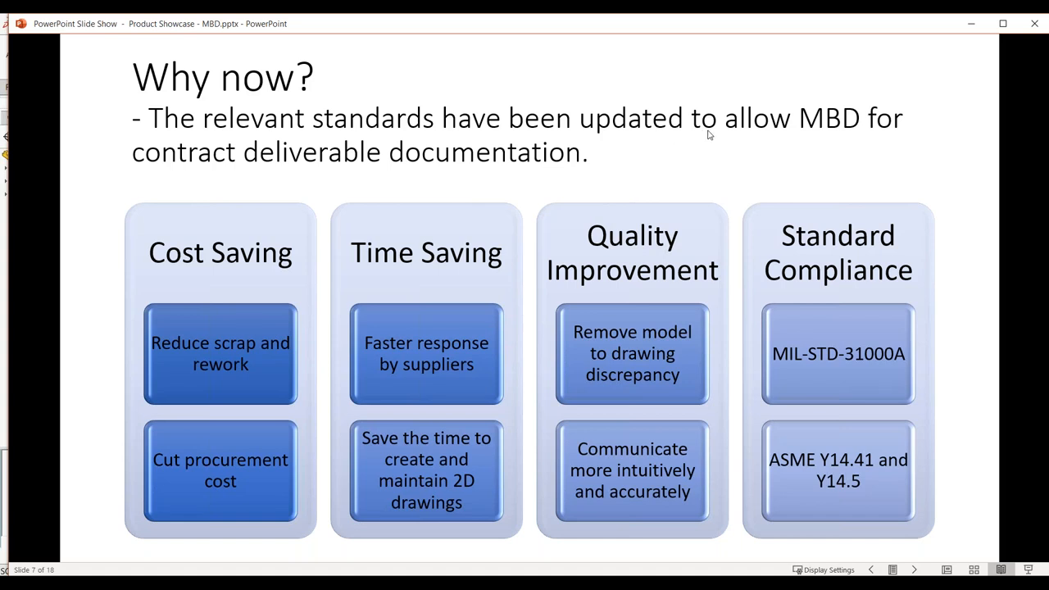
pyautogui.moveTo(734, 102)
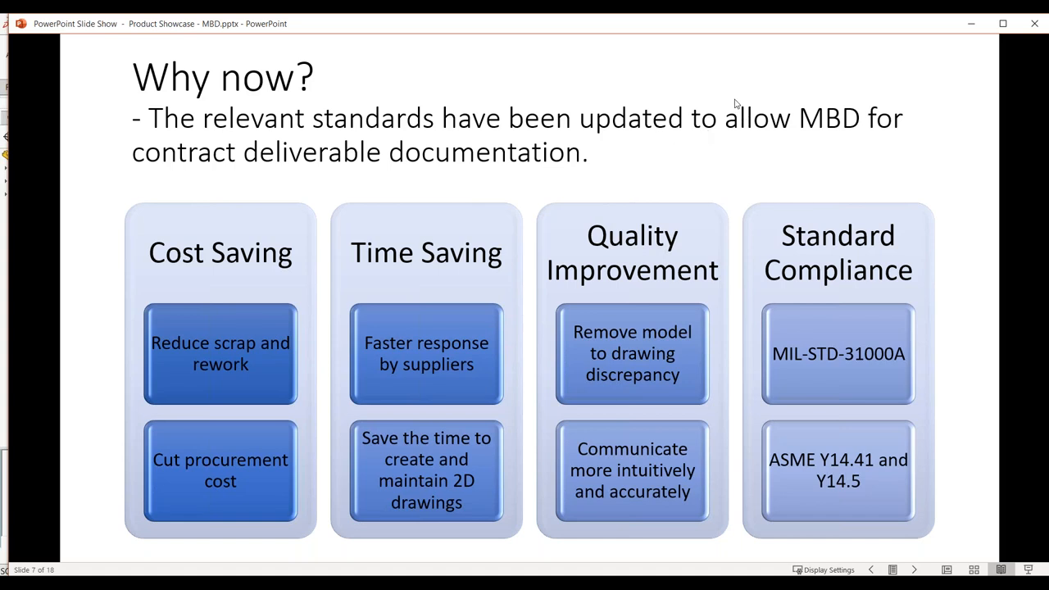
pyautogui.moveTo(727, 108)
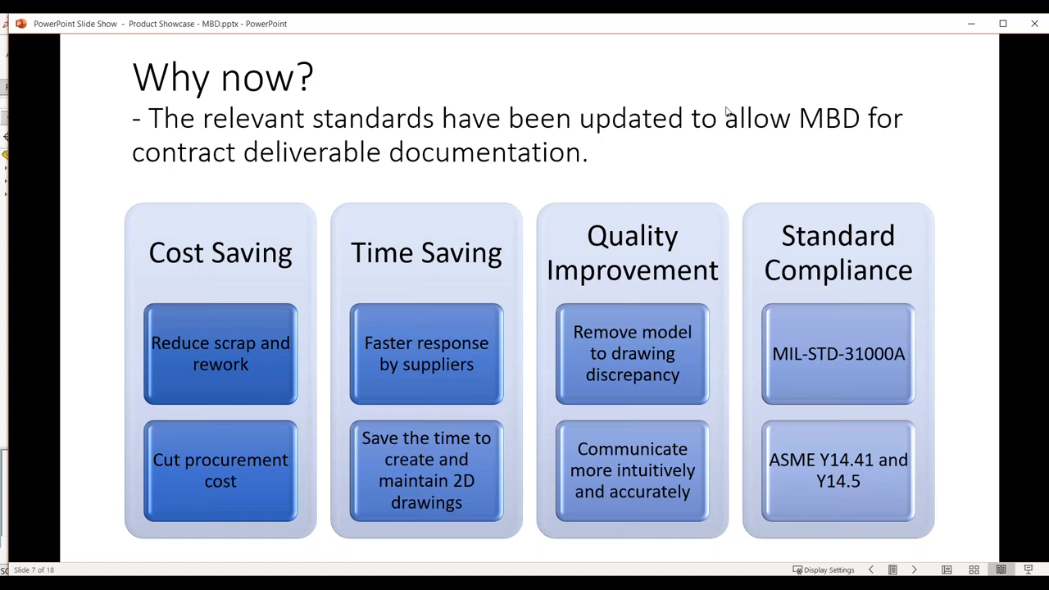
pyautogui.moveTo(717, 136)
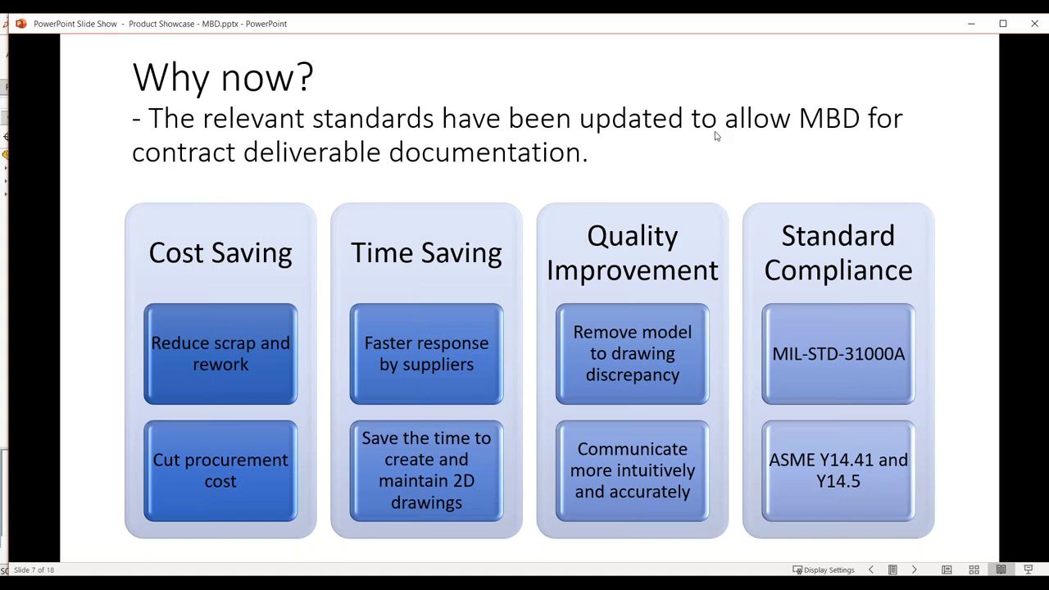
pyautogui.moveTo(767, 485)
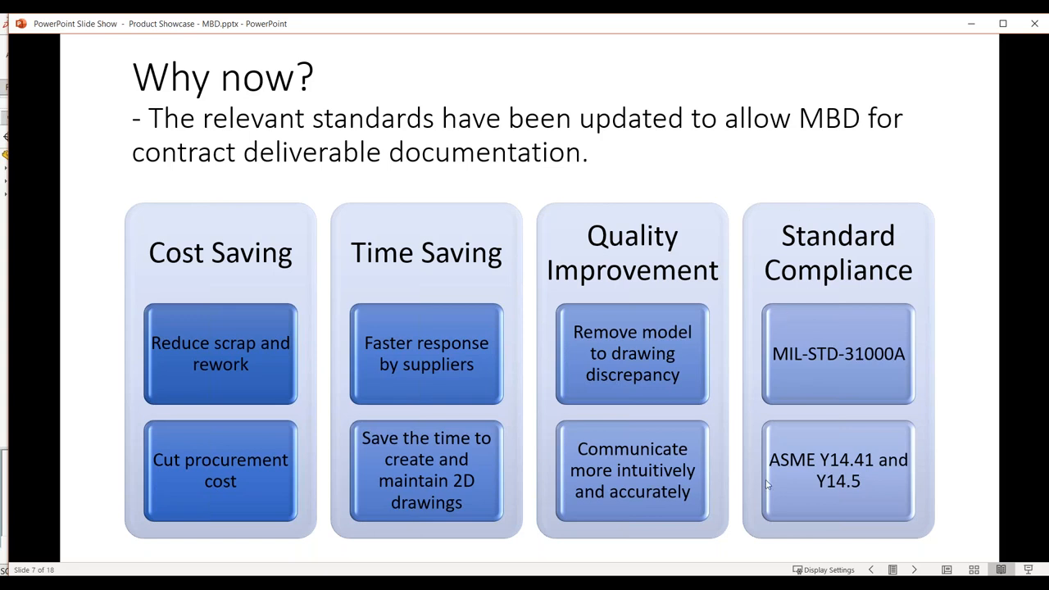
pyautogui.moveTo(531, 208)
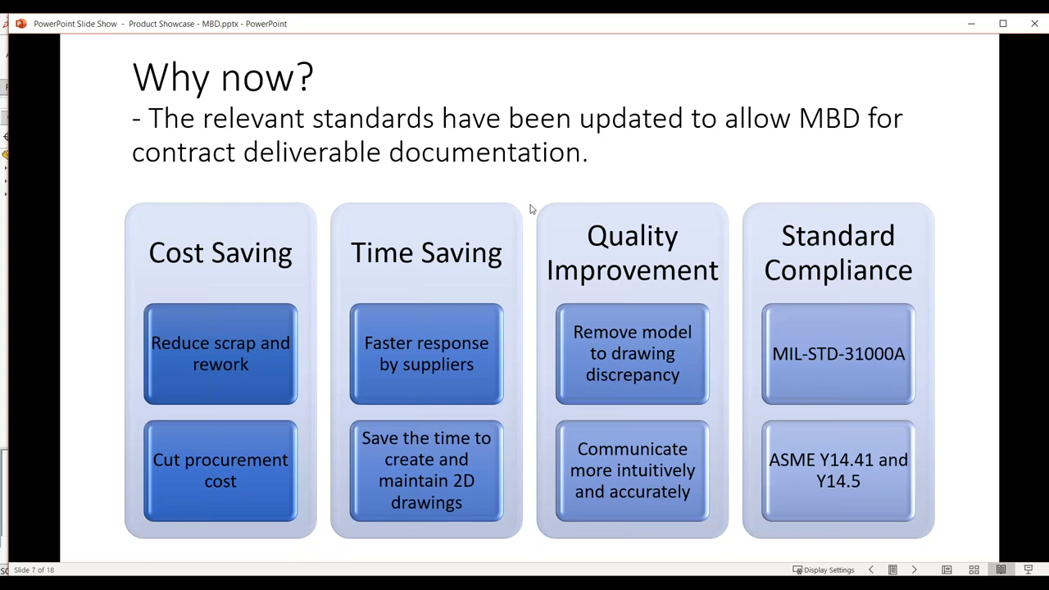
pyautogui.moveTo(491, 203)
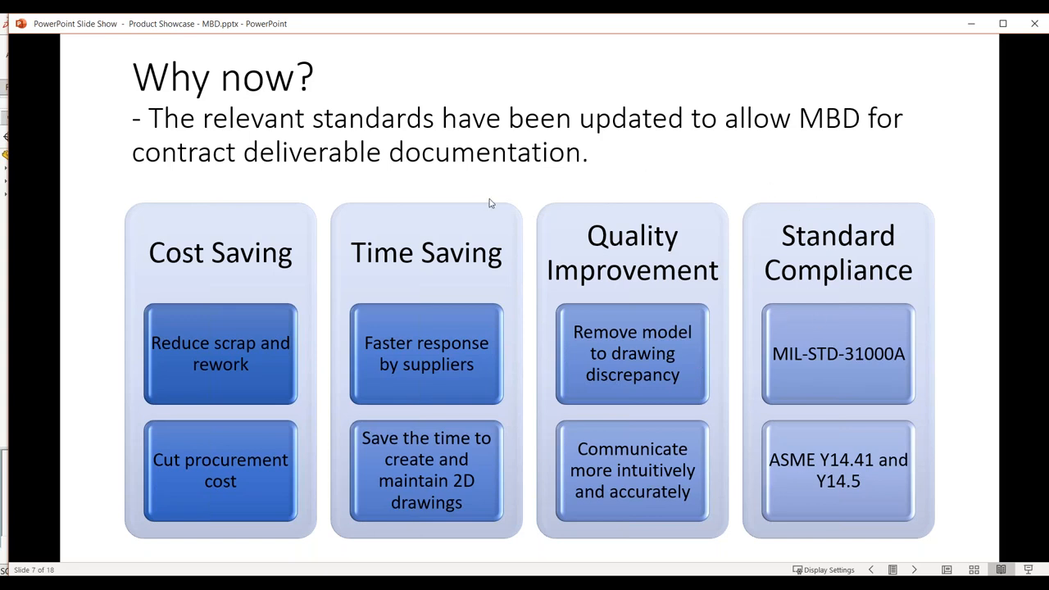
pyautogui.moveTo(498, 197)
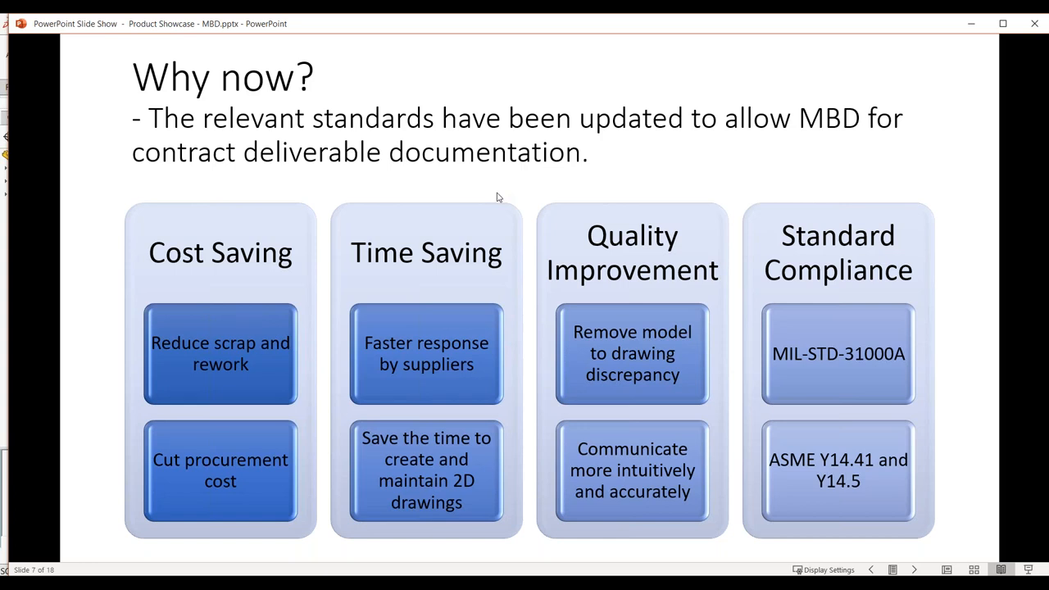
pyautogui.moveTo(503, 200)
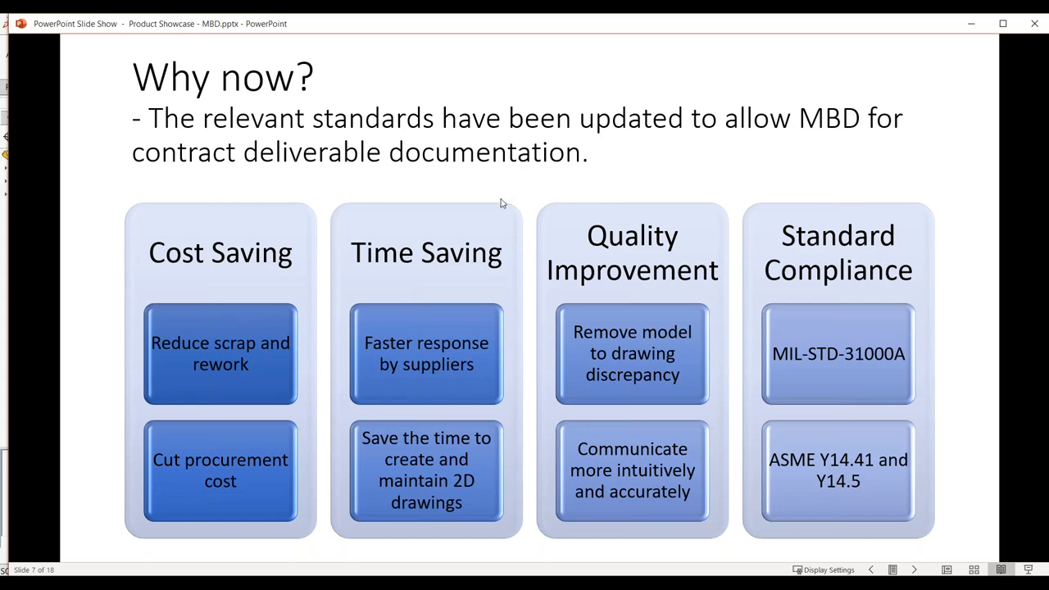
pyautogui.moveTo(903, 383)
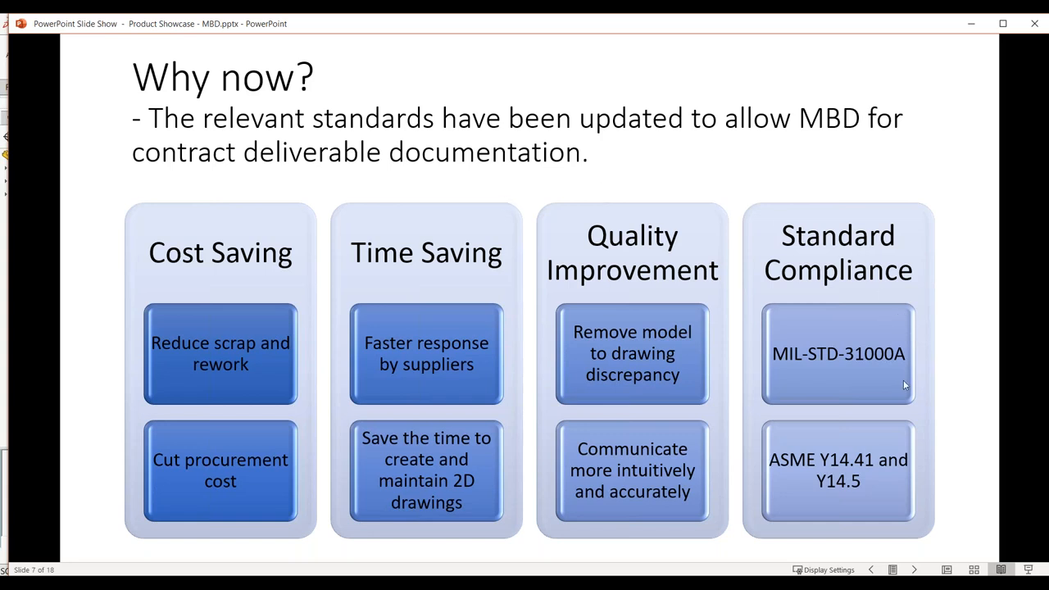
pyautogui.moveTo(856, 465)
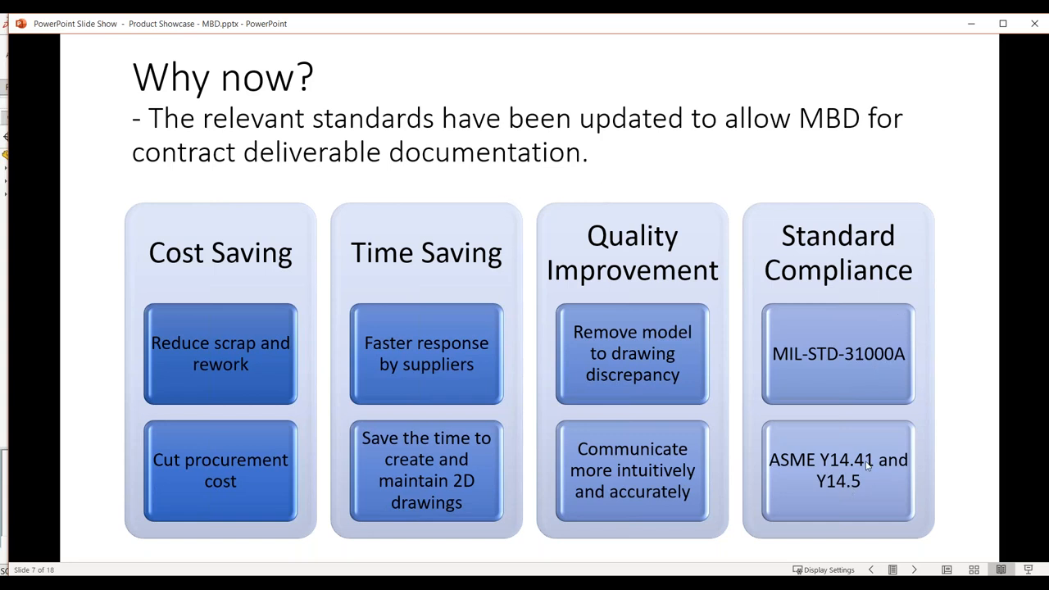
pyautogui.moveTo(860, 466)
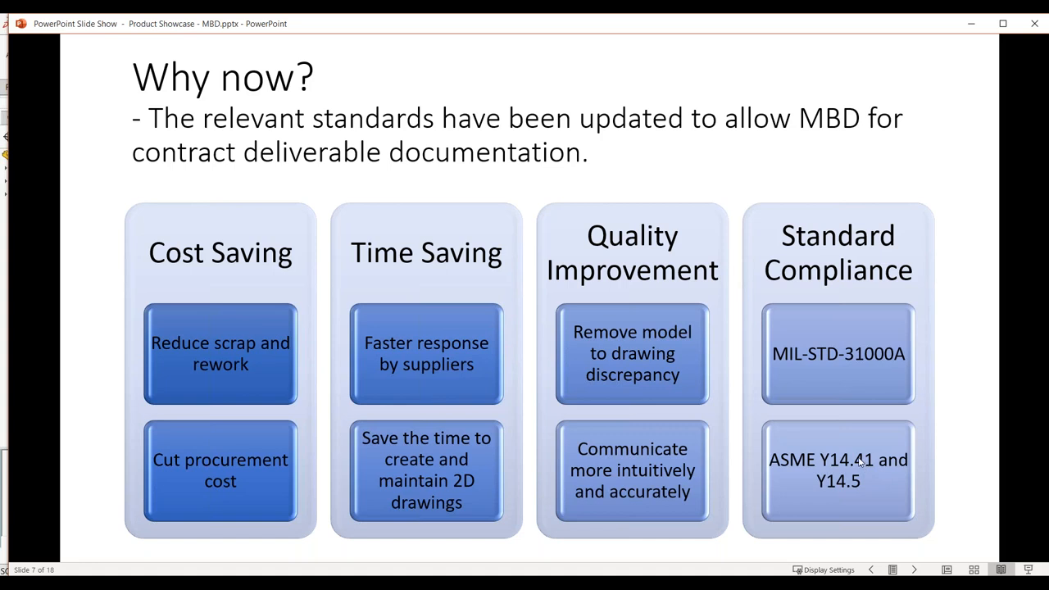
pyautogui.moveTo(865, 468)
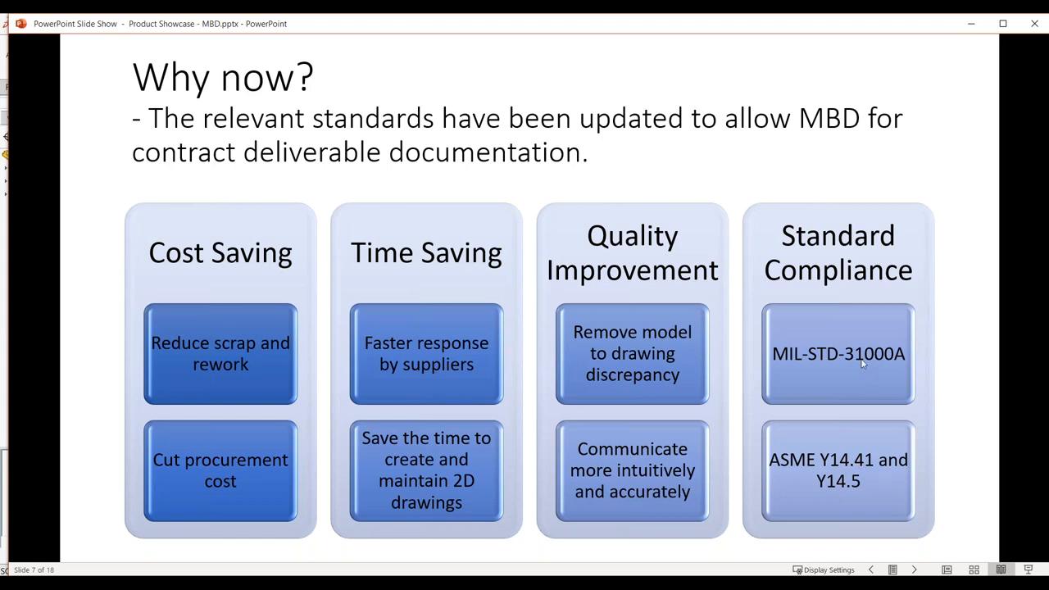
pyautogui.moveTo(872, 343)
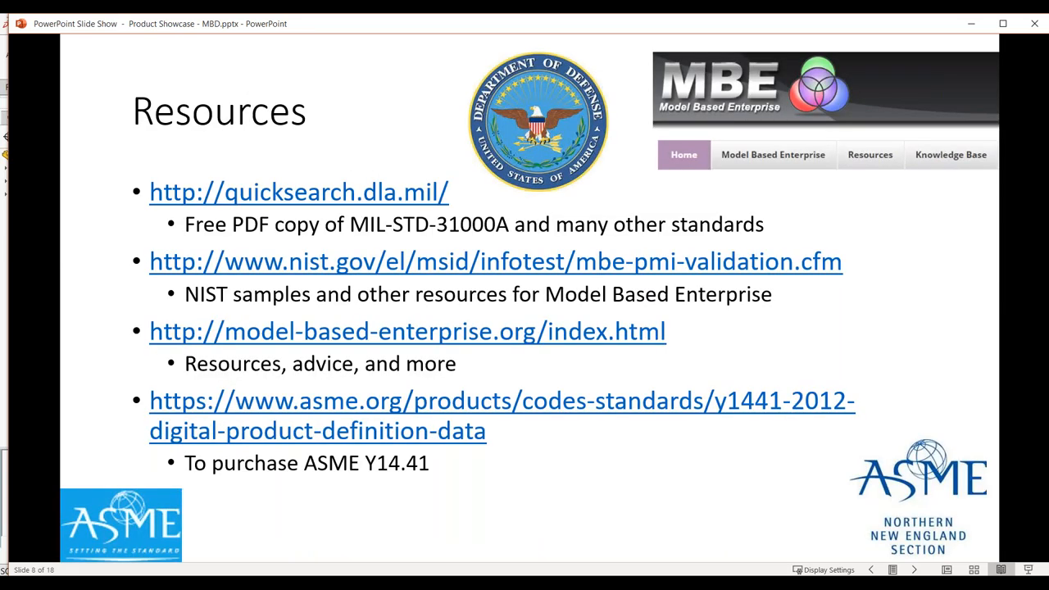
pyautogui.moveTo(856, 304)
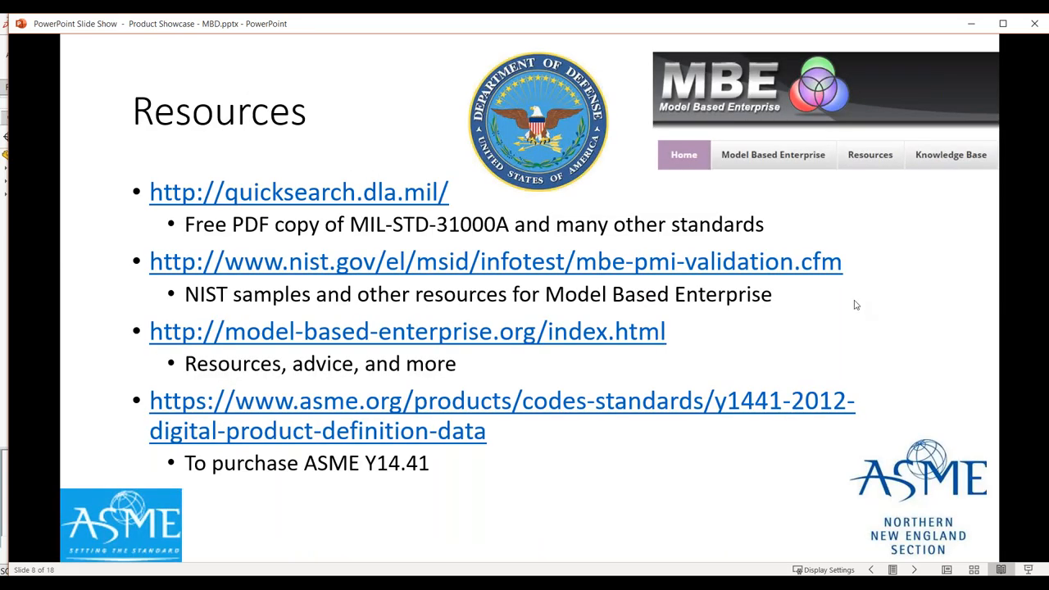
pyautogui.moveTo(835, 316)
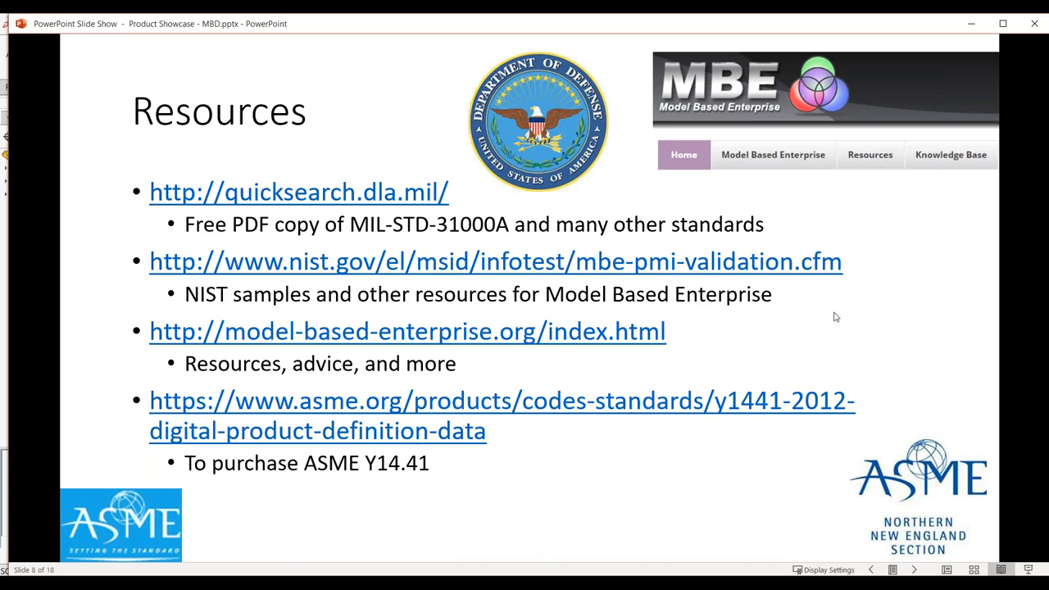
pyautogui.moveTo(862, 285)
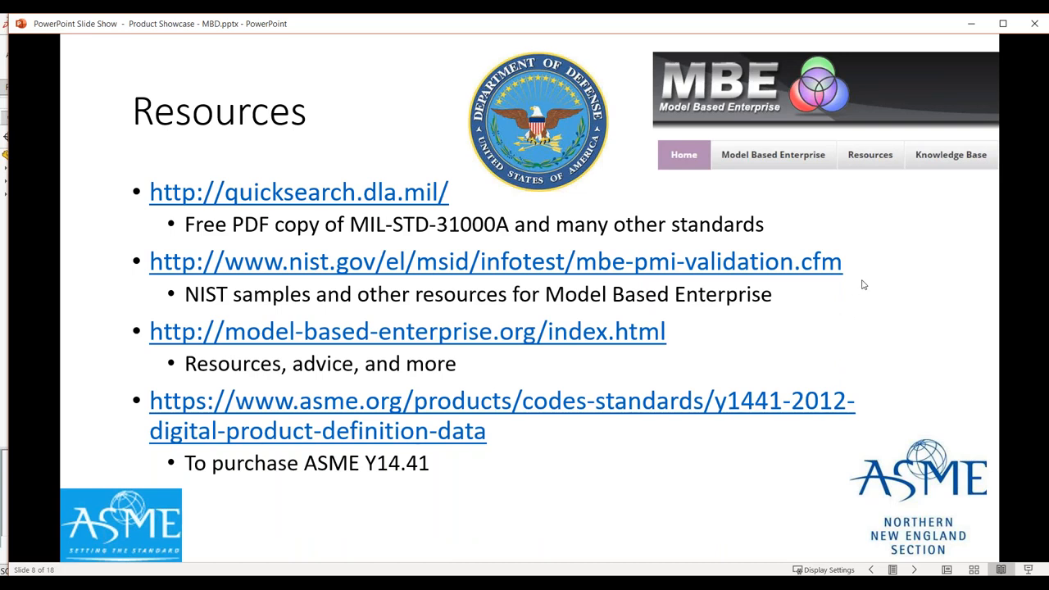
pyautogui.moveTo(652, 269)
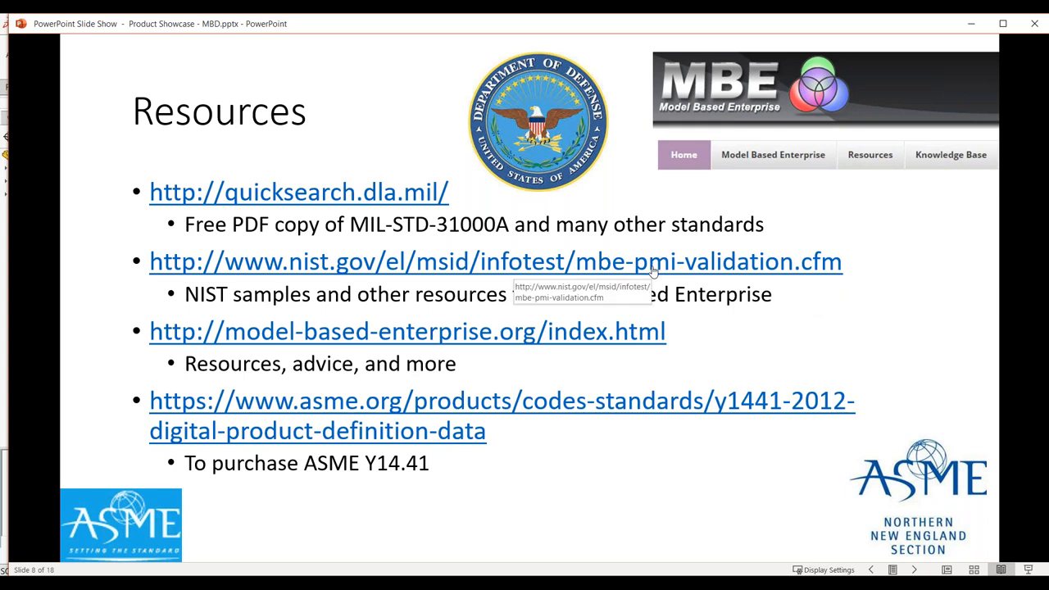
pyautogui.moveTo(238, 199)
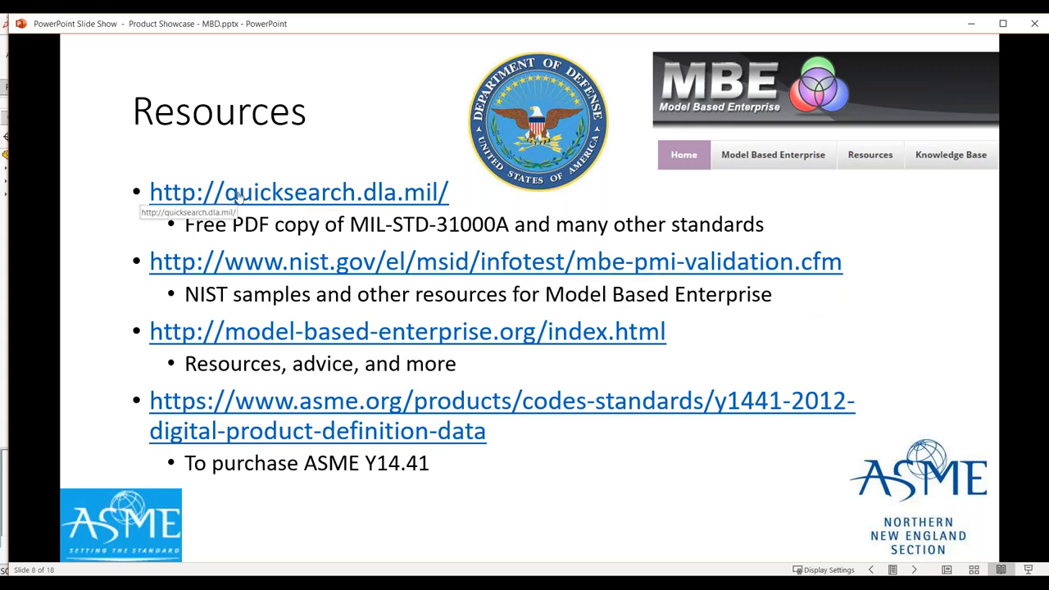
pyautogui.moveTo(385, 221)
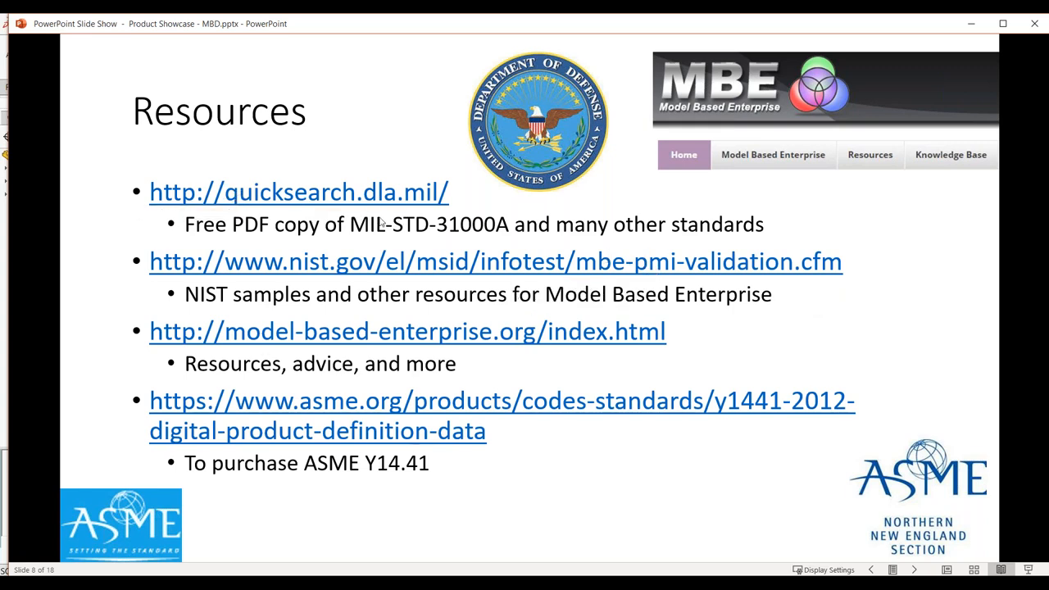
pyautogui.moveTo(479, 229)
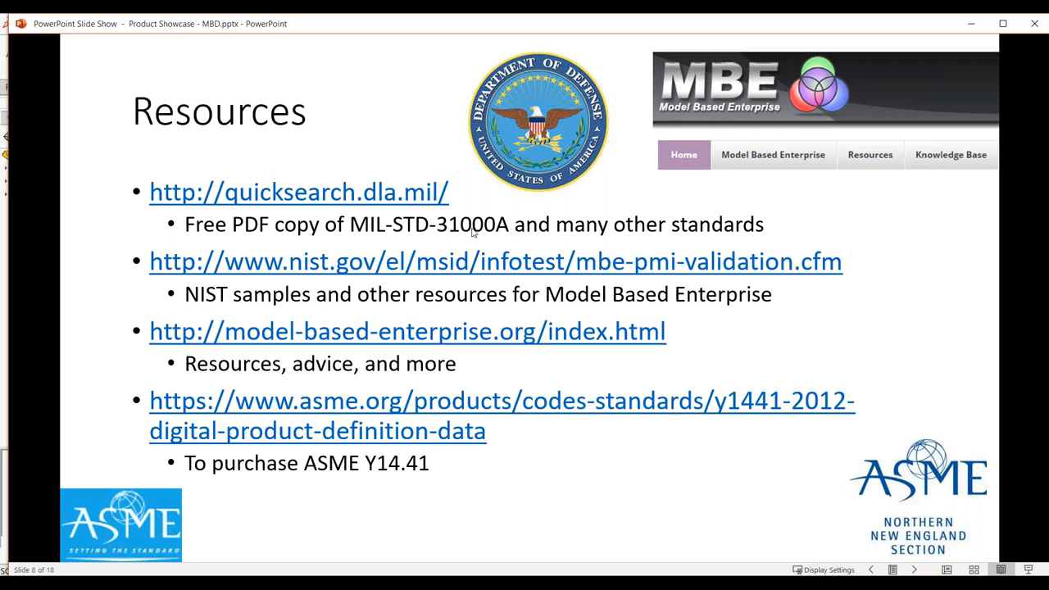
pyautogui.moveTo(368, 469)
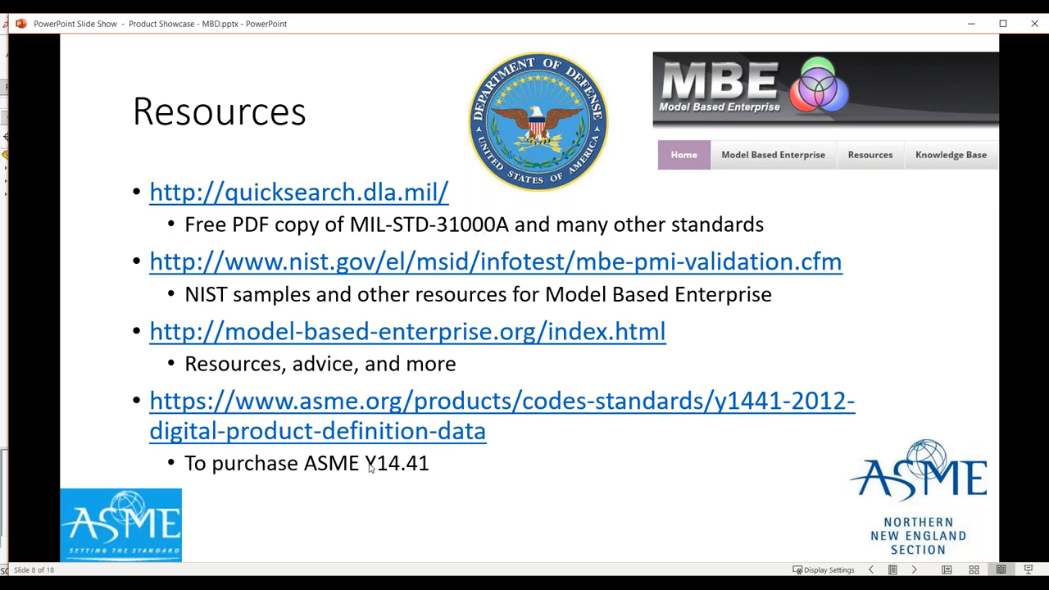
pyautogui.moveTo(351, 213)
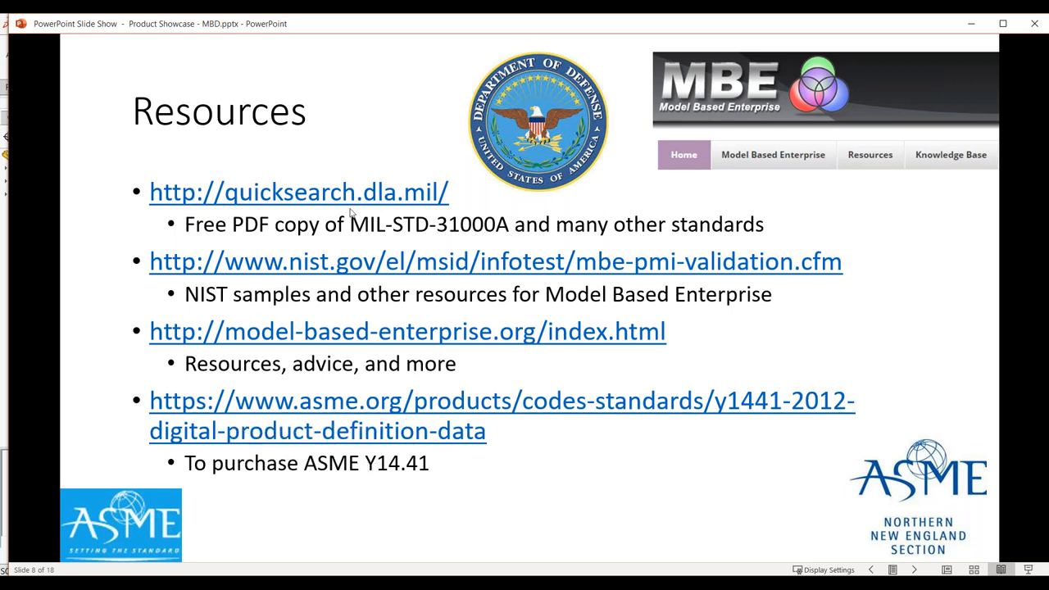
pyautogui.moveTo(354, 193)
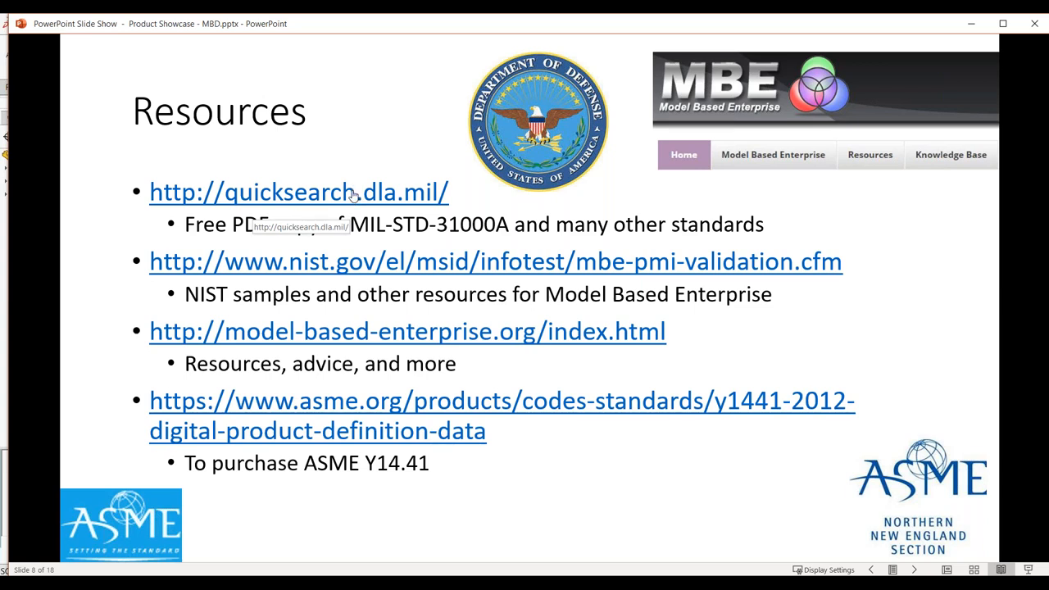
pyautogui.moveTo(357, 192)
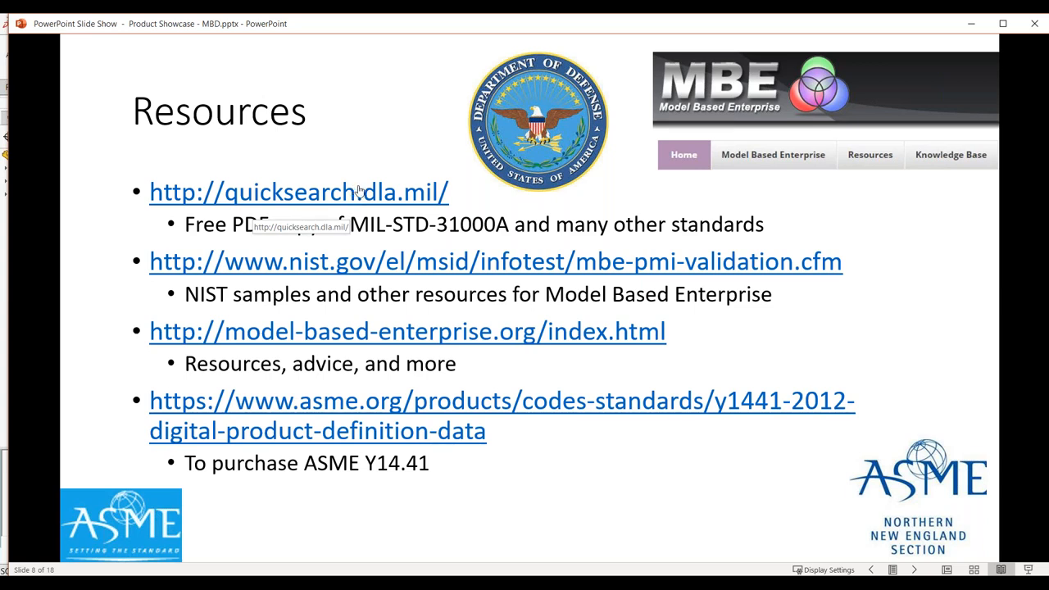
pyautogui.moveTo(295, 203)
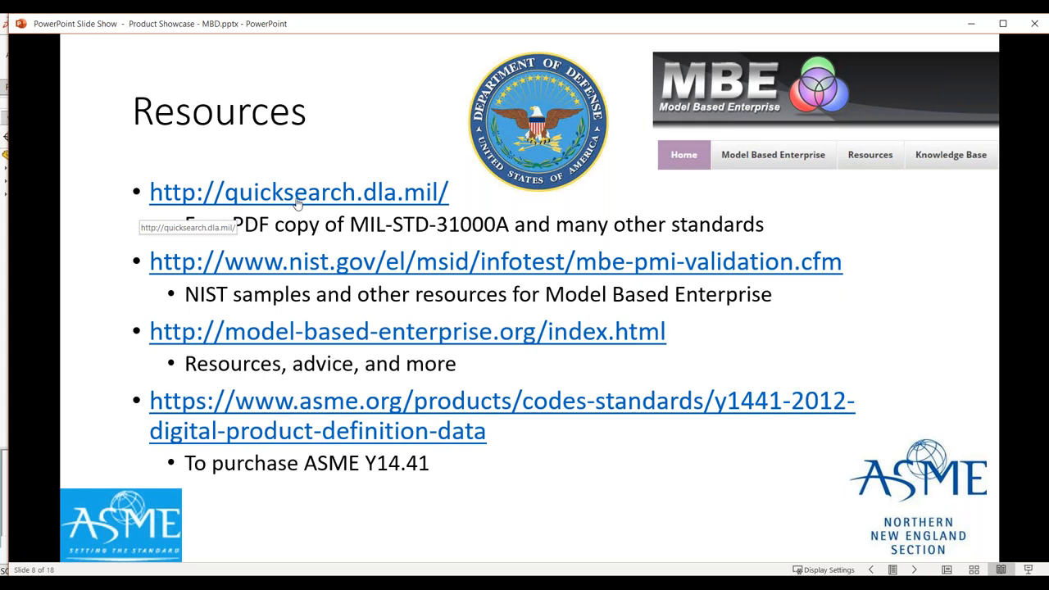
pyautogui.moveTo(548, 239)
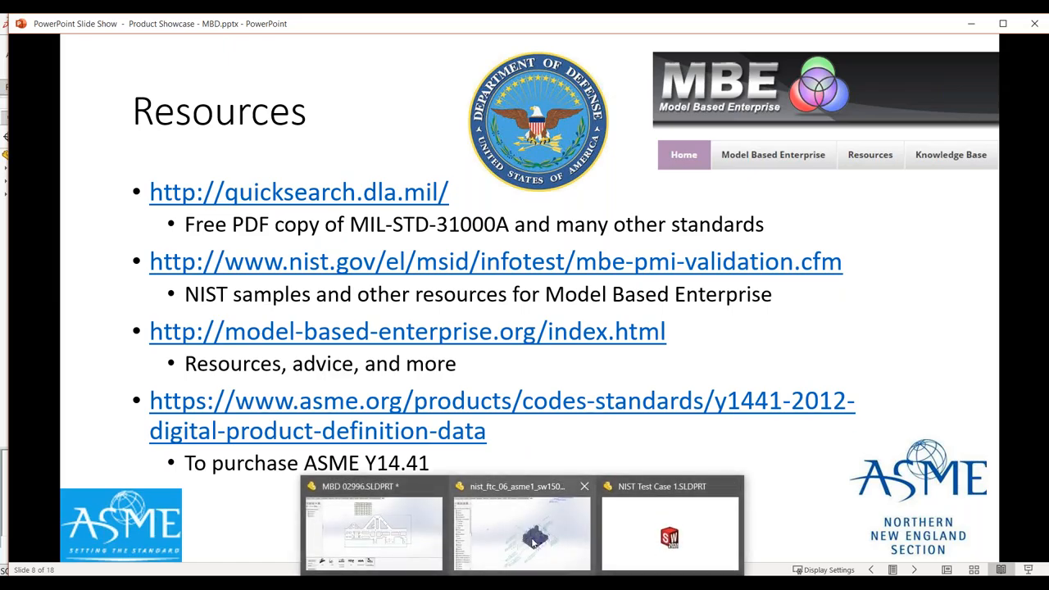
pyautogui.click(531, 538)
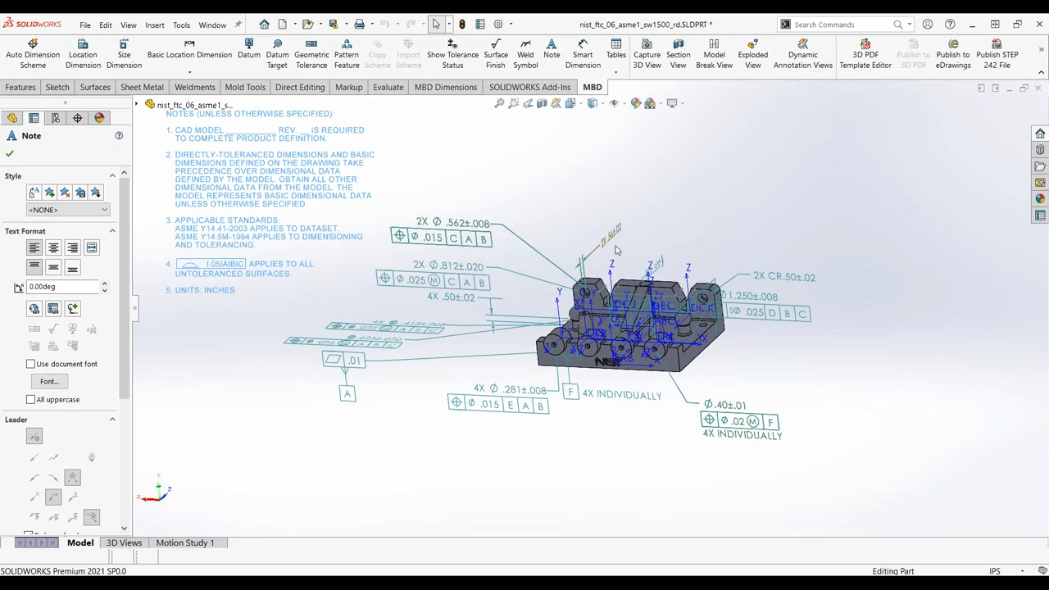
pyautogui.moveTo(652, 354)
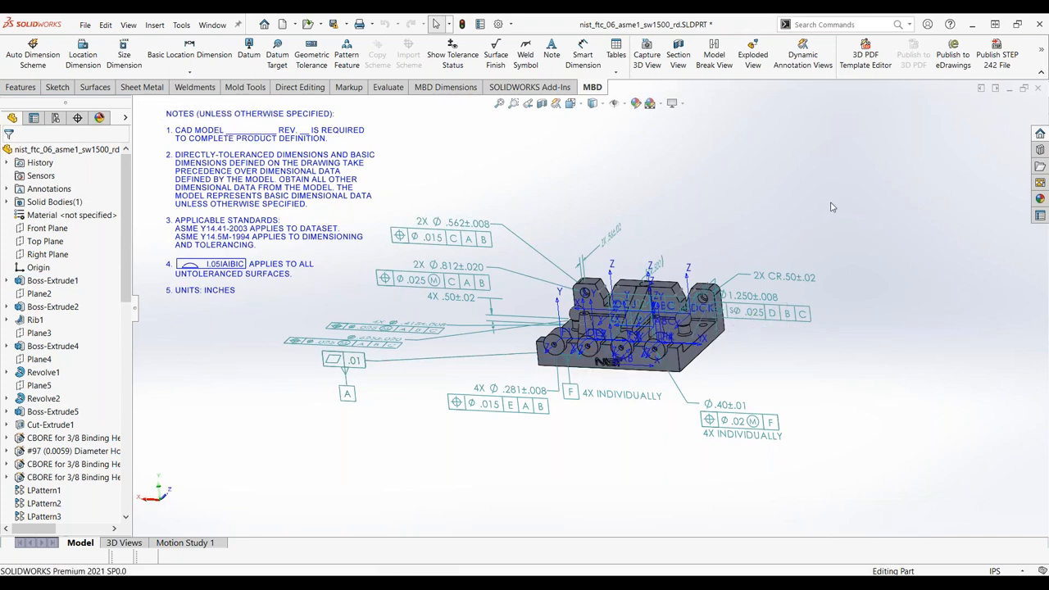
pyautogui.moveTo(823, 192)
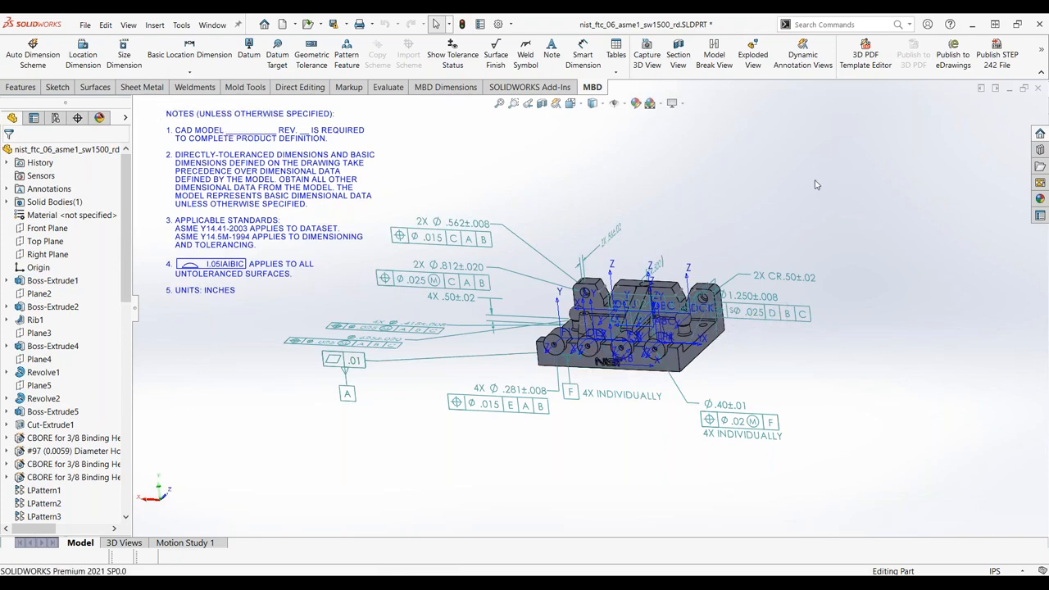
pyautogui.moveTo(659, 346)
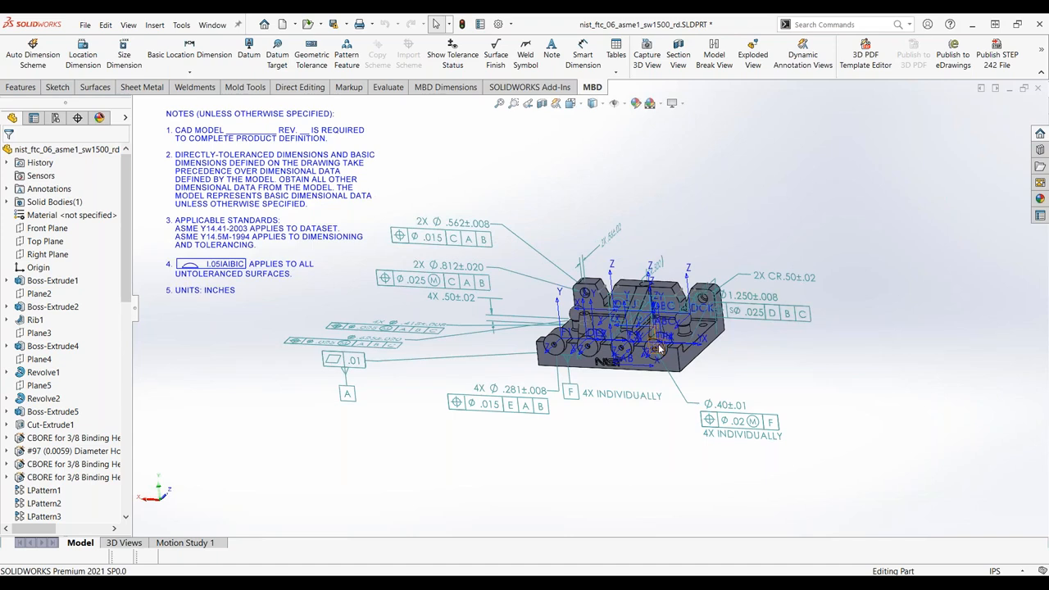
pyautogui.moveTo(508, 572)
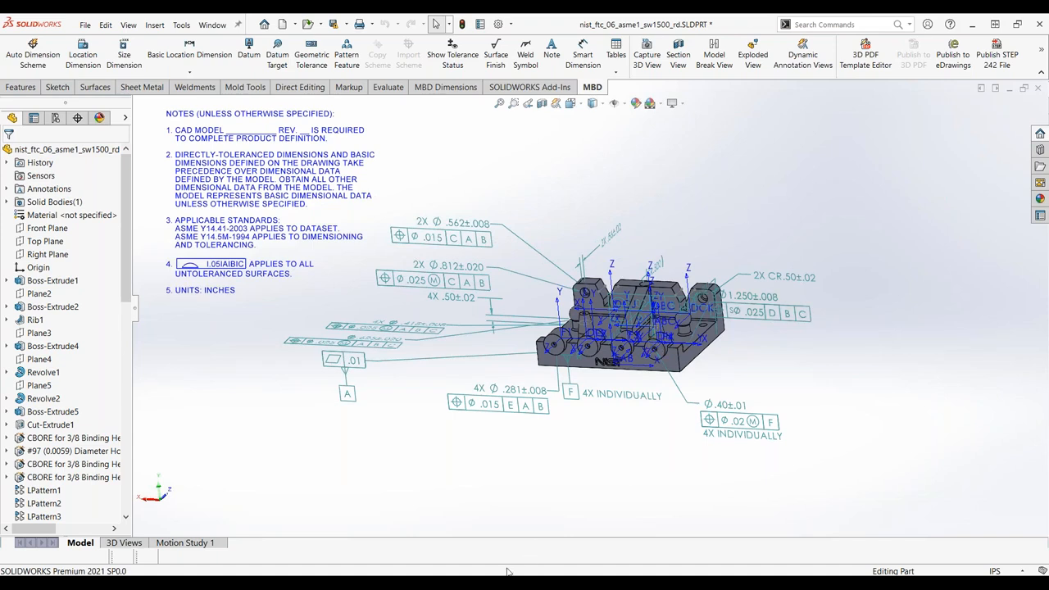
pyautogui.moveTo(508, 570)
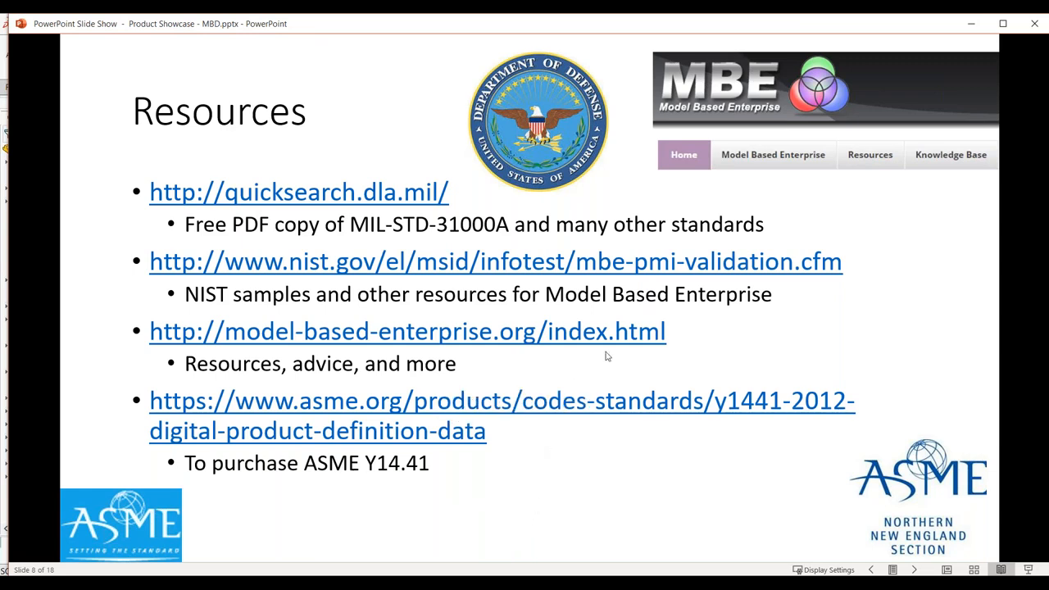
pyautogui.moveTo(564, 346)
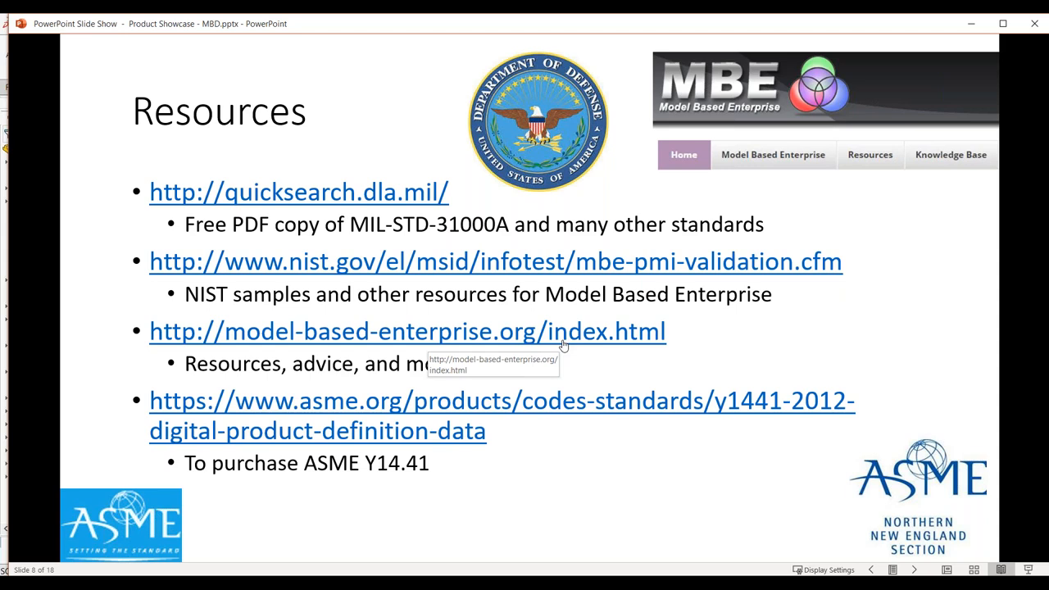
pyautogui.moveTo(315, 335)
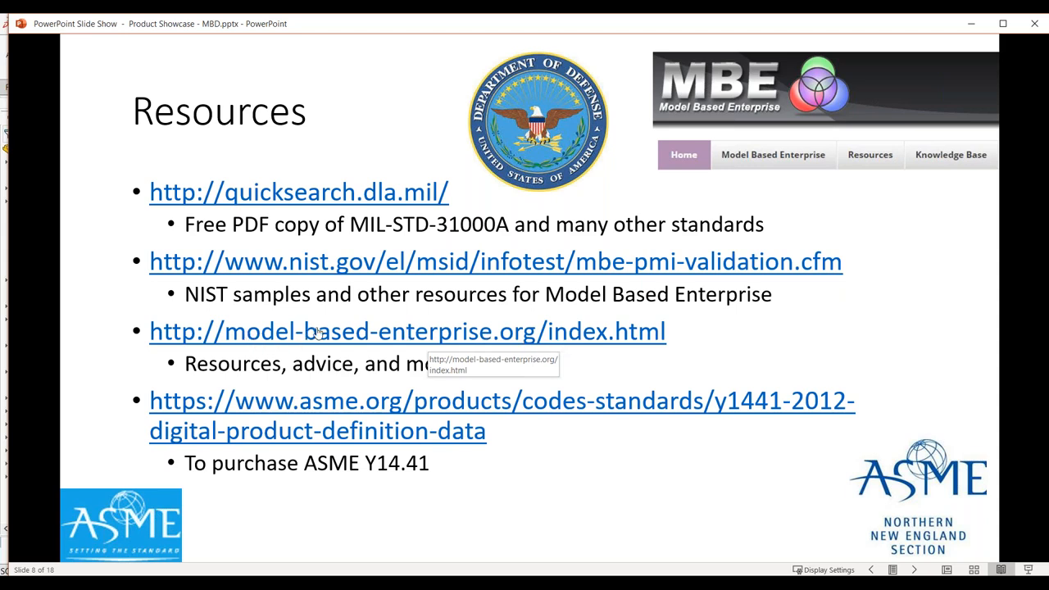
pyautogui.moveTo(533, 351)
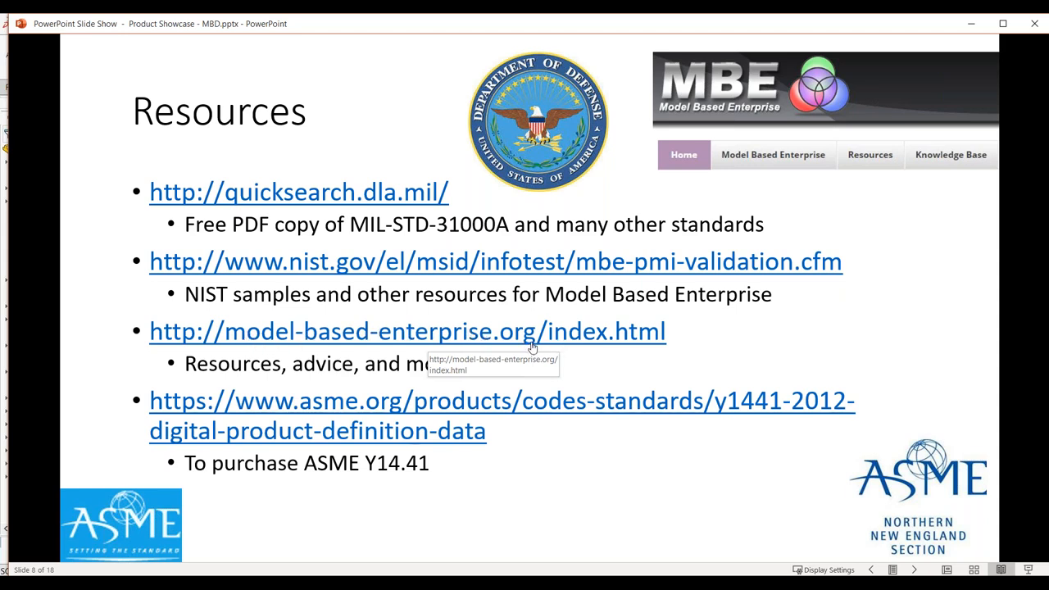
pyautogui.moveTo(528, 342)
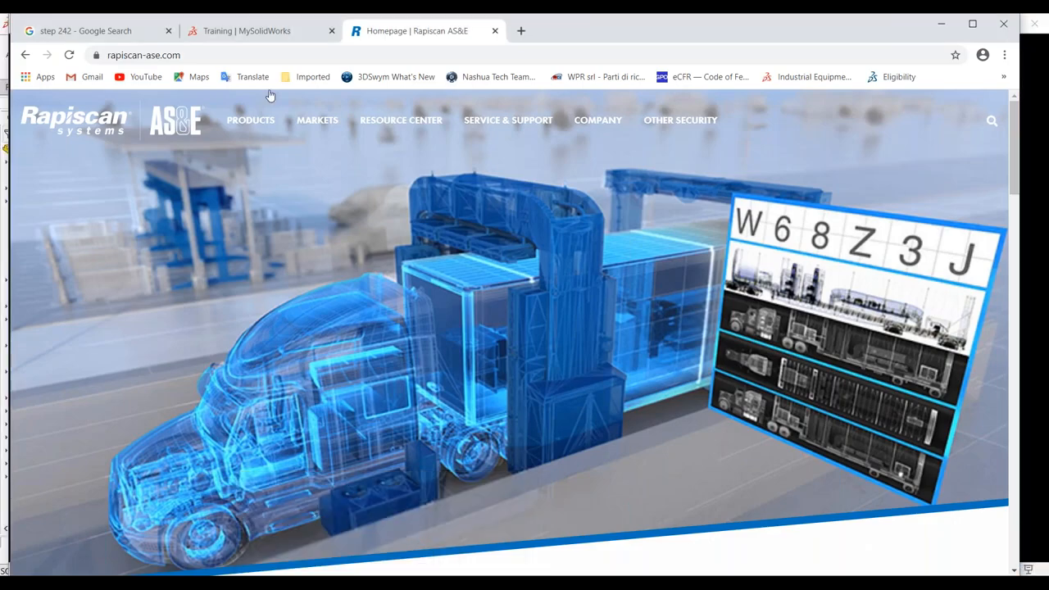
# Scroll through the MySolidWorks MBD Training Catalog lessons, then minimize Chrome to return to the slideshow.
pyautogui.click(256, 30)
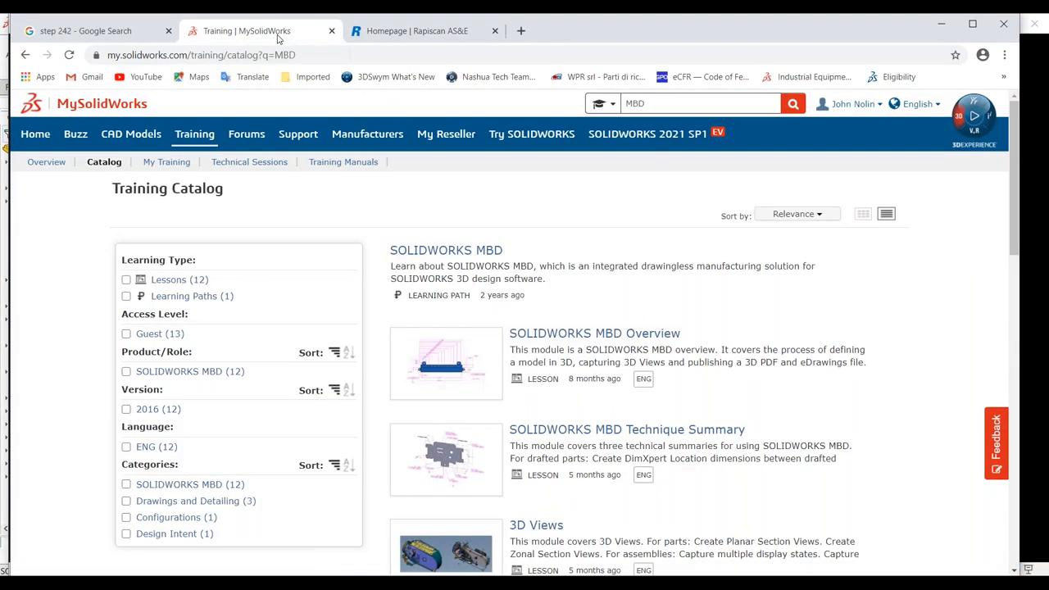
pyautogui.moveTo(151, 105)
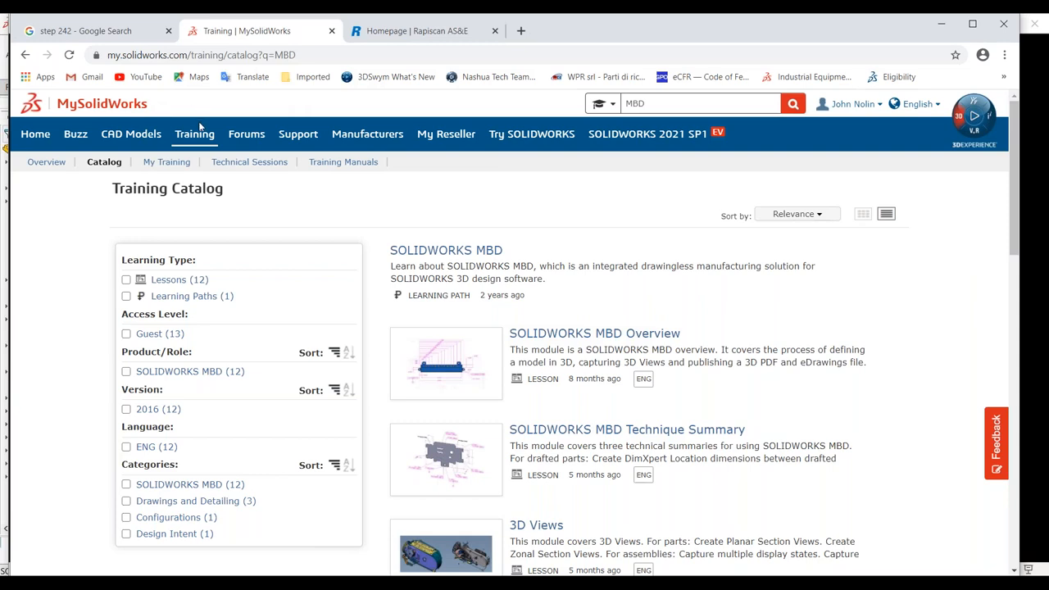
pyautogui.moveTo(688, 295)
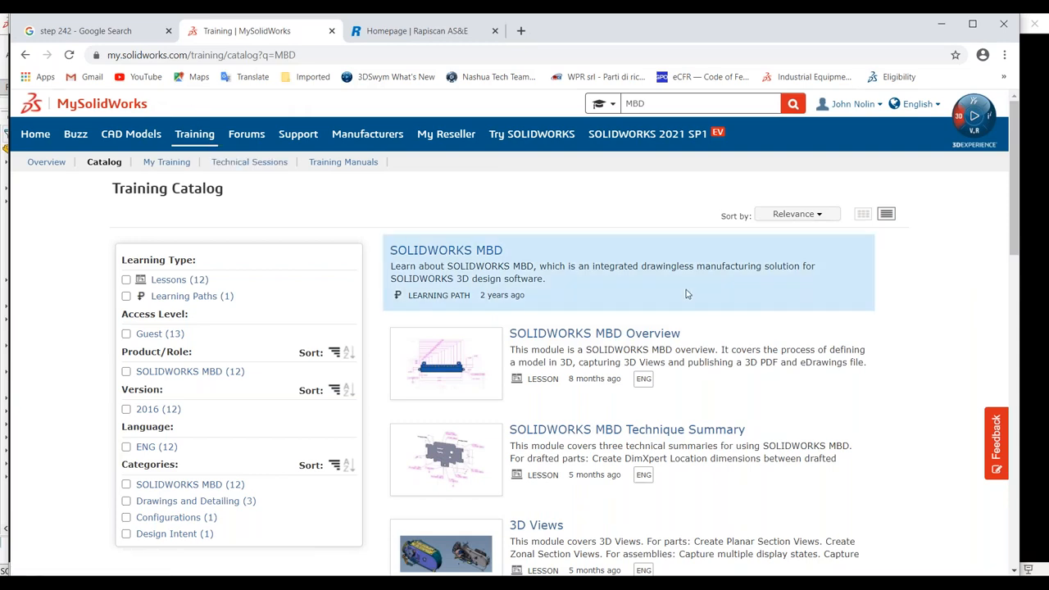
pyautogui.moveTo(698, 282)
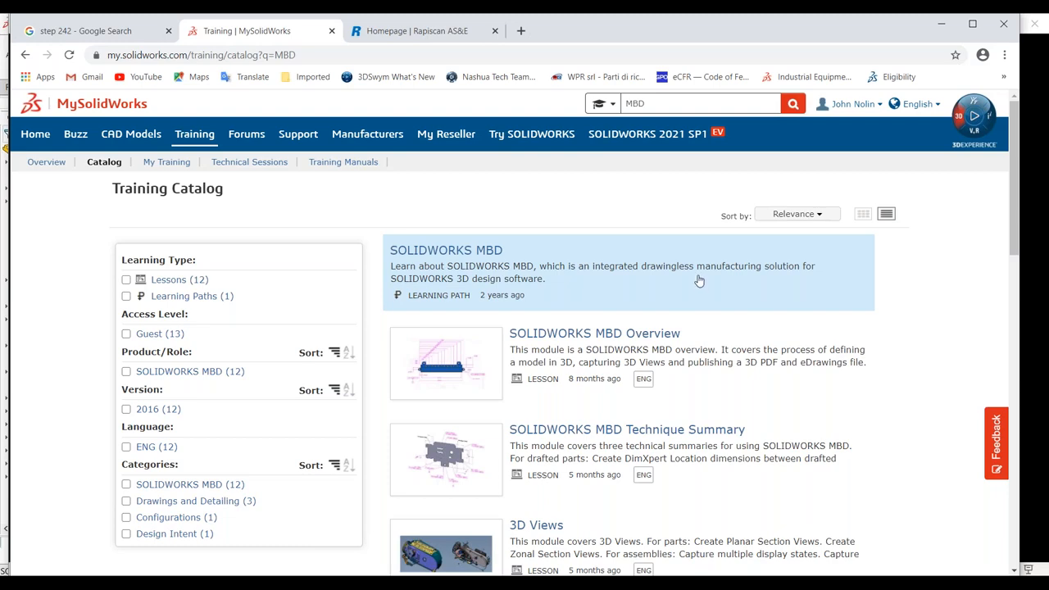
pyautogui.scroll(-3)
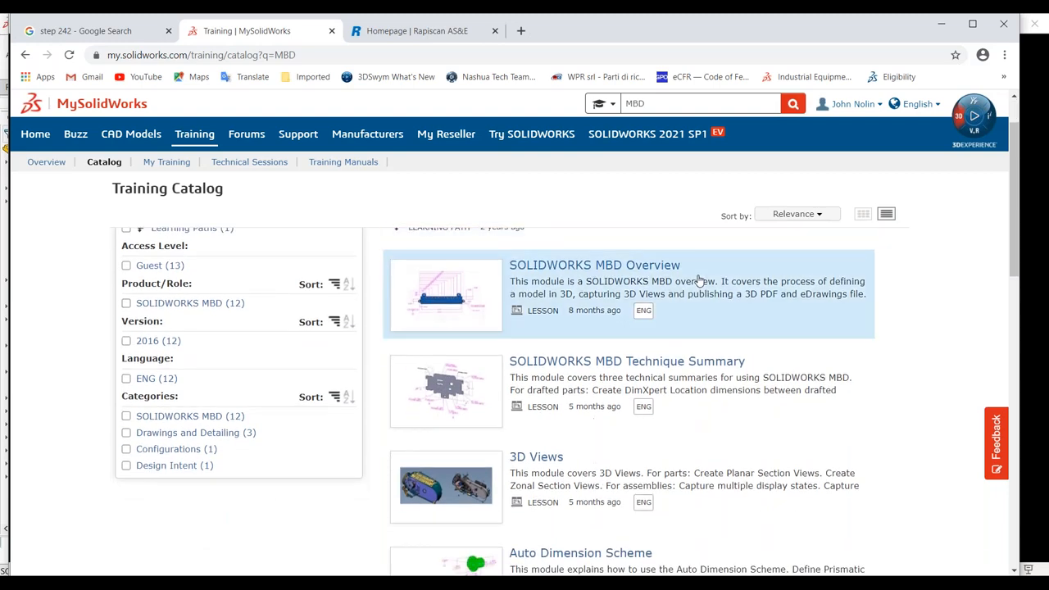
pyautogui.scroll(-3)
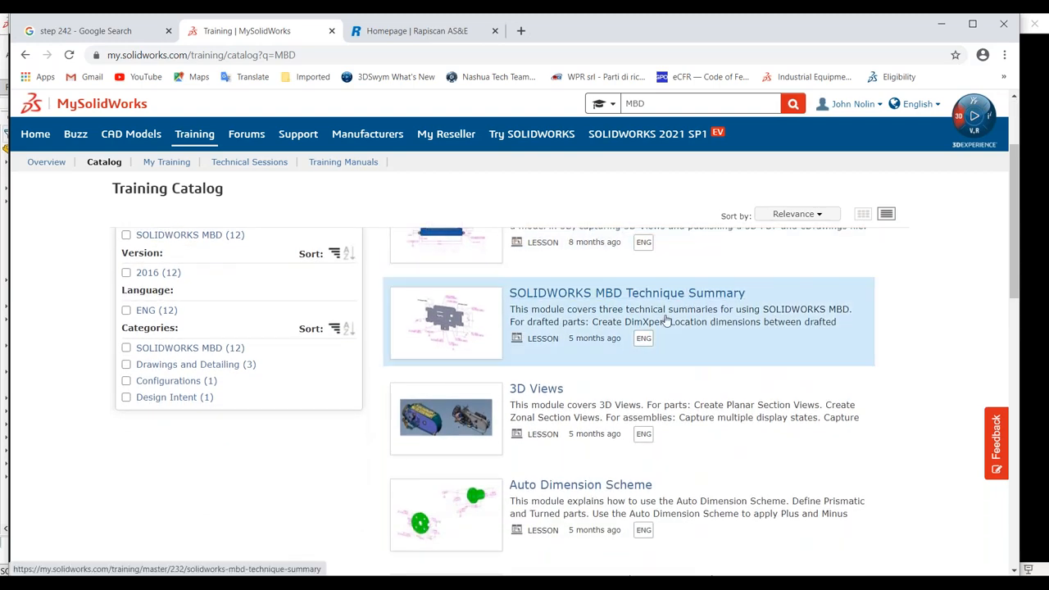
pyautogui.scroll(-3)
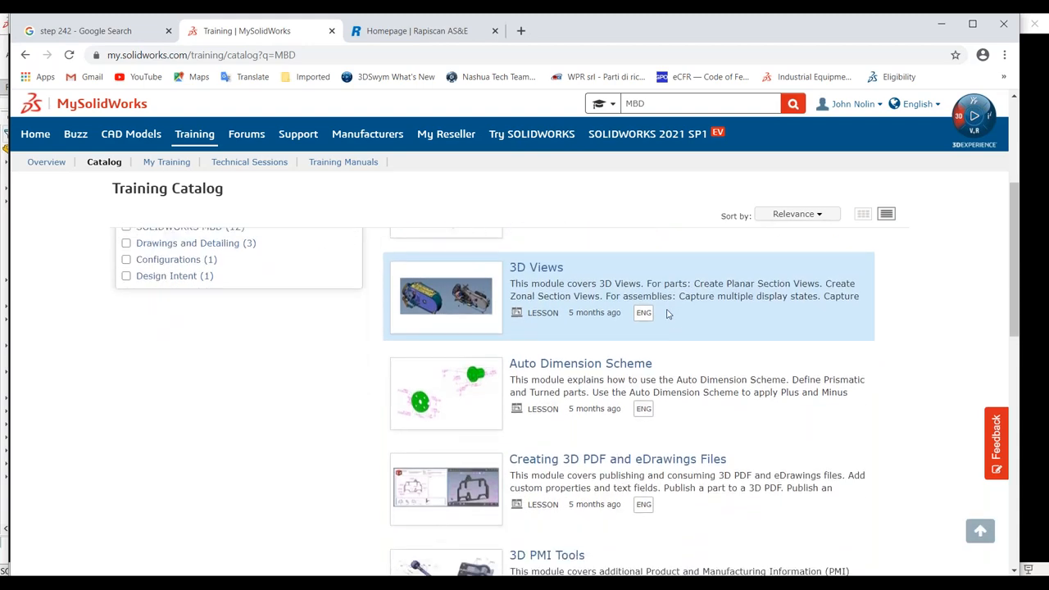
pyautogui.scroll(-3)
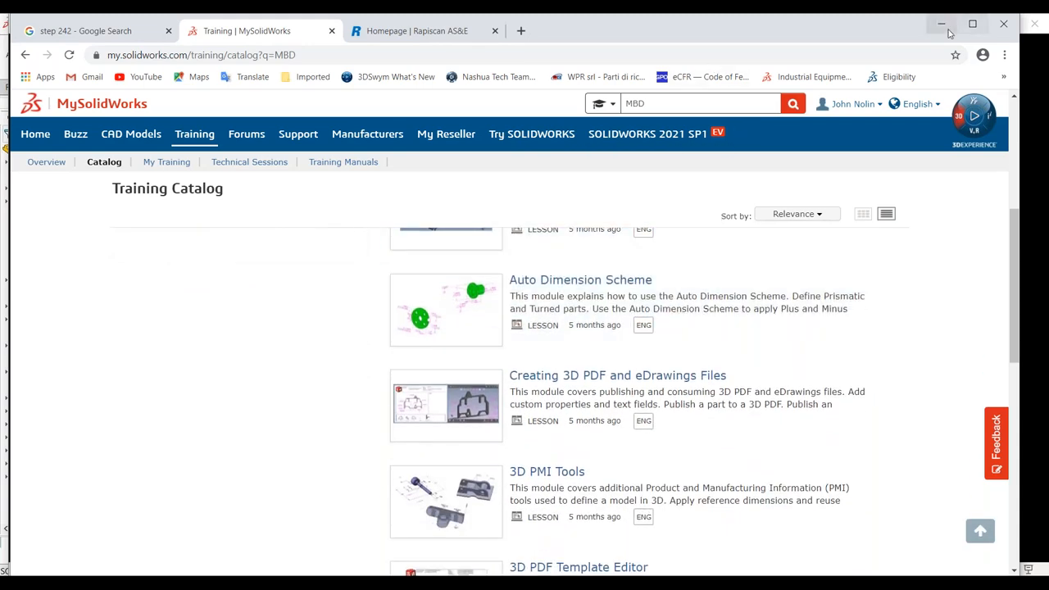
pyautogui.moveTo(941, 23)
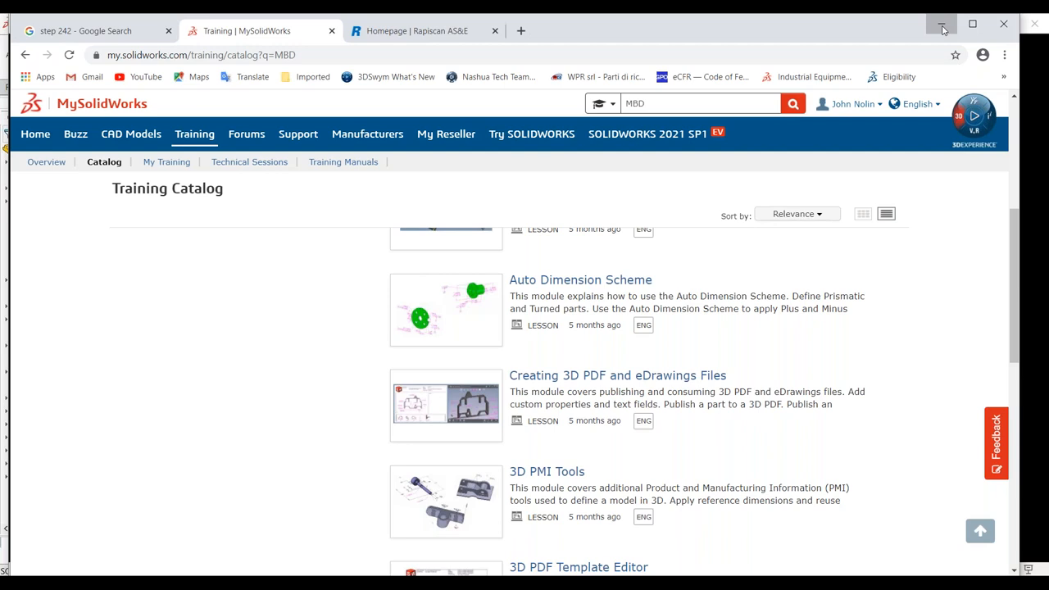
pyautogui.click(941, 23)
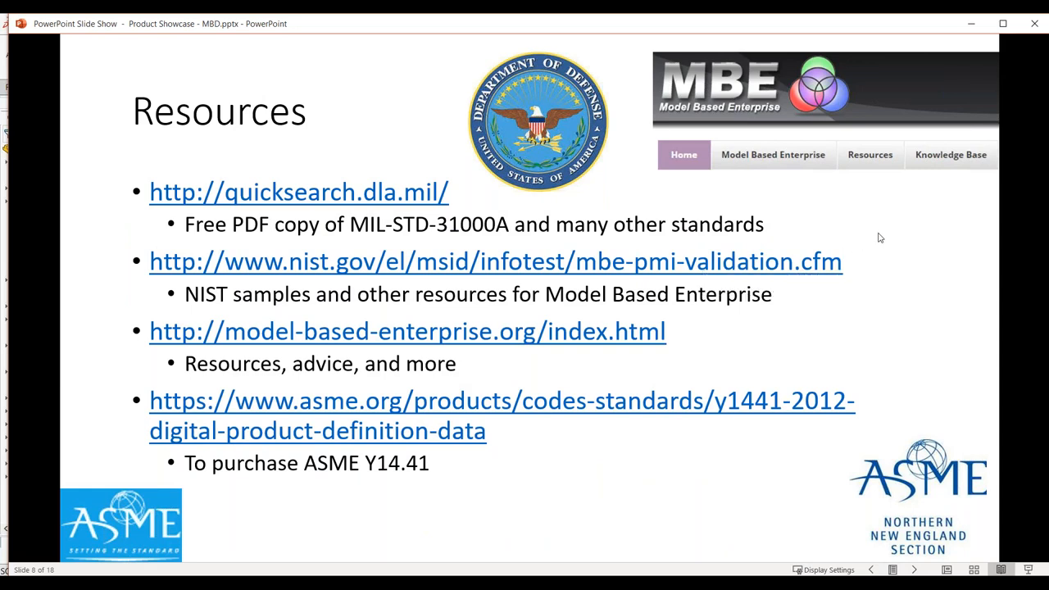
pyautogui.moveTo(878, 208)
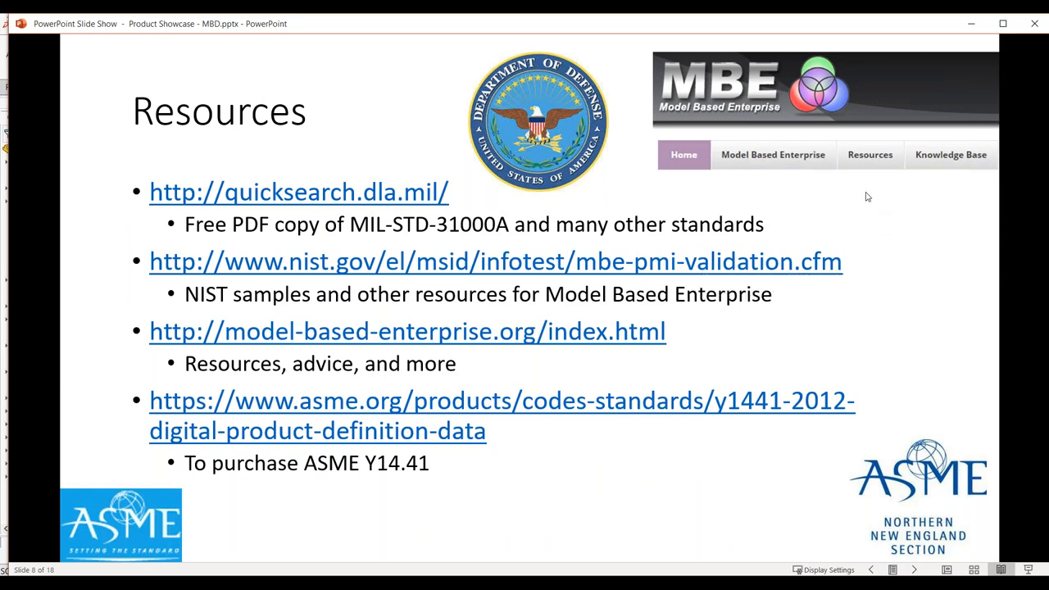
pyautogui.moveTo(871, 196)
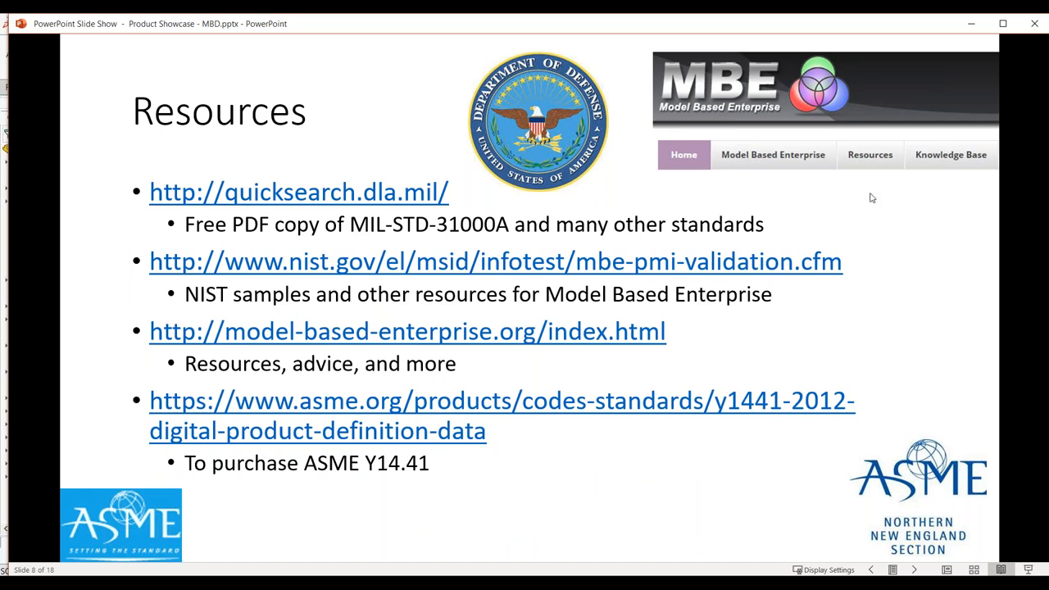
pyautogui.moveTo(857, 222)
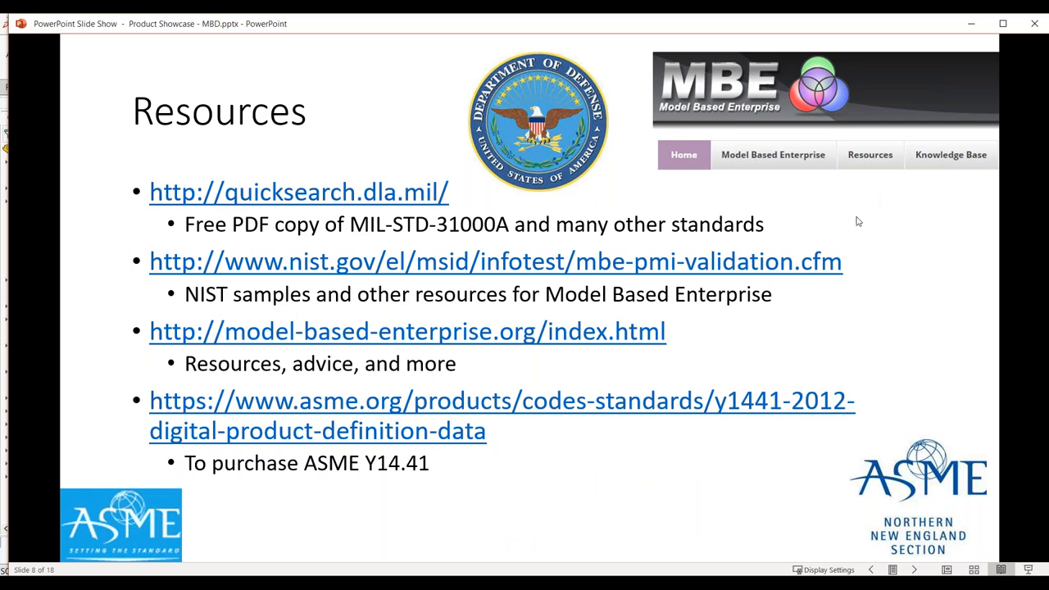
pyautogui.moveTo(872, 236)
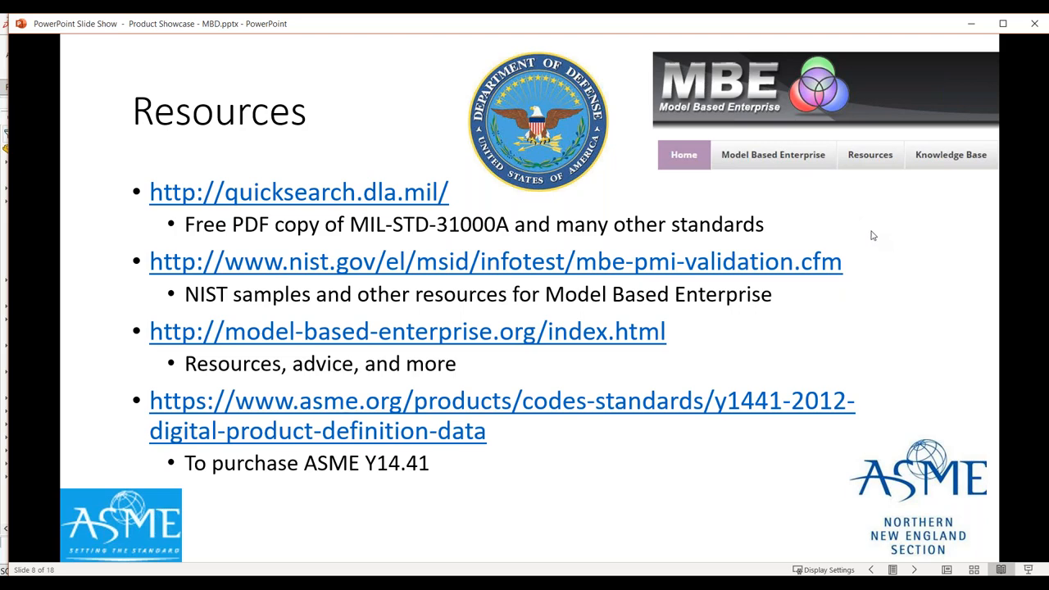
# Advance the slideshow to slide 9 on MBD levels per MIL-STD-31000A.
pyautogui.press('Right')
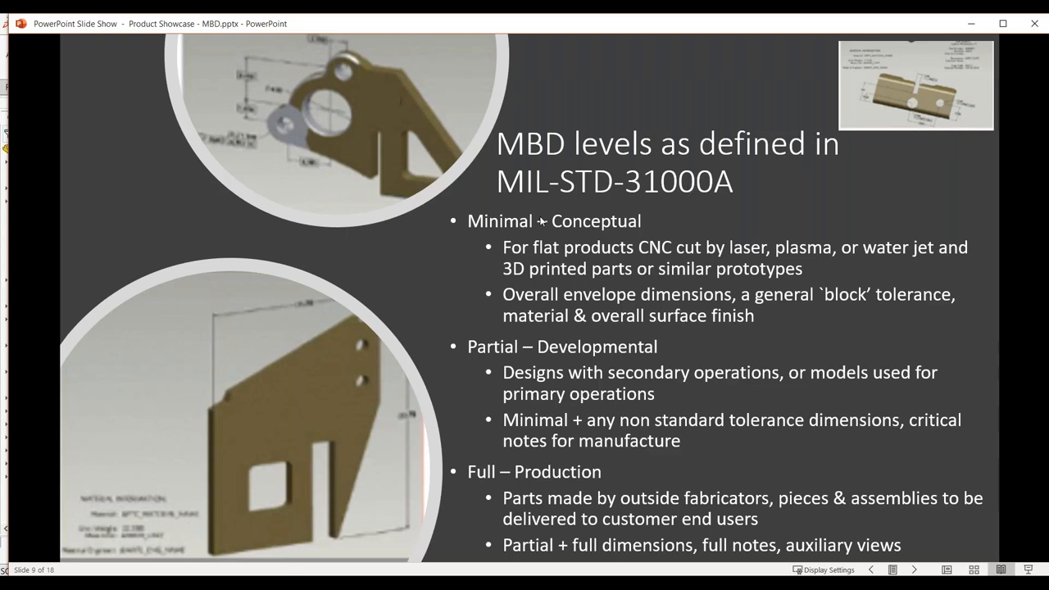
pyautogui.moveTo(531, 269)
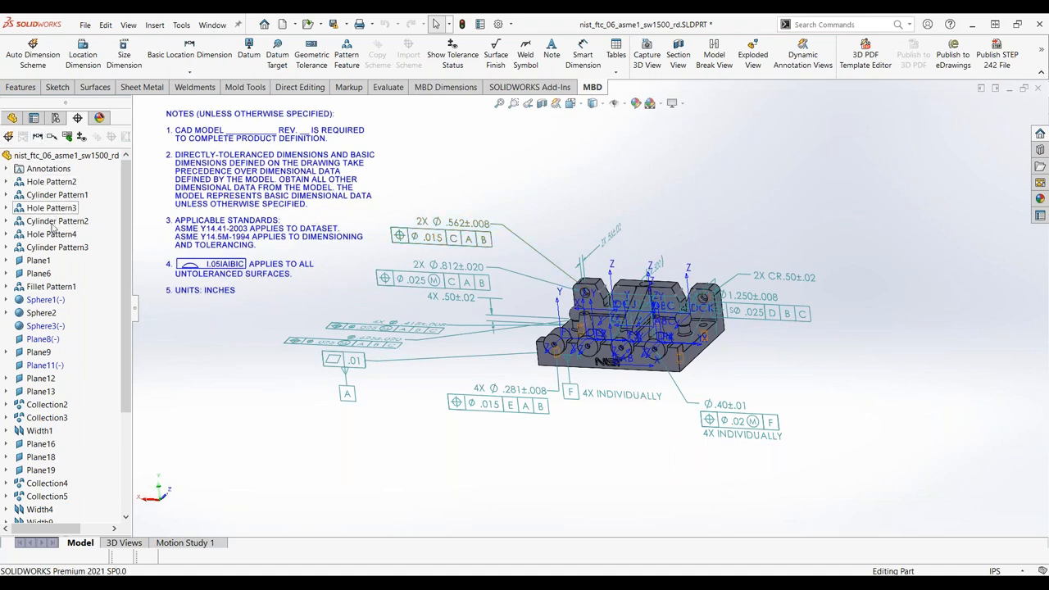
pyautogui.scroll(-3)
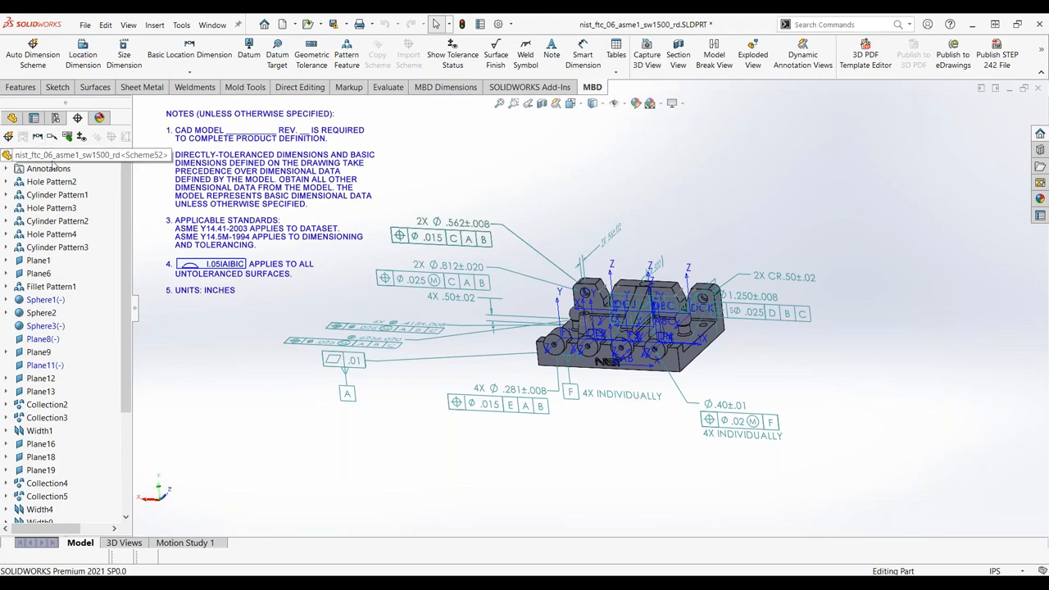
pyautogui.moveTo(74, 161)
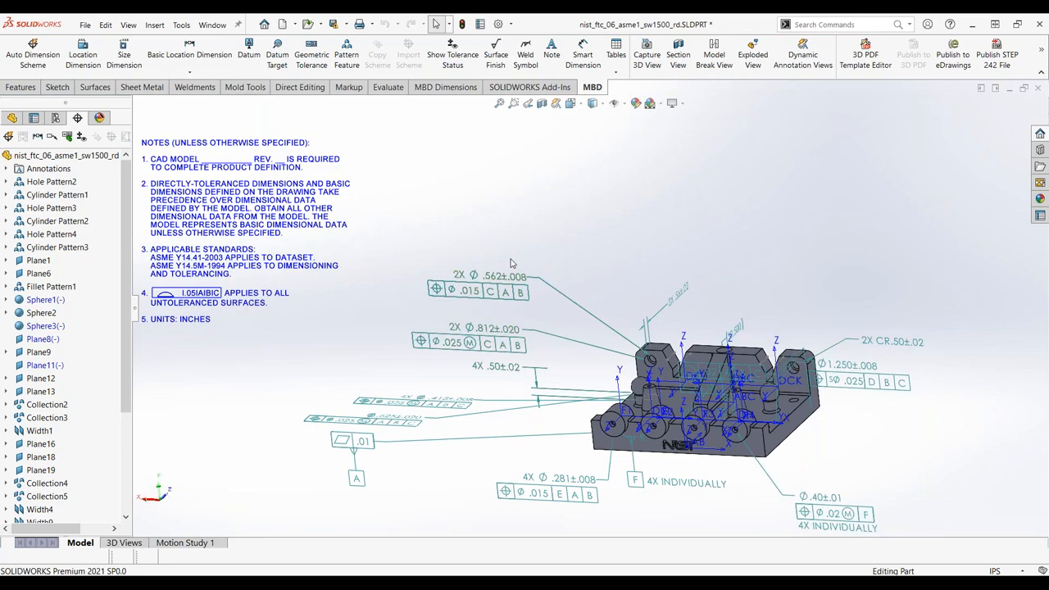
pyautogui.moveTo(364, 206)
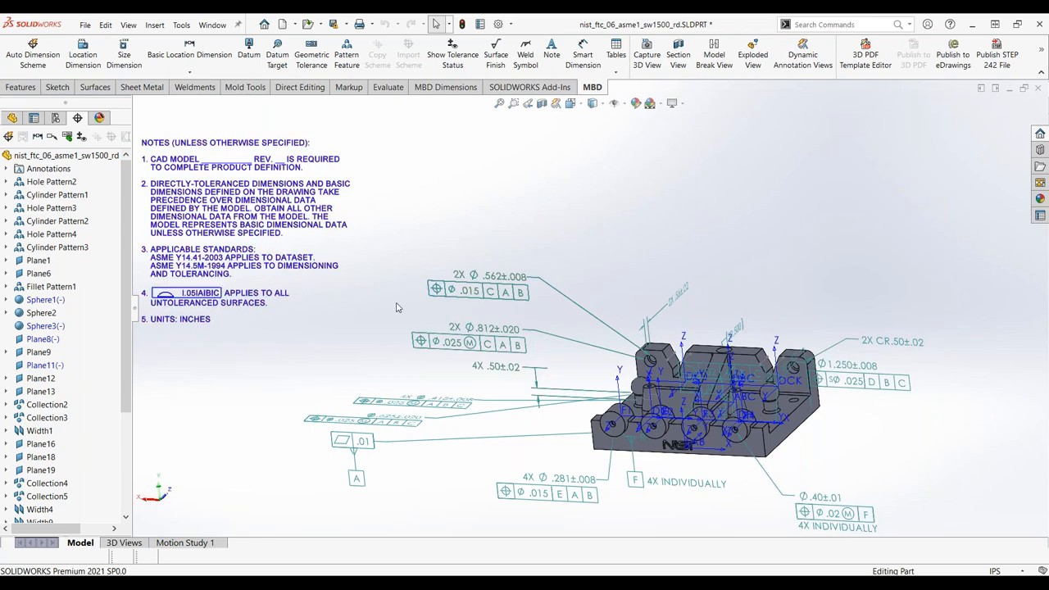
pyautogui.moveTo(475, 184)
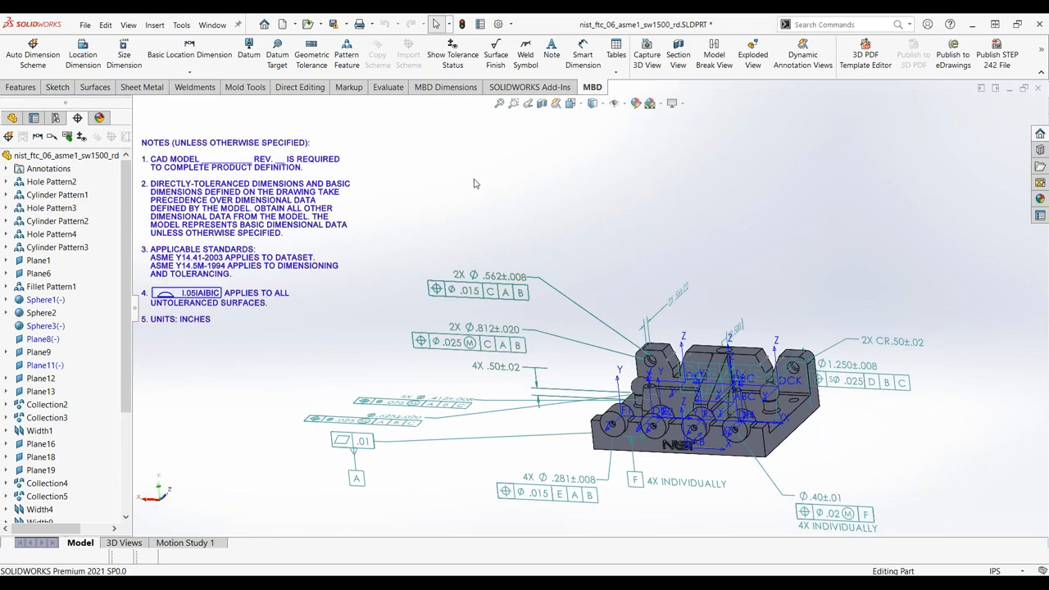
pyautogui.moveTo(580, 562)
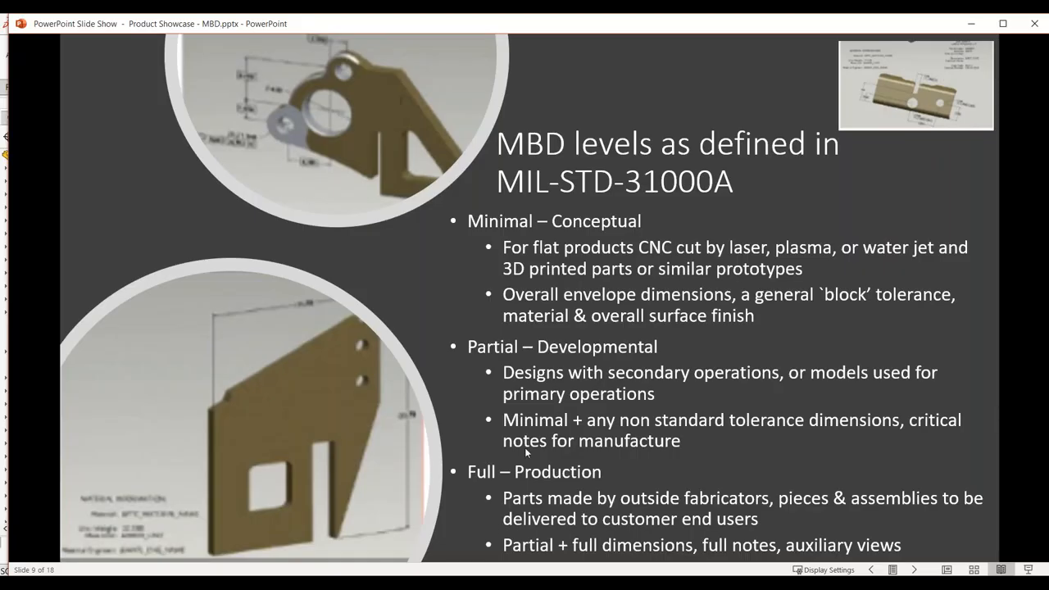
pyautogui.moveTo(535, 426)
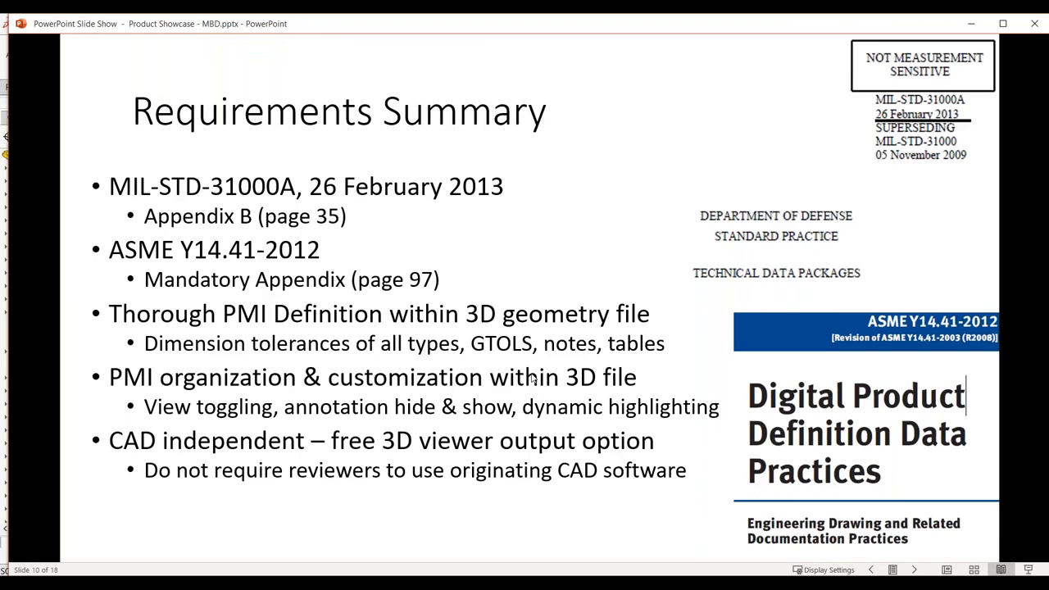
pyautogui.moveTo(587, 151)
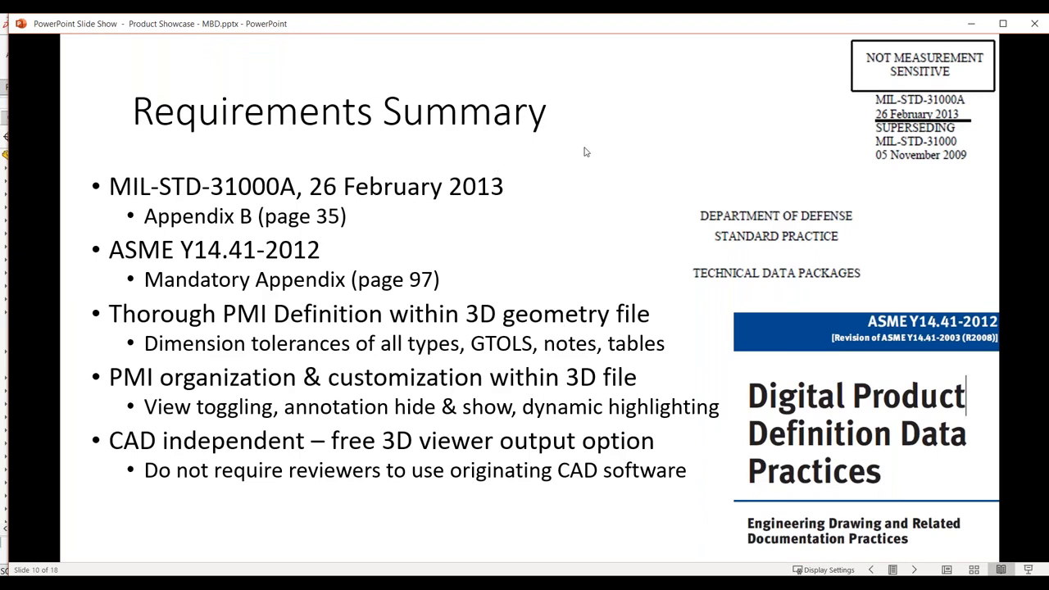
pyautogui.moveTo(154, 249)
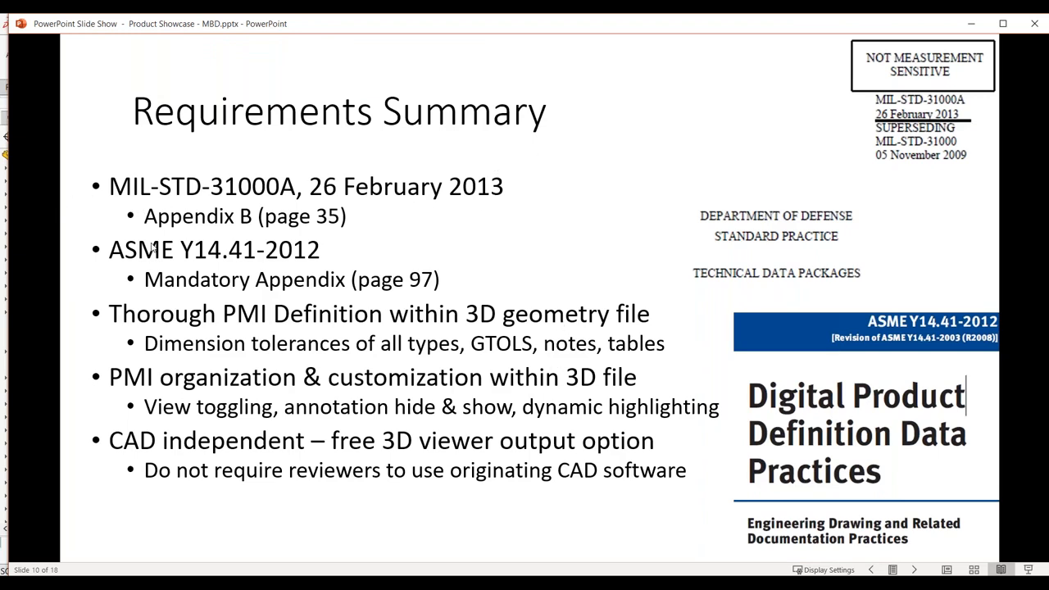
pyautogui.moveTo(342, 184)
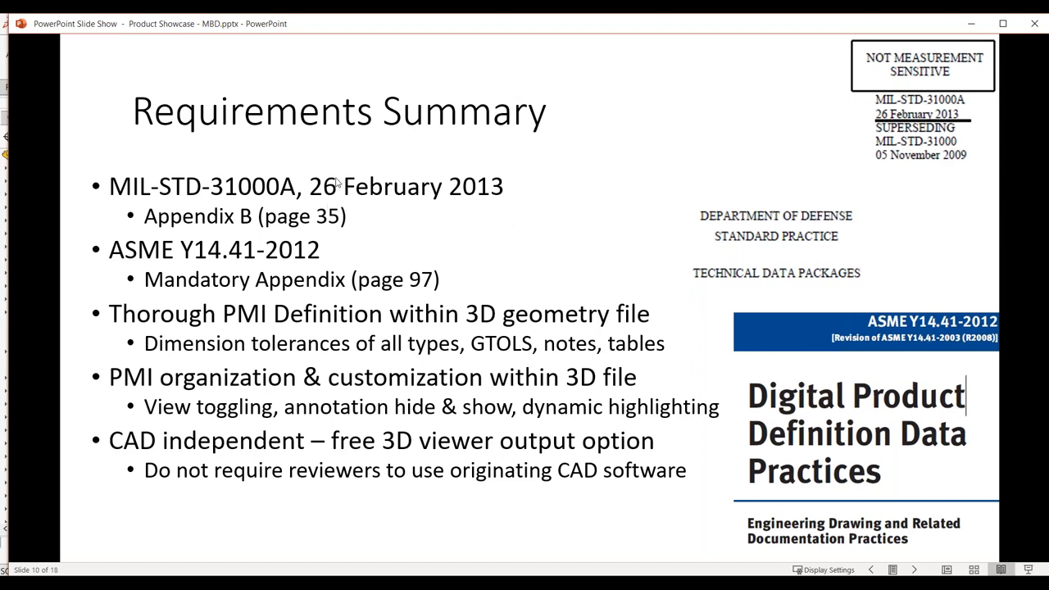
pyautogui.moveTo(173, 213)
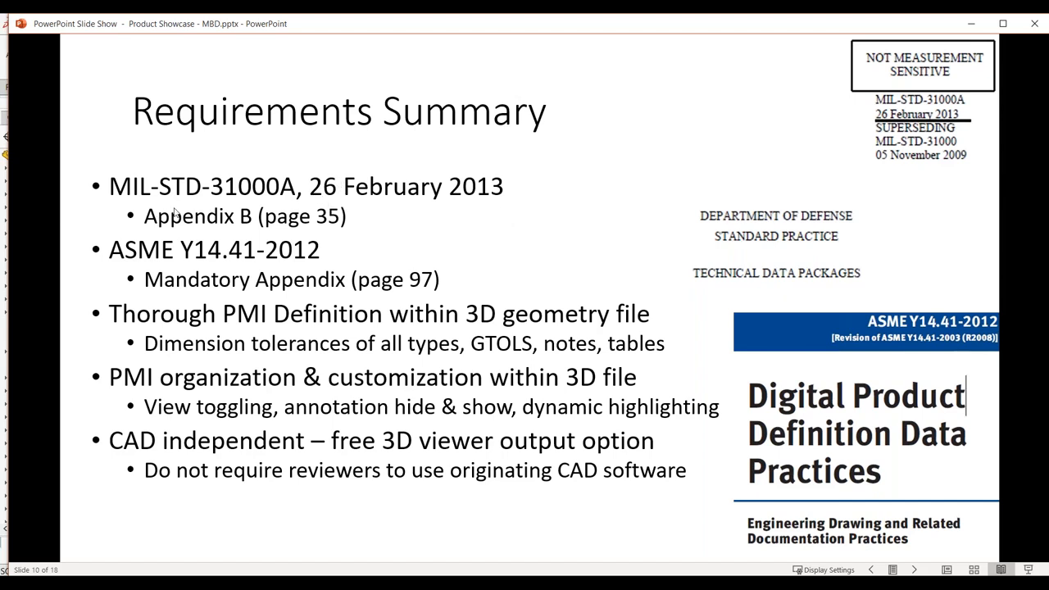
pyautogui.moveTo(227, 219)
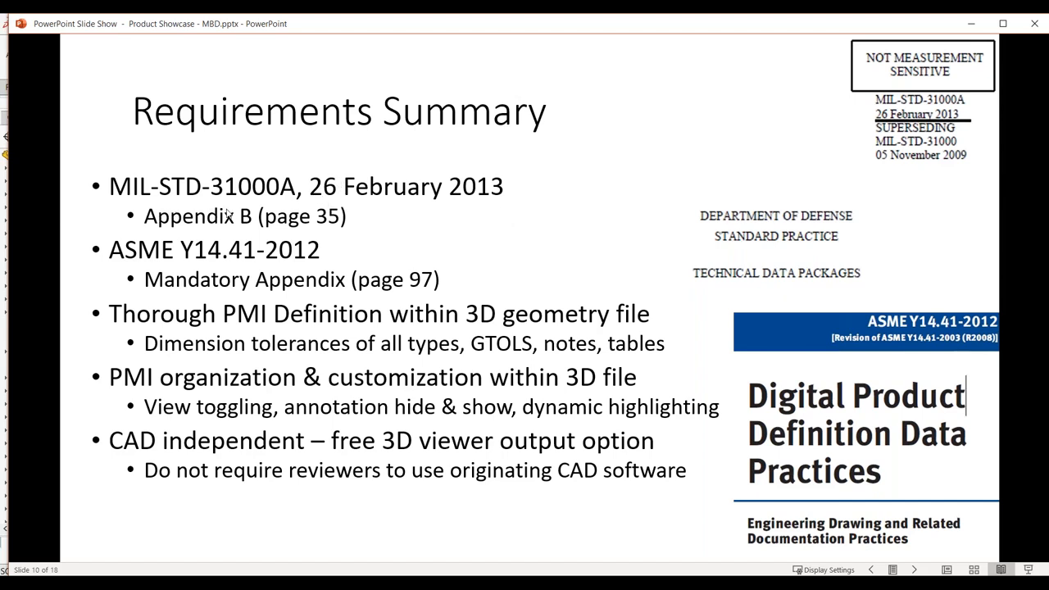
pyautogui.moveTo(271, 232)
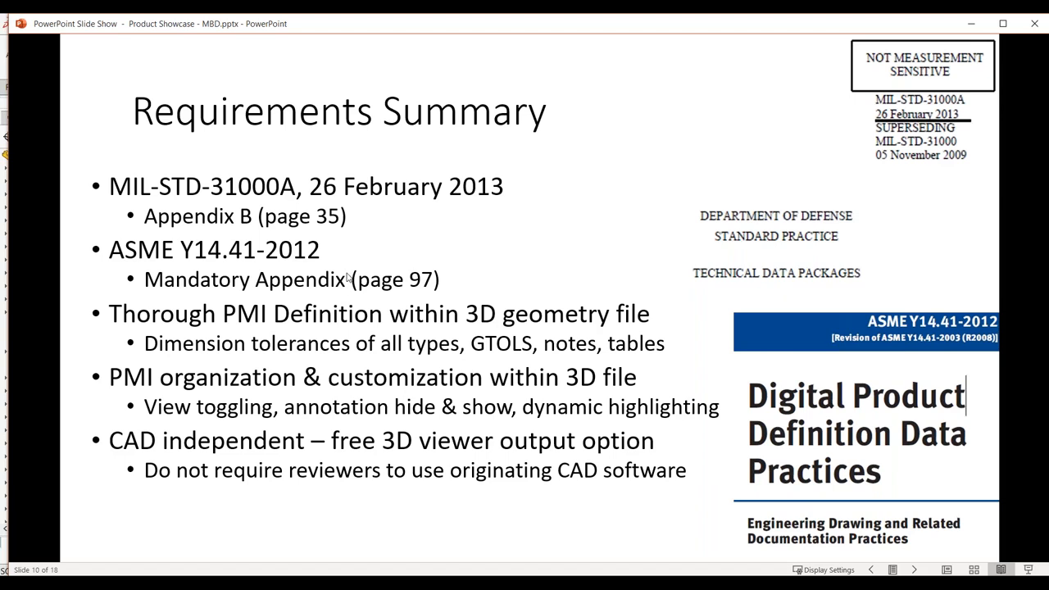
pyautogui.moveTo(362, 270)
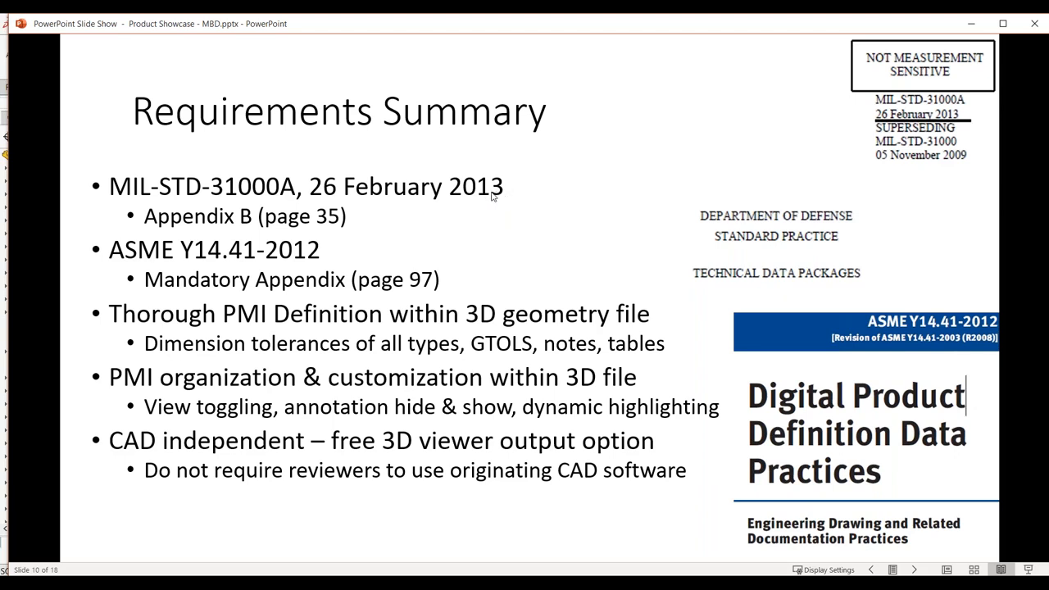
pyautogui.moveTo(492, 147)
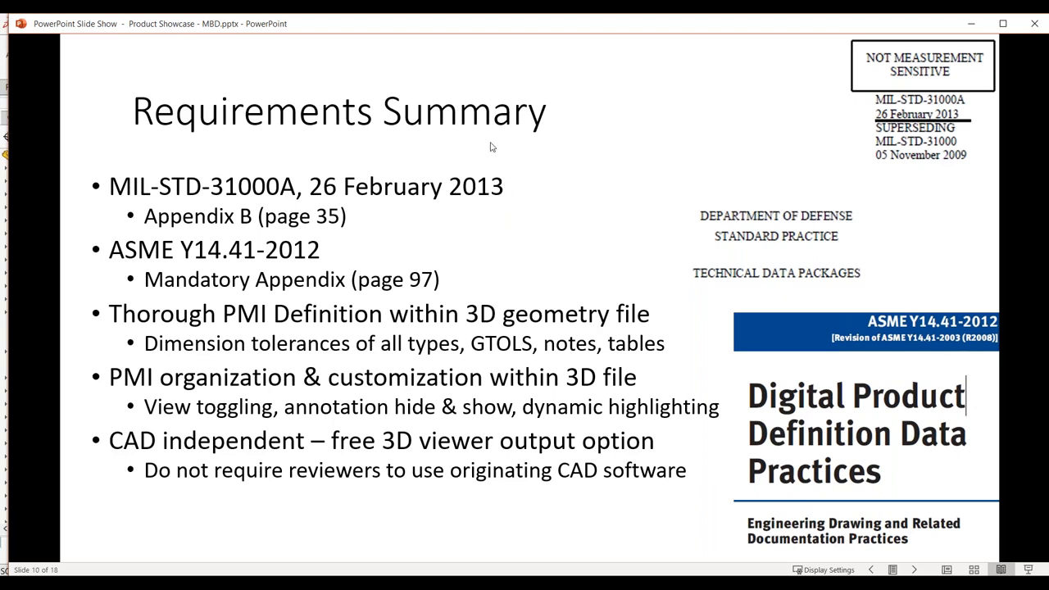
pyautogui.moveTo(546, 138)
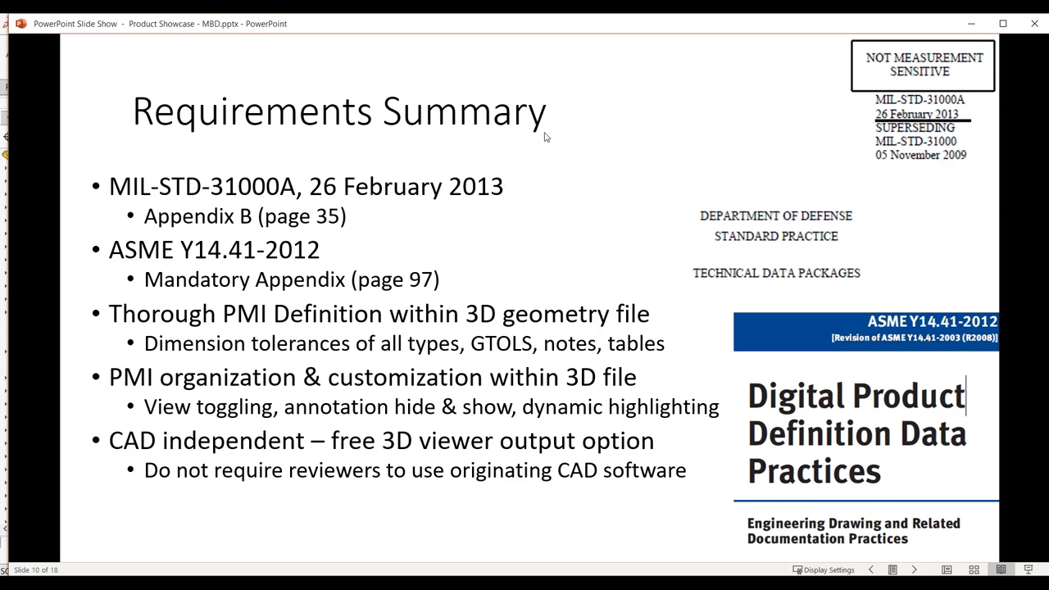
pyautogui.moveTo(533, 138)
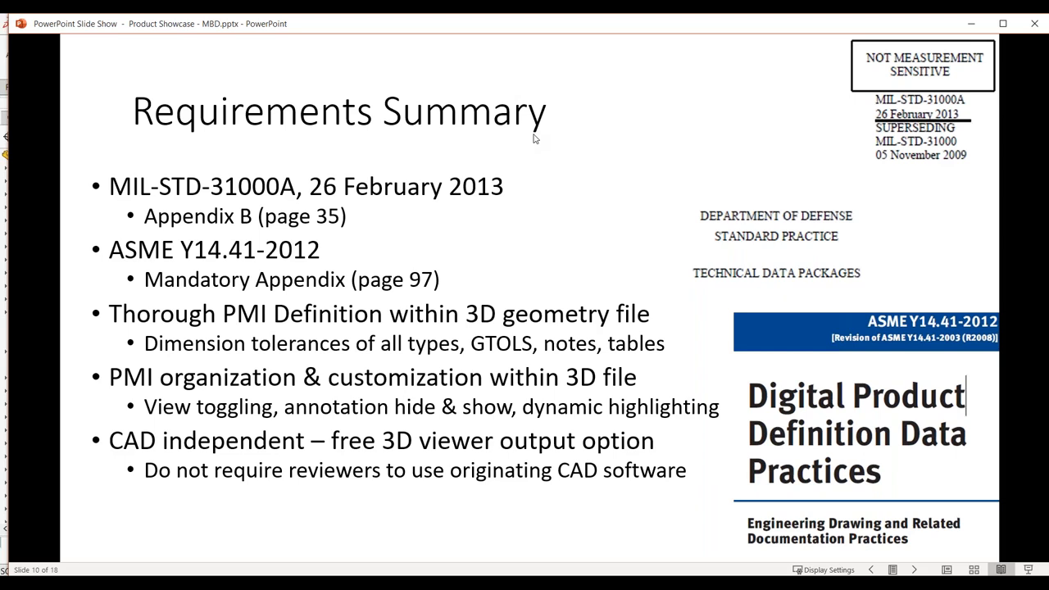
pyautogui.moveTo(400, 146)
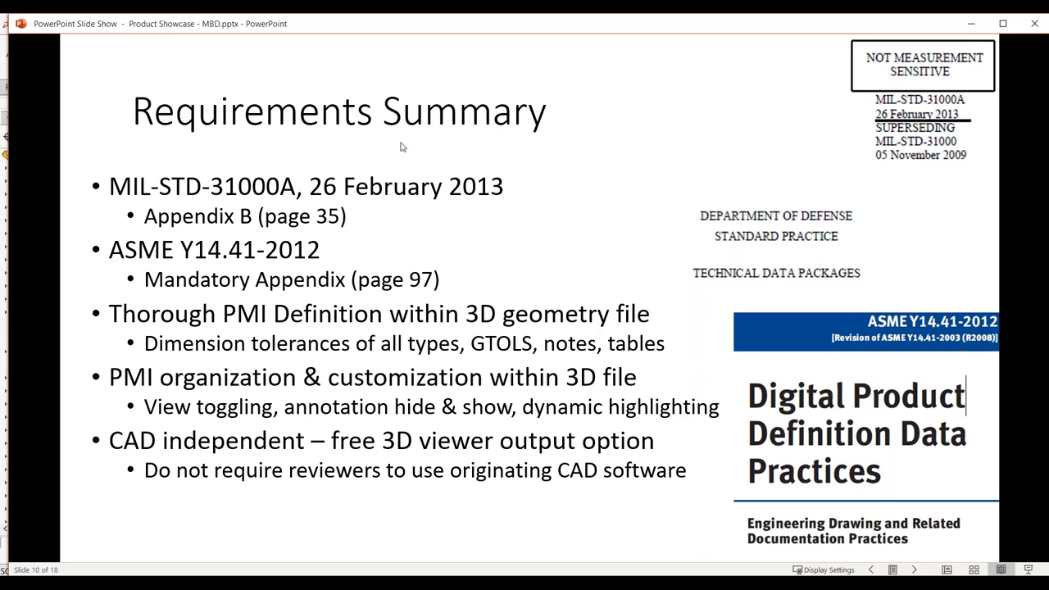
pyautogui.moveTo(407, 143)
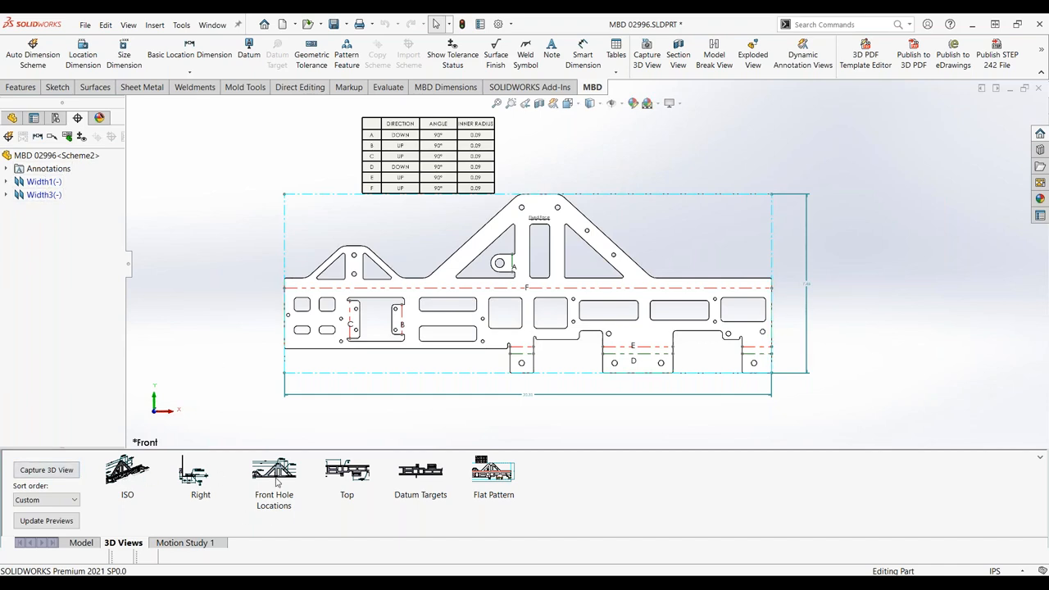
# Activate the Front Hole Locations 3D view and expand the Annotations tree to the Datums group.
pyautogui.click(274, 470)
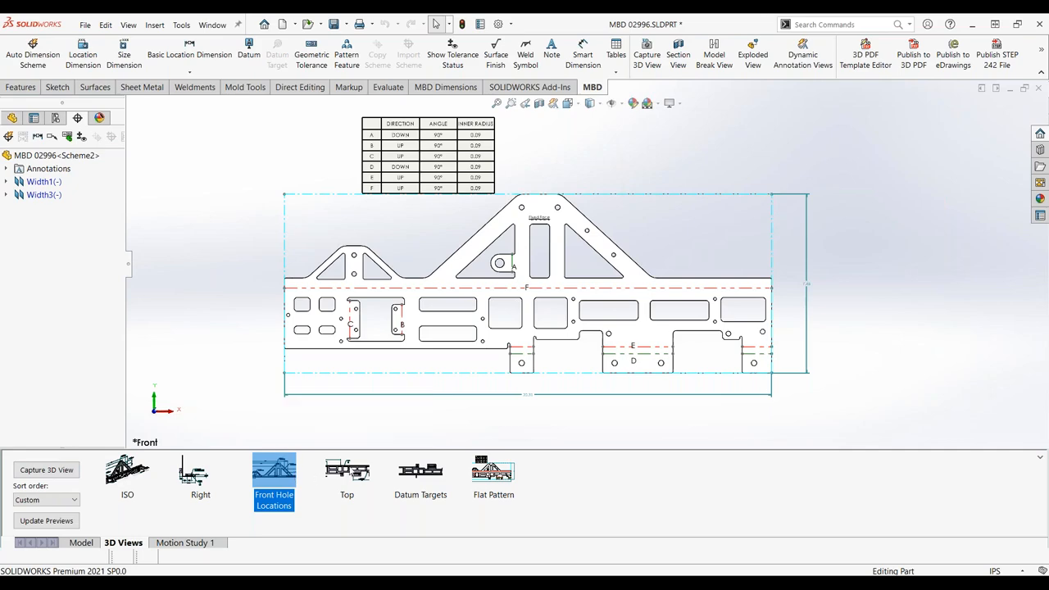
pyautogui.click(348, 472)
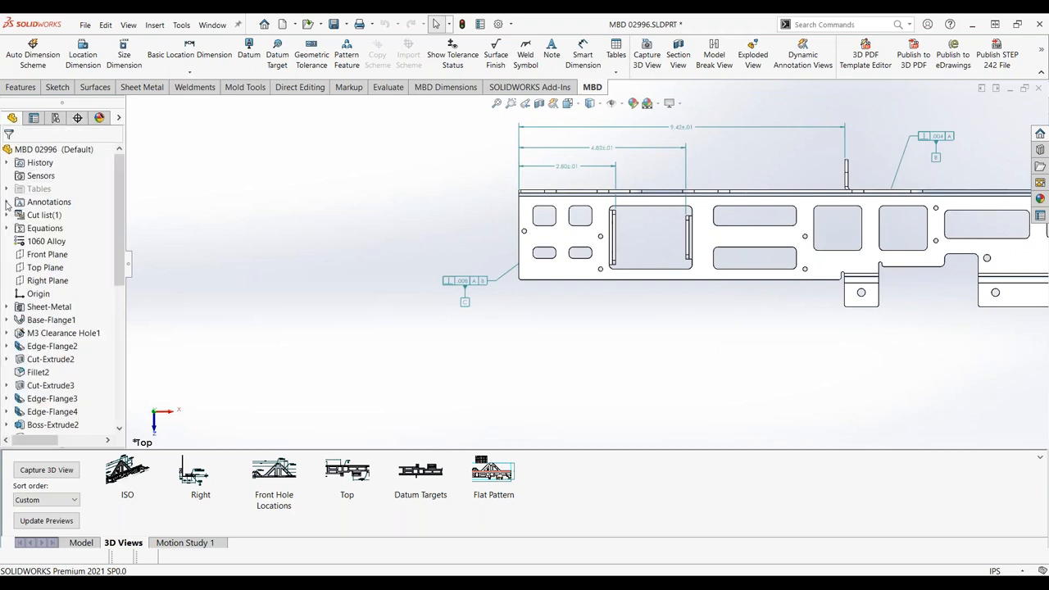
pyautogui.click(7, 201)
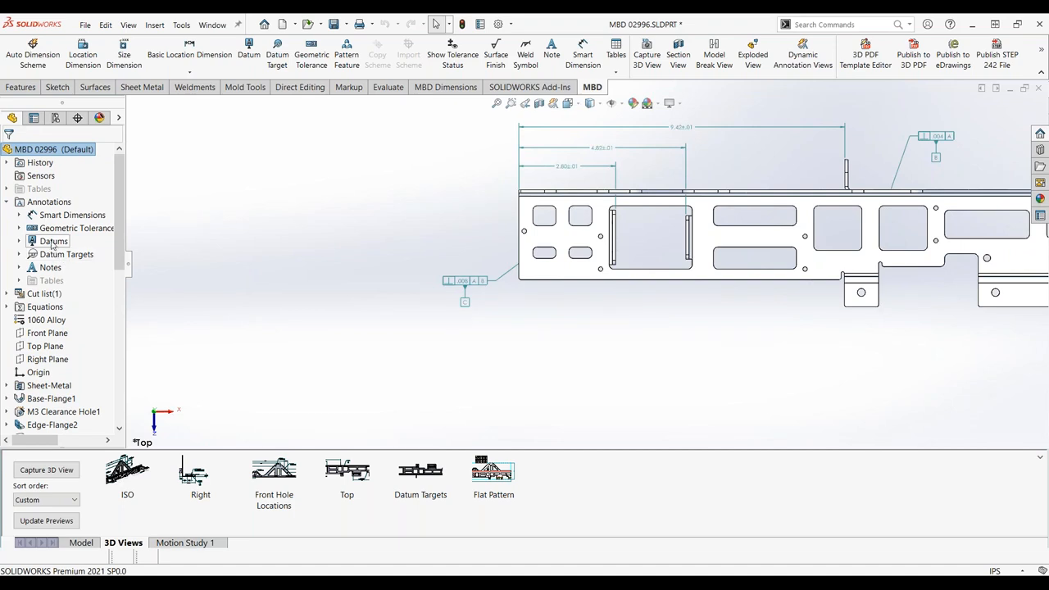
pyautogui.click(53, 241)
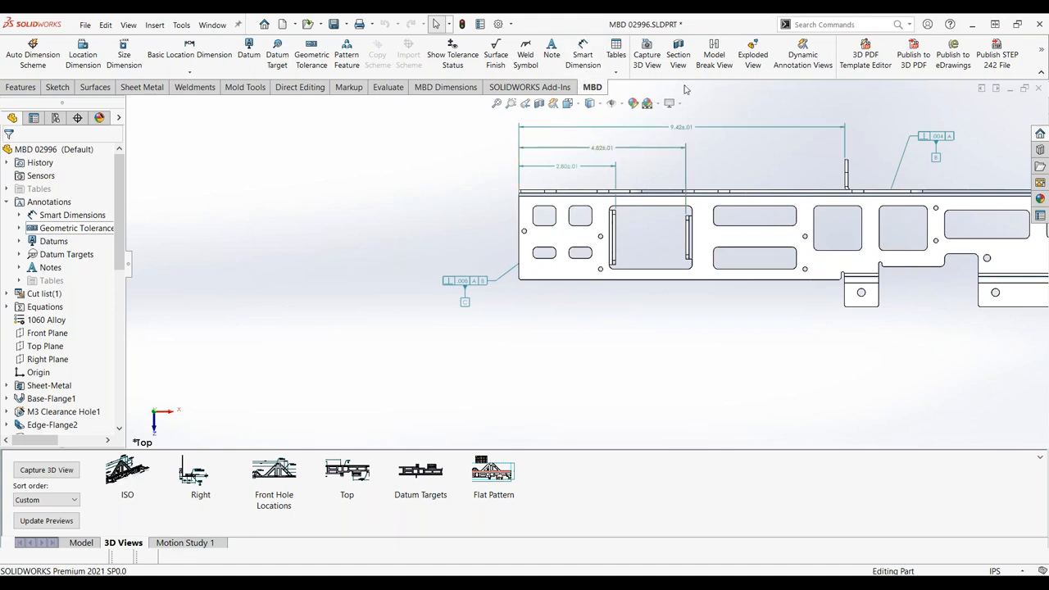
pyautogui.moveTo(865, 53)
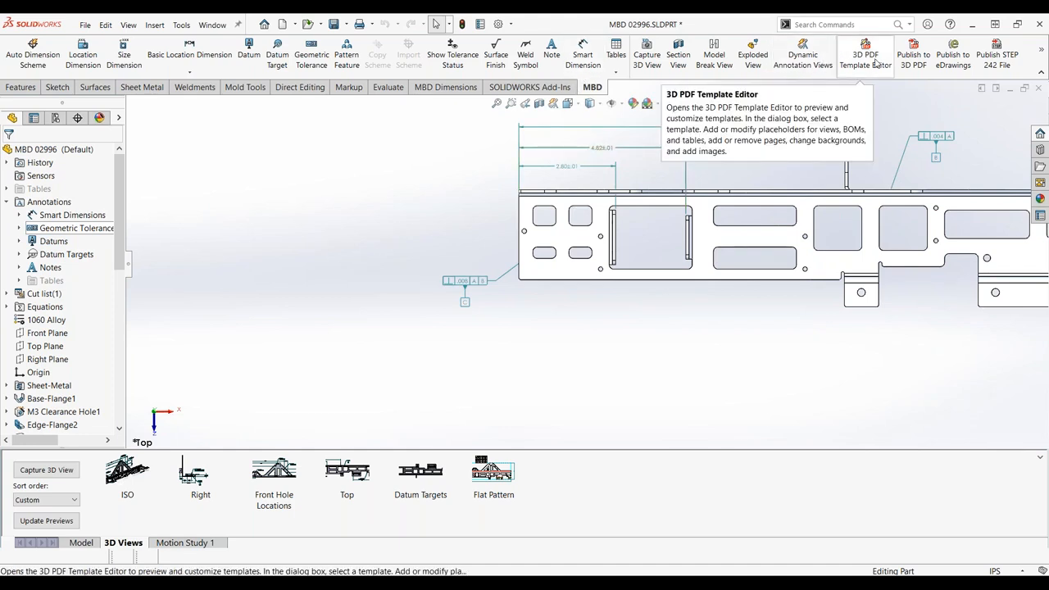
pyautogui.moveTo(909, 50)
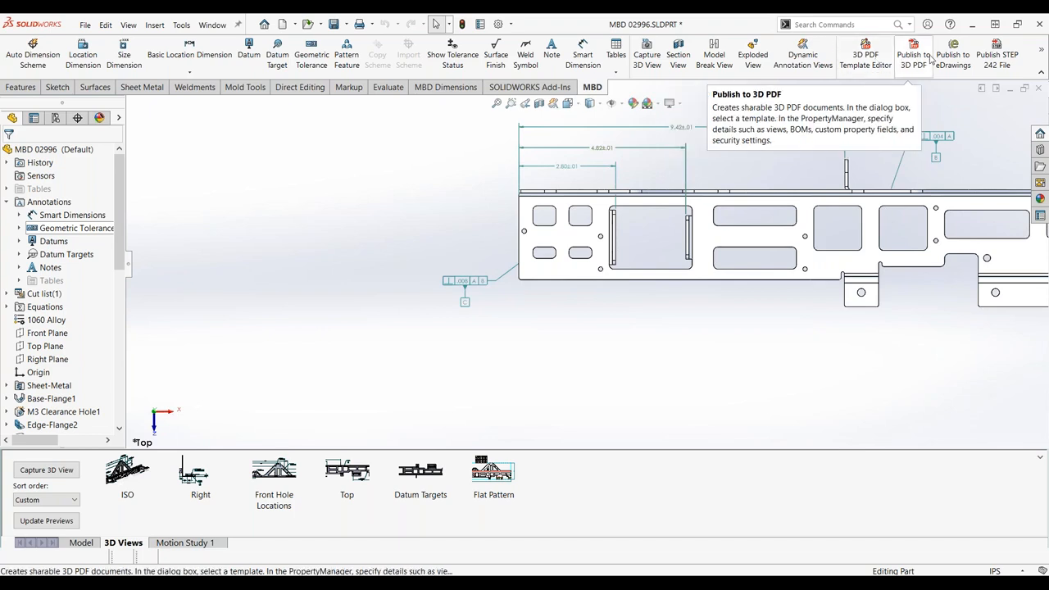
pyautogui.moveTo(872, 52)
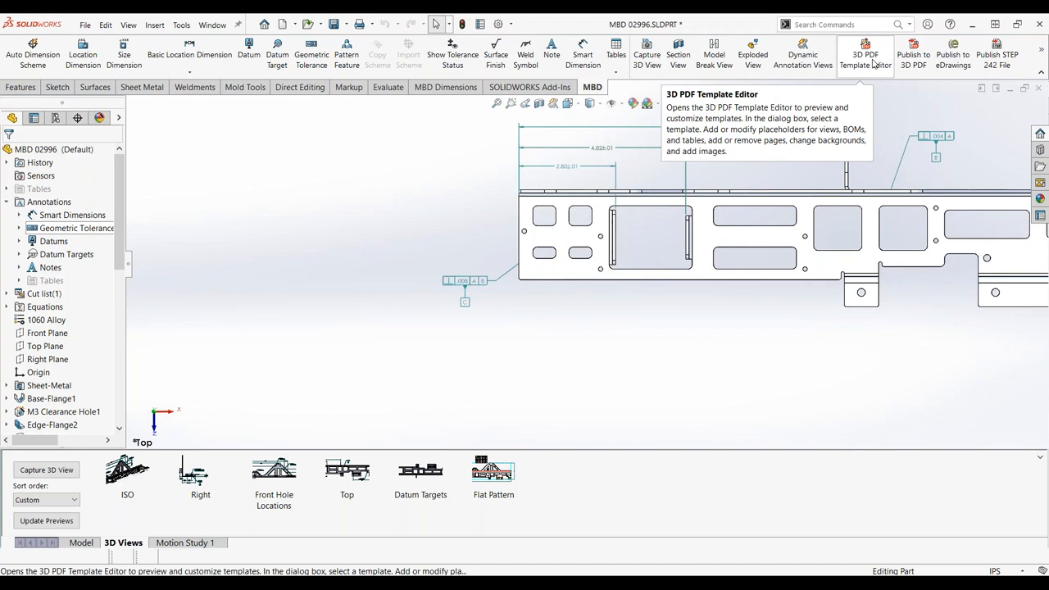
pyautogui.moveTo(680, 358)
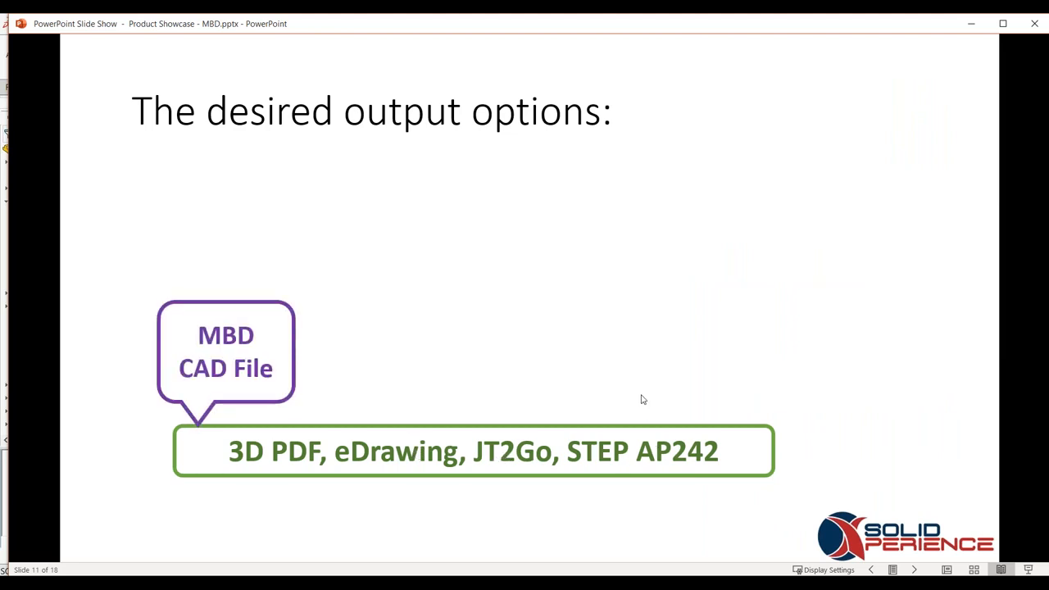
pyautogui.moveTo(642, 387)
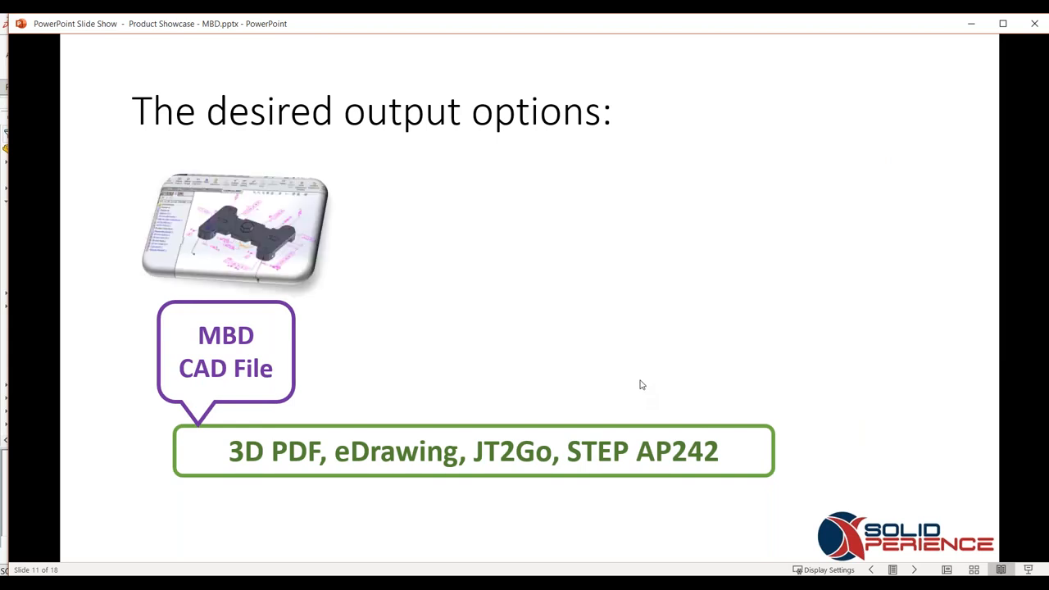
# Advance the slideshow to slide 12, 'SOLIDWORKS MBD', describing the add-in.
pyautogui.click(901, 570)
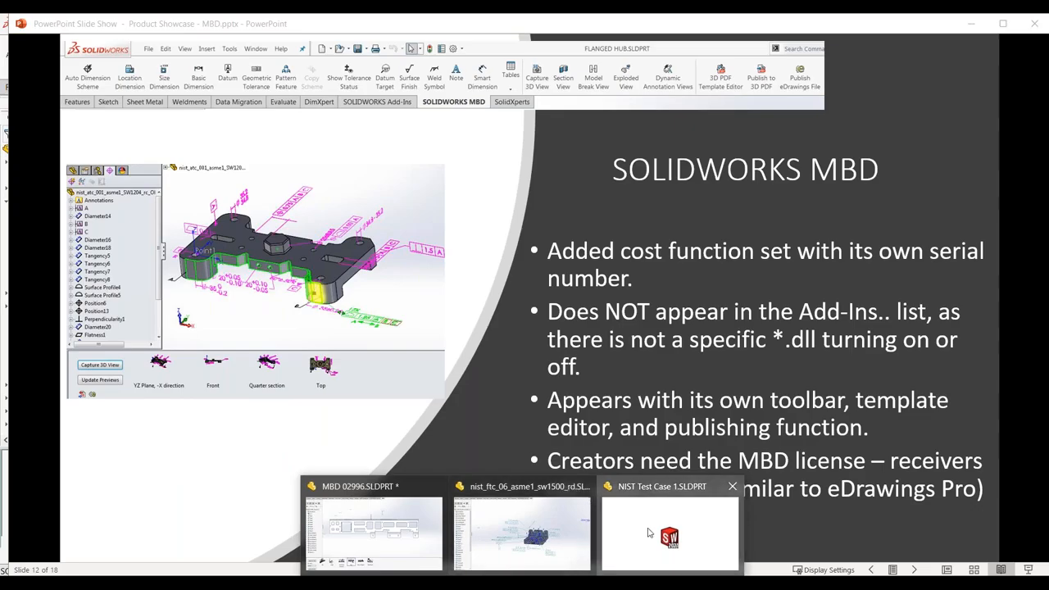
# Switch via the NIST Test Case 1 part to MBD 02996.SLDPRT and start Publish to 3D PDF.
pyautogui.click(649, 534)
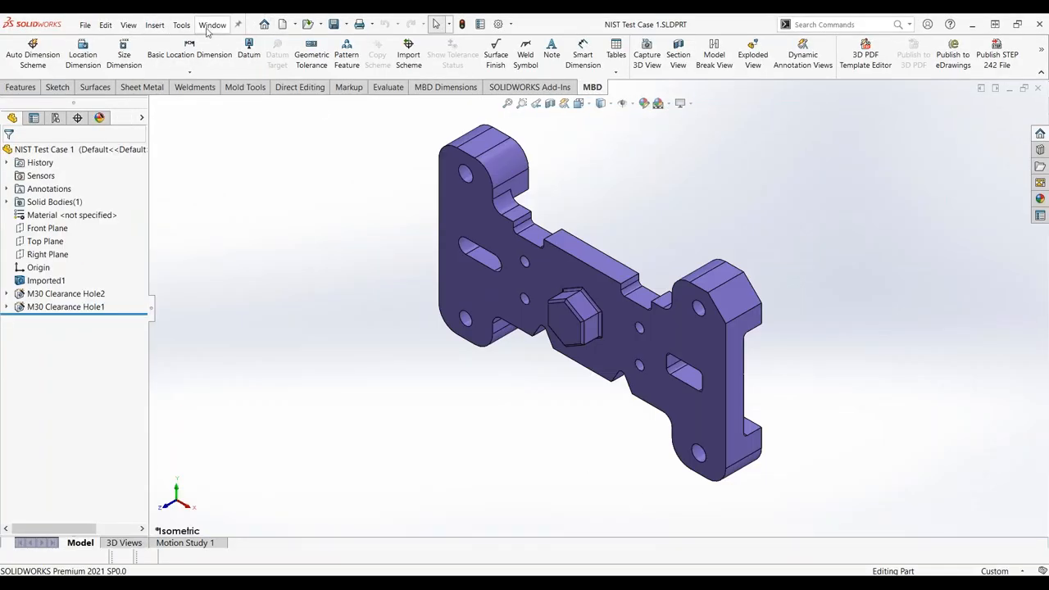
pyautogui.click(213, 25)
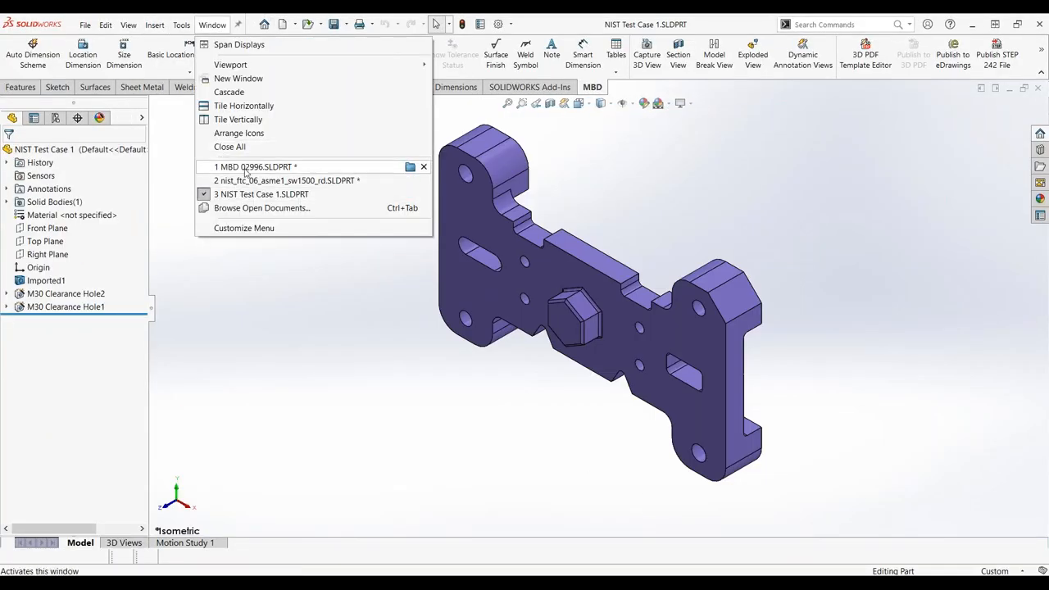
pyautogui.click(253, 167)
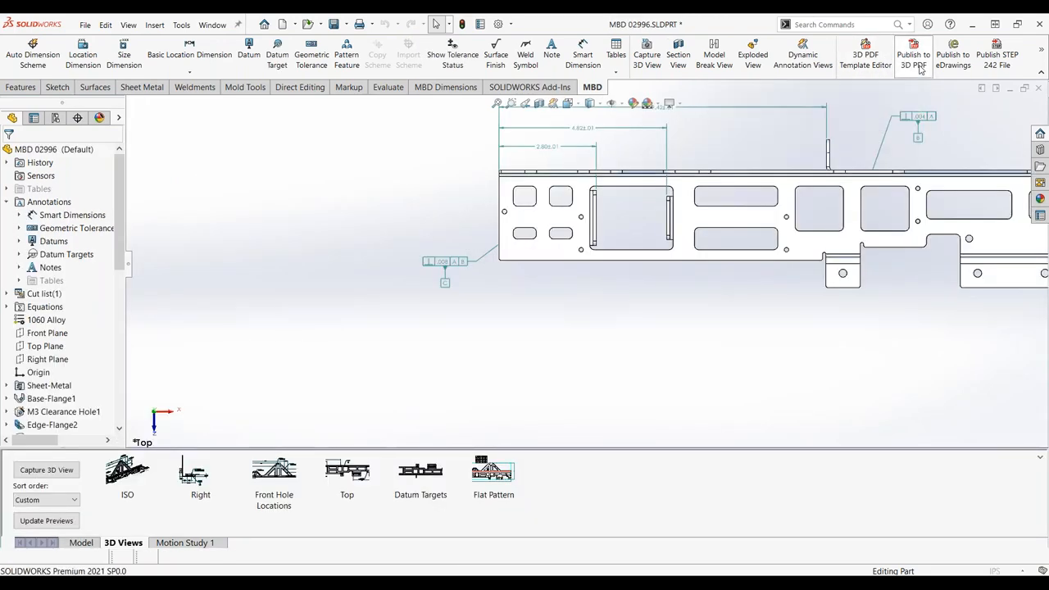
pyautogui.click(913, 52)
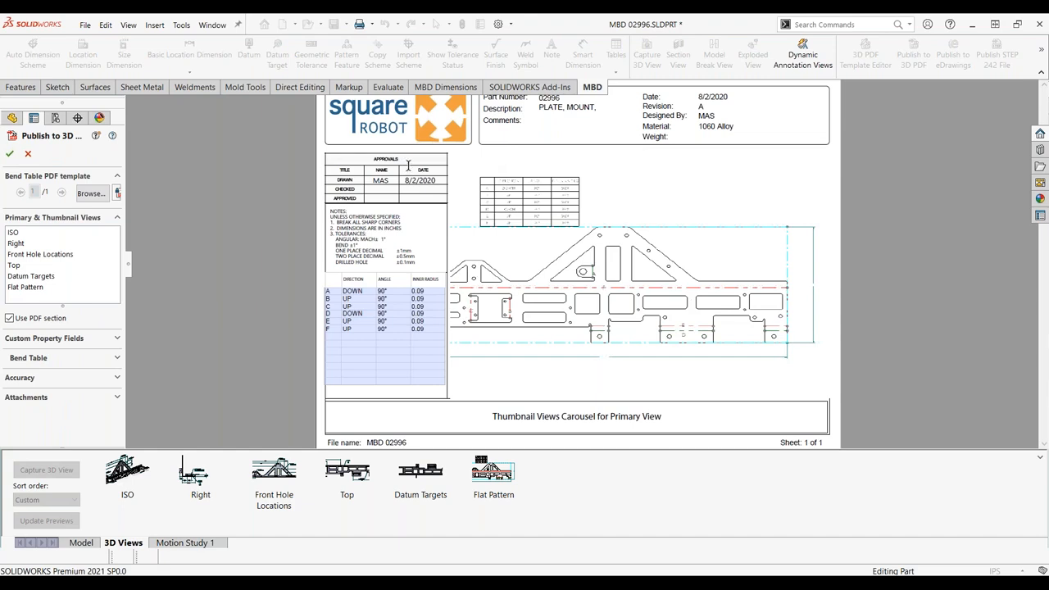
pyautogui.moveTo(446, 250)
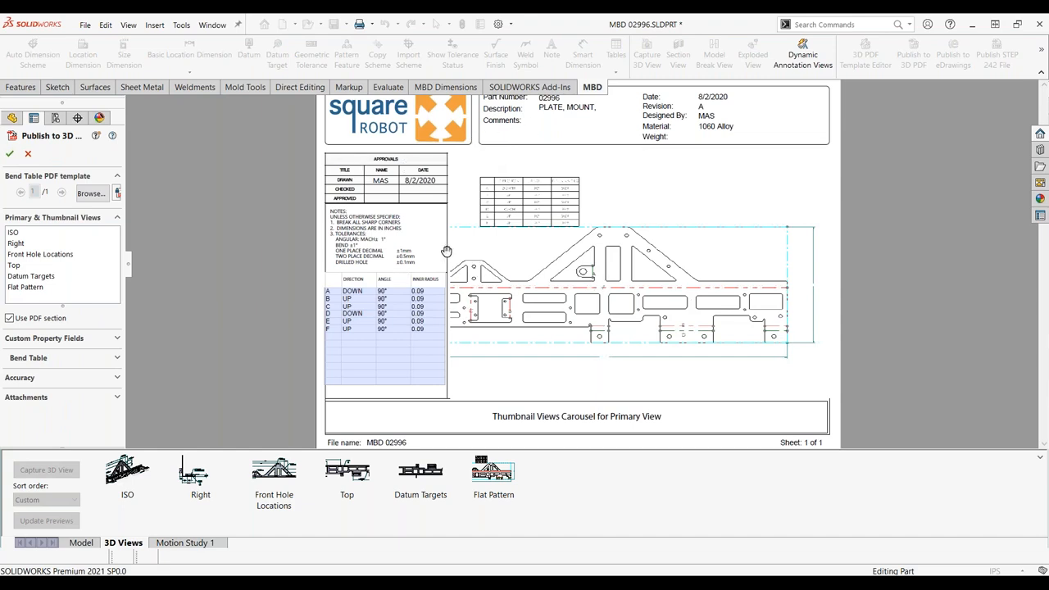
pyautogui.moveTo(410, 249)
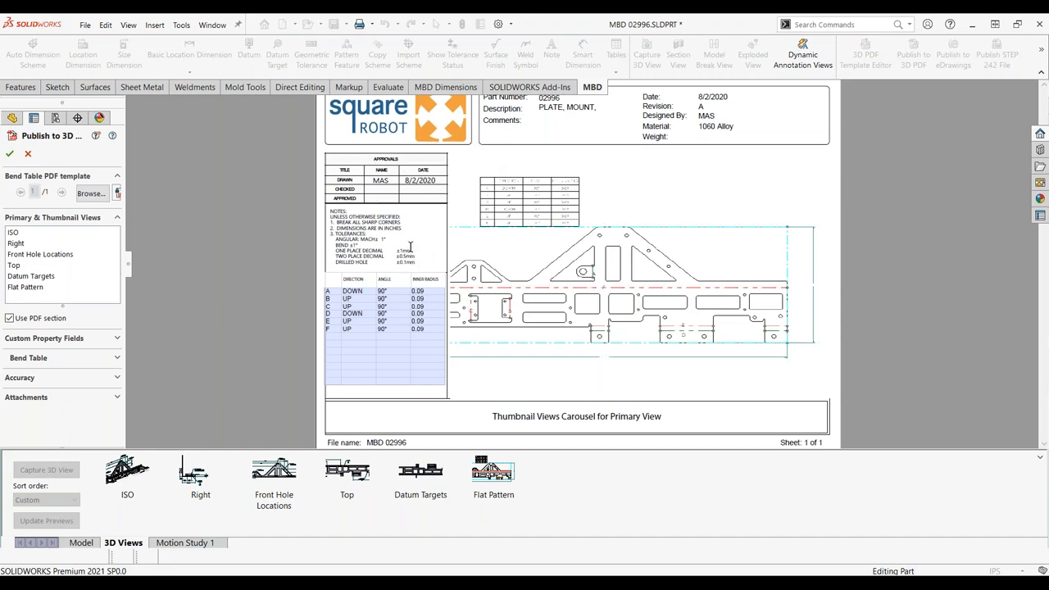
pyautogui.moveTo(90, 333)
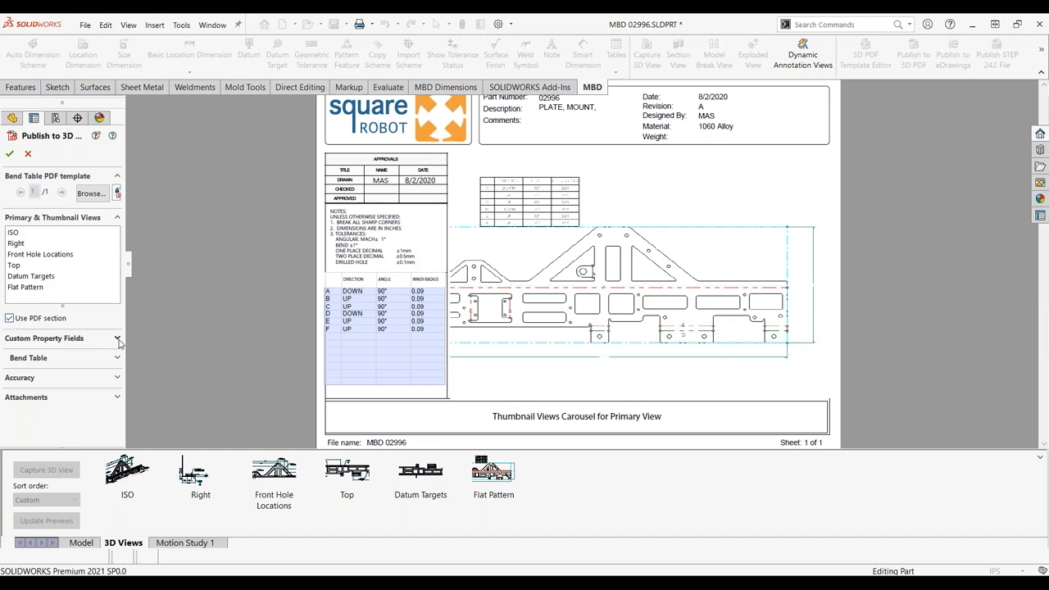
pyautogui.moveTo(118, 400)
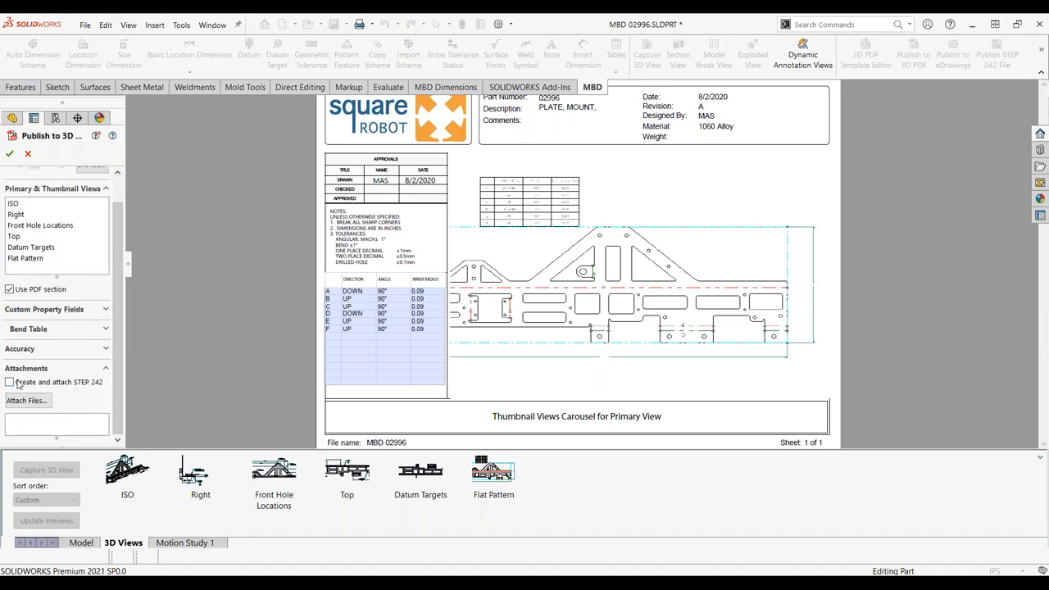
# Enable Create and attach STEP 242 and start browsing for a file to attach.
pyautogui.click(10, 383)
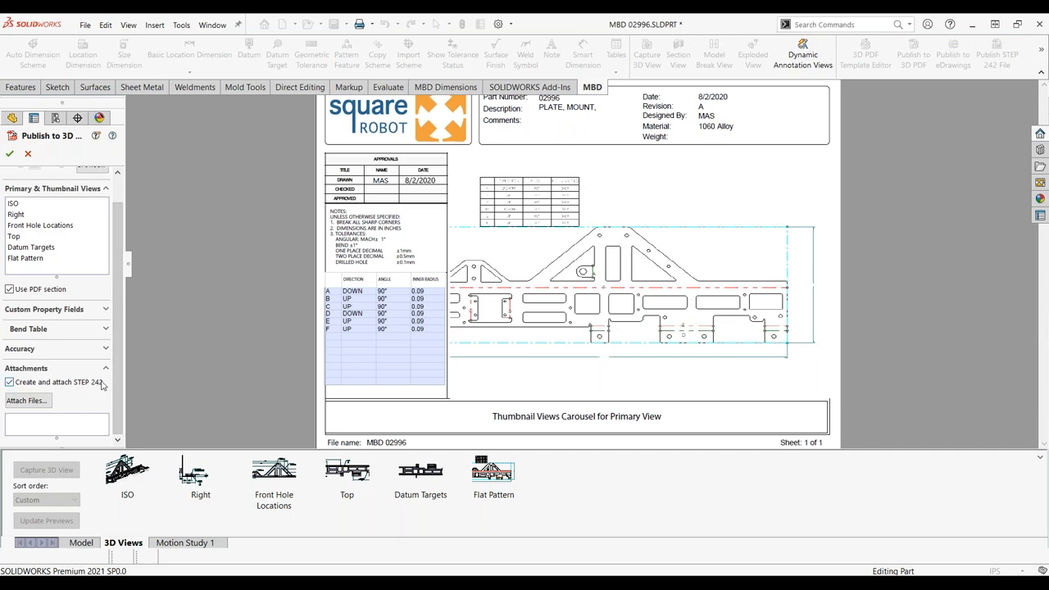
pyautogui.click(26, 399)
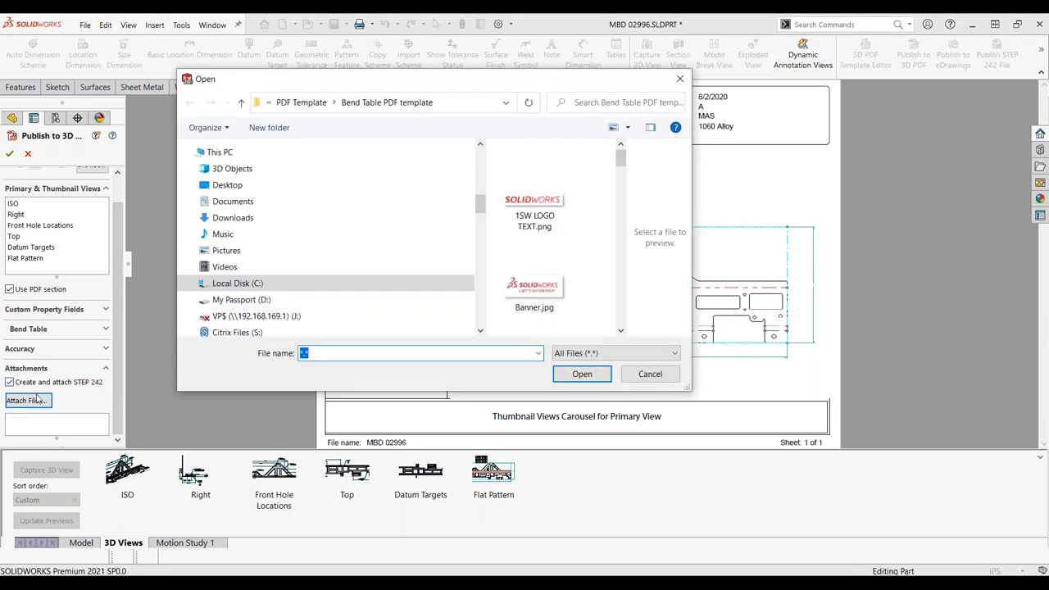
pyautogui.click(236, 281)
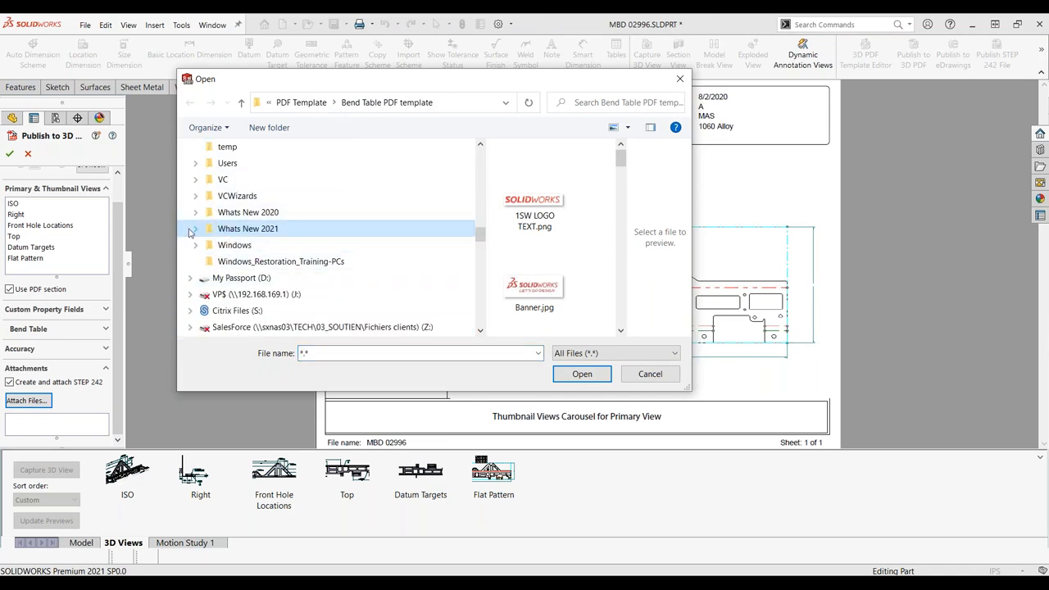
pyautogui.click(196, 230)
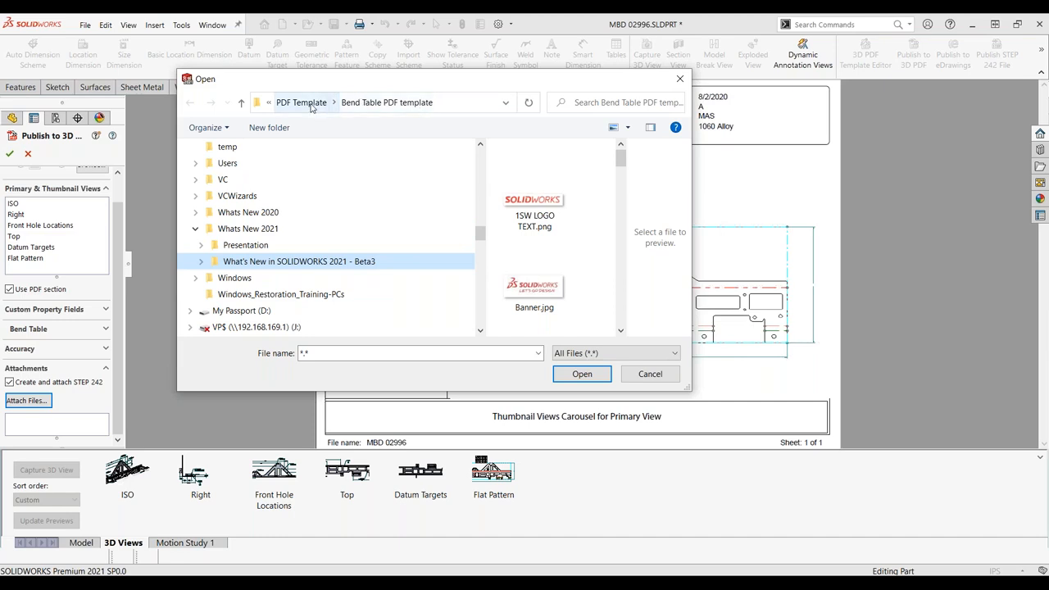
# Attach Flat-Pattern - MBD 02996.DXF from the 07 Model Based Definition folder, then close without publishing.
pyautogui.click(302, 102)
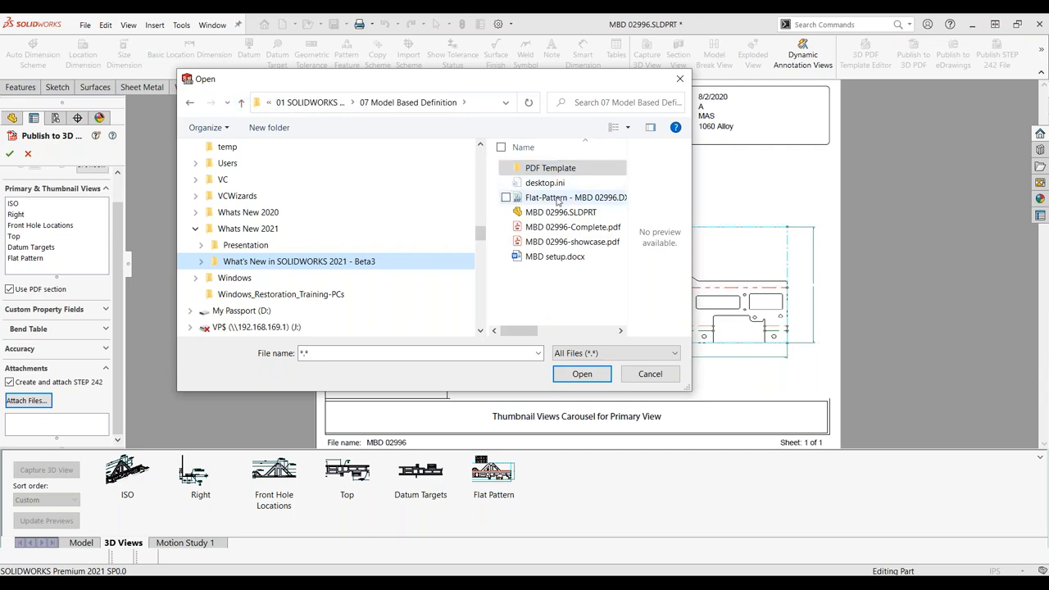
pyautogui.click(571, 196)
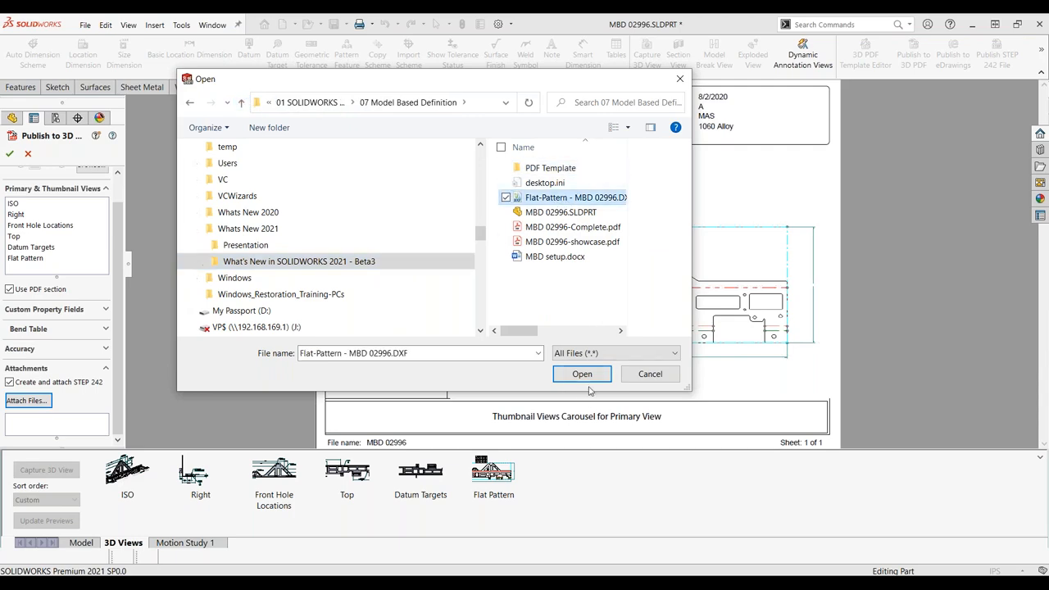
pyautogui.click(582, 374)
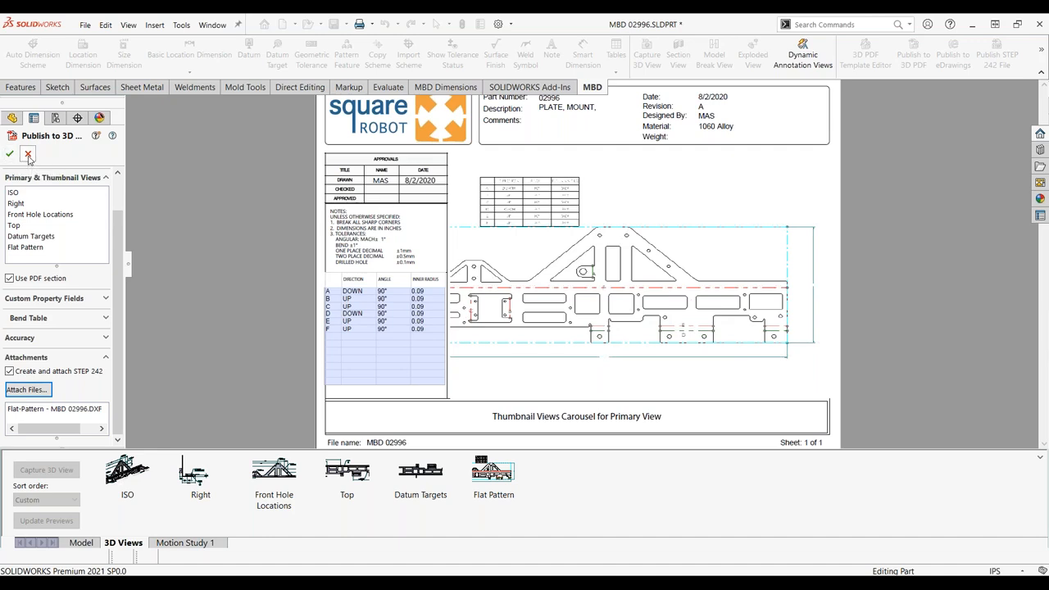
pyautogui.click(30, 154)
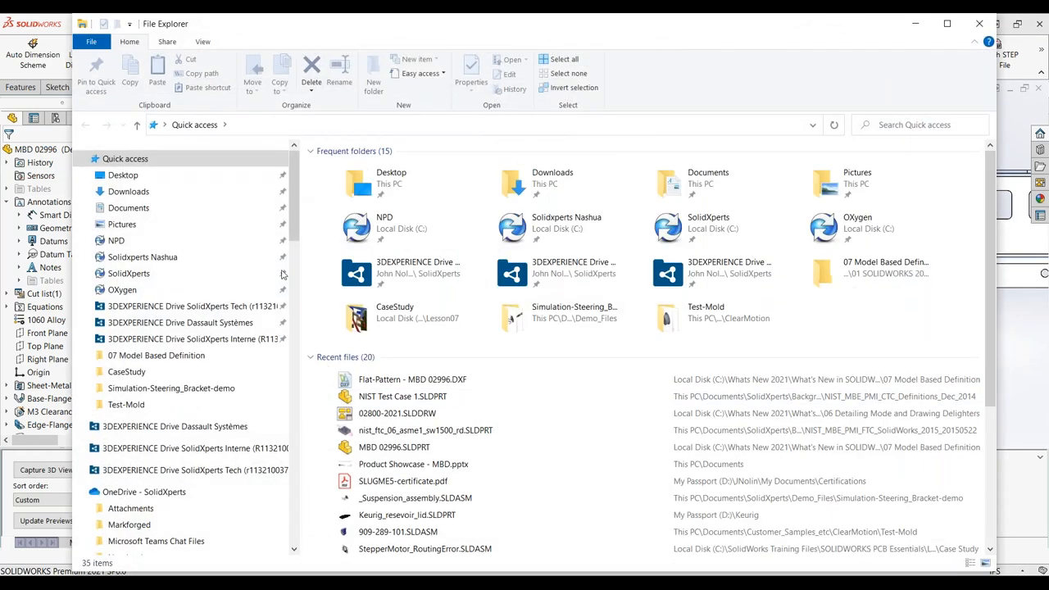
pyautogui.click(128, 190)
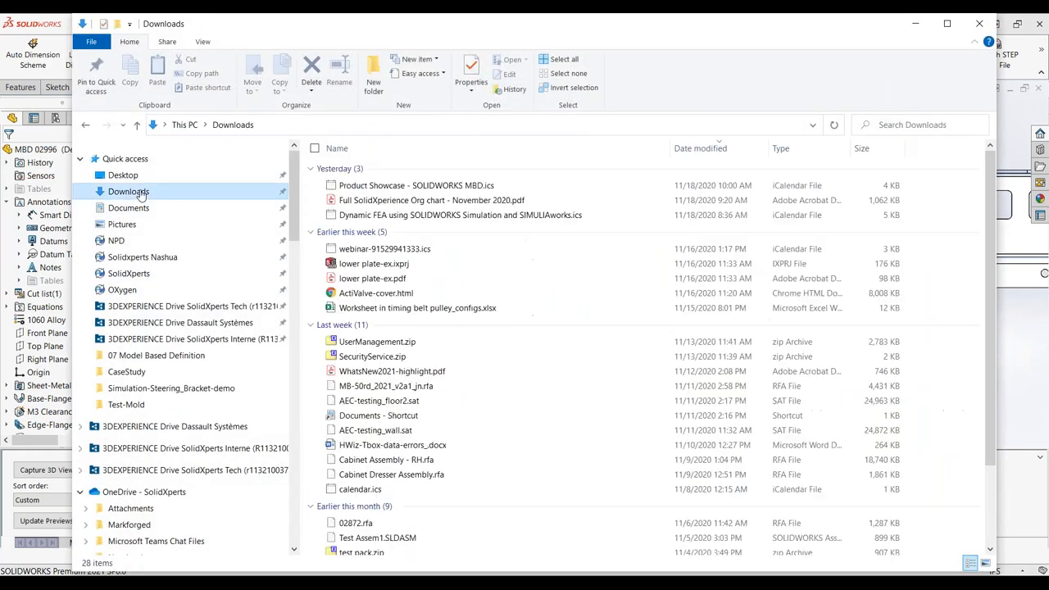
pyautogui.click(431, 200)
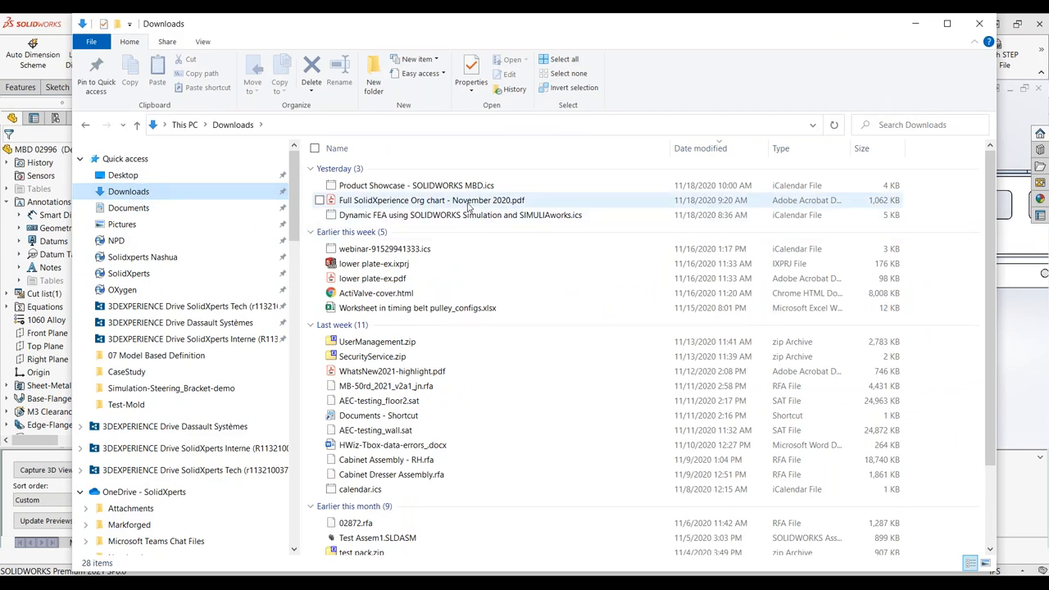
pyautogui.click(374, 262)
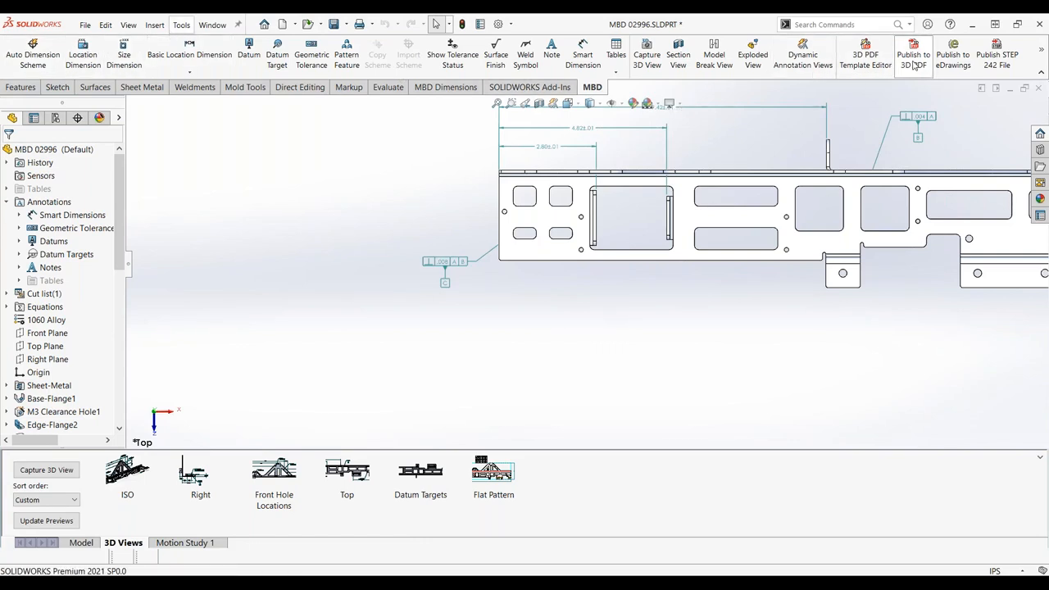
# Publish MBD 02996.pdf to Downloads with the STEP 242 file and flat-pattern DXF attached.
pyautogui.click(913, 46)
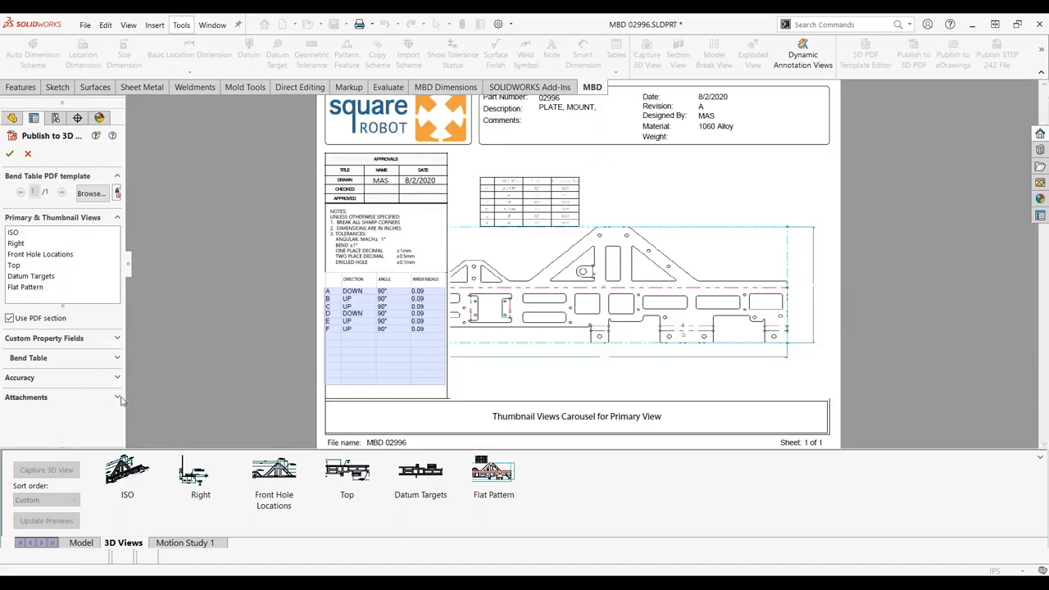
pyautogui.click(115, 398)
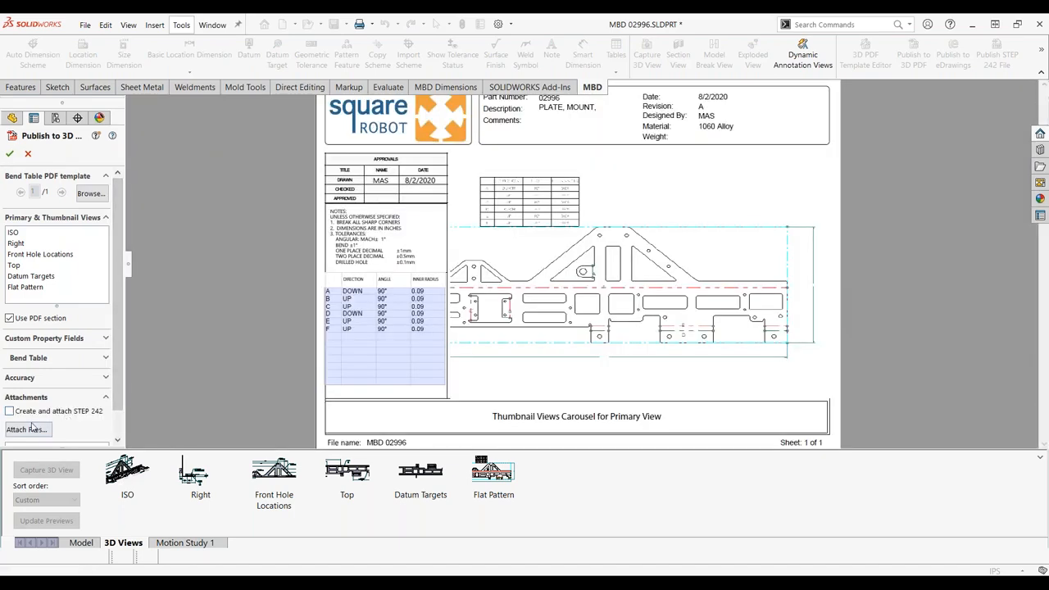
pyautogui.click(27, 430)
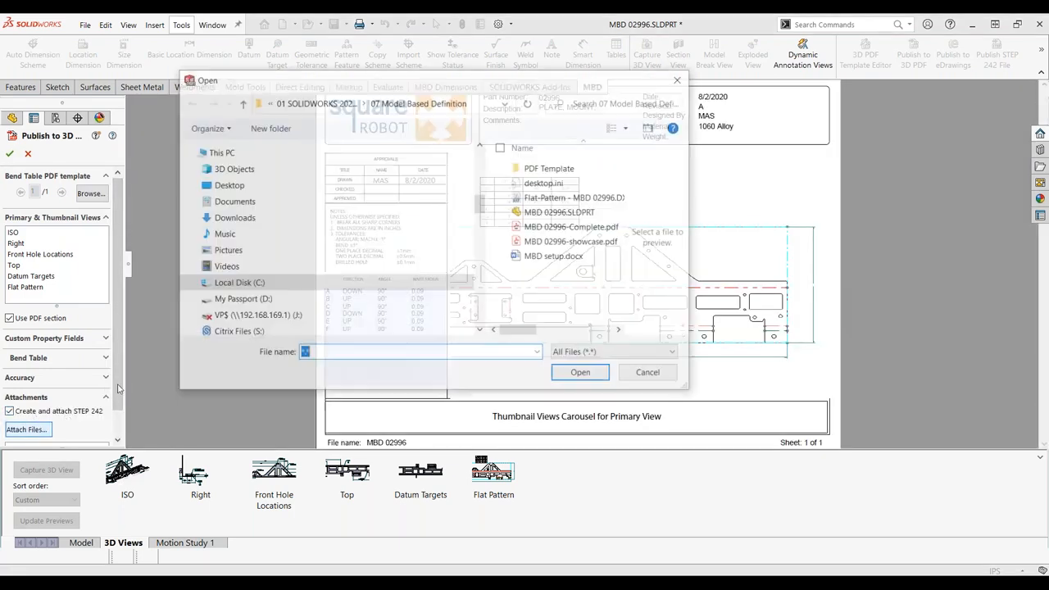
pyautogui.click(573, 197)
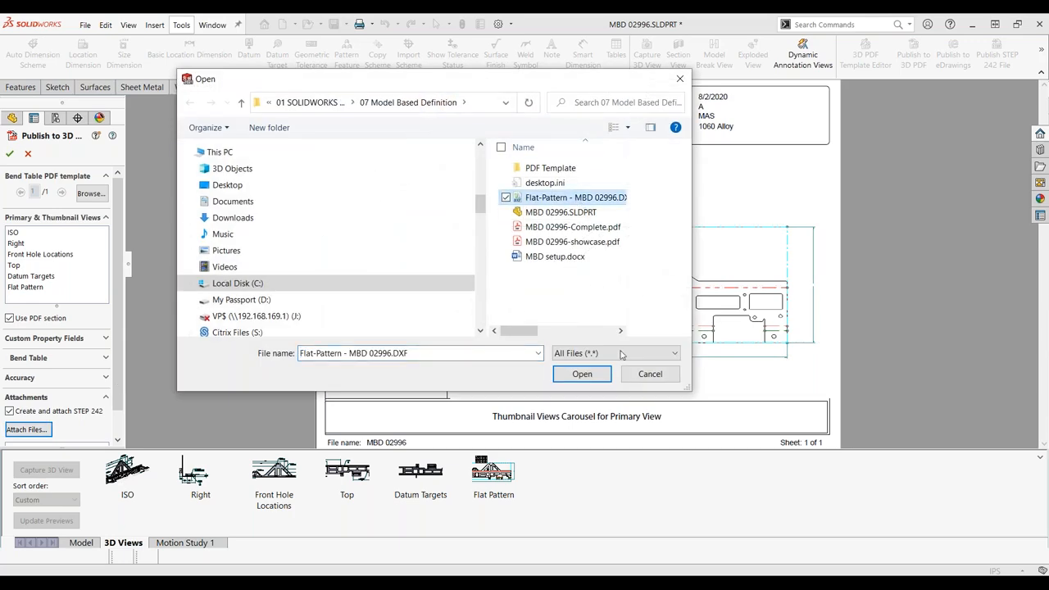
pyautogui.click(582, 374)
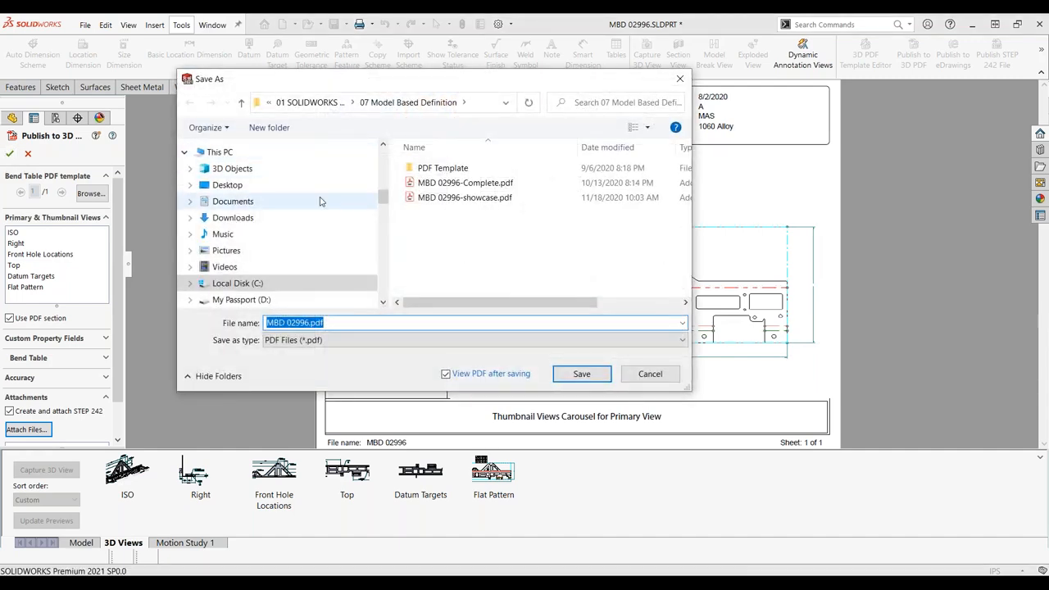
pyautogui.moveTo(233, 216)
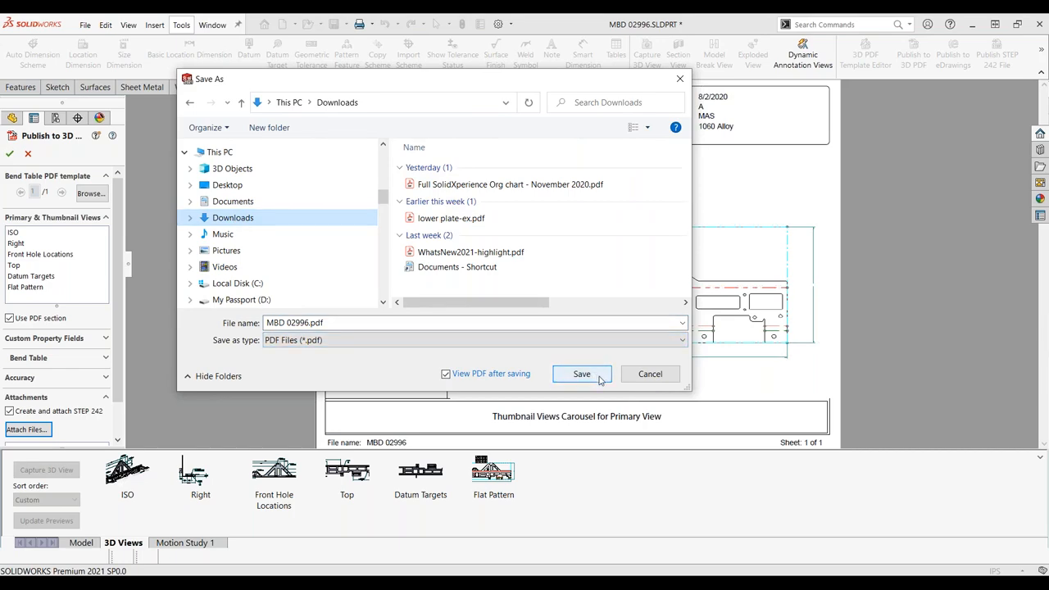
pyautogui.click(580, 374)
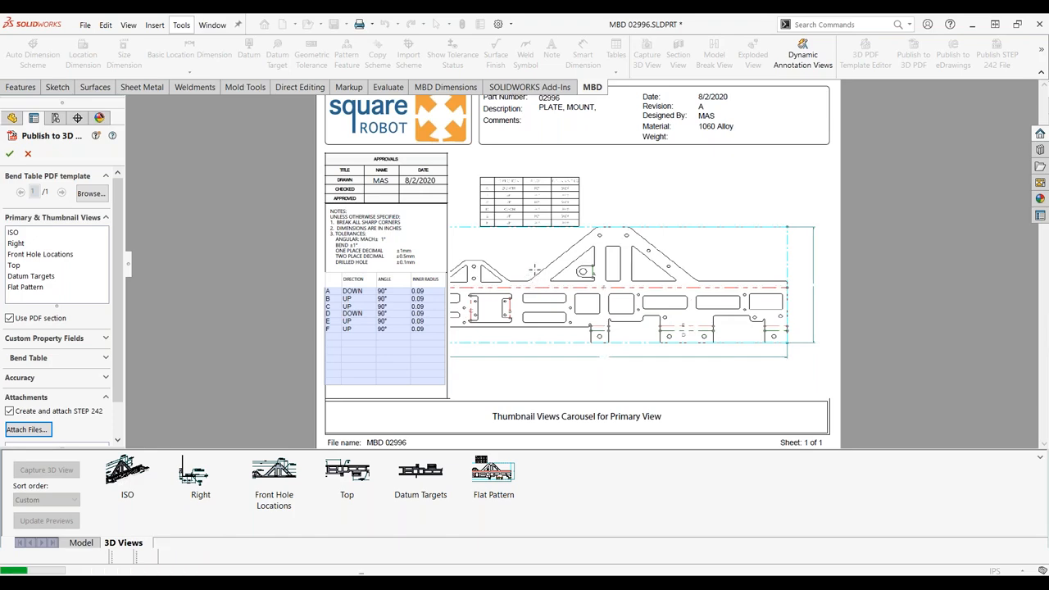
# Cycle through the saved 3D views while the PDF renders until MBD 02996.pdf opens in Acrobat.
pyautogui.click(10, 154)
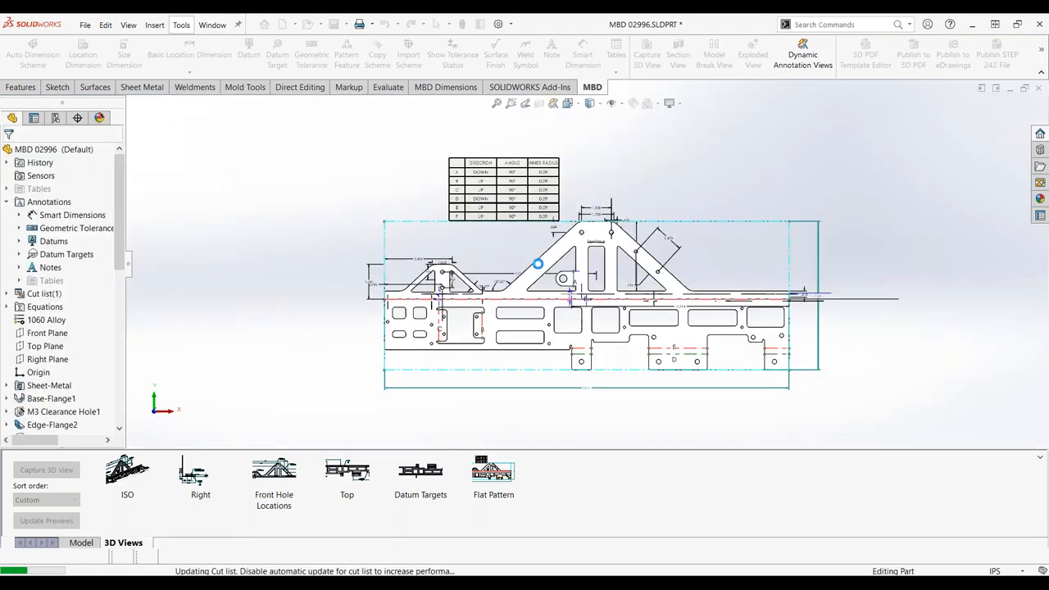
pyautogui.click(127, 475)
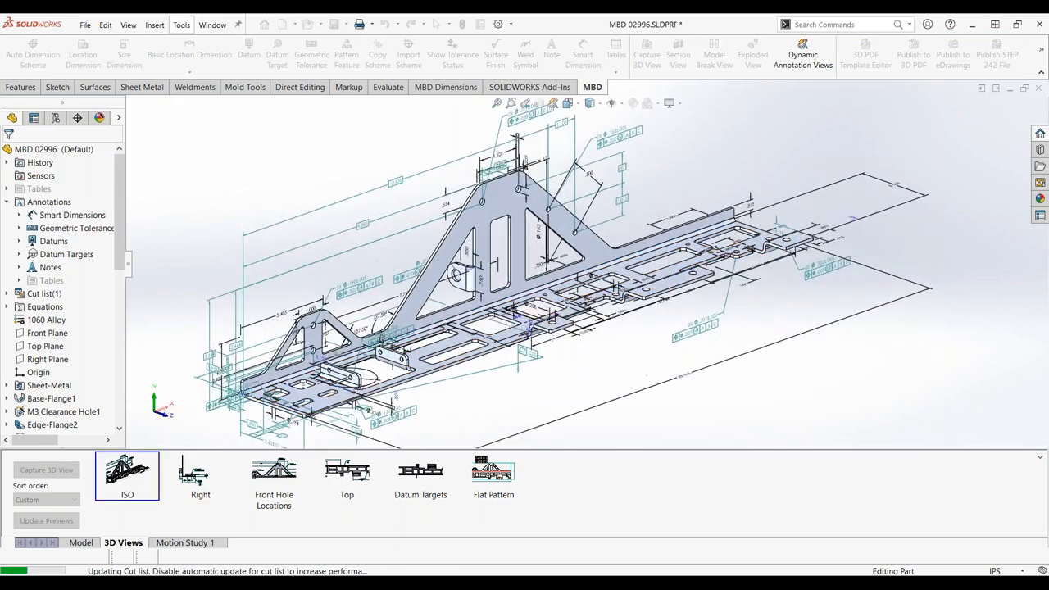
pyautogui.click(273, 472)
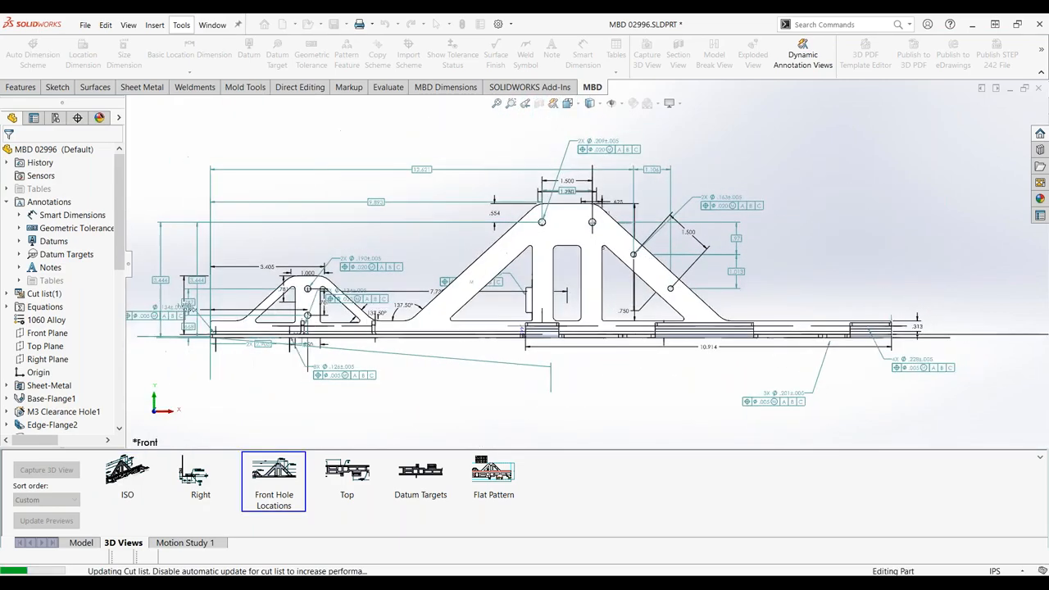
pyautogui.click(420, 472)
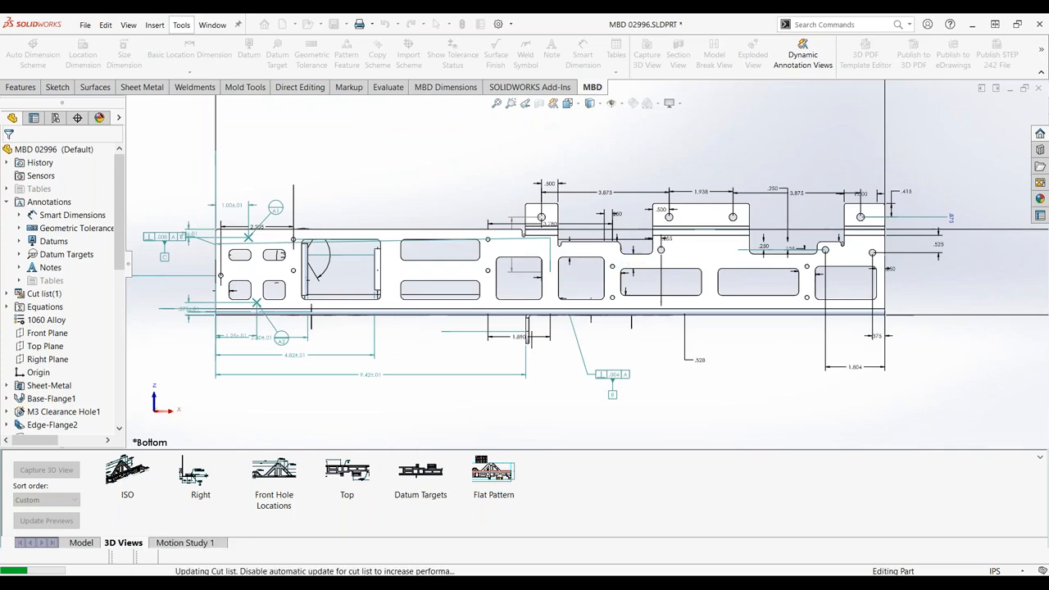
pyautogui.click(492, 472)
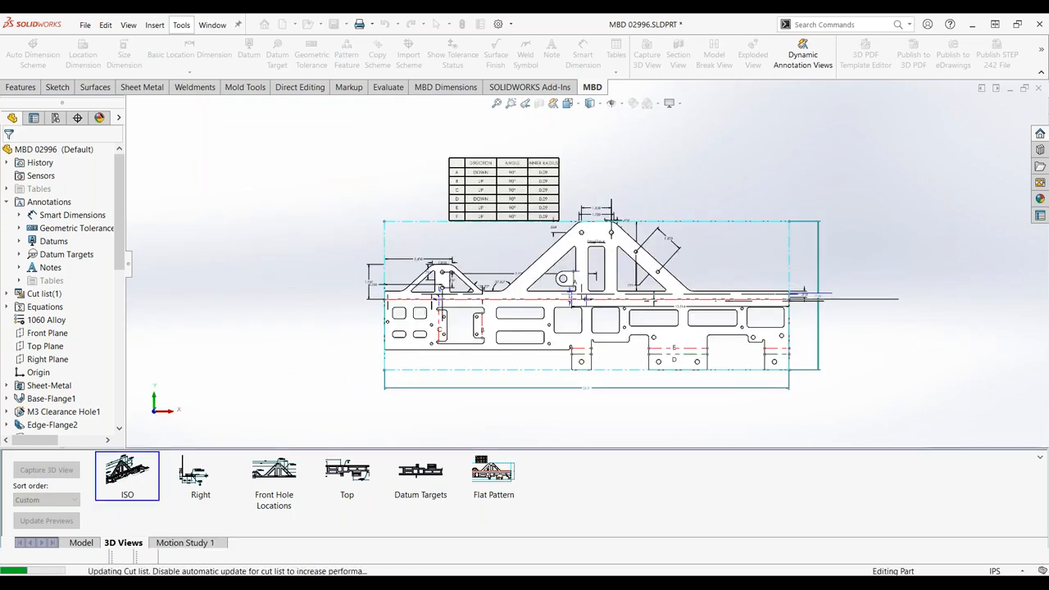
pyautogui.click(200, 475)
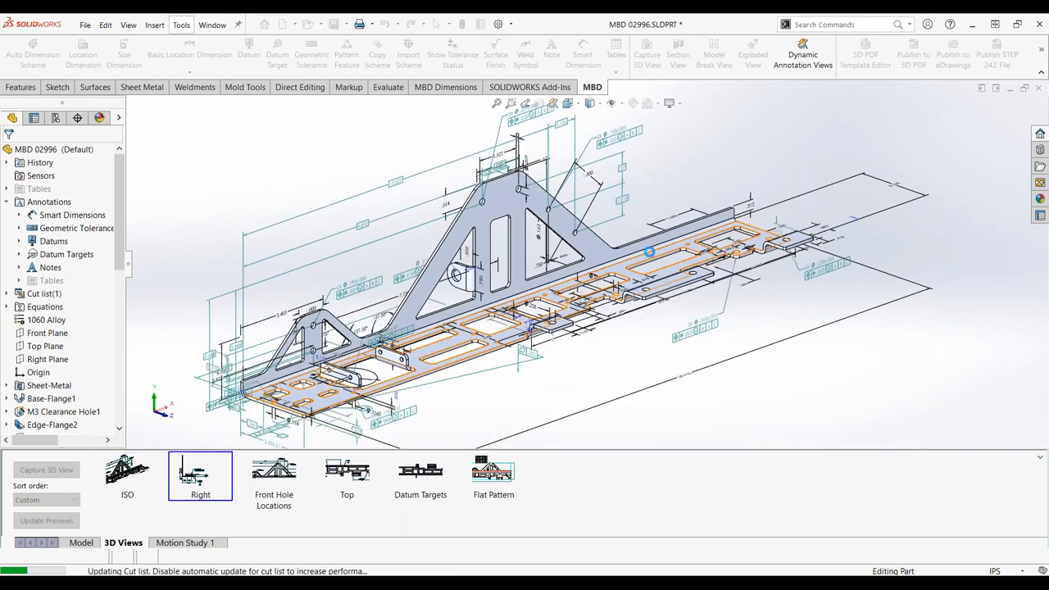
pyautogui.click(272, 475)
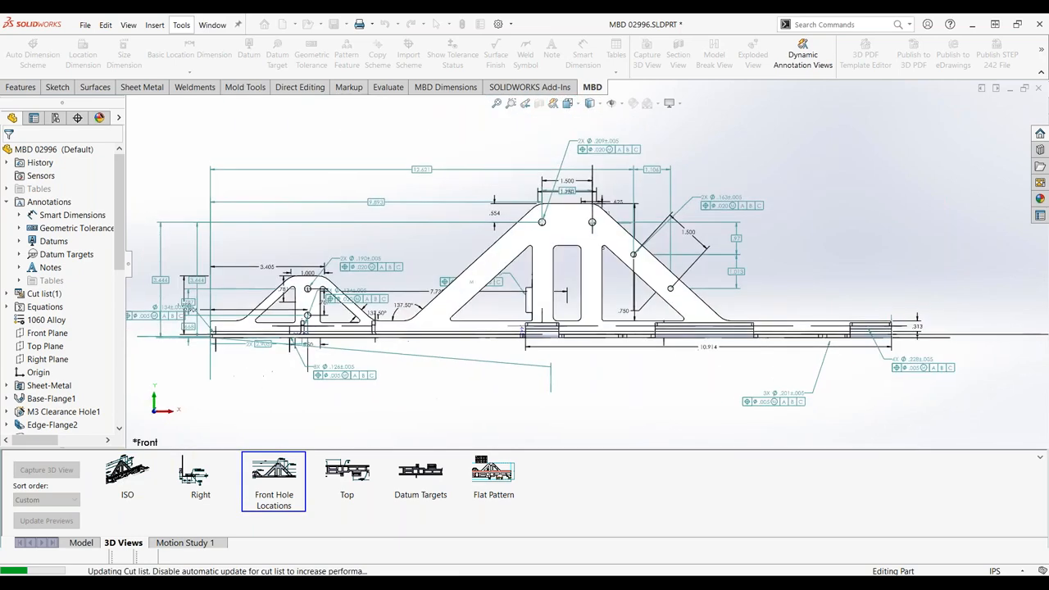
pyautogui.click(347, 475)
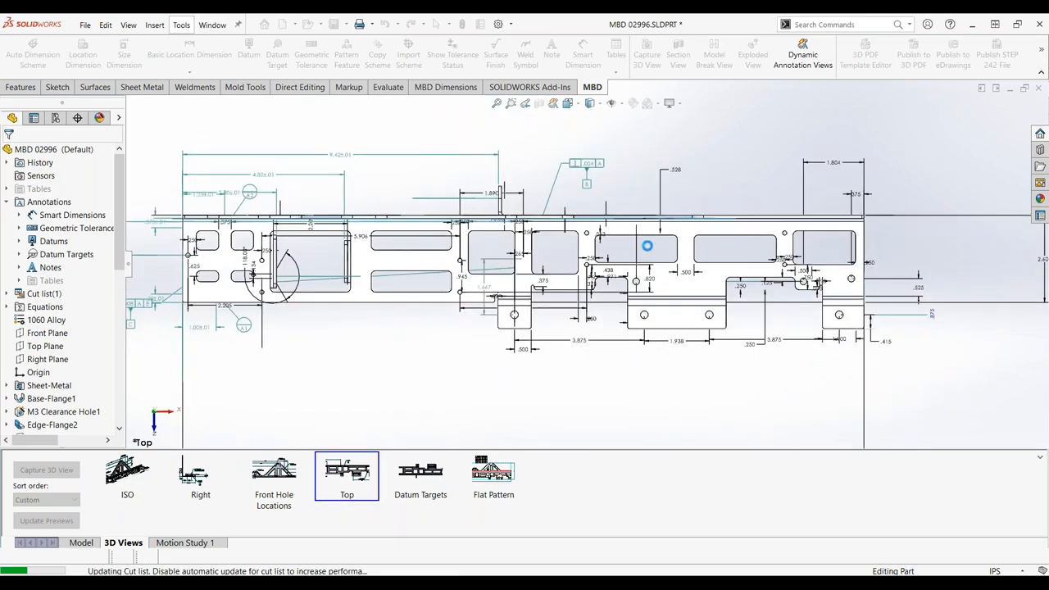
pyautogui.click(419, 475)
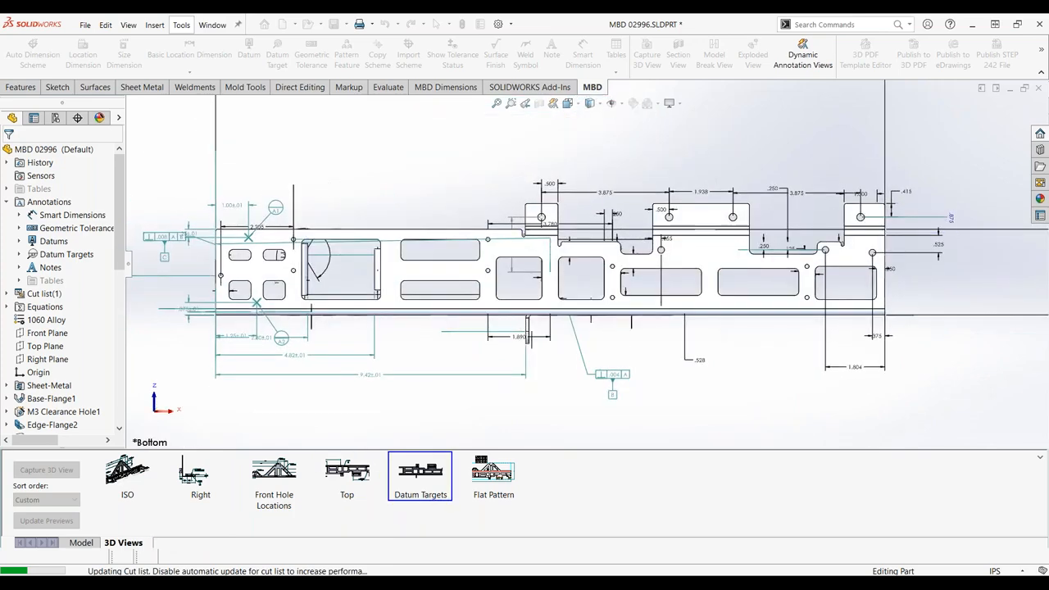
pyautogui.click(493, 472)
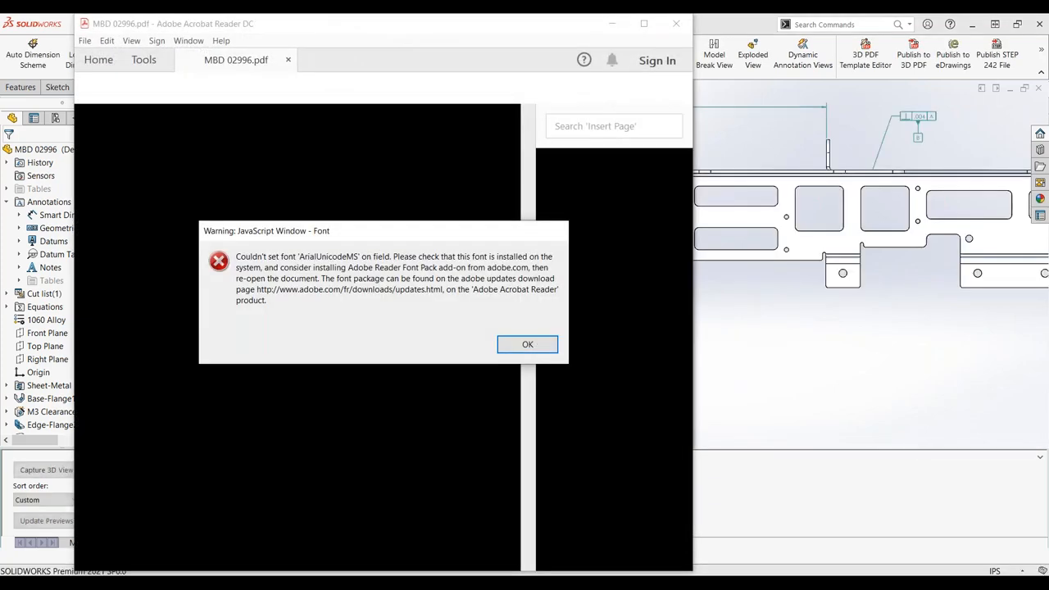
# Dismiss the font warning, rotate the 3D plate model, then show its saved Right and Top views.
pyautogui.click(528, 344)
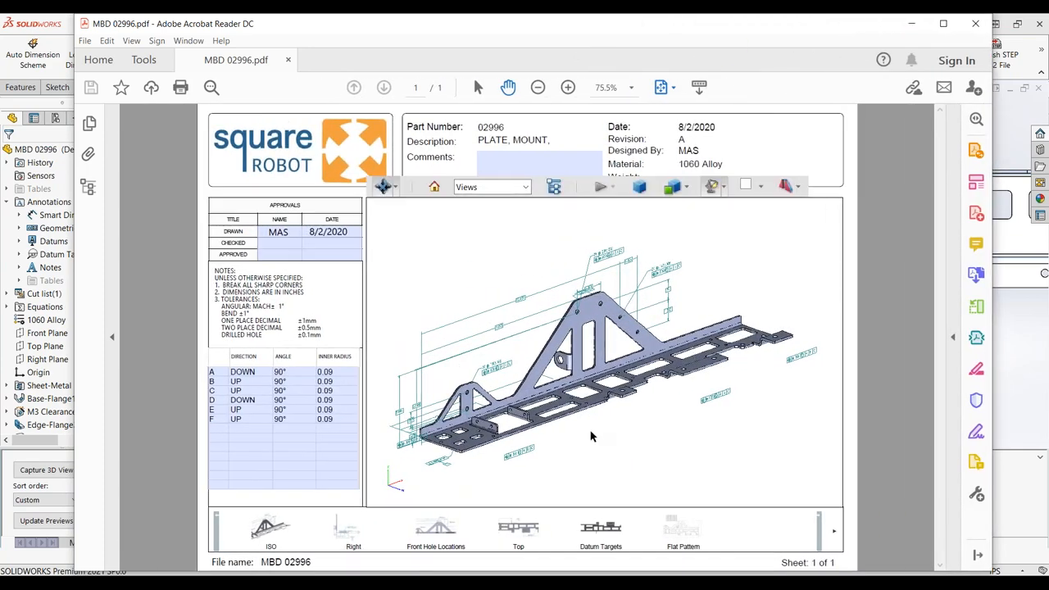
pyautogui.moveTo(603, 433)
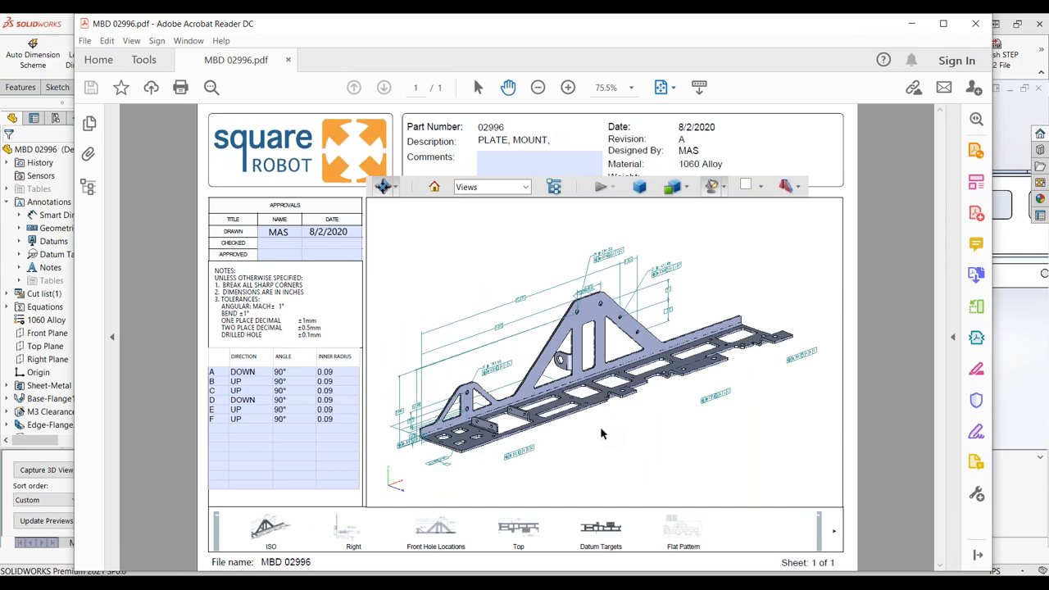
pyautogui.moveTo(617, 436)
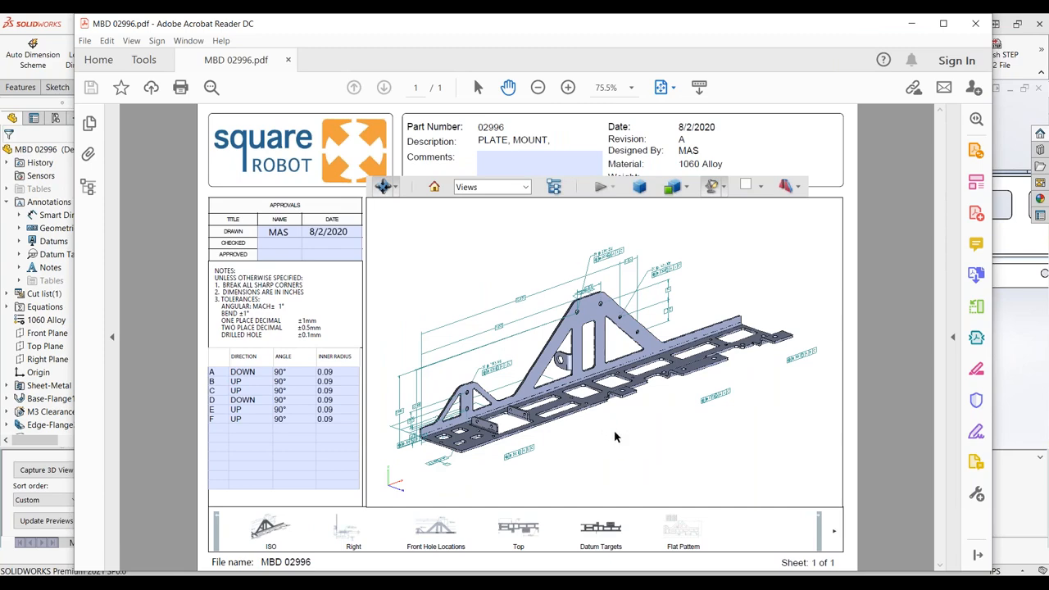
pyautogui.moveTo(616, 436); pyautogui.dragTo(778, 341)
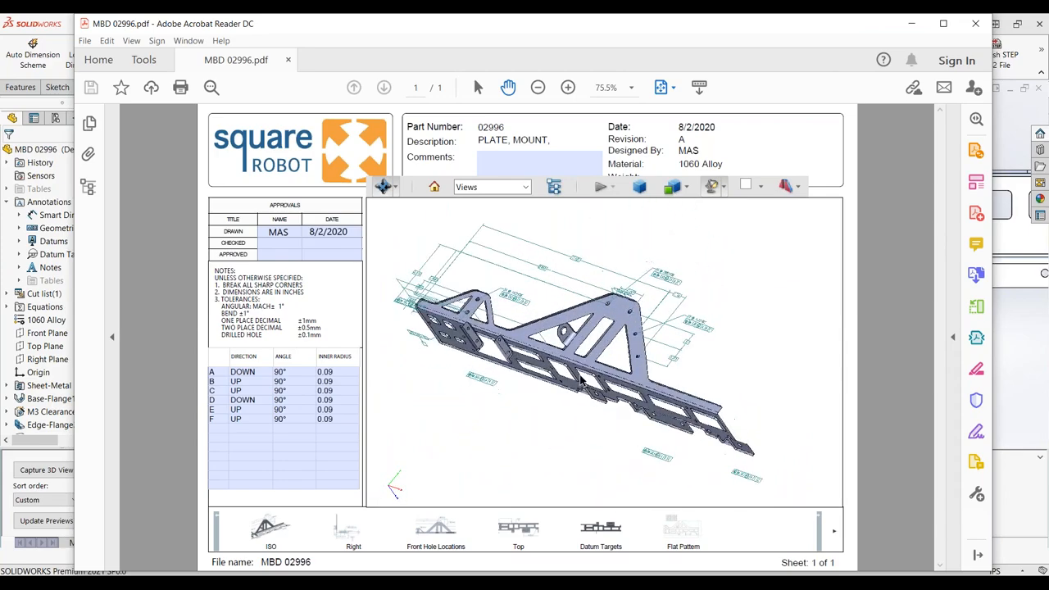
pyautogui.moveTo(582, 380); pyautogui.dragTo(619, 423)
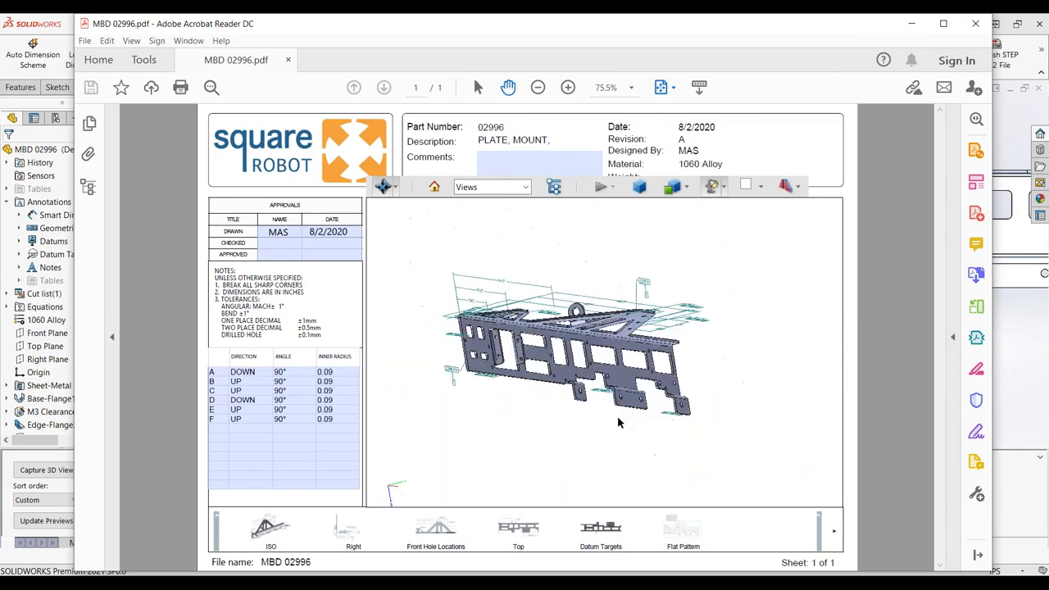
pyautogui.click(354, 528)
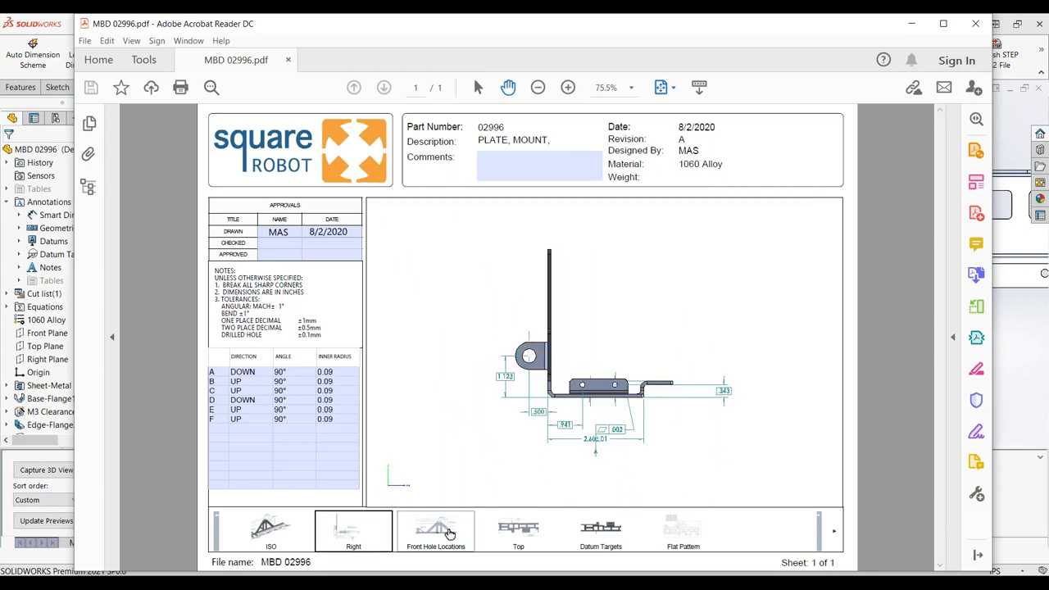
pyautogui.click(518, 528)
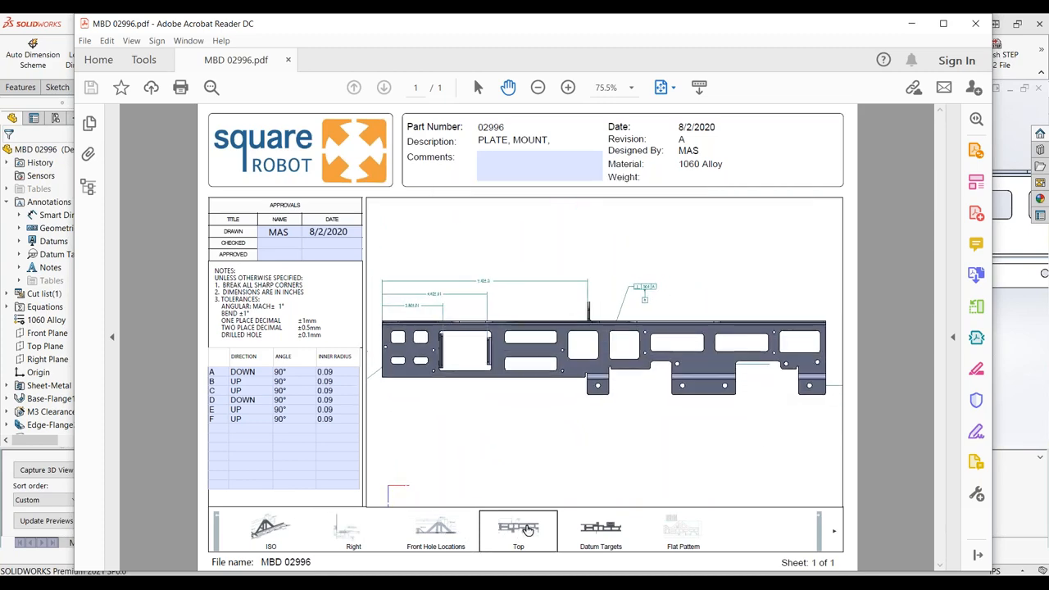
pyautogui.moveTo(619, 527)
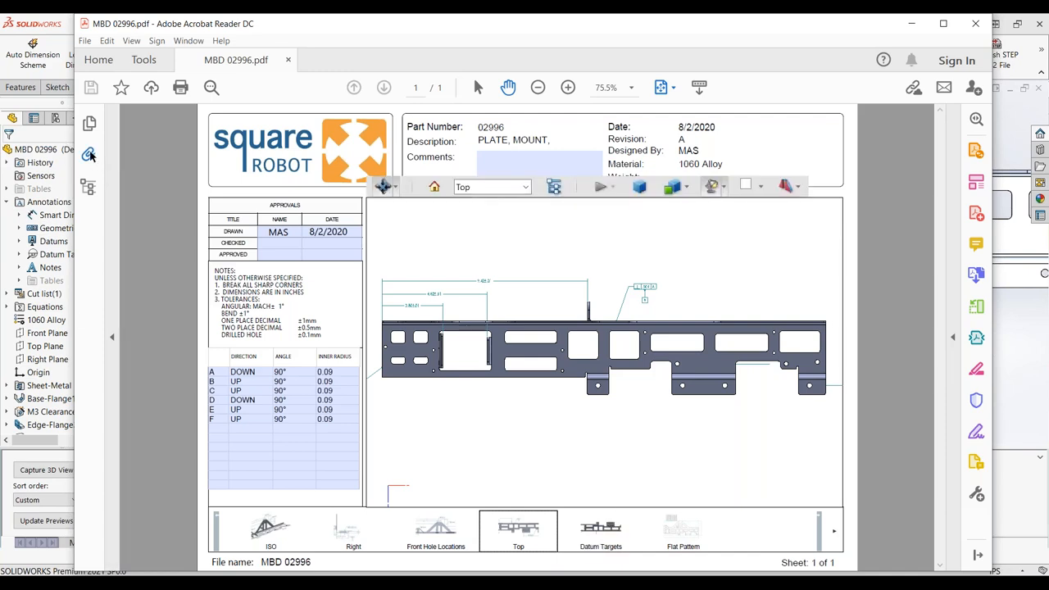
pyautogui.click(88, 154)
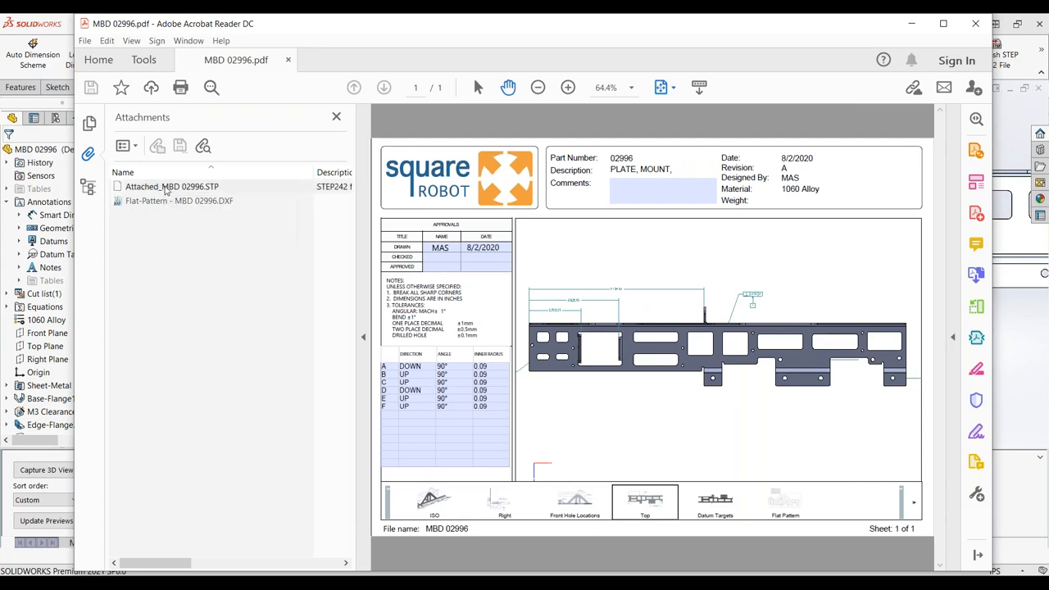
pyautogui.click(178, 200)
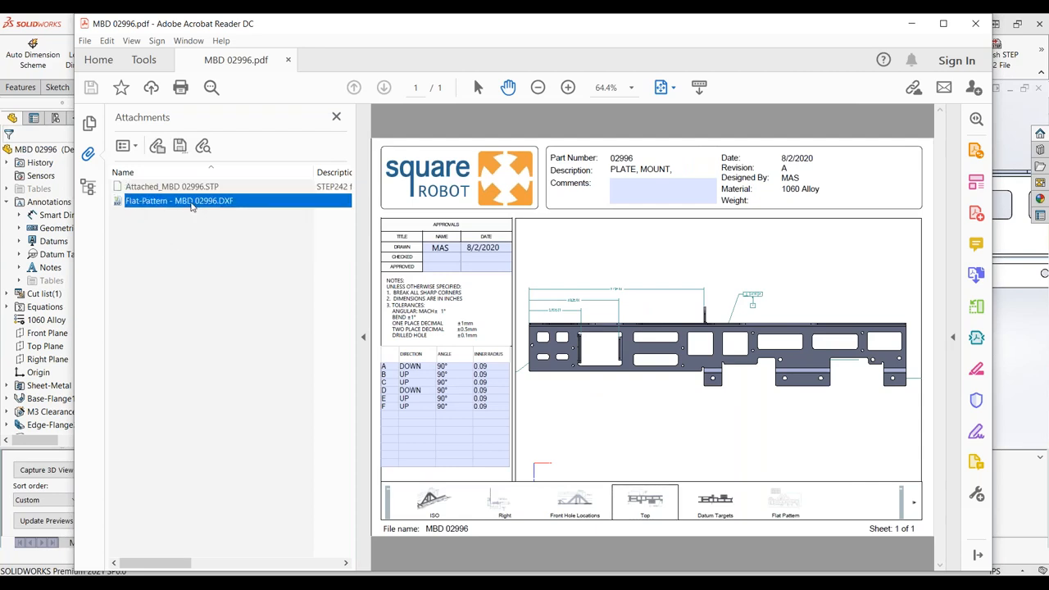
pyautogui.moveTo(193, 203)
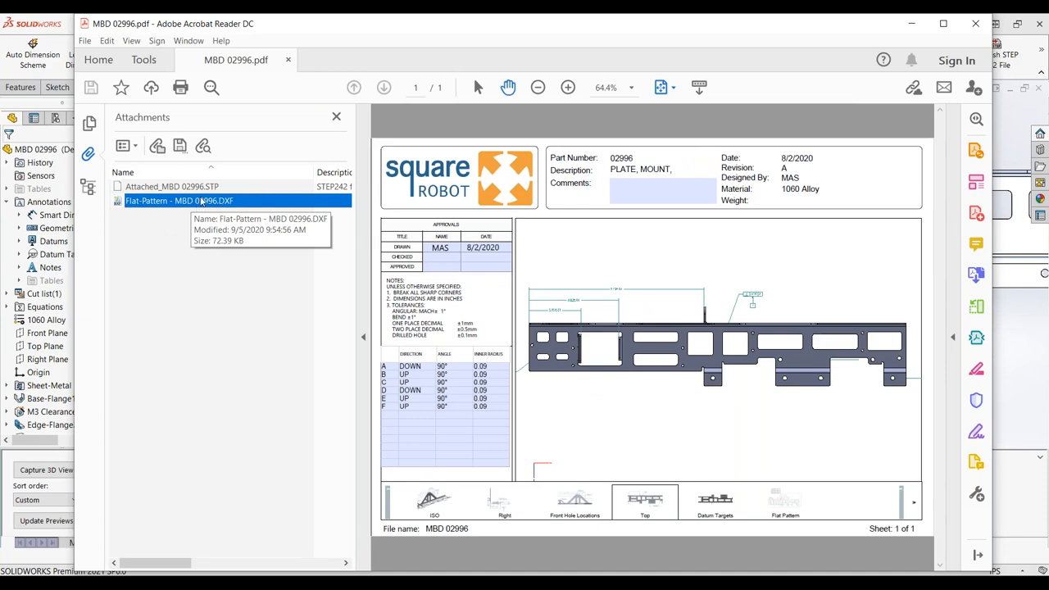
pyautogui.moveTo(190, 203)
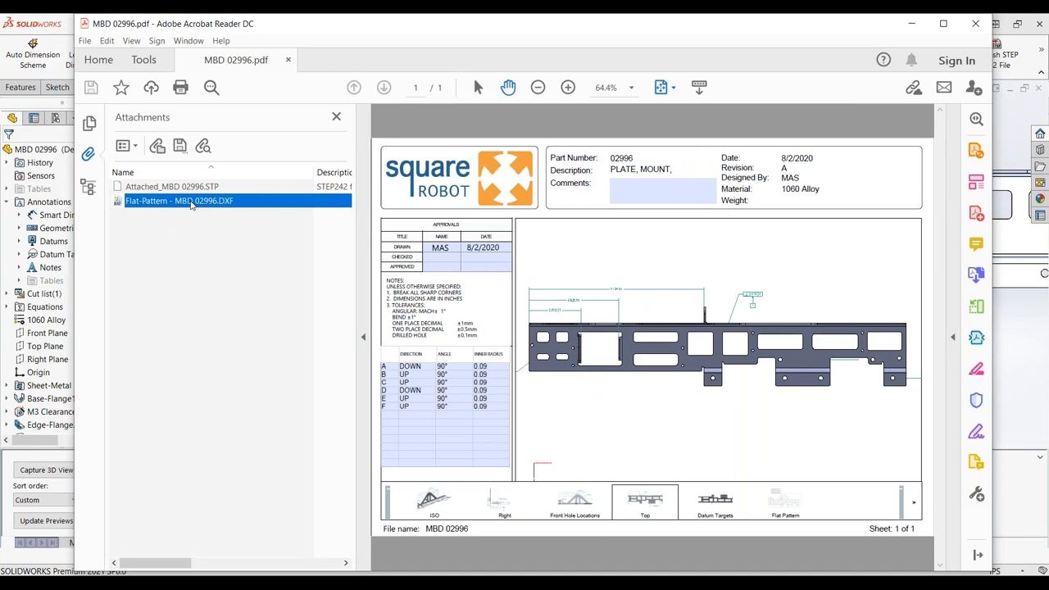
pyautogui.moveTo(203, 204)
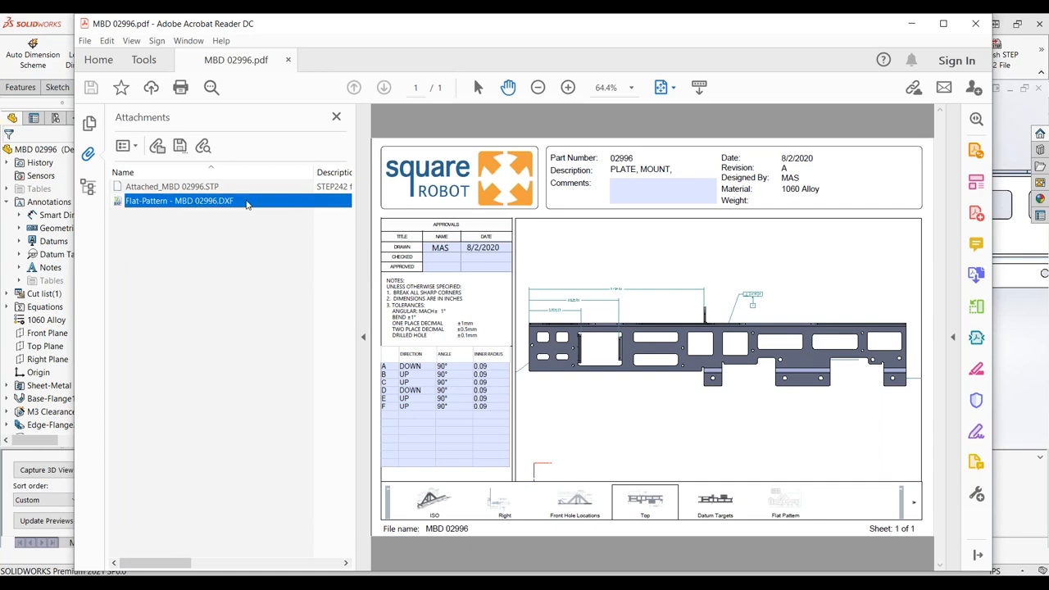
pyautogui.doubleClick(197, 203)
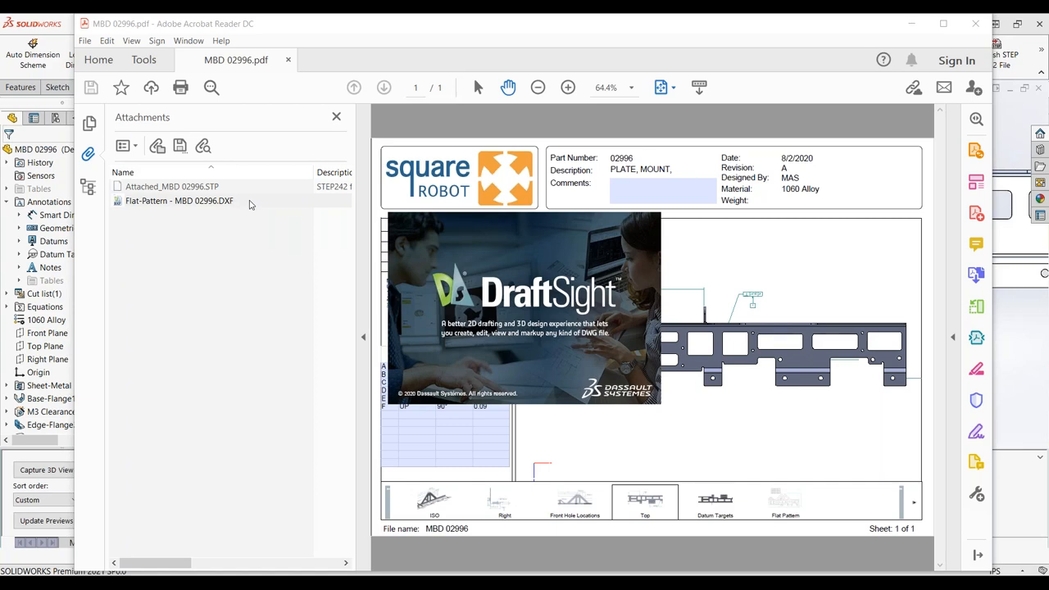
pyautogui.moveTo(259, 206)
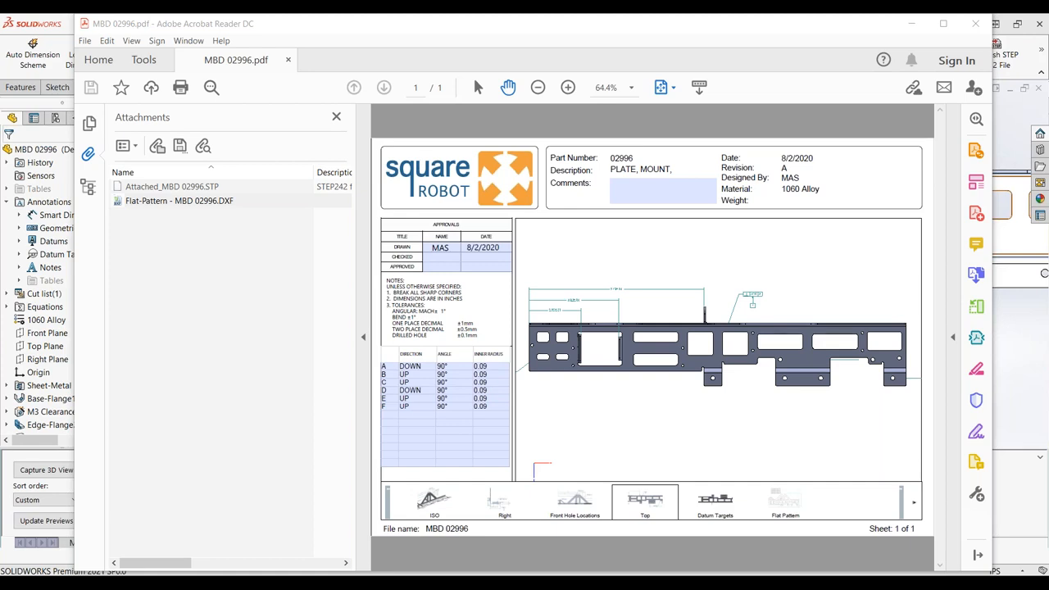
pyautogui.moveTo(174, 433)
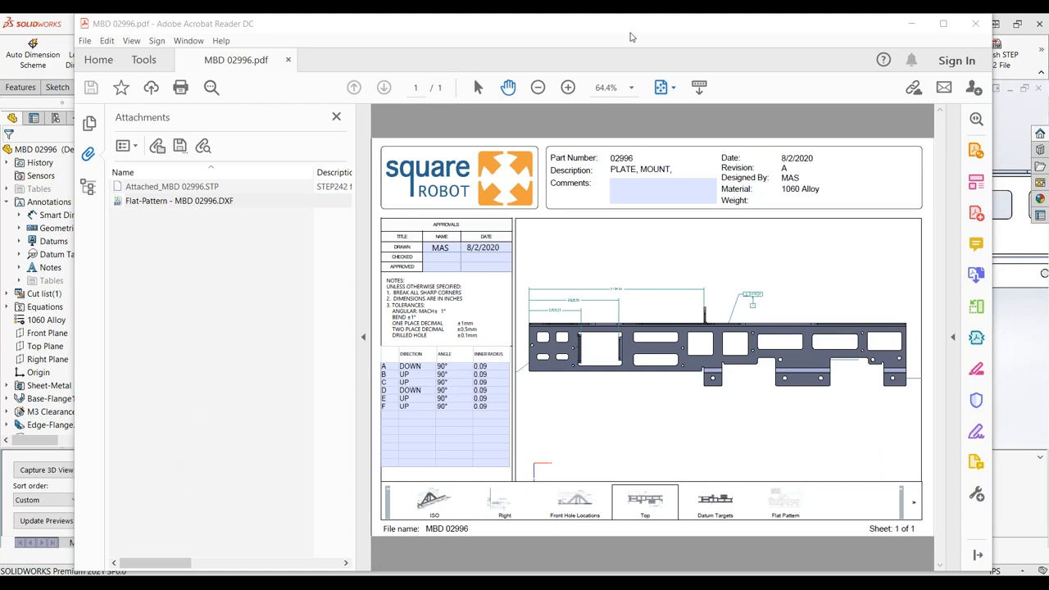
pyautogui.click(182, 200)
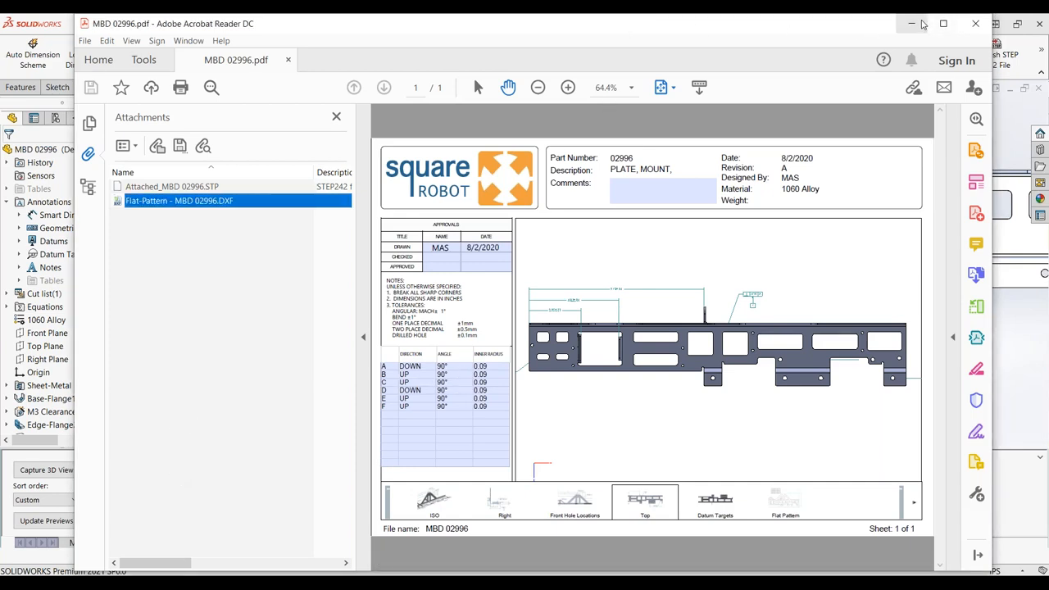
pyautogui.moveTo(911, 23)
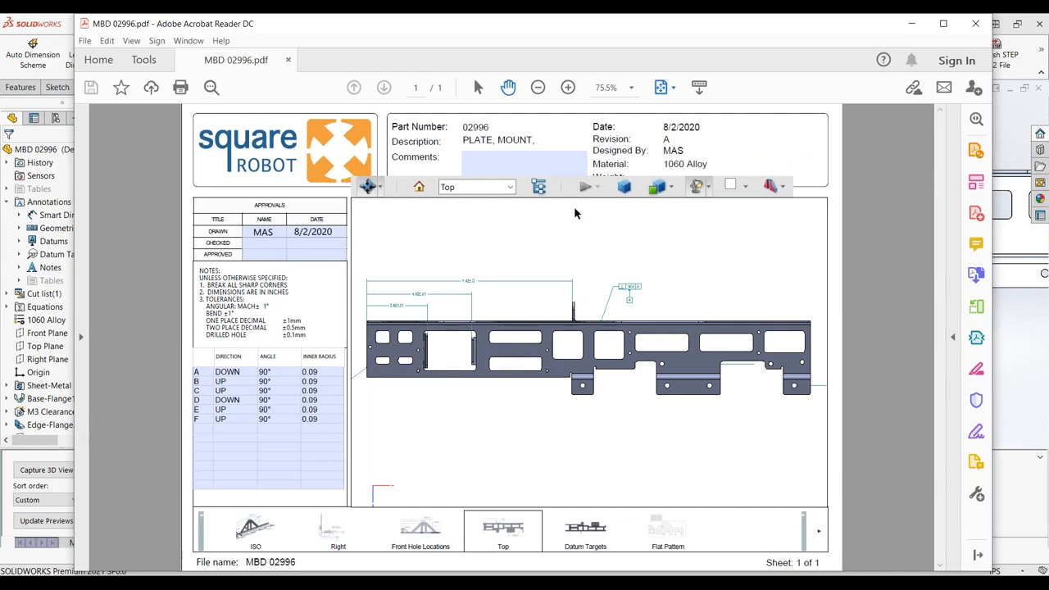
pyautogui.moveTo(908, 26)
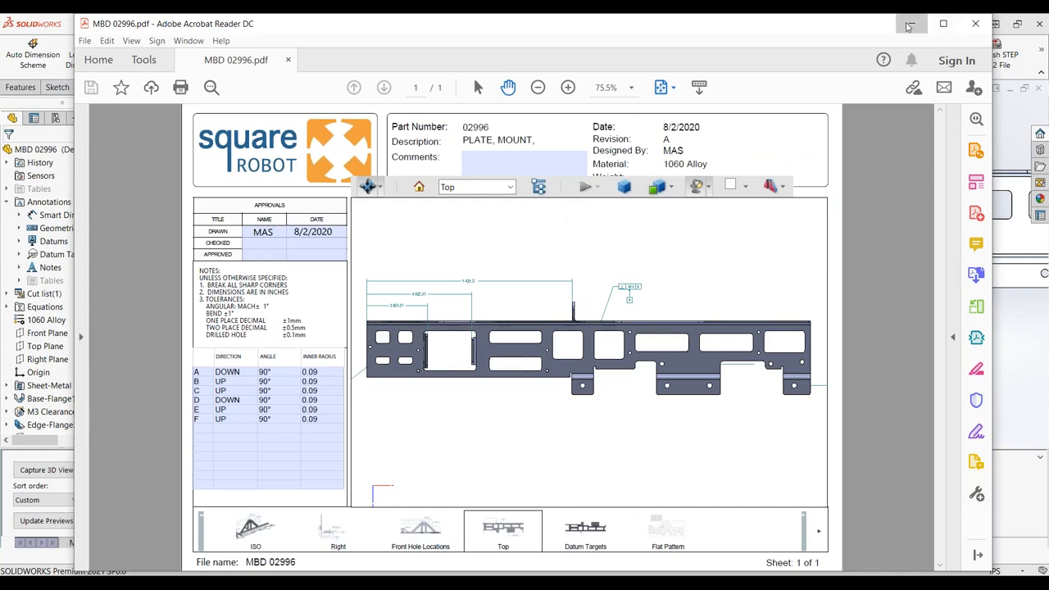
# Minimize Acrobat and launch the 3D PDF Template Editor on the template_approvals template.
pyautogui.click(906, 25)
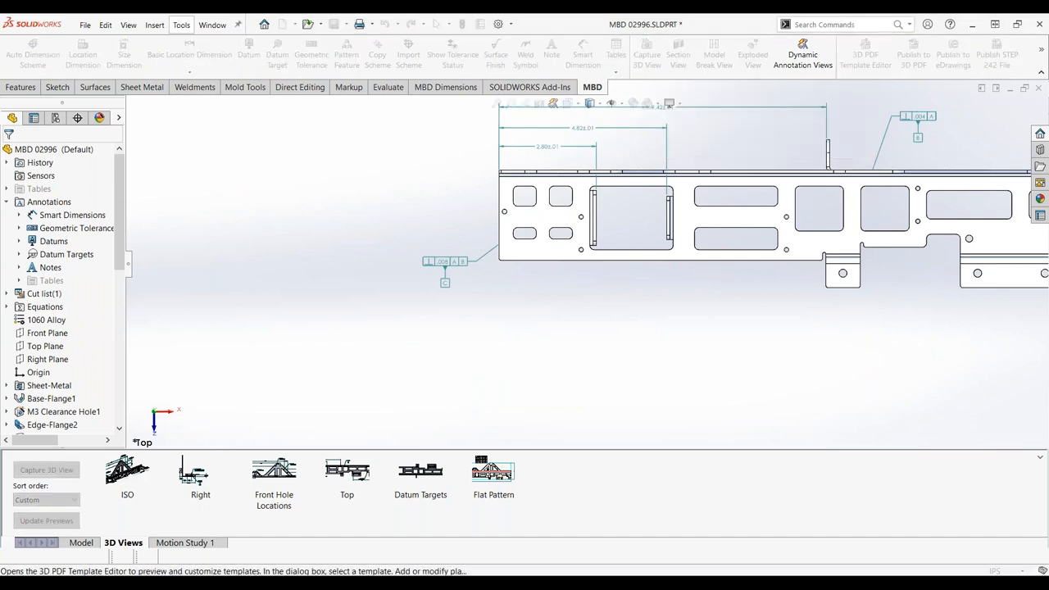
pyautogui.click(871, 51)
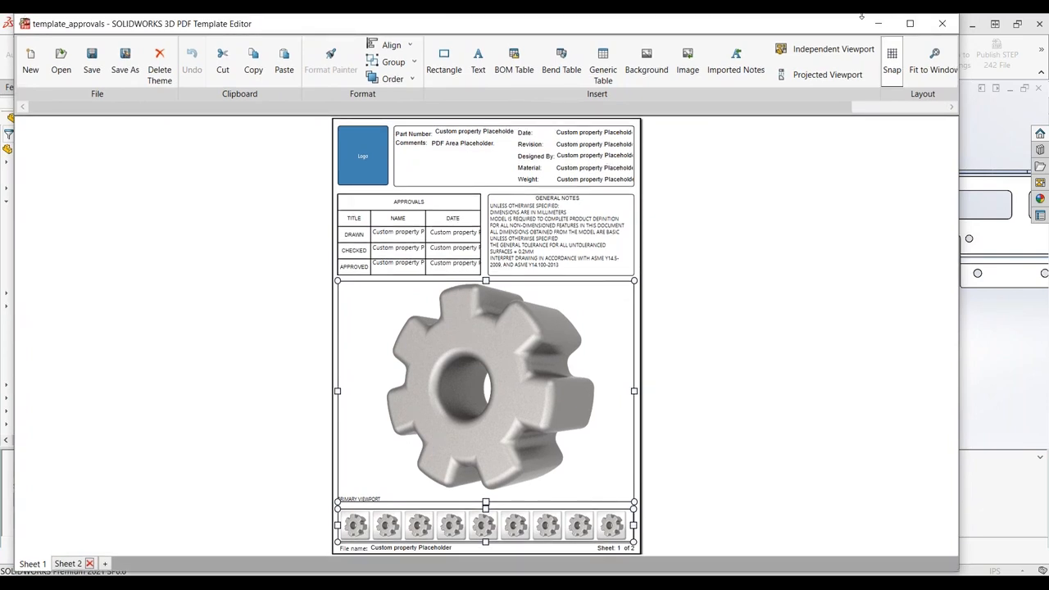
pyautogui.moveTo(877, 24)
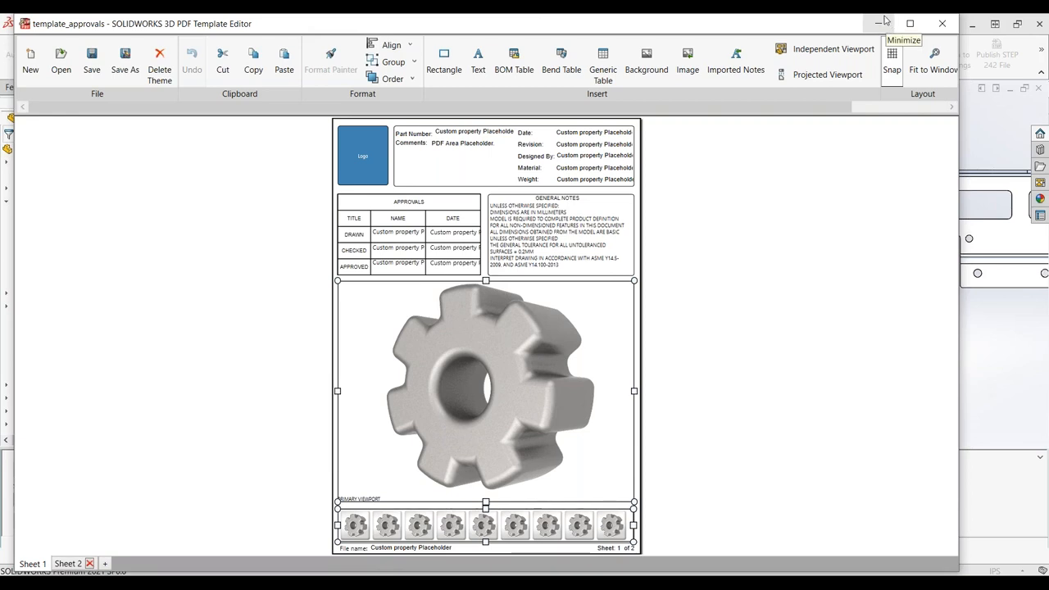
pyautogui.moveTo(888, 20)
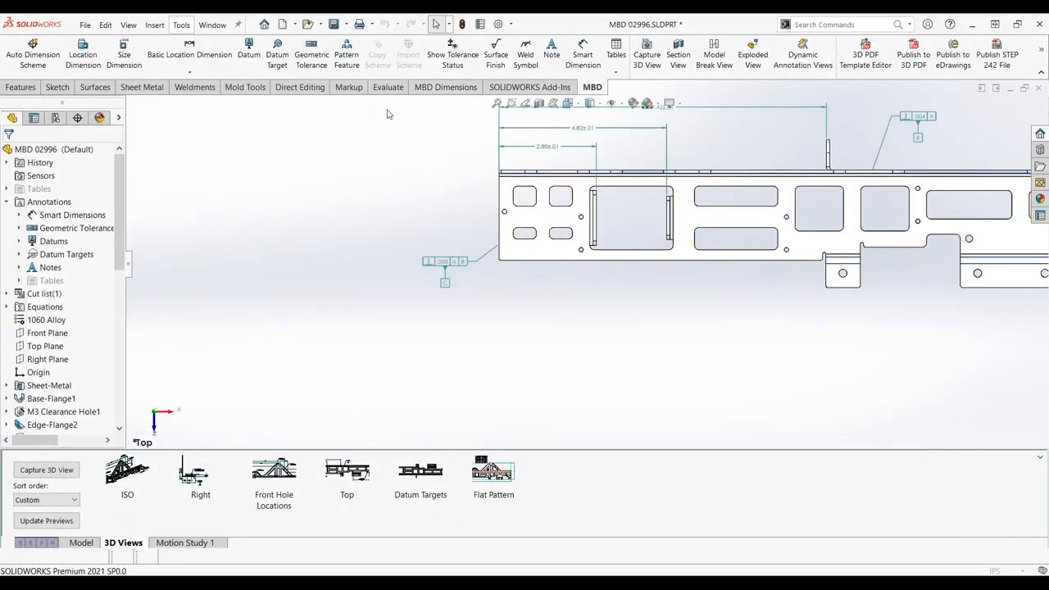
pyautogui.moveTo(451, 54)
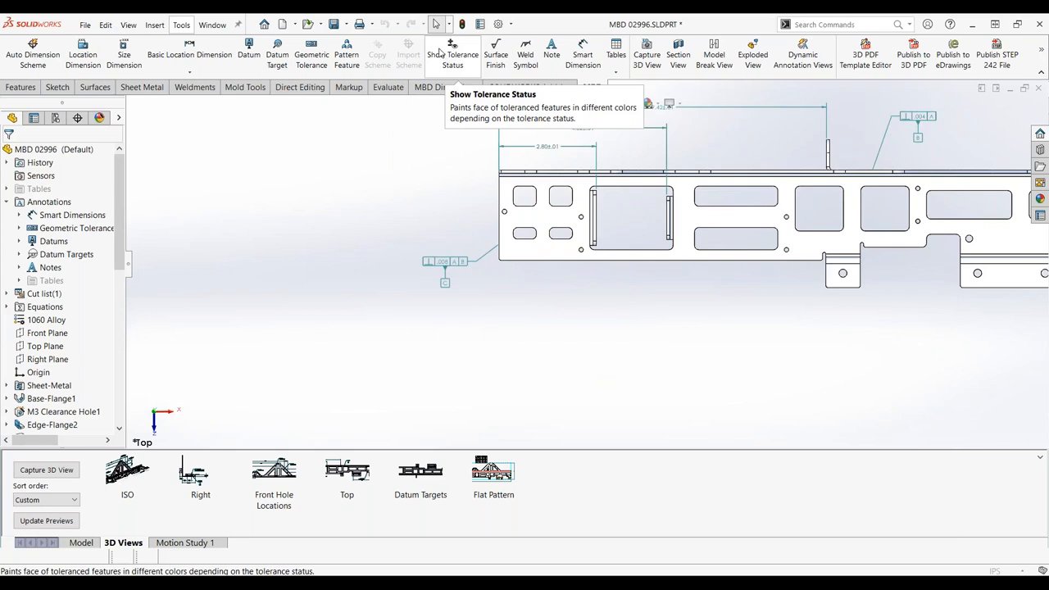
pyautogui.click(510, 23)
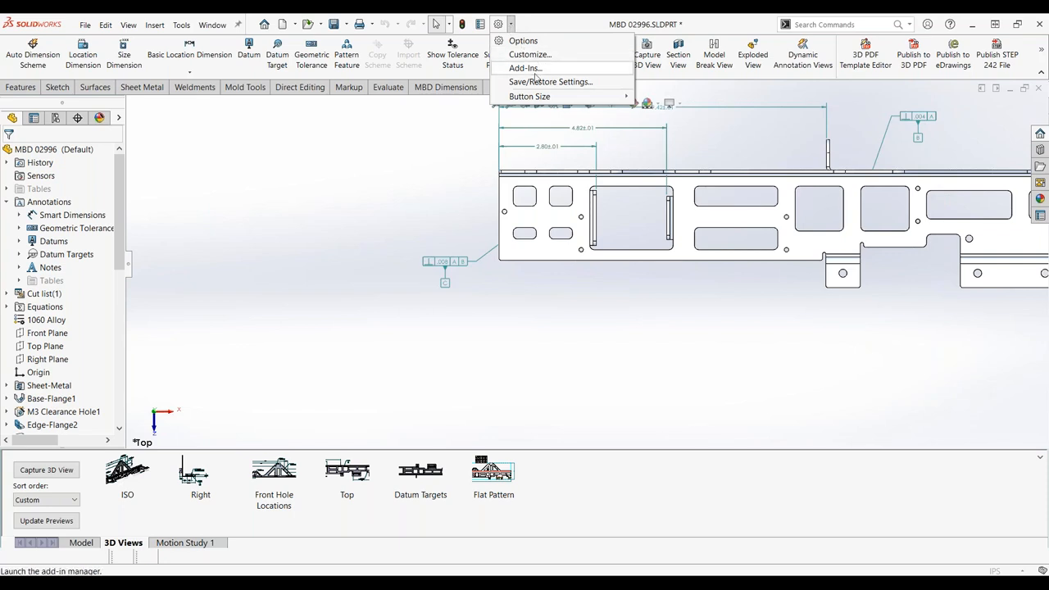
pyautogui.click(521, 69)
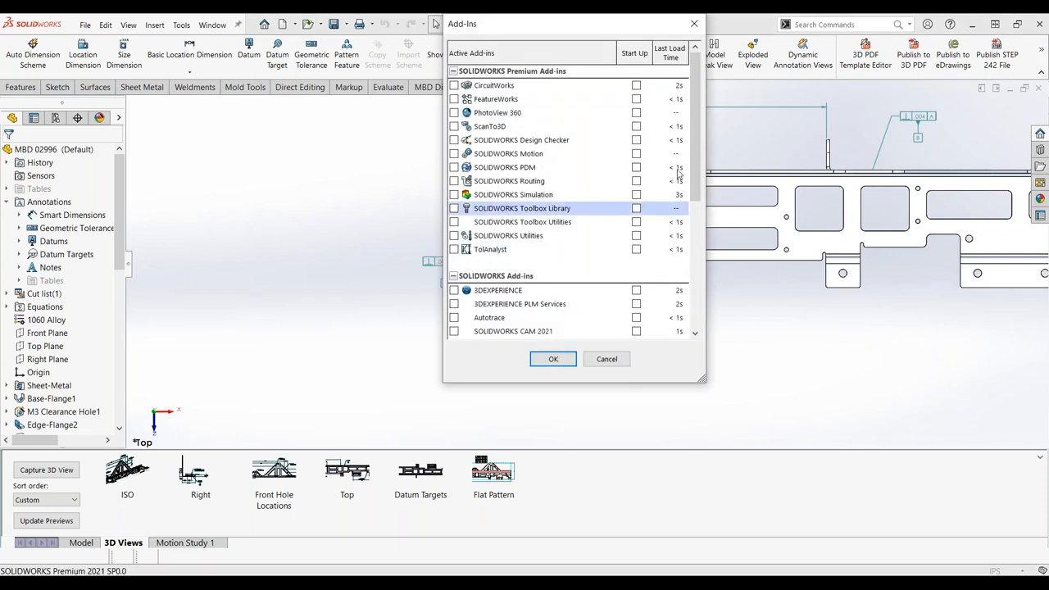
pyautogui.scroll(-3)
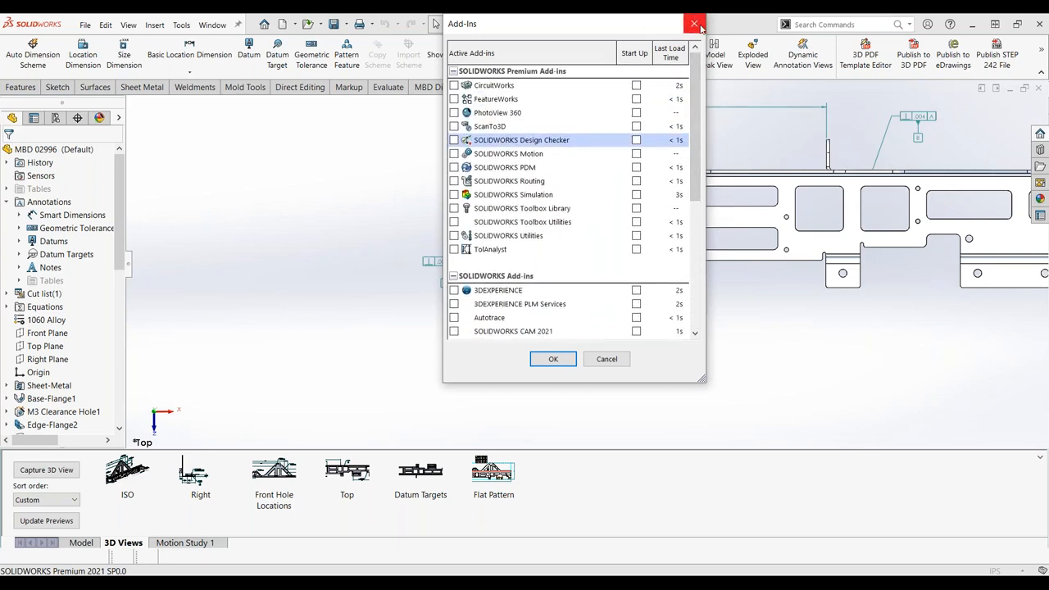
pyautogui.click(692, 23)
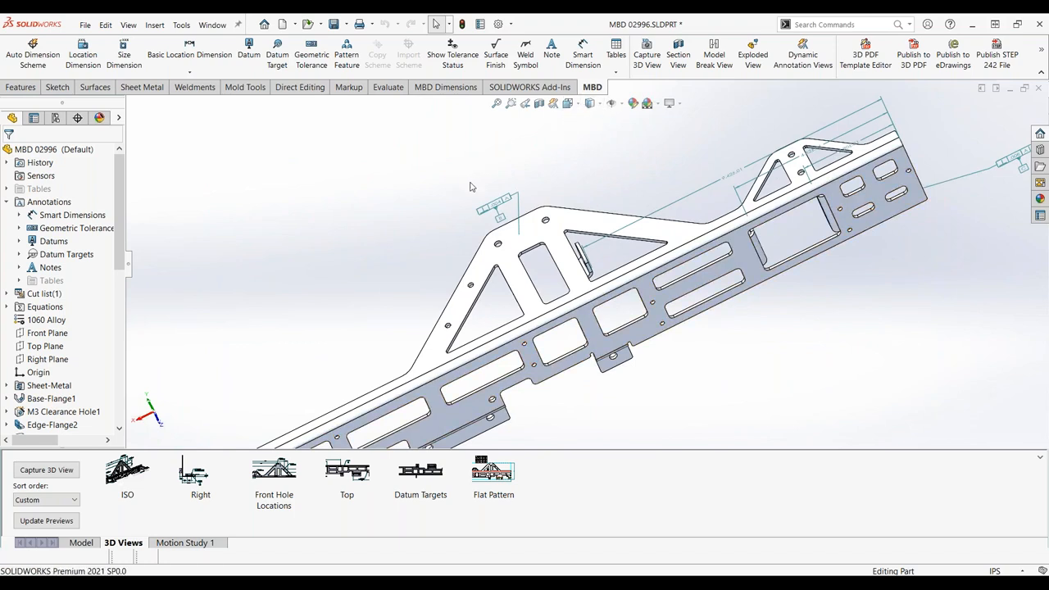
pyautogui.moveTo(245, 163)
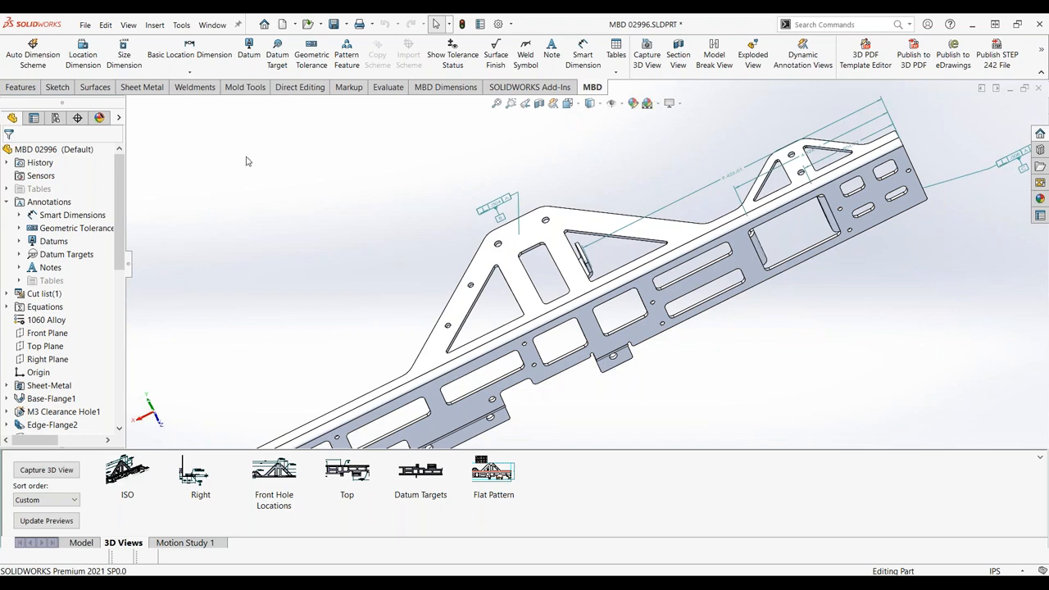
# Start File > Open and show all file types in the folder.
pyautogui.click(124, 25)
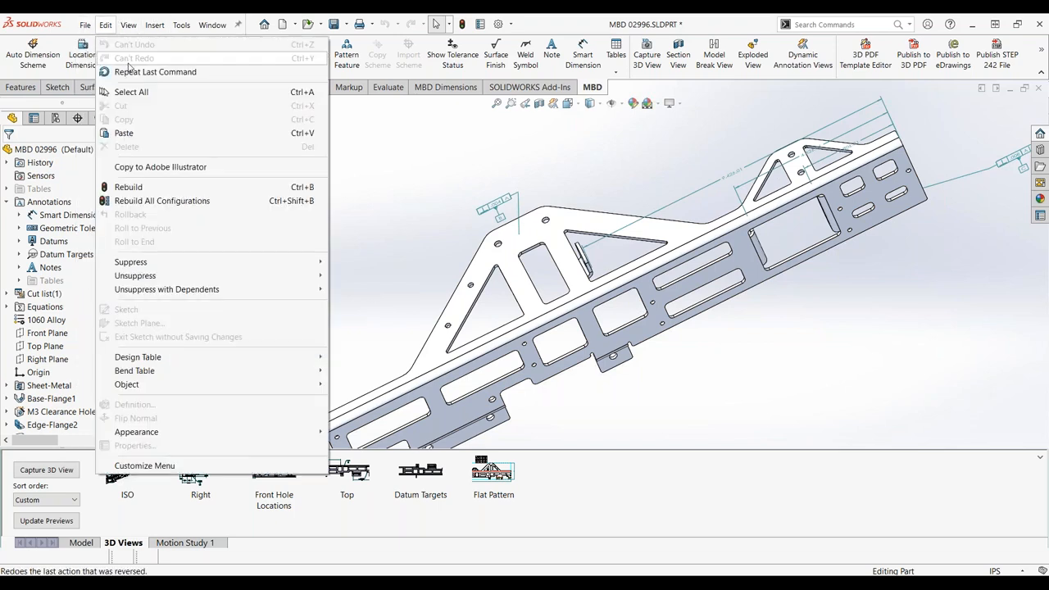
pyautogui.click(84, 24)
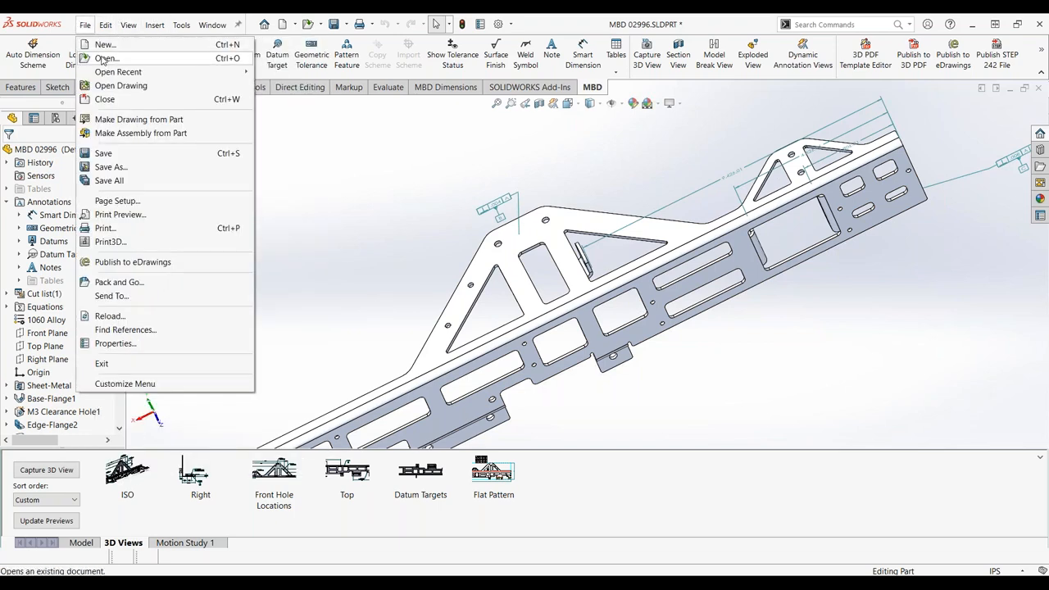
pyautogui.click(105, 56)
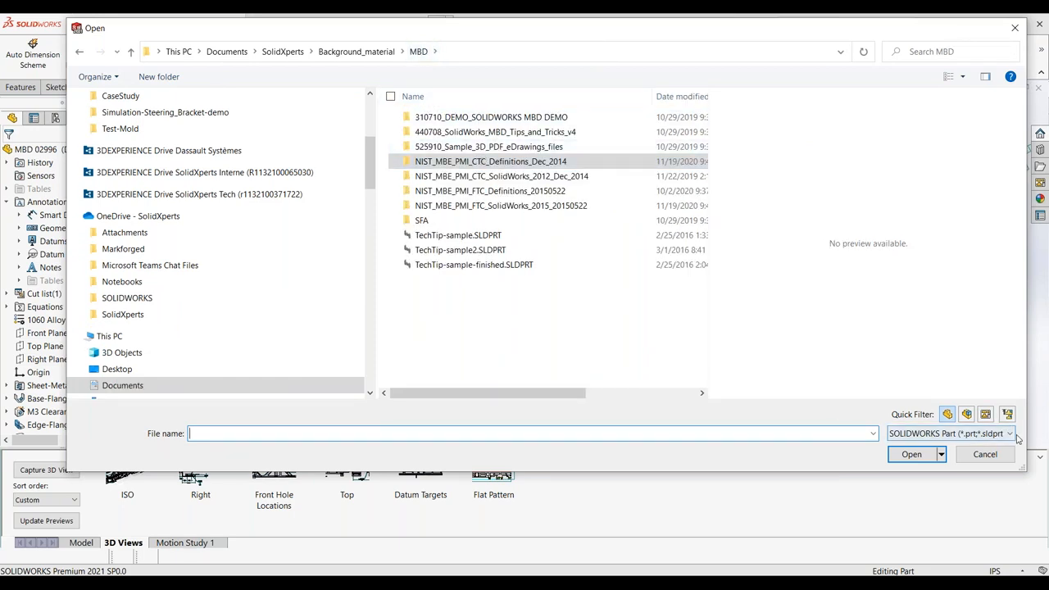
pyautogui.click(1030, 437)
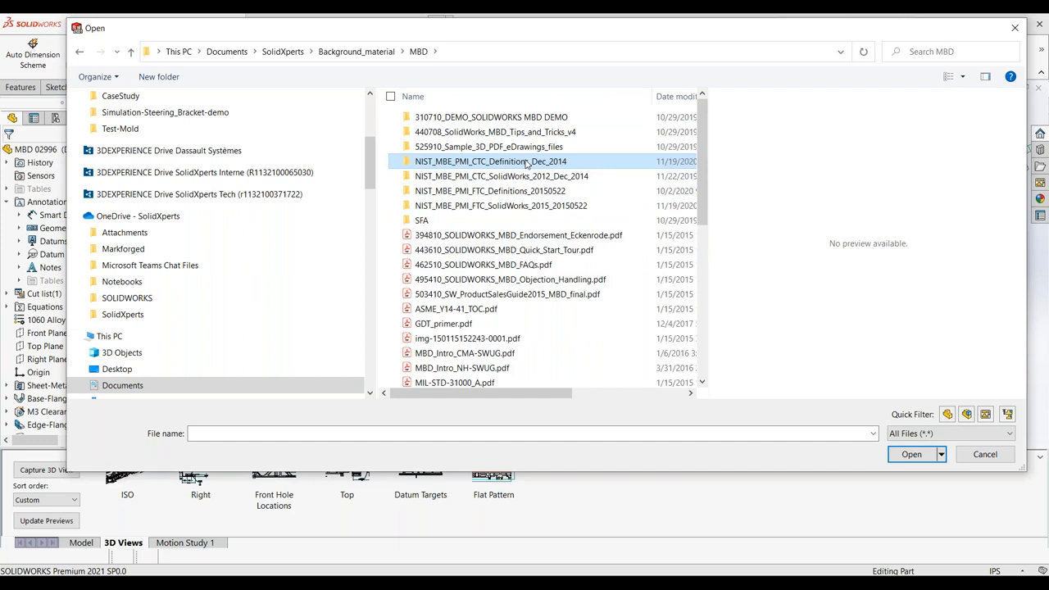
# Open NIST Test Case 2.stp from the NIST_MBE_PMI_CTC_Definitions_Dec_2014 folder, accepting the STEP format warning.
pyautogui.doubleClick(495, 161)
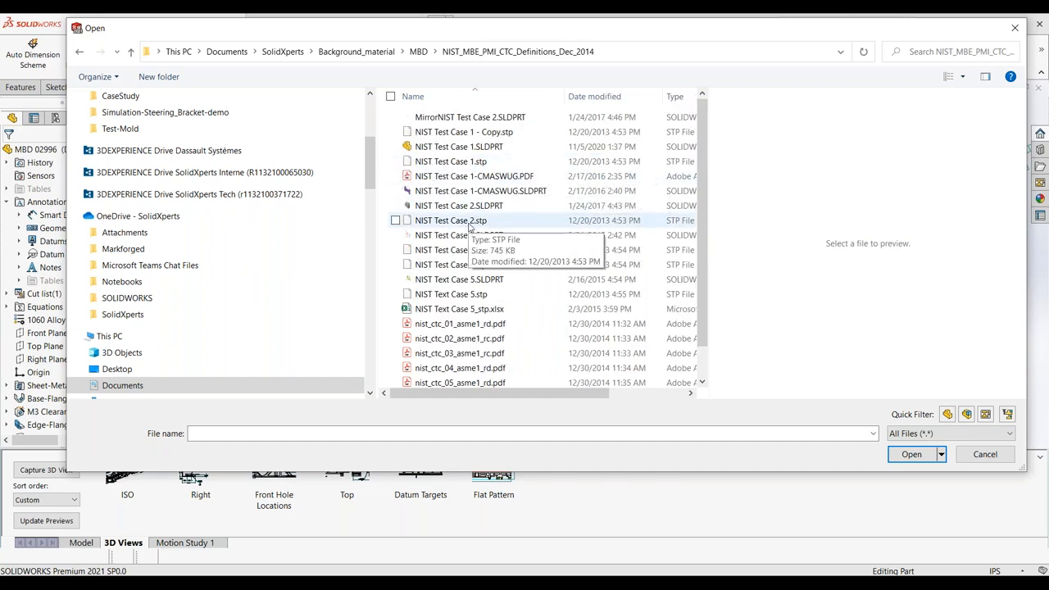
pyautogui.click(452, 220)
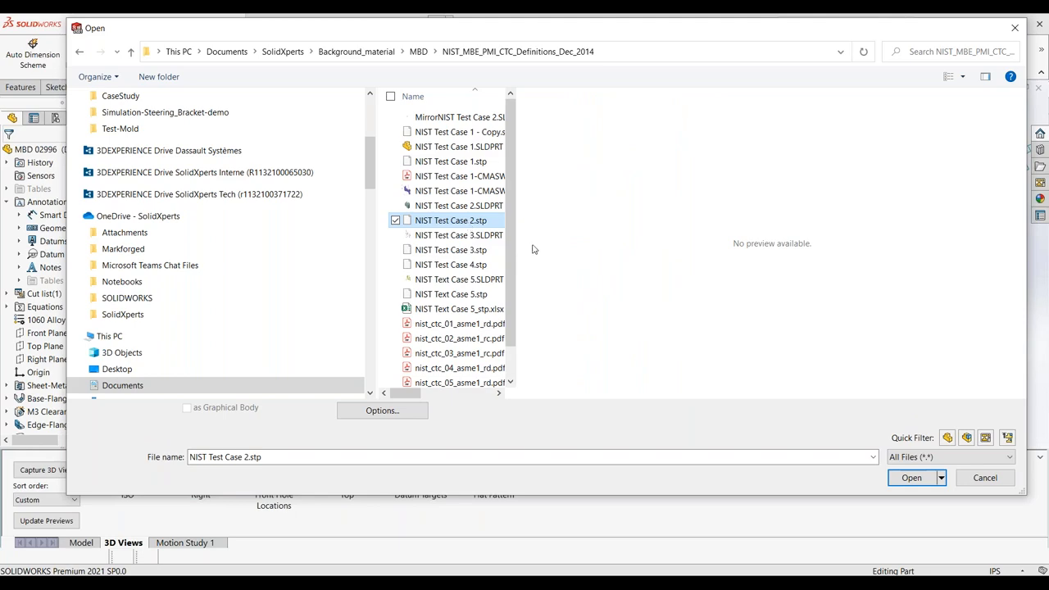
pyautogui.moveTo(927, 485)
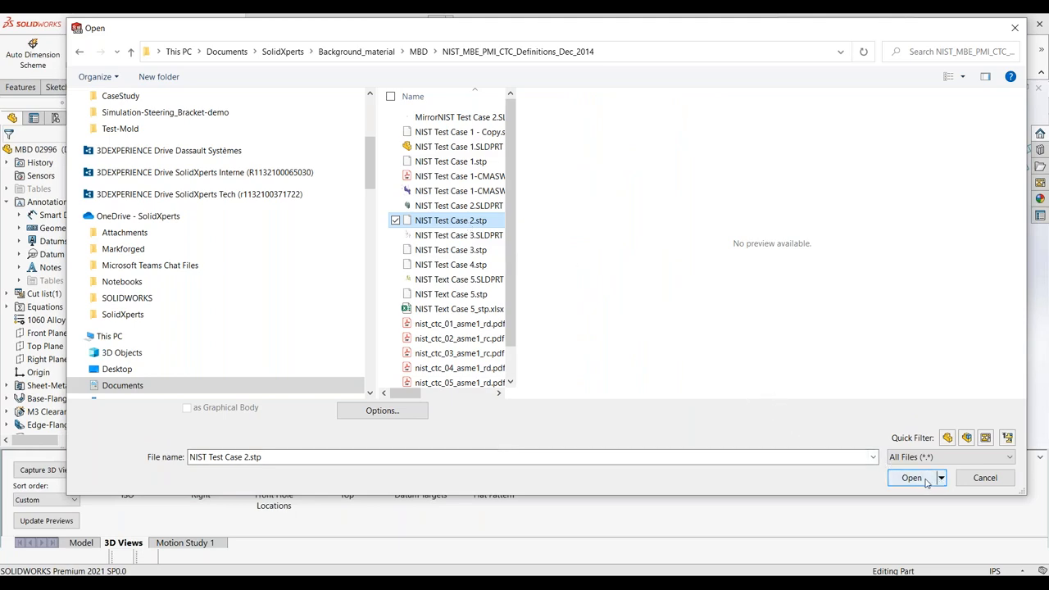
pyautogui.click(911, 479)
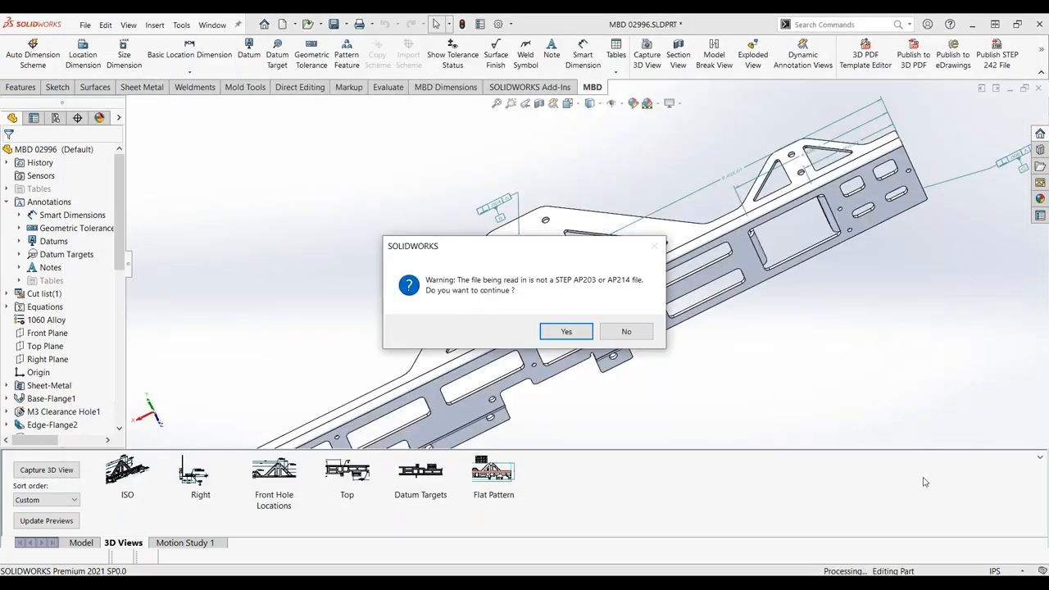
pyautogui.moveTo(515, 327)
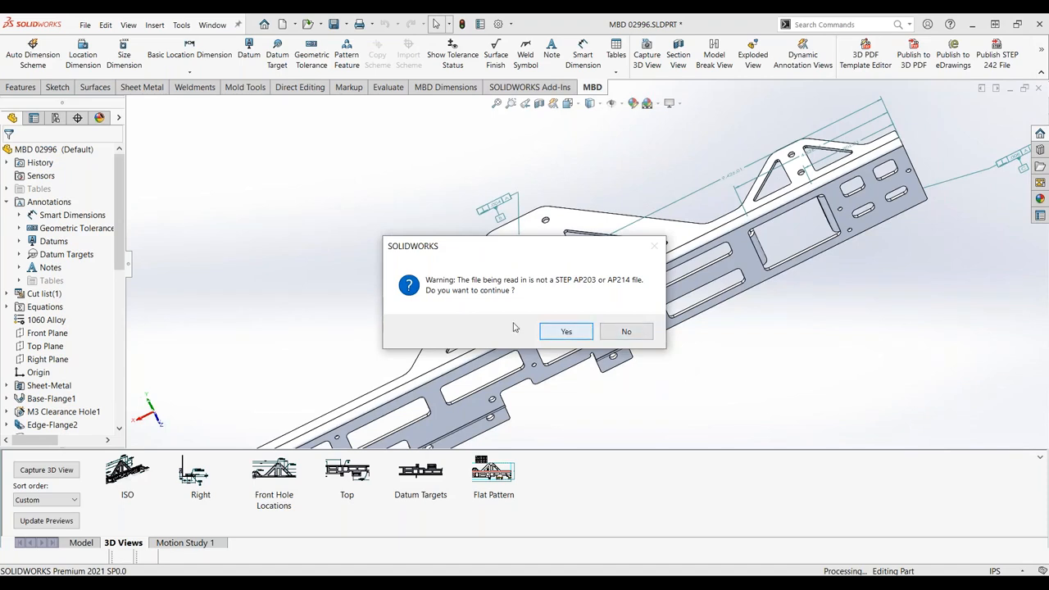
pyautogui.click(566, 331)
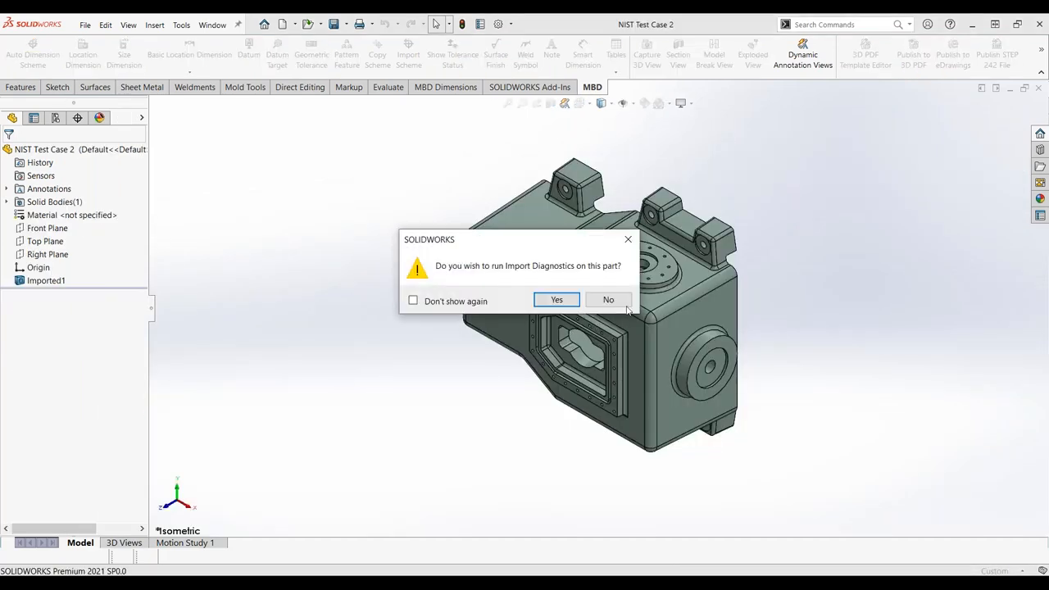
# Run Import Diagnostics, heal the faulty face, accept the repair and skip FeatureWorks recognition.
pyautogui.click(555, 300)
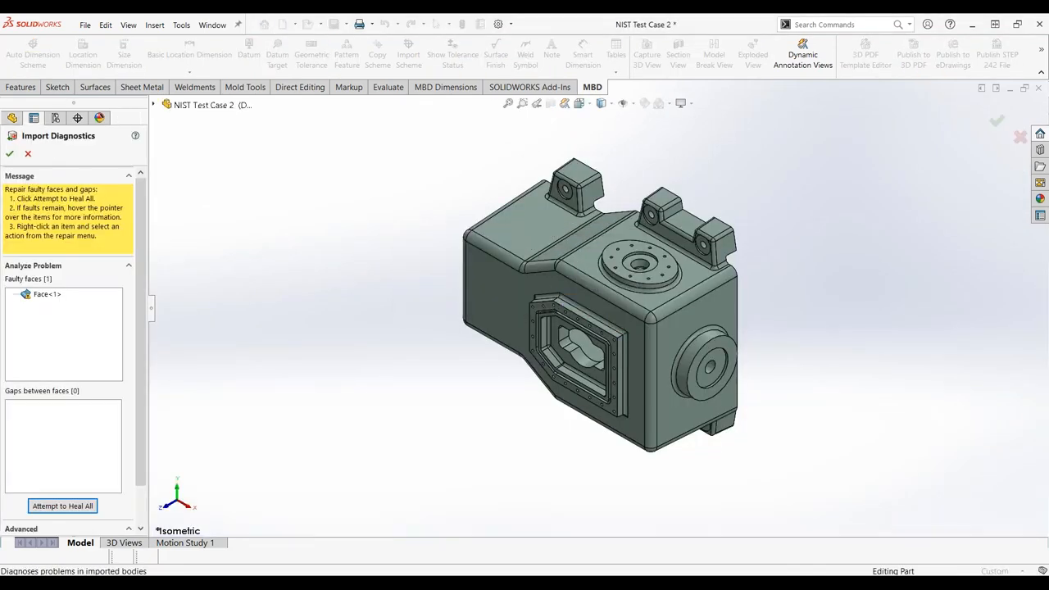
pyautogui.click(66, 505)
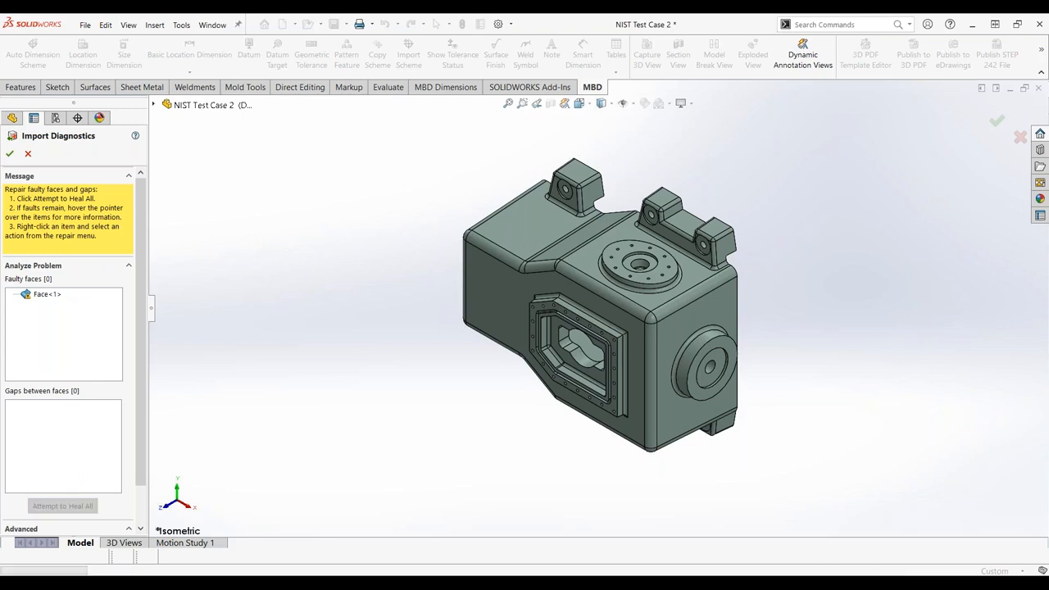
pyautogui.click(68, 505)
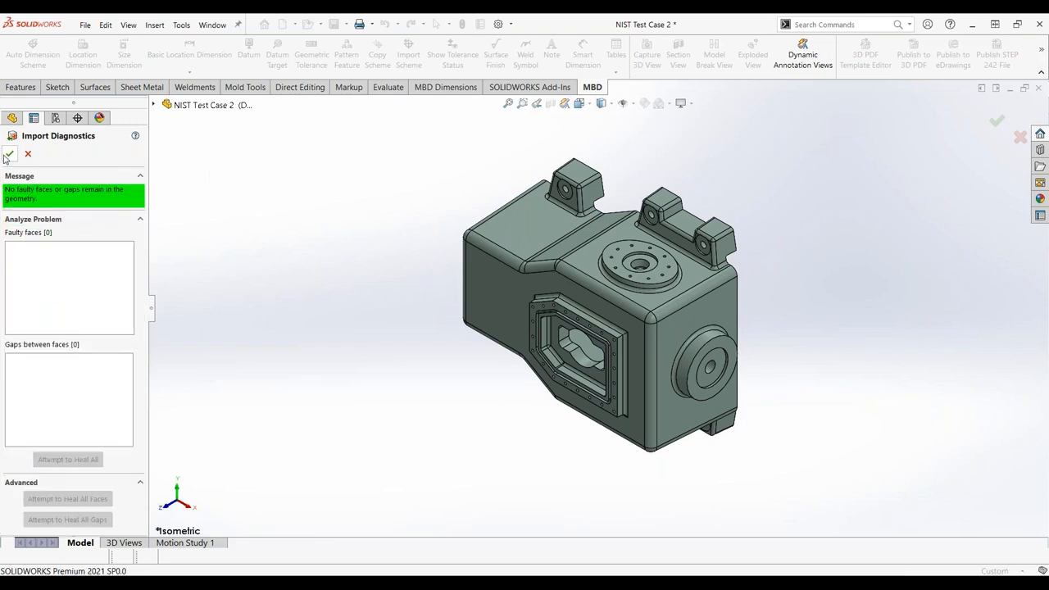
pyautogui.click(10, 154)
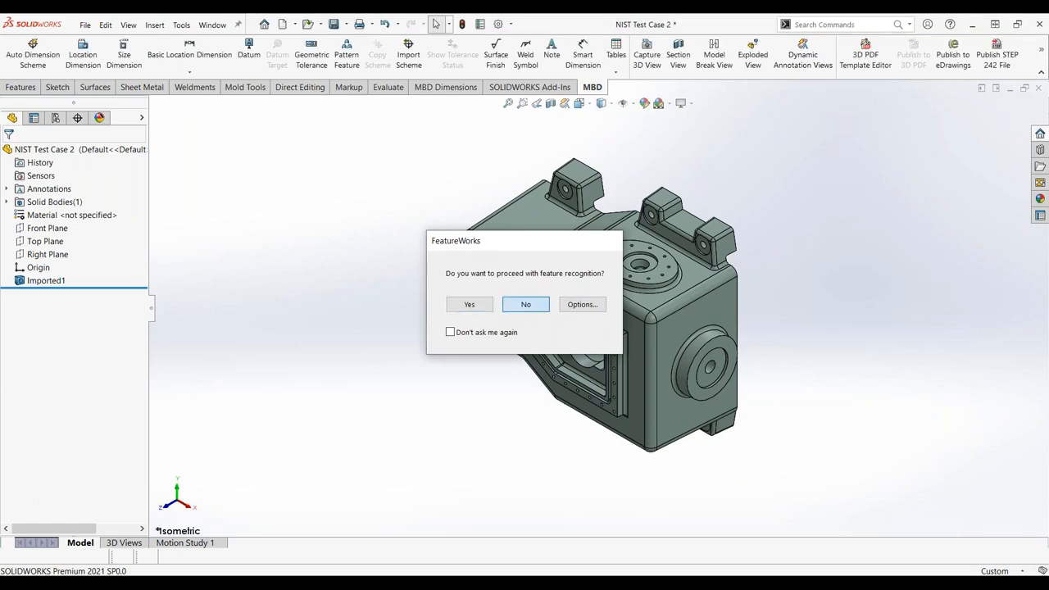
pyautogui.click(525, 303)
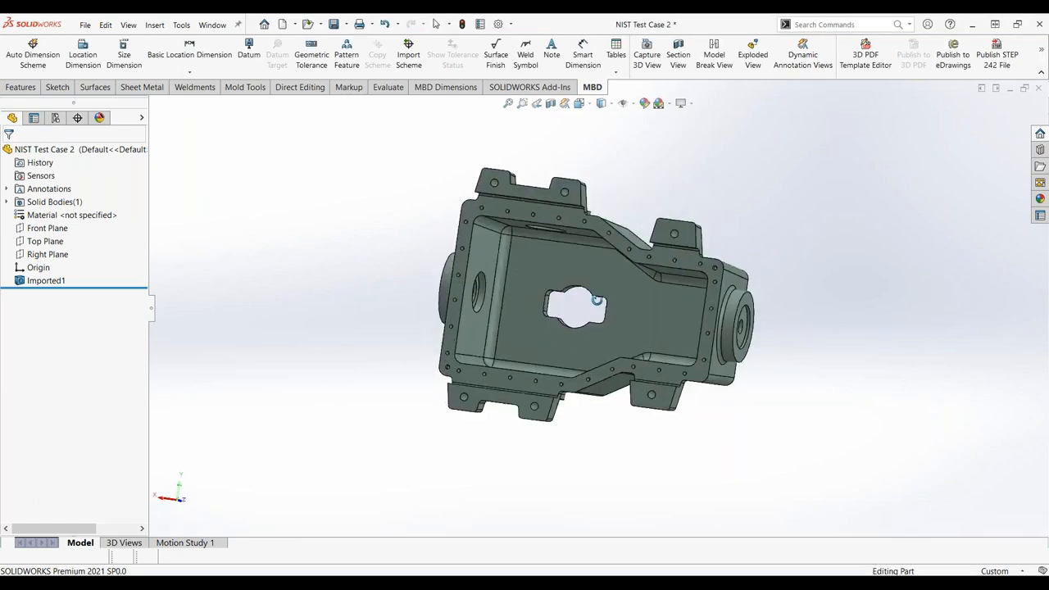
pyautogui.moveTo(598, 303); pyautogui.dragTo(623, 352)
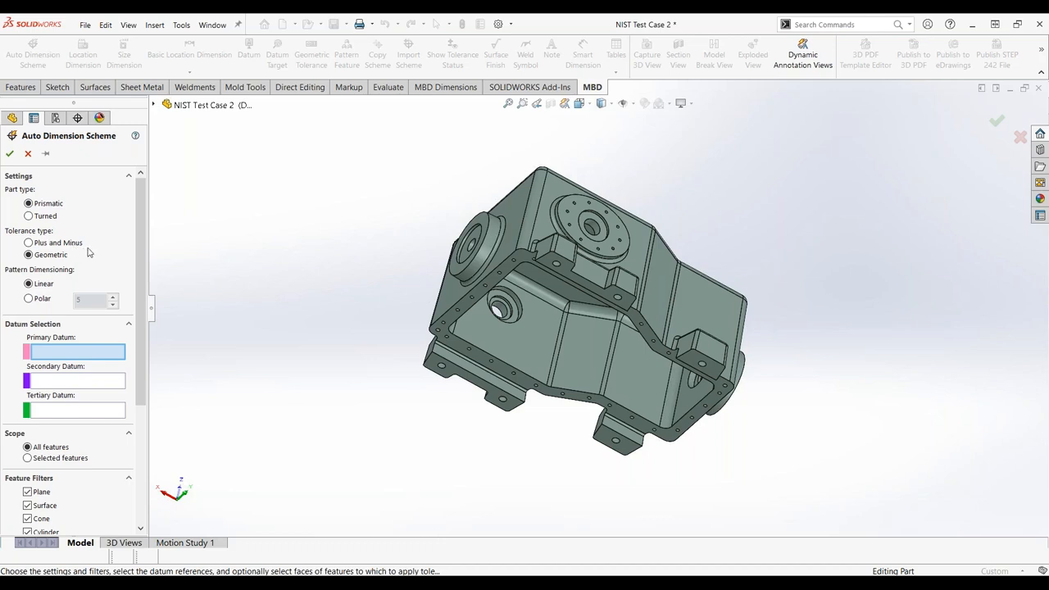
pyautogui.moveTo(82, 249)
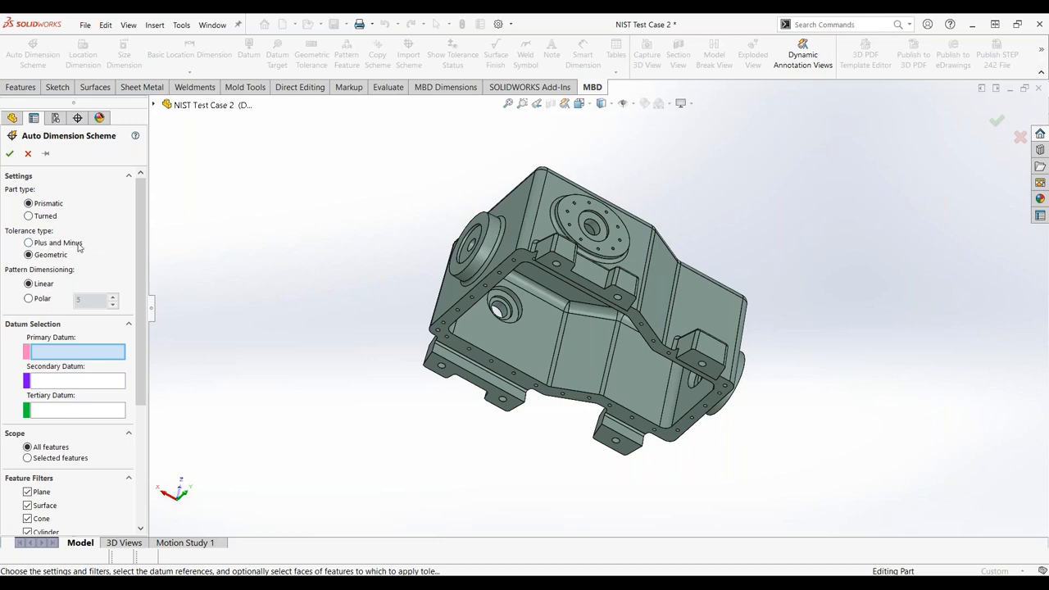
# Pick the flat face as primary datum in the Prismatic/Geometric auto dimension scheme.
pyautogui.scroll(-3)
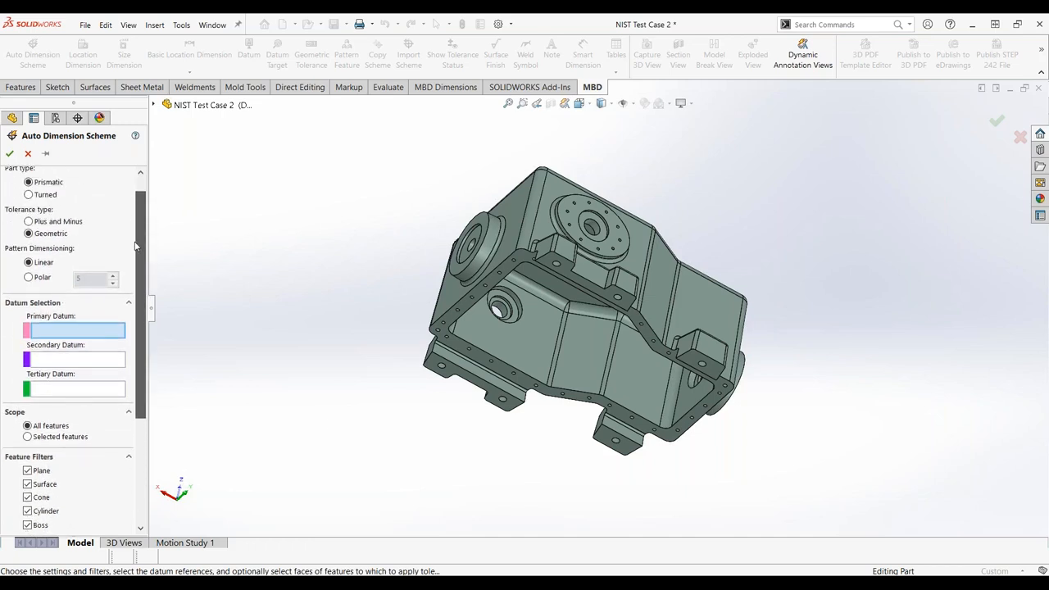
pyautogui.moveTo(564, 264)
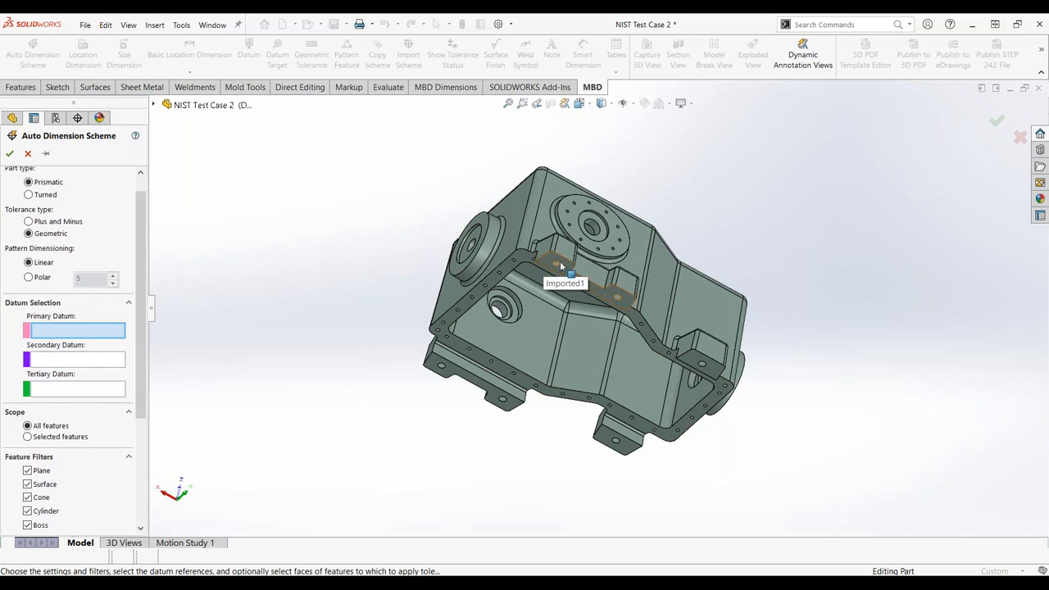
pyautogui.click(582, 275)
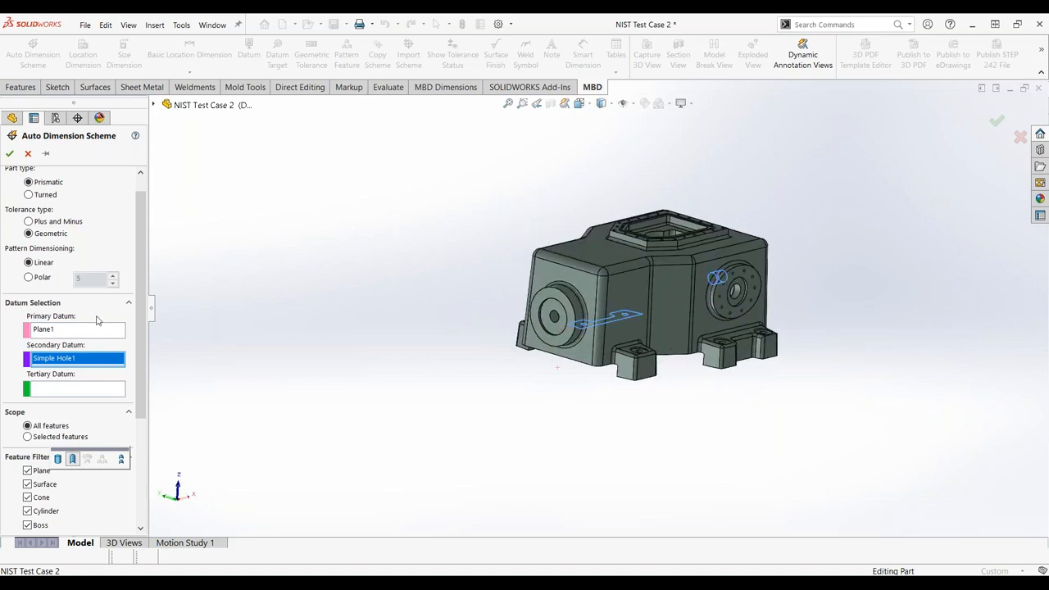
pyautogui.scroll(-3)
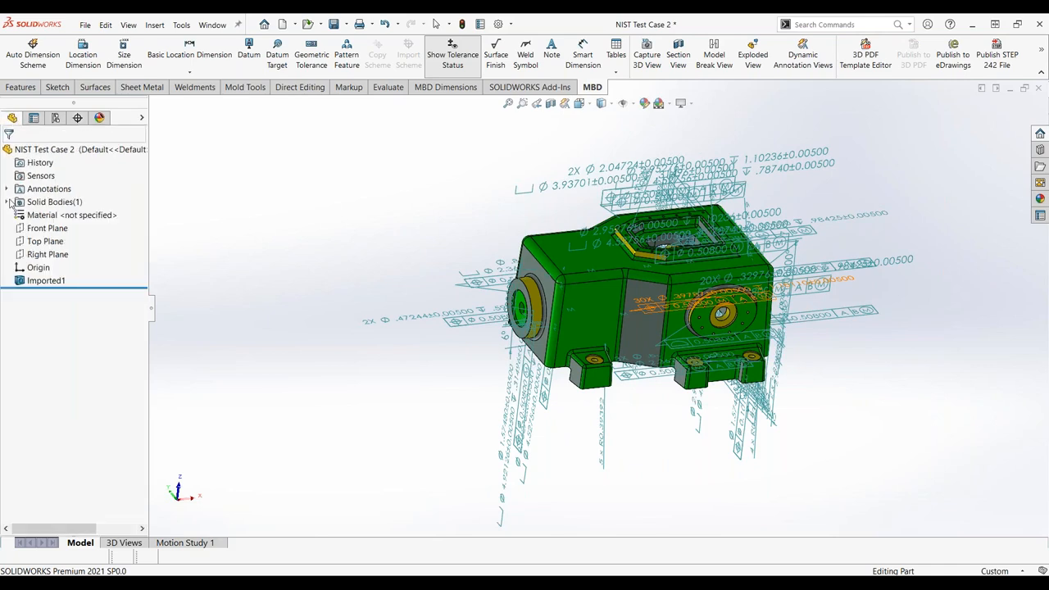
# Display Annotation Views 5 and 6 of the auto-dimensioned STEP part.
pyautogui.click(6, 189)
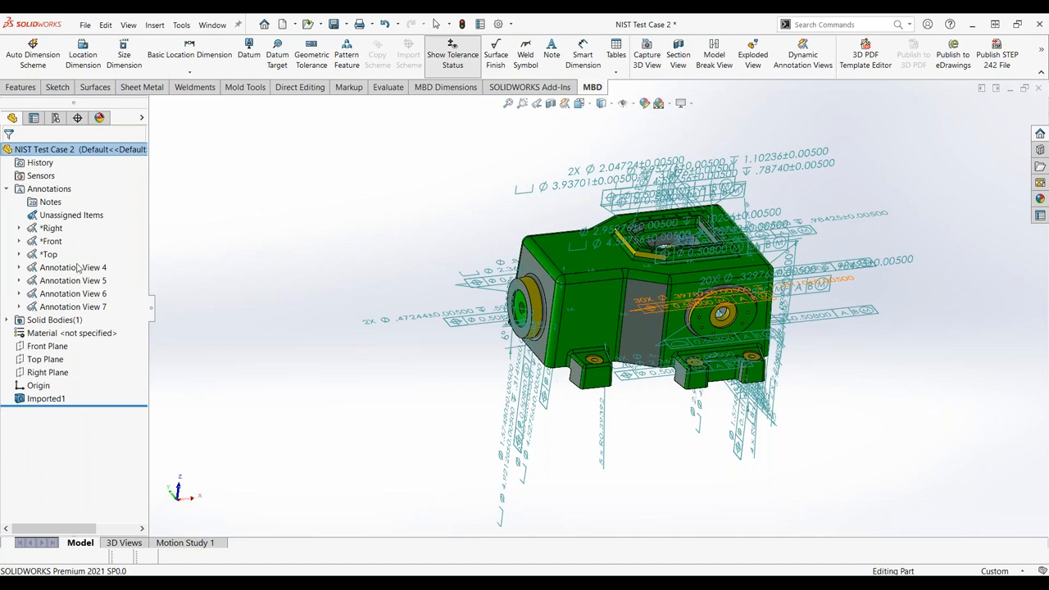
pyautogui.click(72, 280)
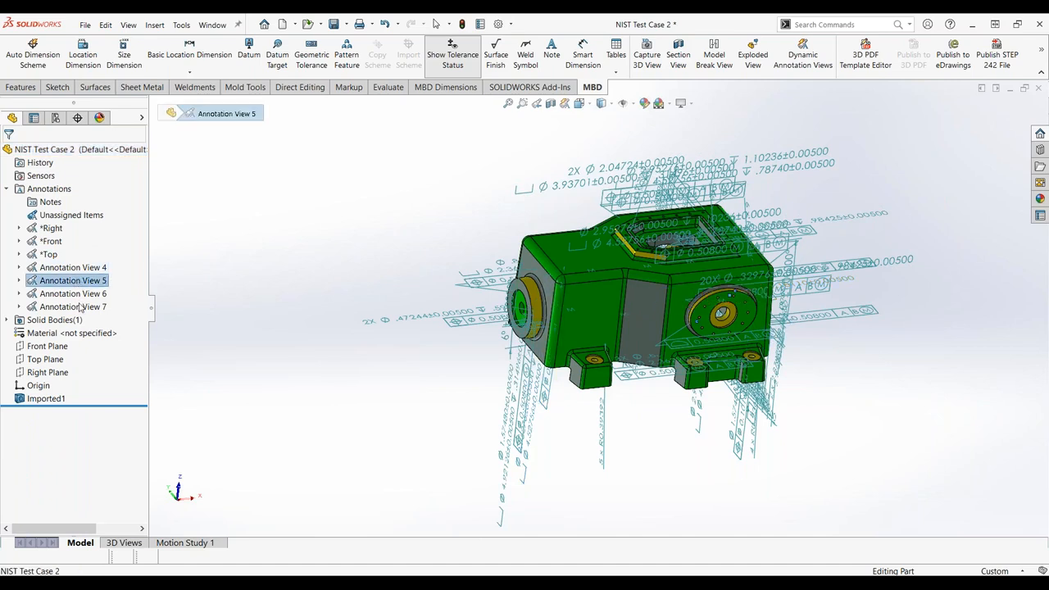
pyautogui.click(72, 293)
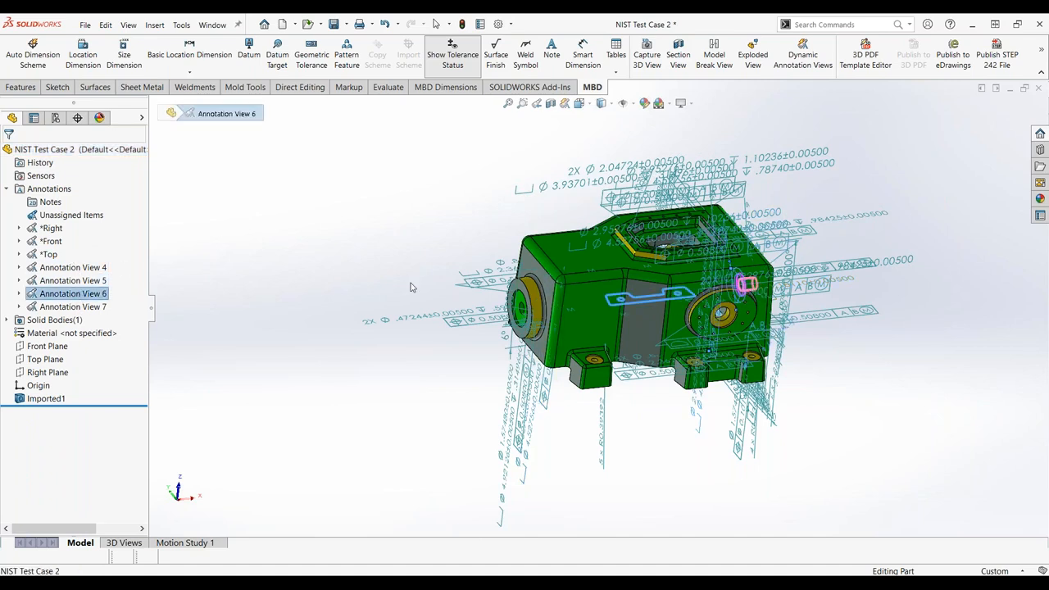
pyautogui.moveTo(561, 247)
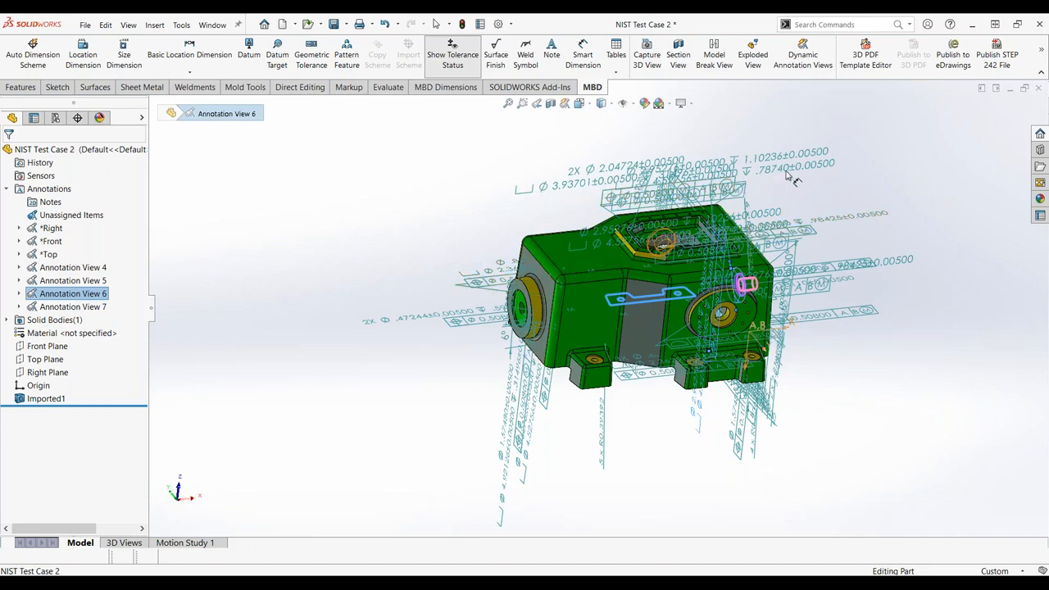
pyautogui.moveTo(925, 158)
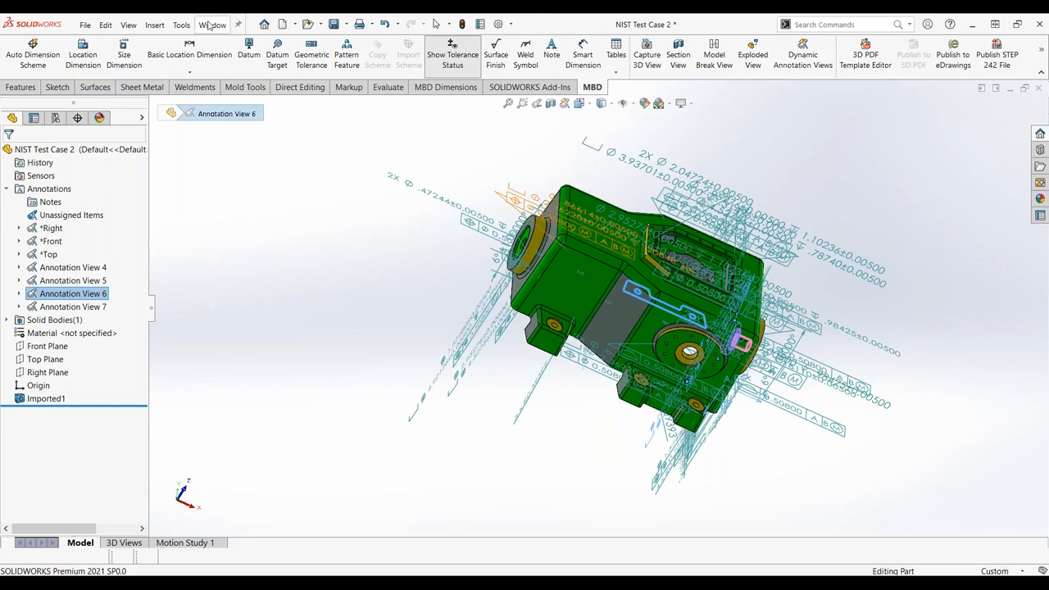
# Switch back to the MBD 02996.SLDPRT document via the Window menu.
pyautogui.click(211, 24)
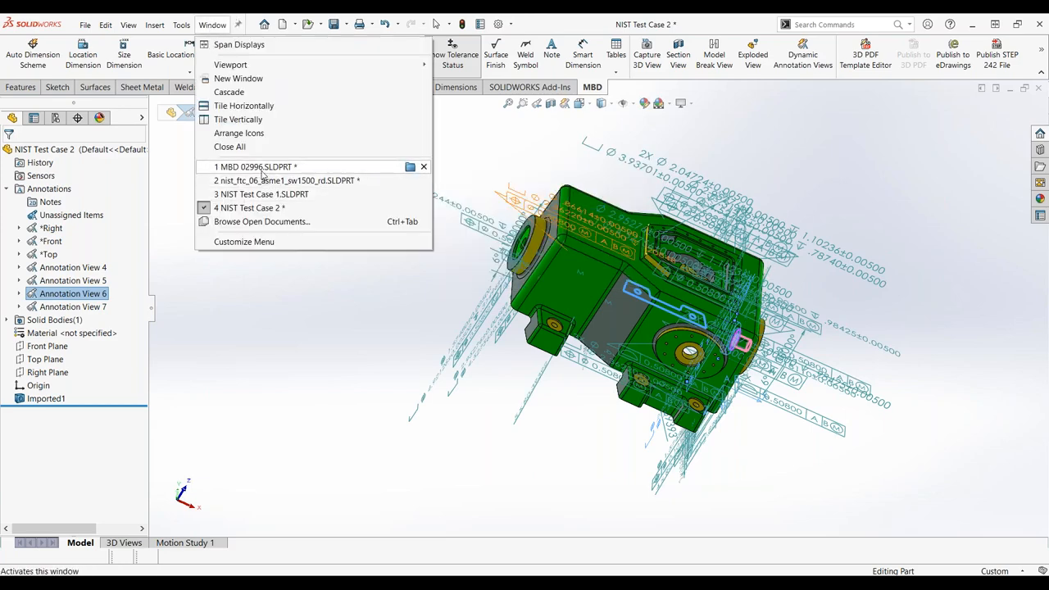
pyautogui.click(254, 167)
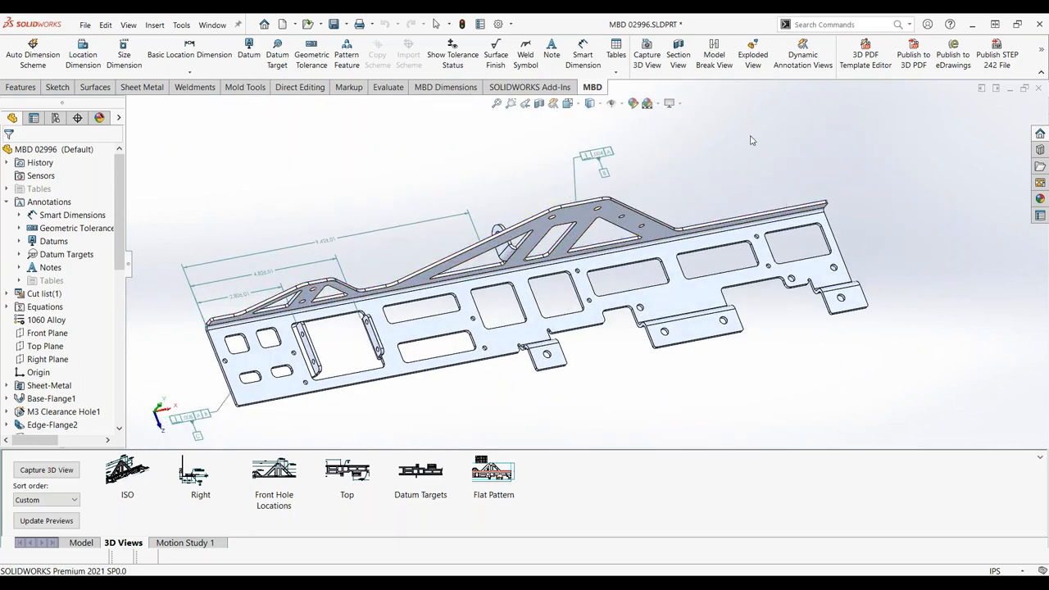
pyautogui.moveTo(757, 169)
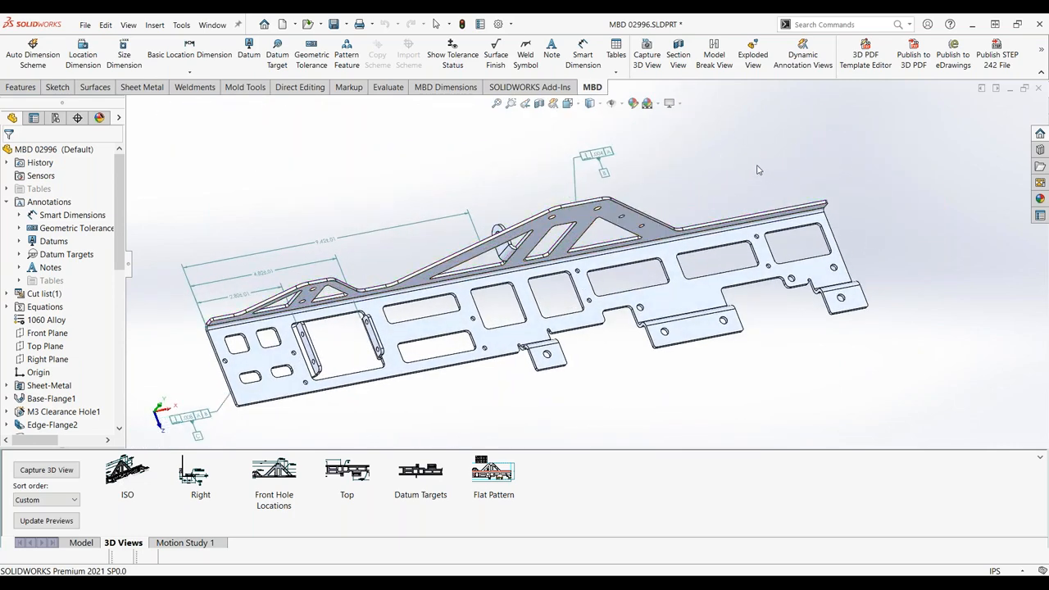
pyautogui.moveTo(679, 200)
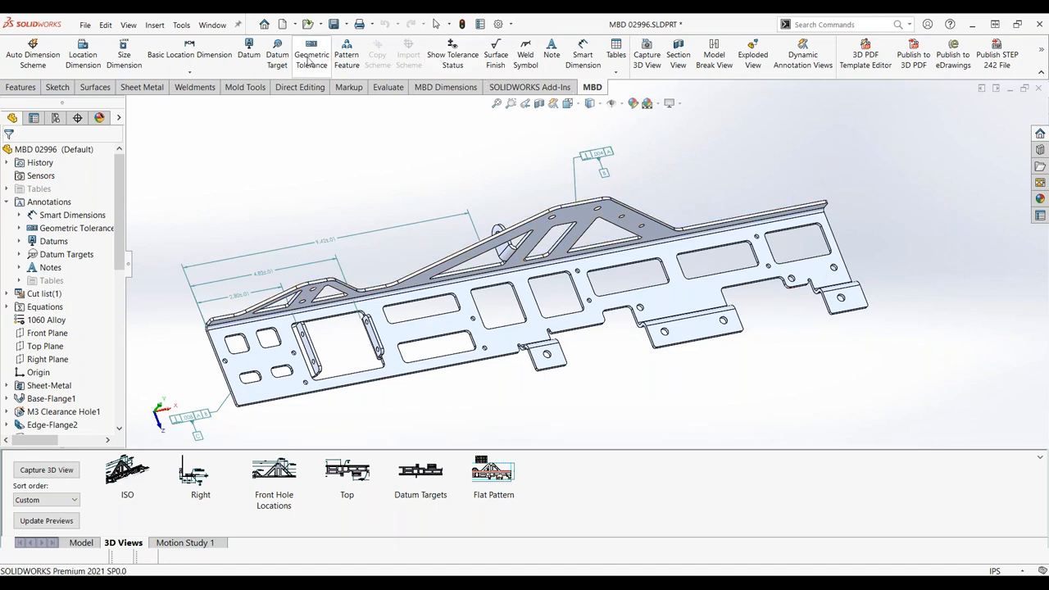
pyautogui.moveTo(455, 121)
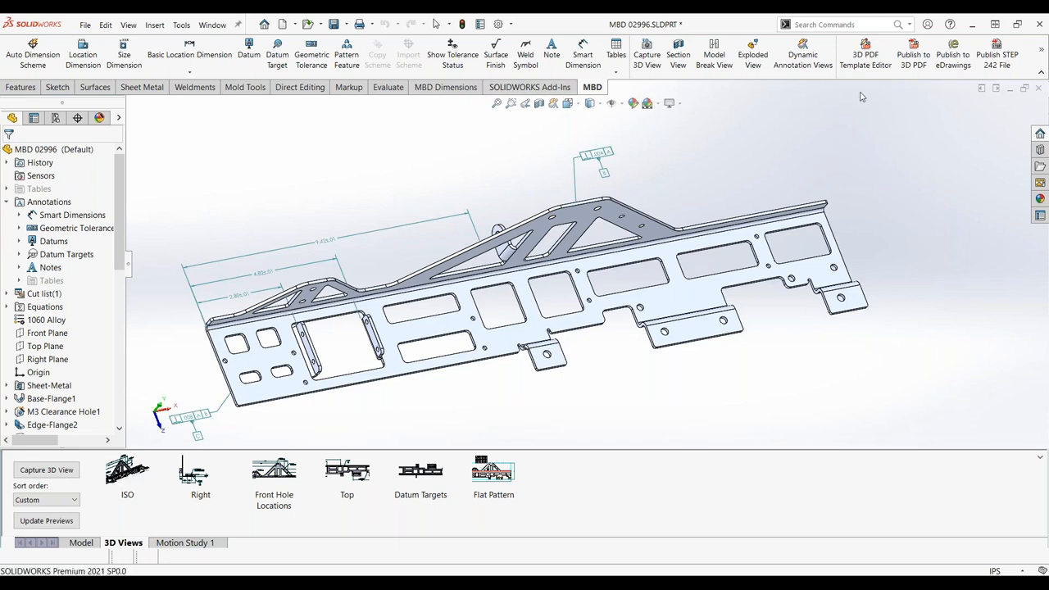
pyautogui.moveTo(1000, 49)
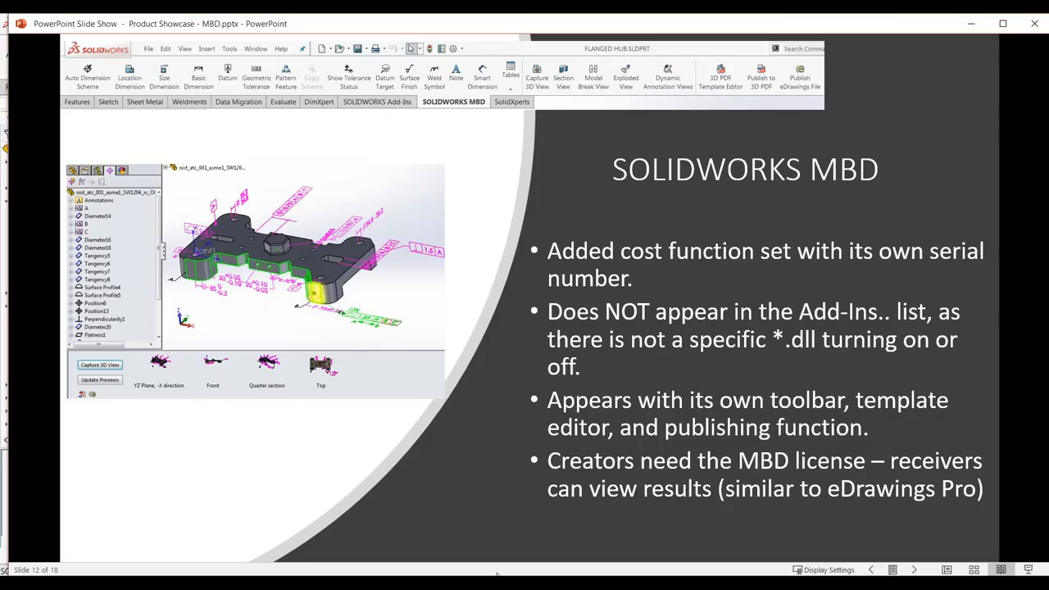
pyautogui.moveTo(495, 429)
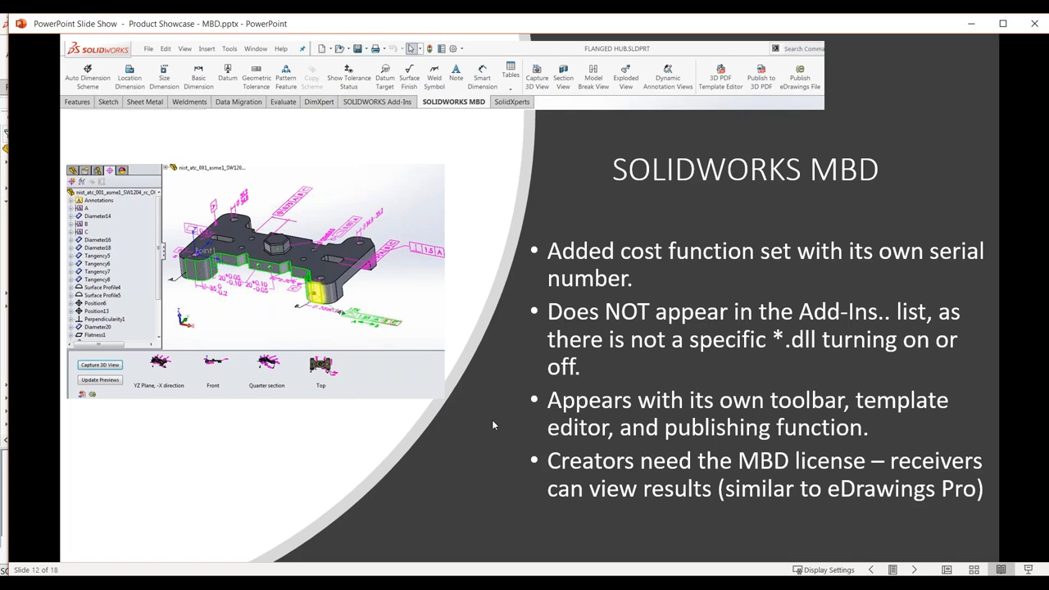
pyautogui.moveTo(547, 390)
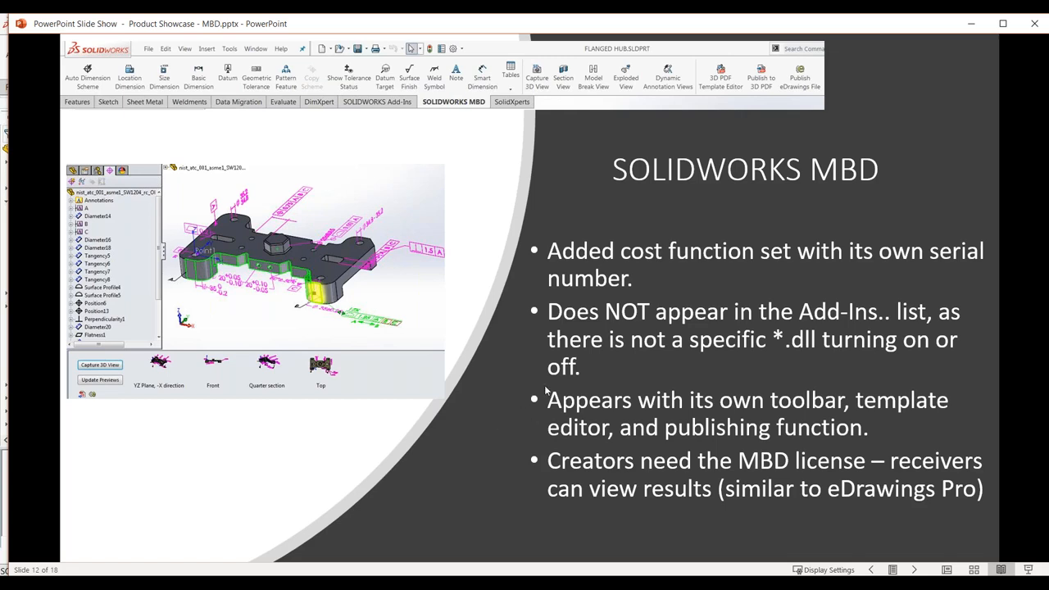
pyautogui.moveTo(595, 343)
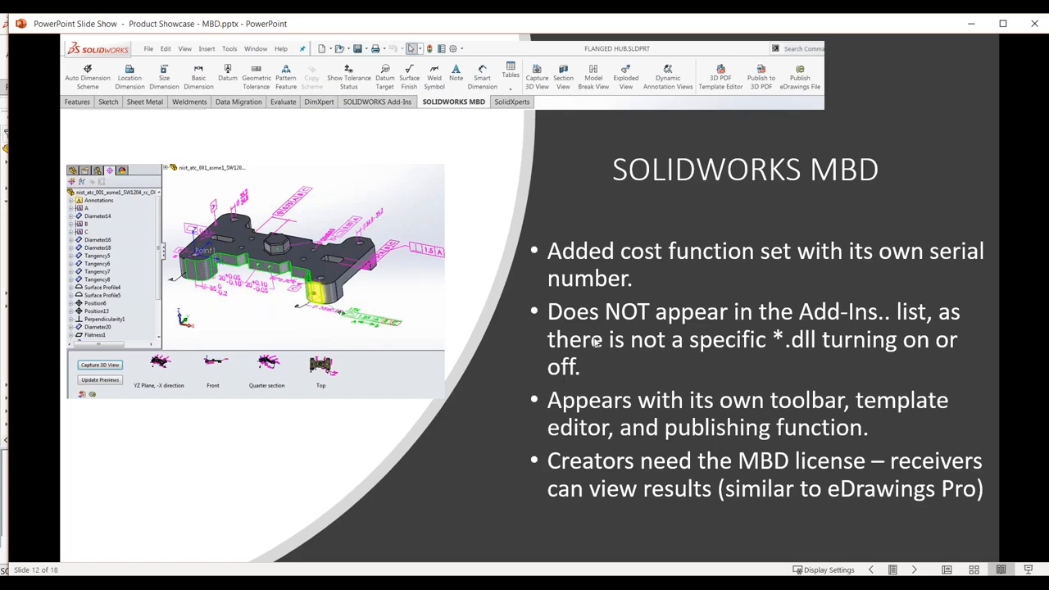
pyautogui.moveTo(554, 39)
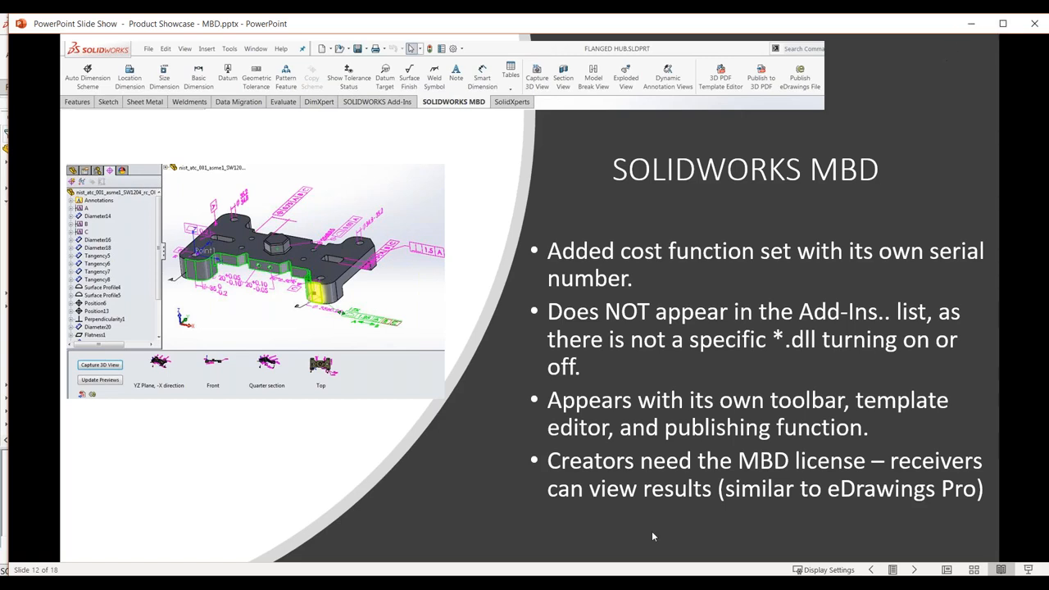
pyautogui.moveTo(698, 521)
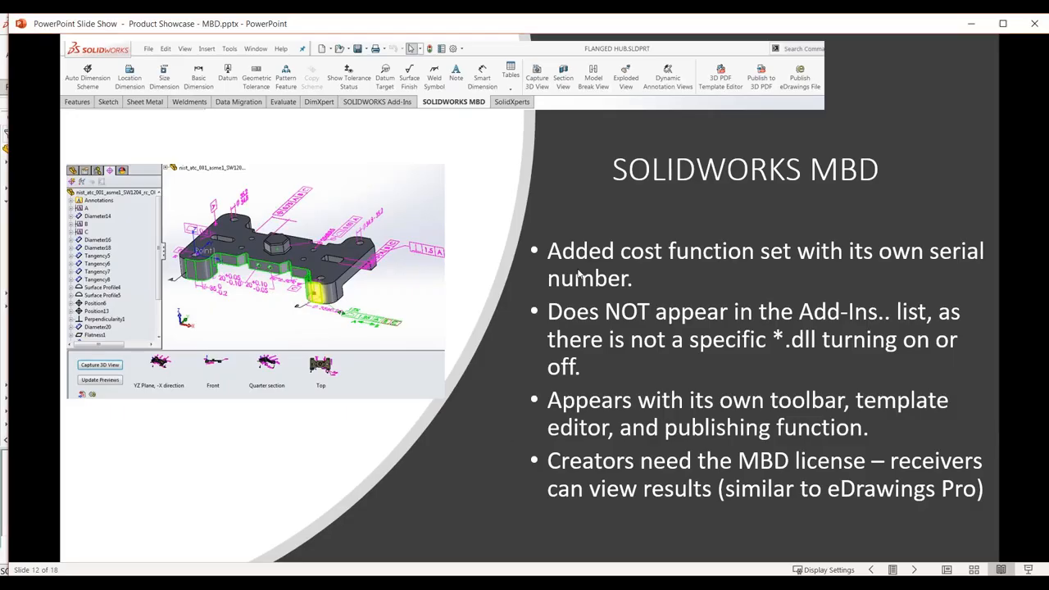
pyautogui.moveTo(639, 203)
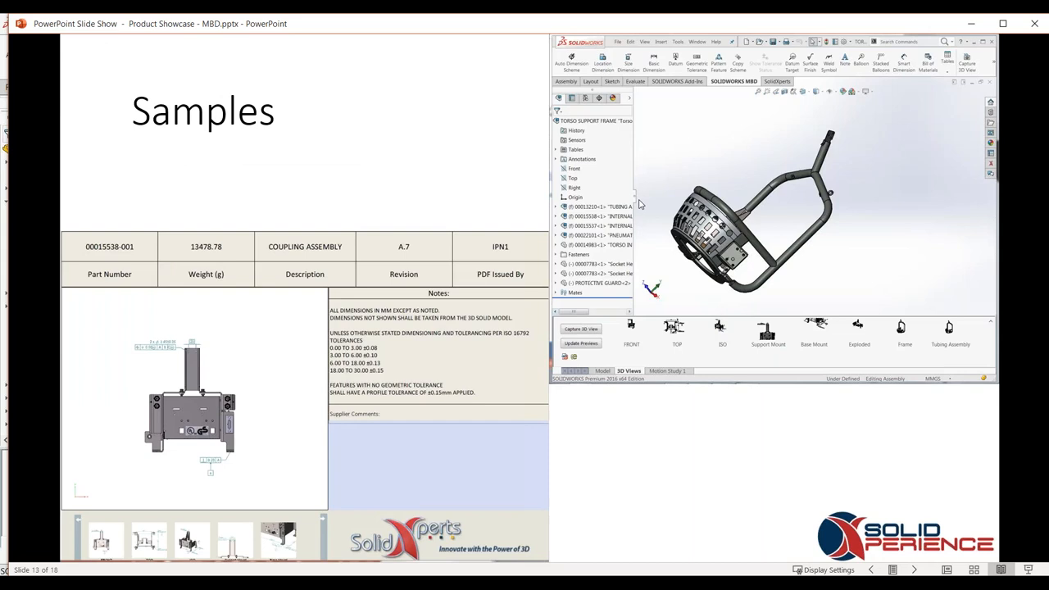
pyautogui.moveTo(413, 350)
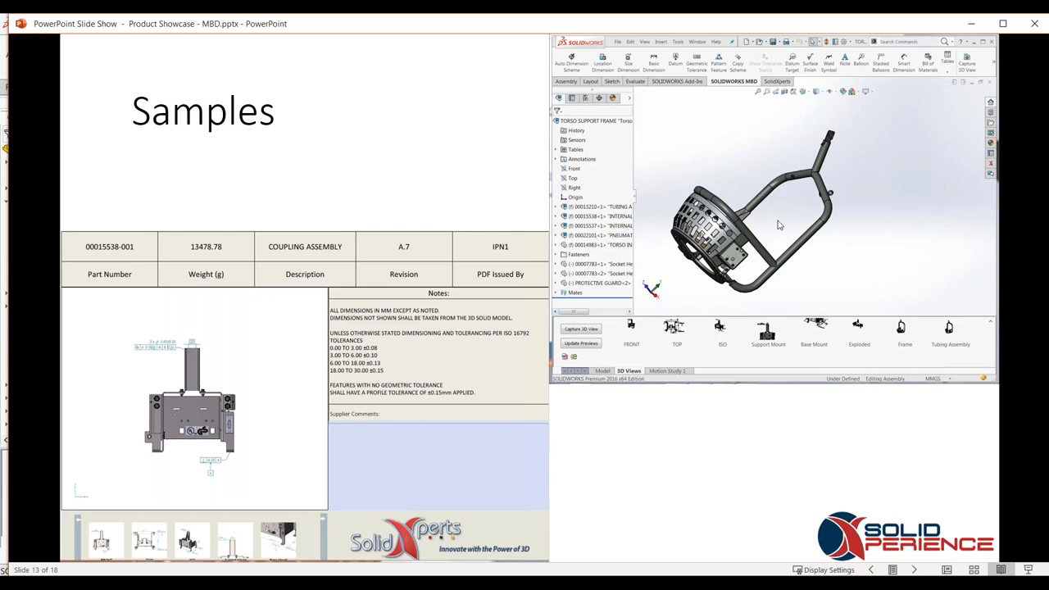
pyautogui.moveTo(829, 221)
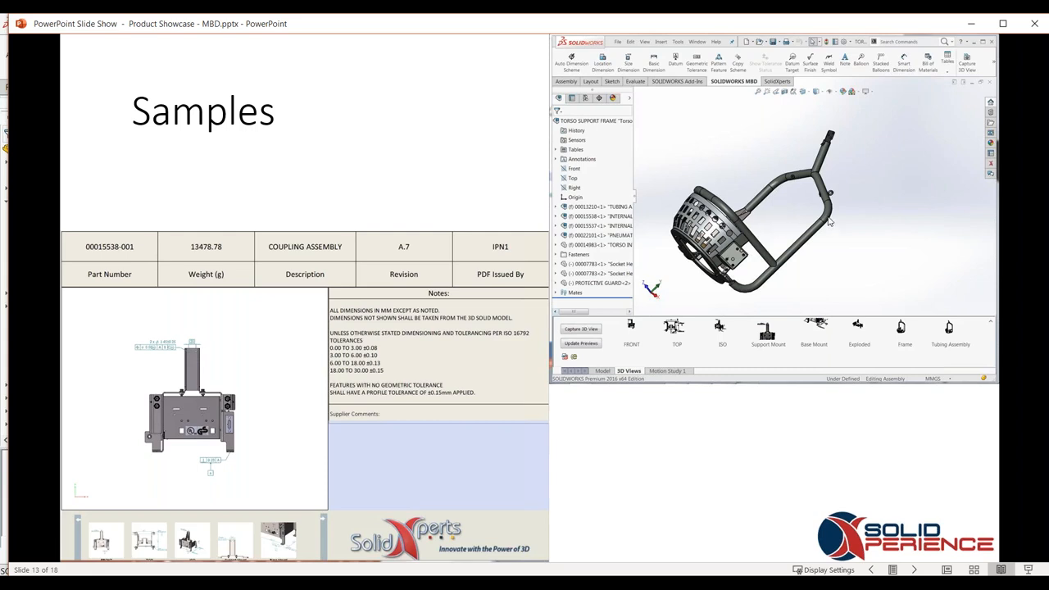
pyautogui.moveTo(831, 220)
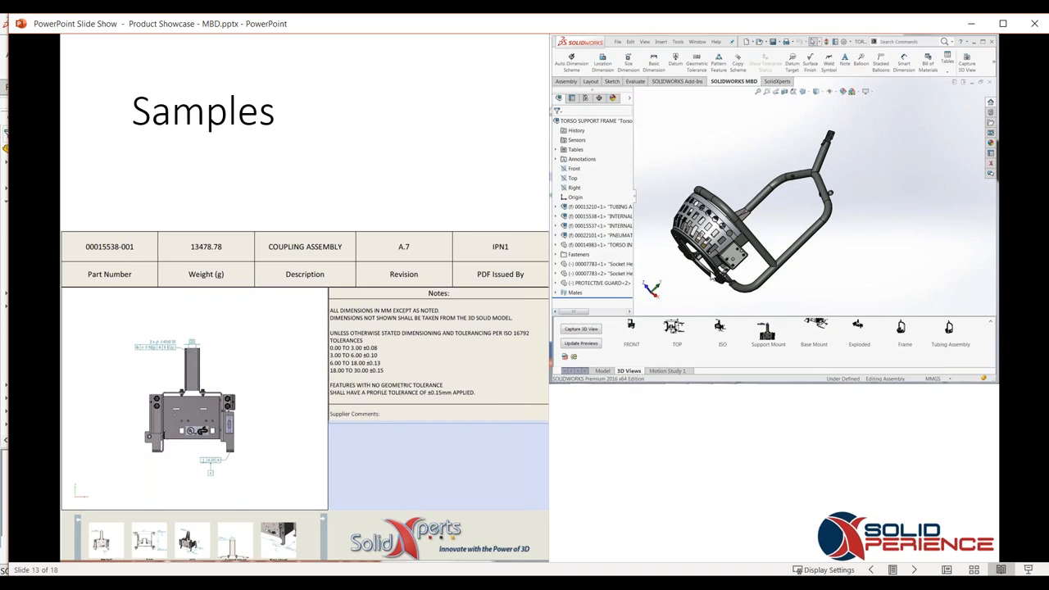
# Advance the slide show to the Template editor – mini app slide.
pyautogui.press('right')
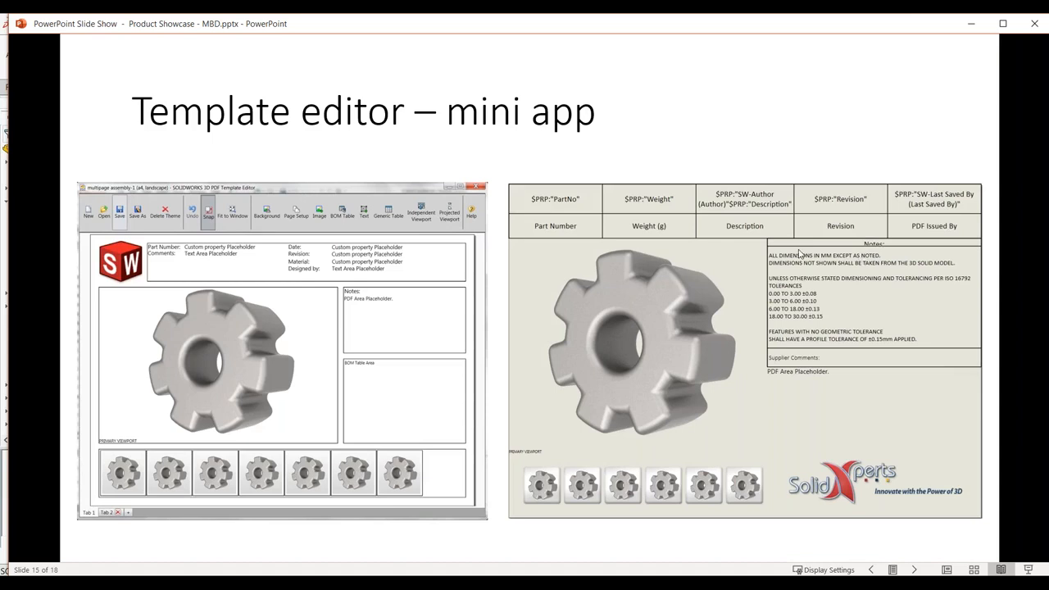
pyautogui.moveTo(200, 166)
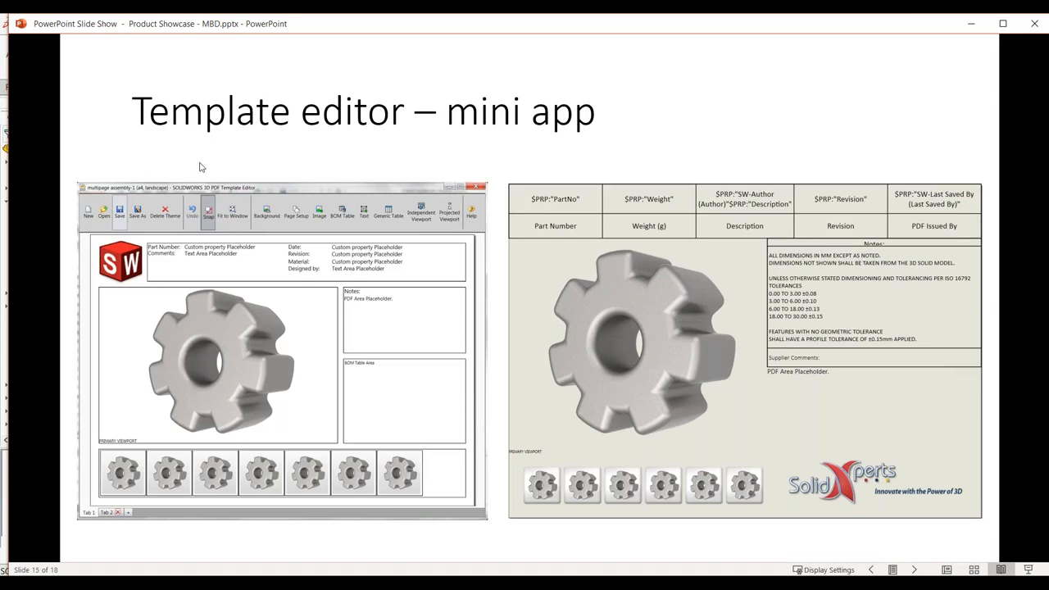
pyautogui.moveTo(564, 134)
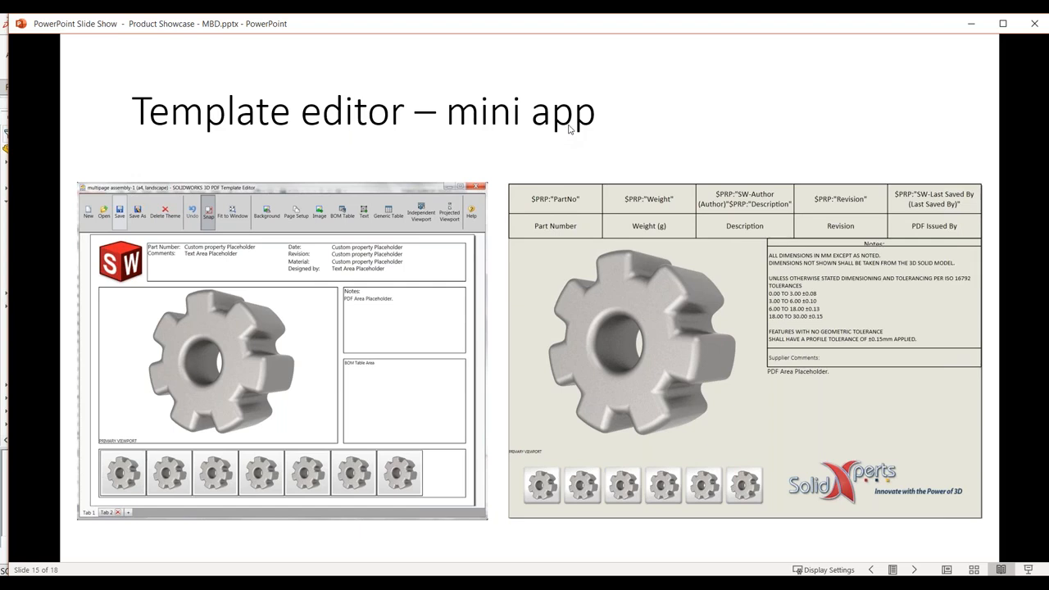
pyautogui.moveTo(580, 131)
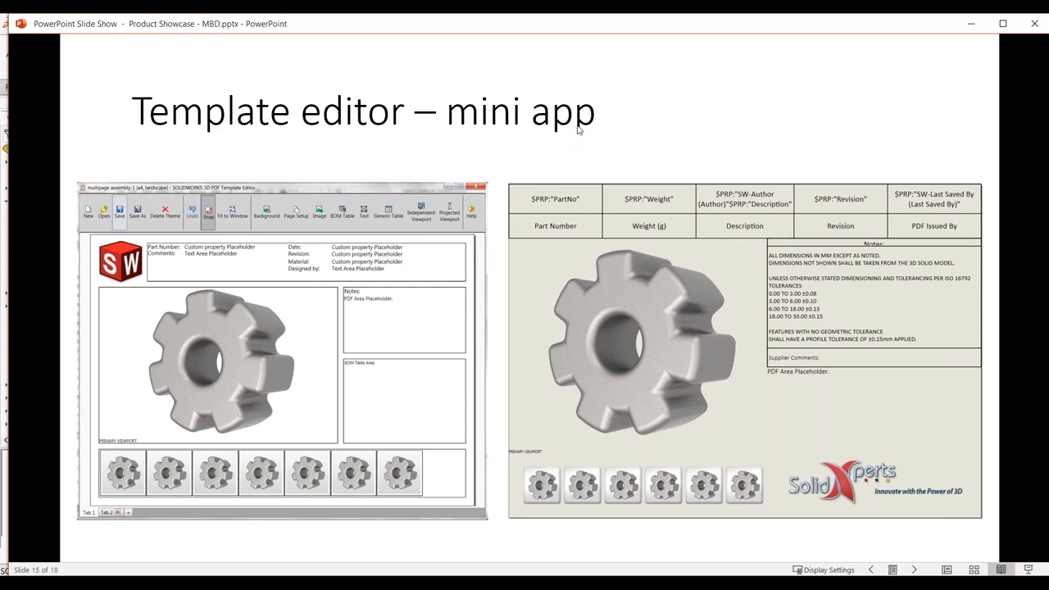
pyautogui.moveTo(575, 128)
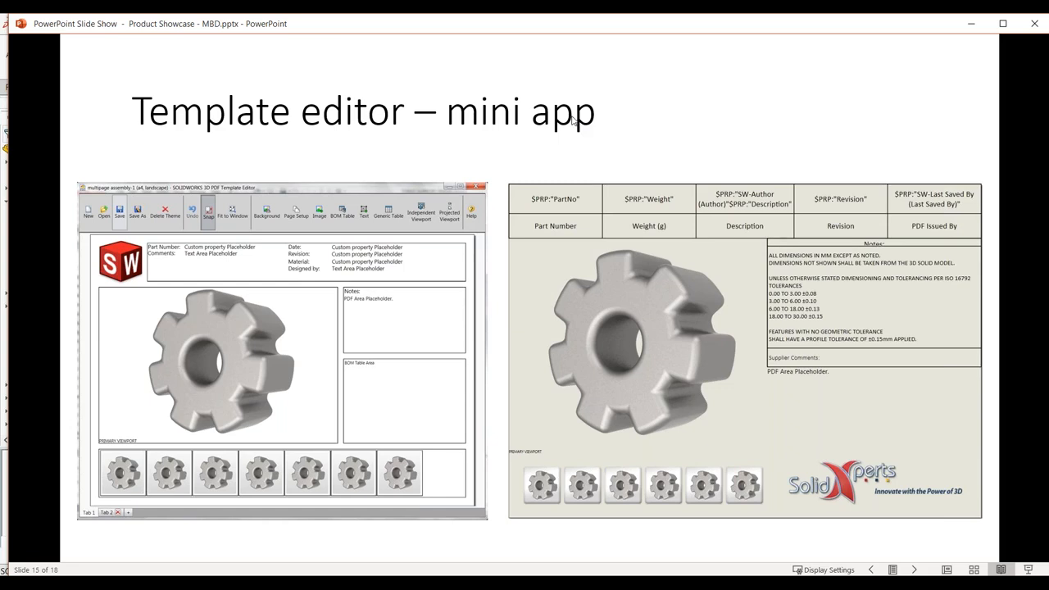
pyautogui.moveTo(583, 118)
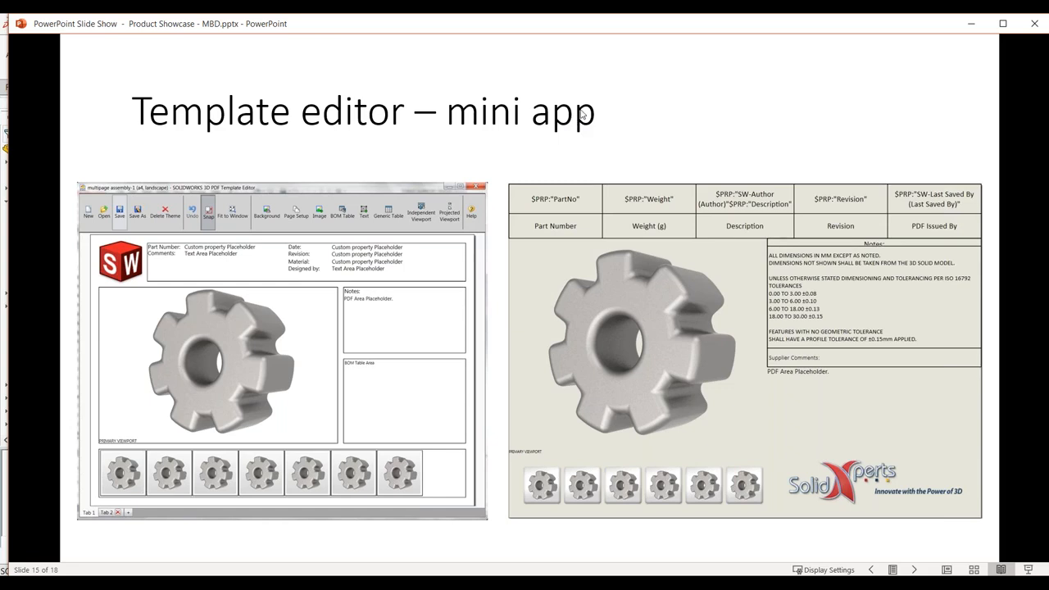
pyautogui.moveTo(478, 528)
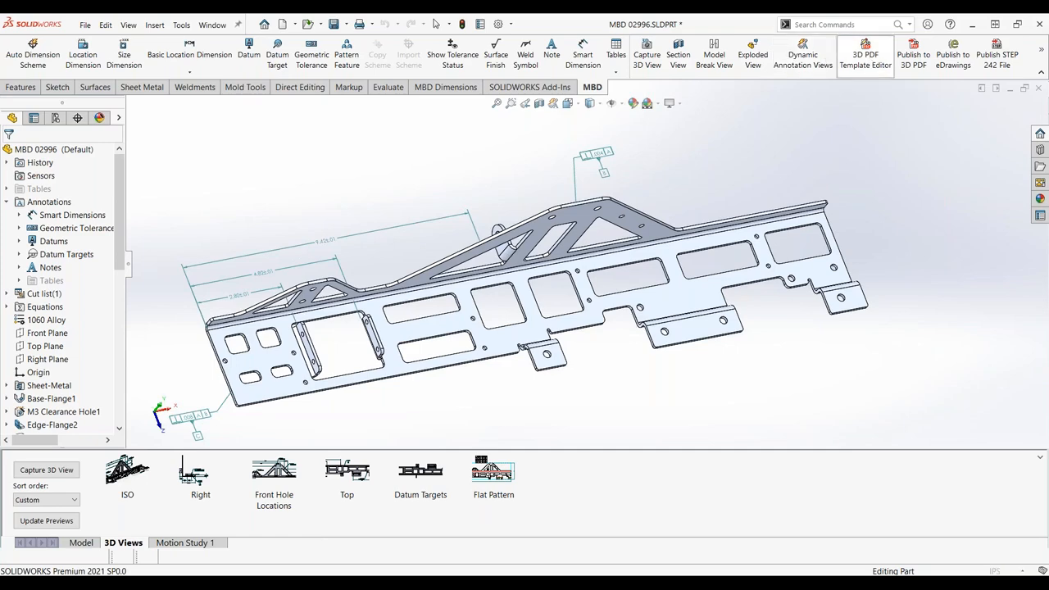
# Launch the 3D PDF Template Editor and browse the built-in theme template thumbnails in its Open dialog.
pyautogui.click(862, 49)
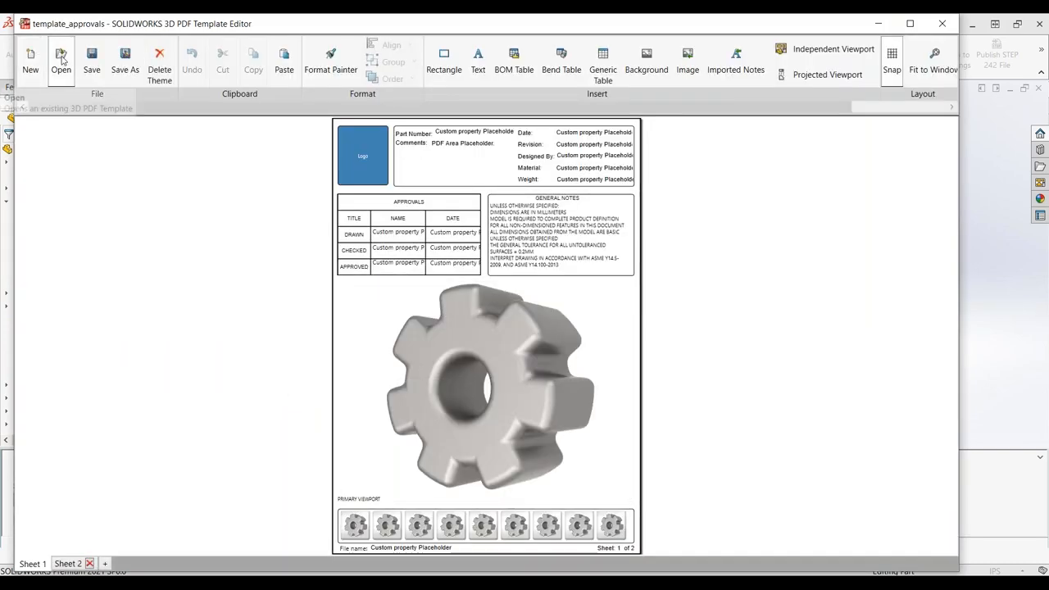
pyautogui.click(59, 54)
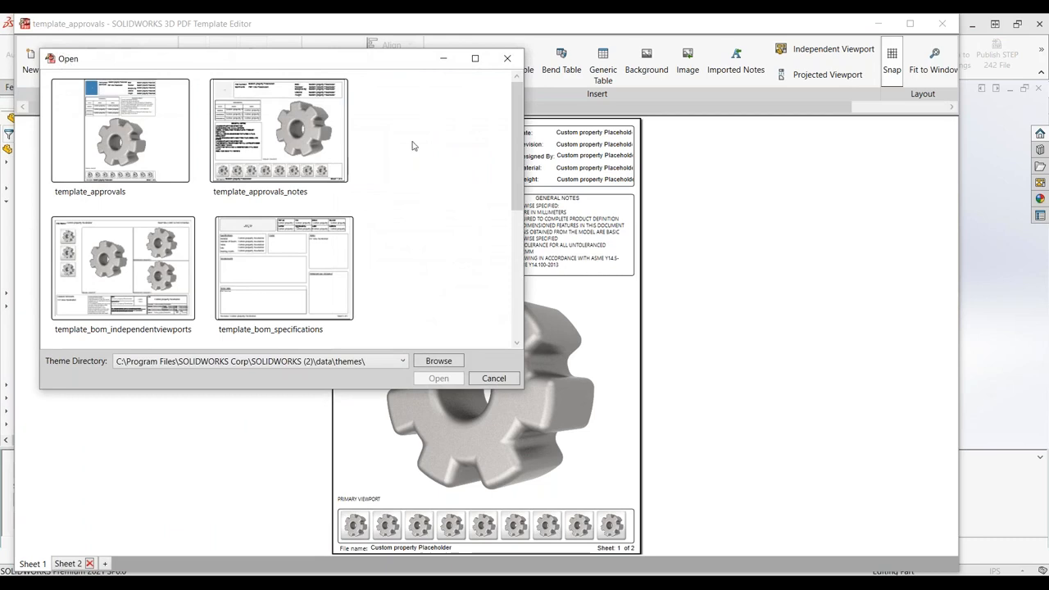
pyautogui.scroll(-3)
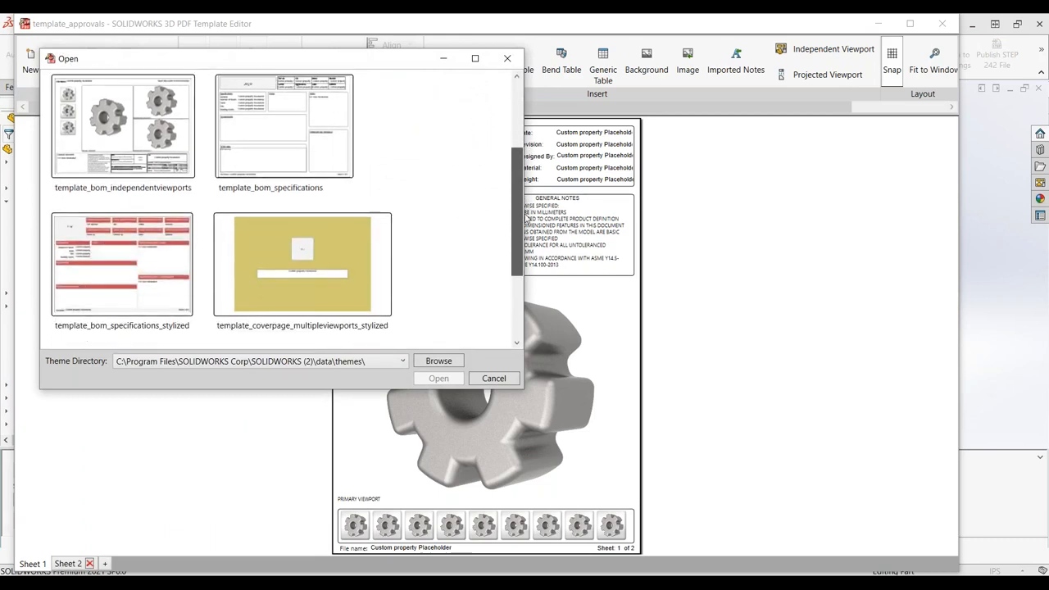
pyautogui.scroll(-3)
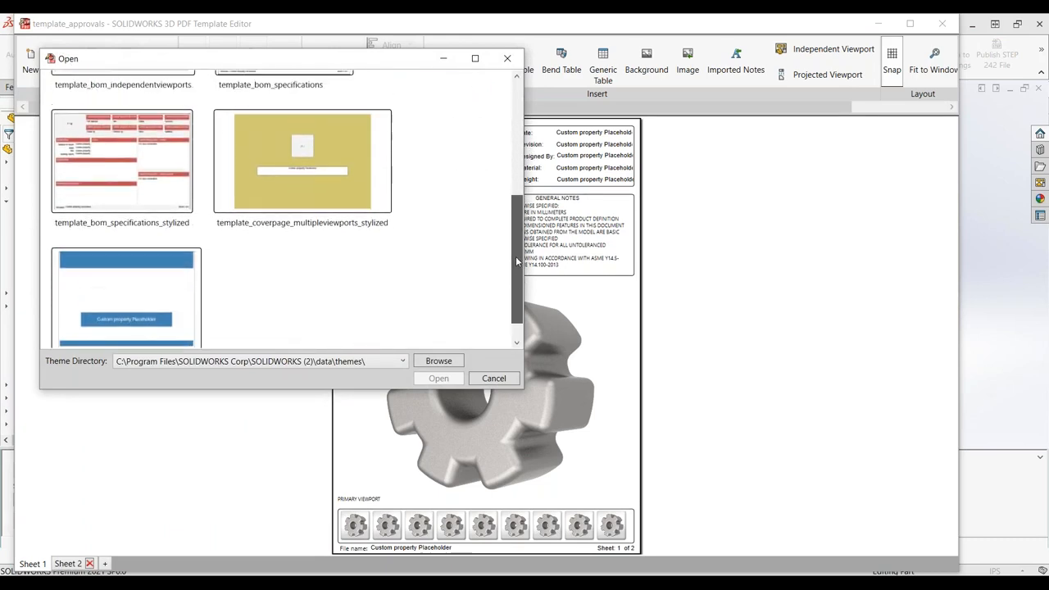
pyautogui.scroll(-3)
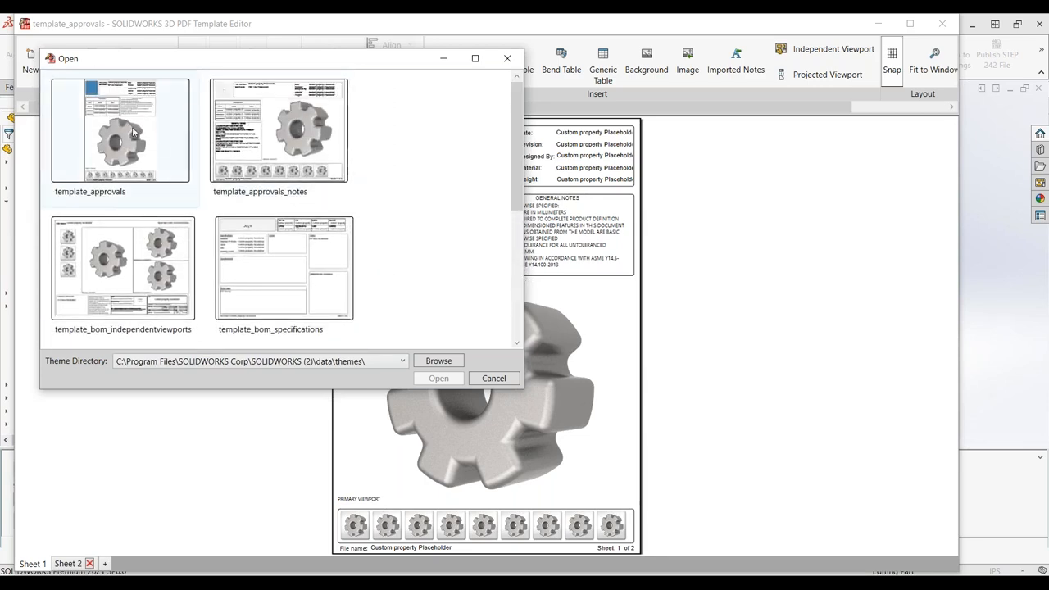
pyautogui.moveTo(174, 135)
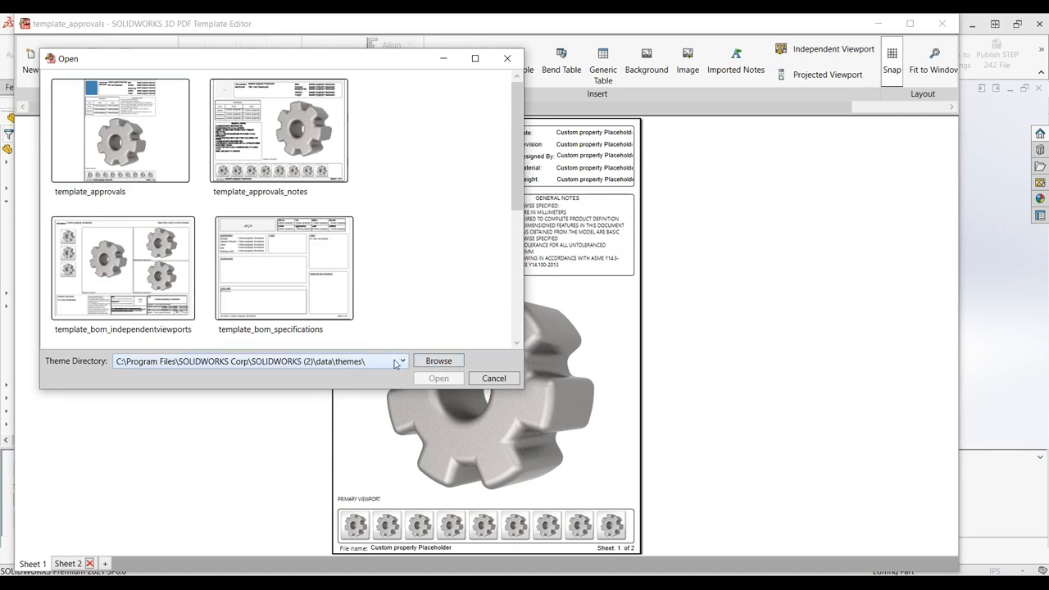
pyautogui.scroll(-3)
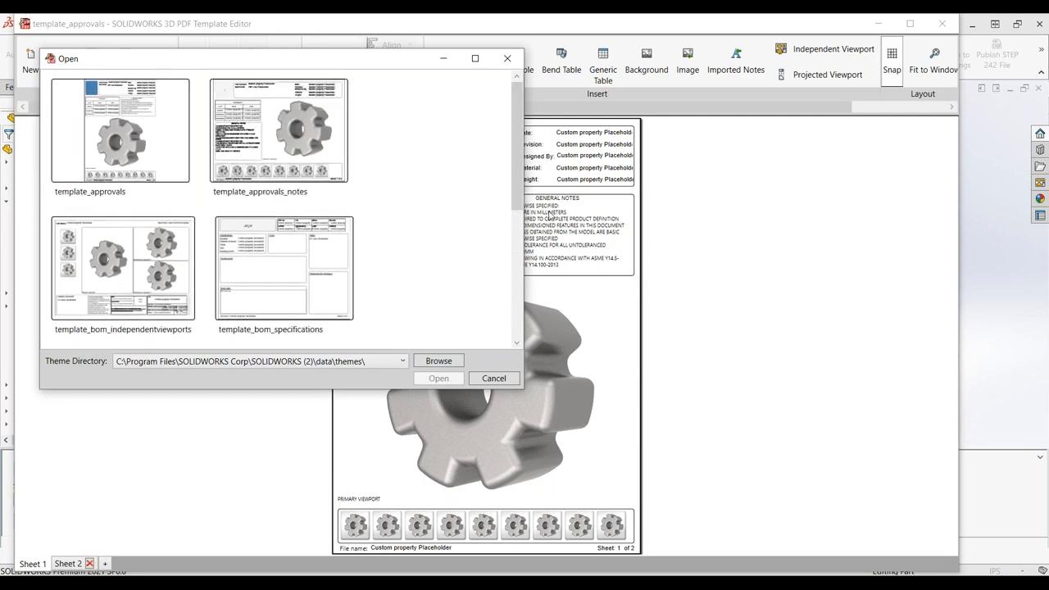
pyautogui.scroll(-3)
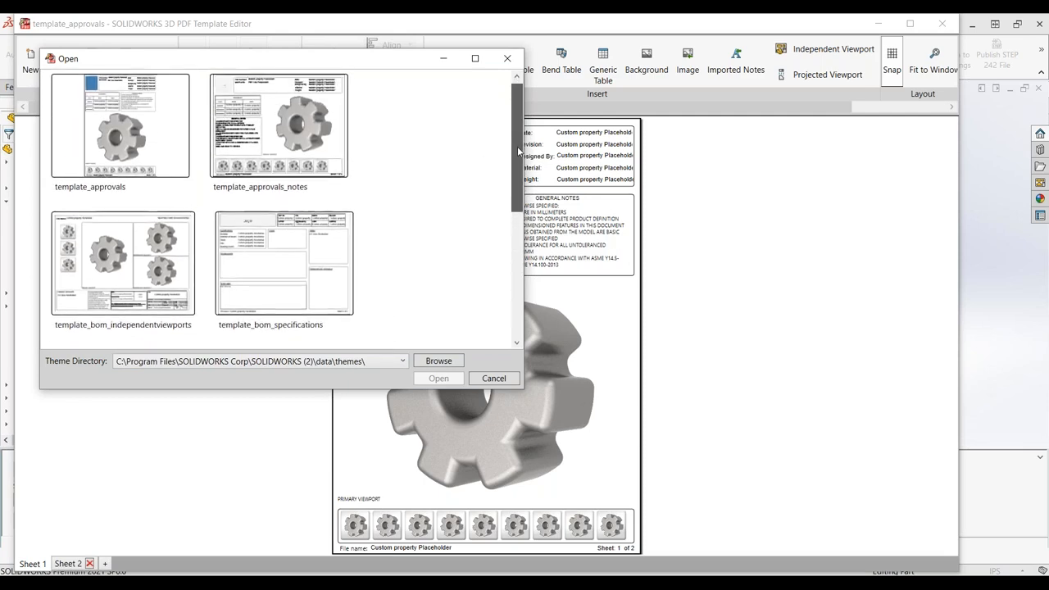
pyautogui.scroll(-3)
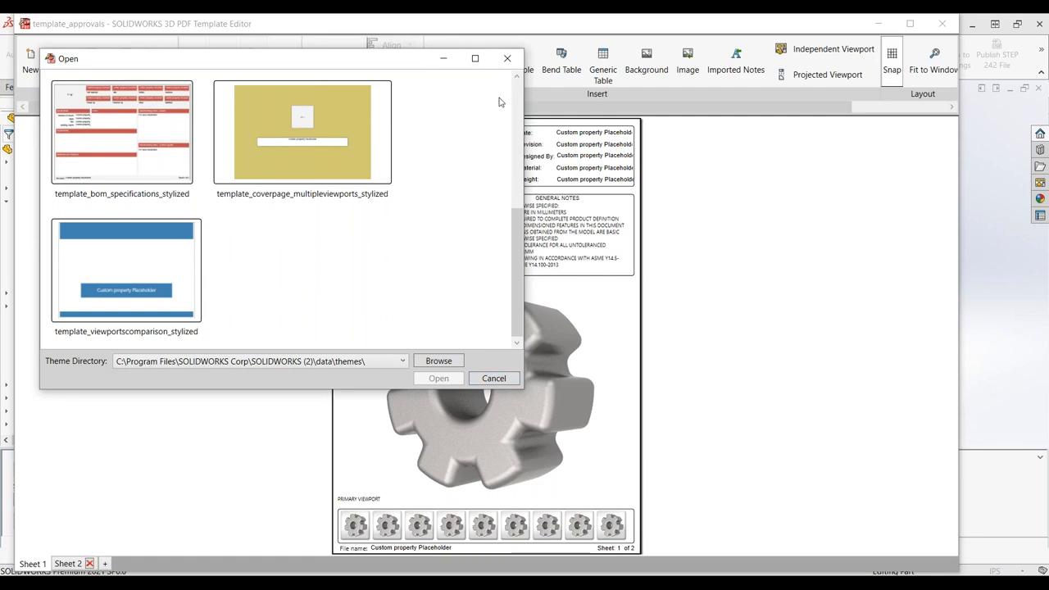
pyautogui.moveTo(505, 59)
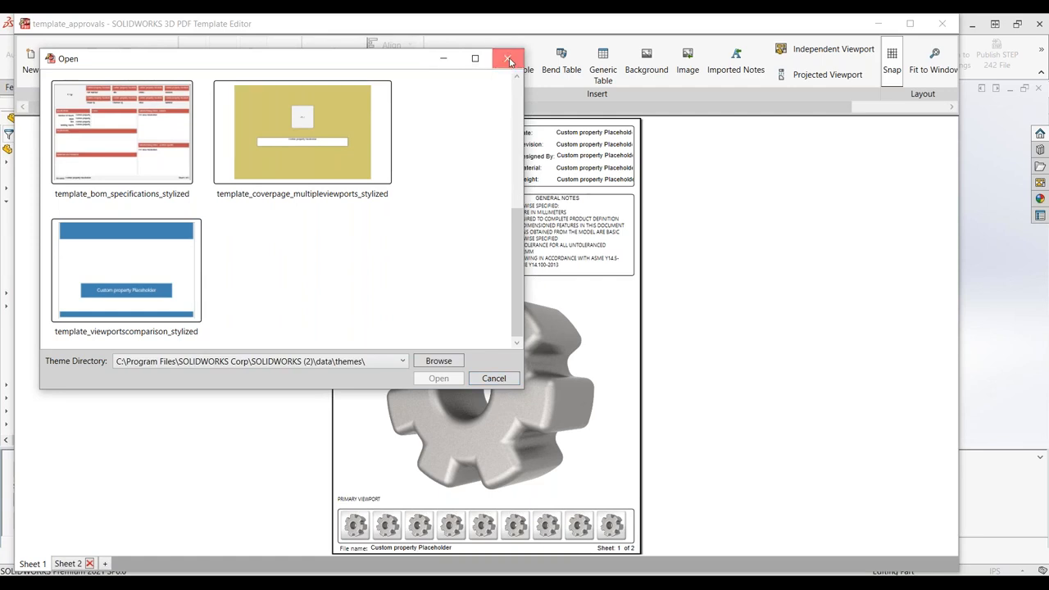
# Close the template browser and editor to return to the MBD 02996 bracket part.
pyautogui.click(505, 59)
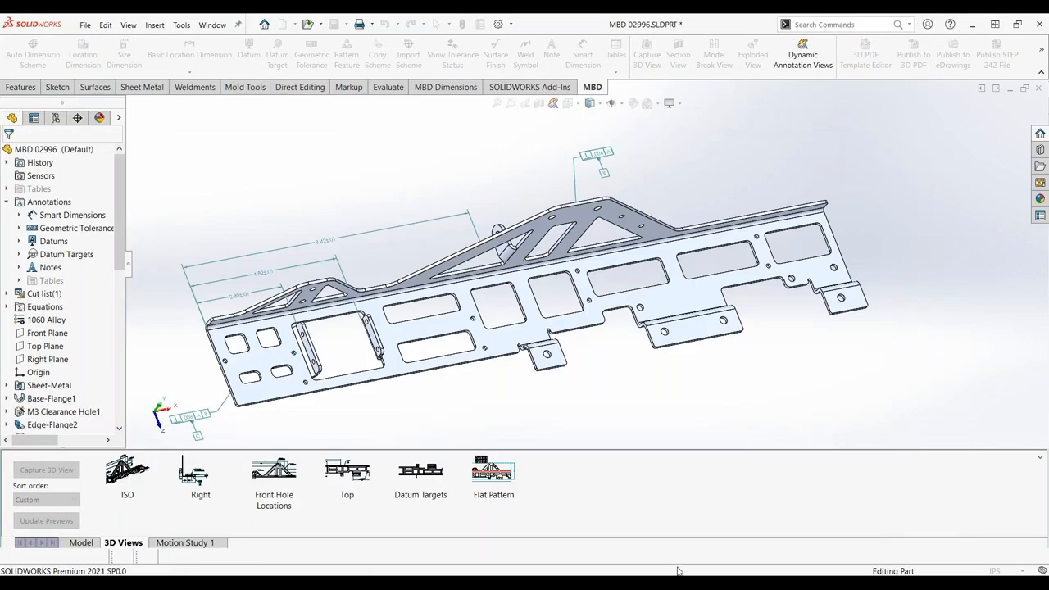
# Switch back to the PowerPoint slideshow on the Template editor – mini app slide.
pyautogui.press('alt+tab')
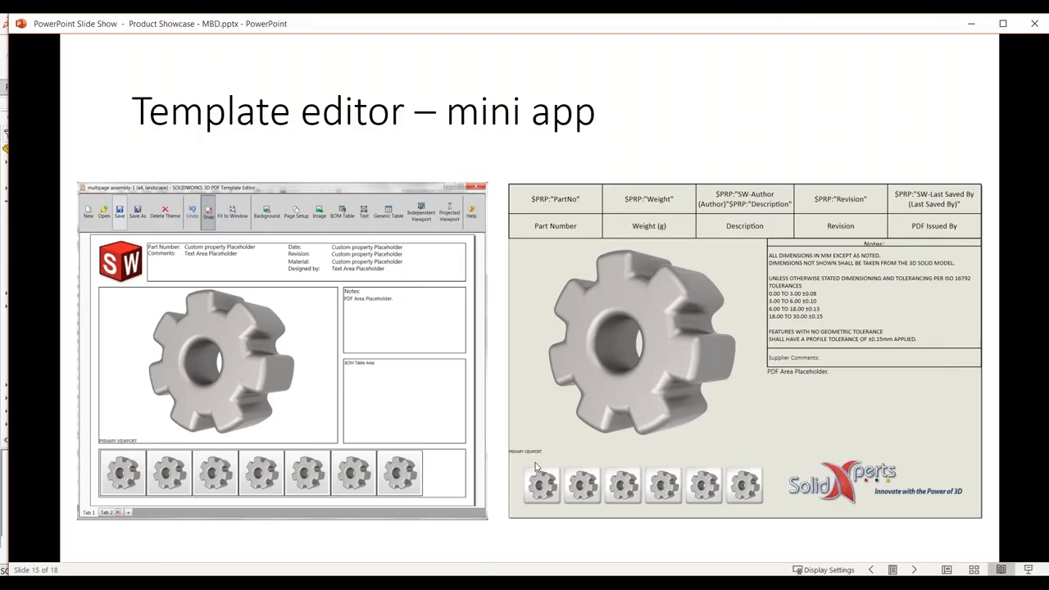
pyautogui.moveTo(534, 462)
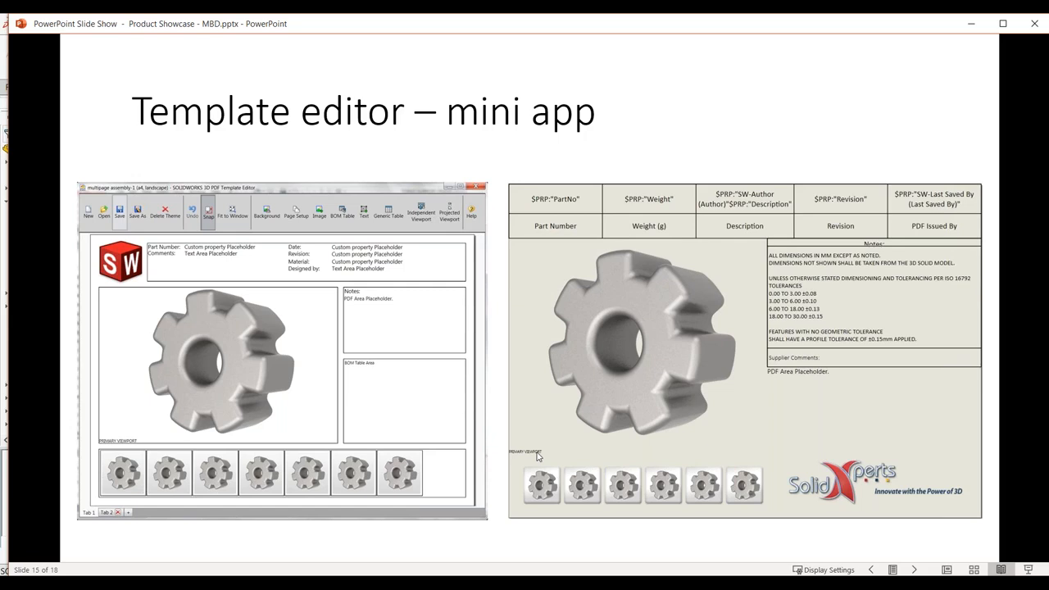
pyautogui.moveTo(580, 453)
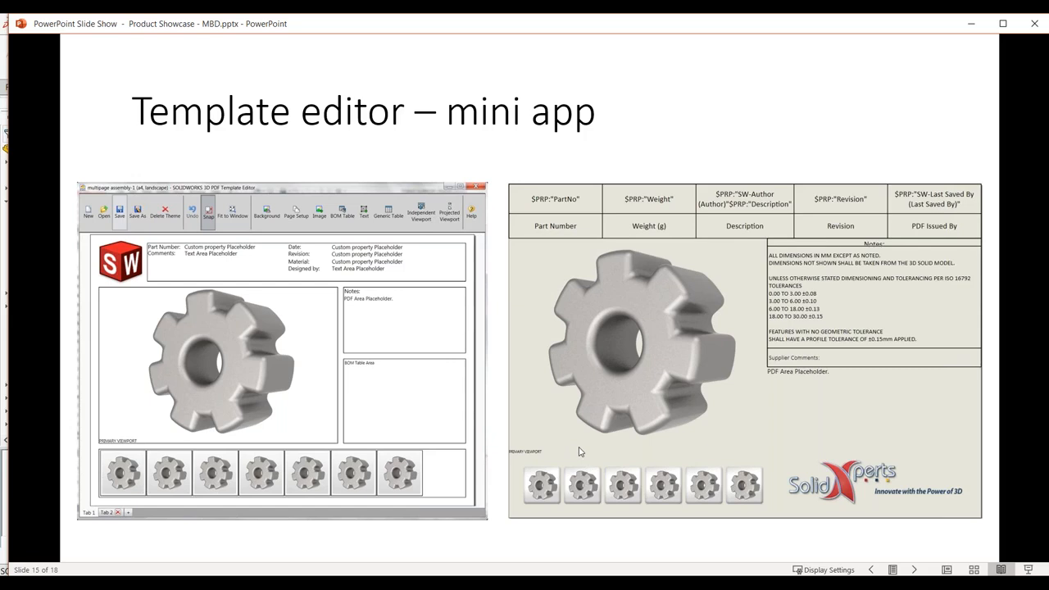
pyautogui.moveTo(574, 452)
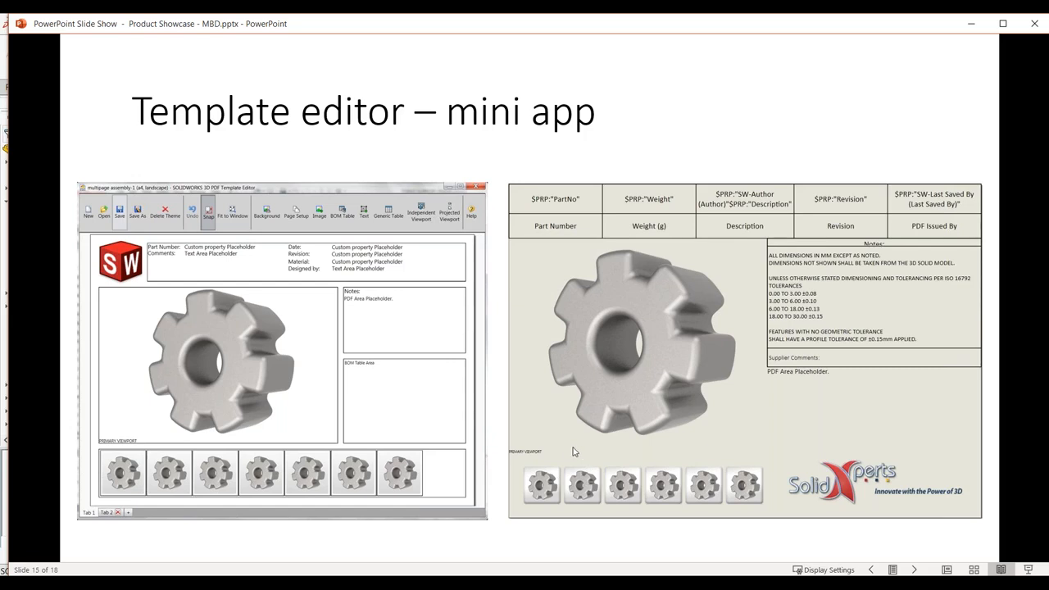
pyautogui.moveTo(567, 455)
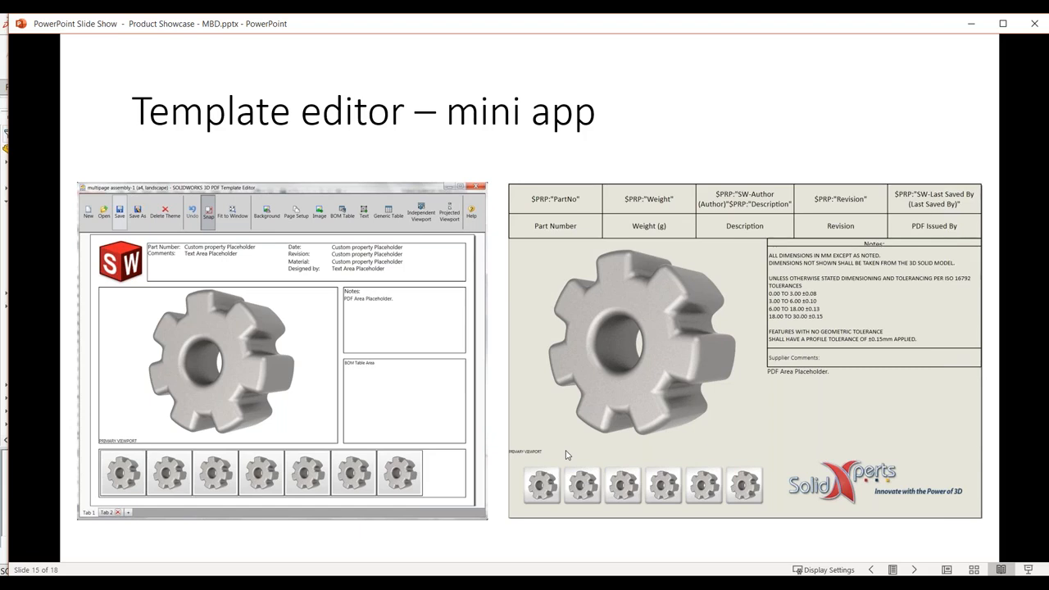
pyautogui.moveTo(567, 456)
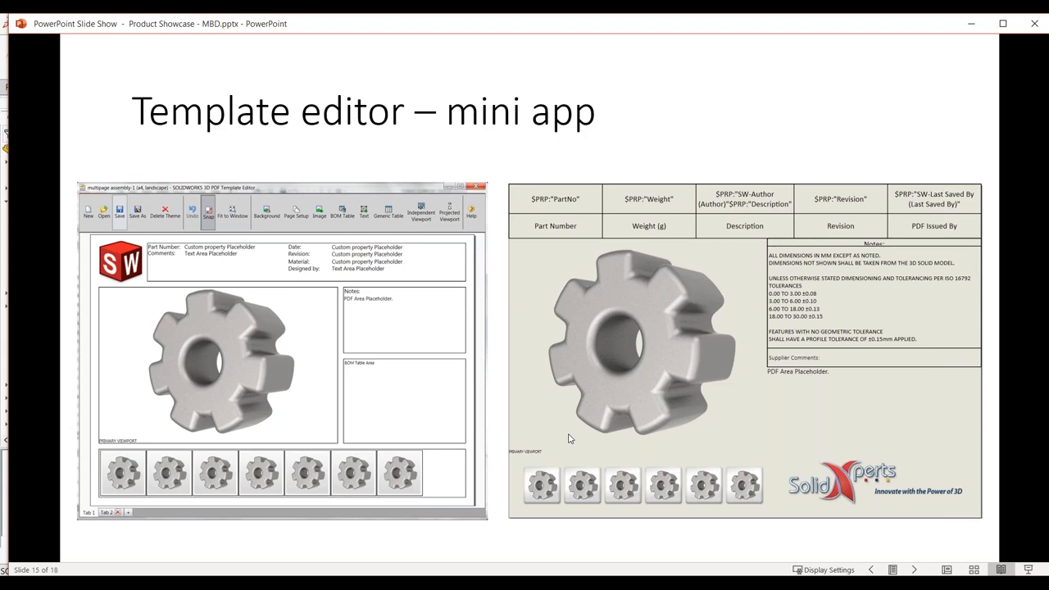
pyautogui.moveTo(971, 247)
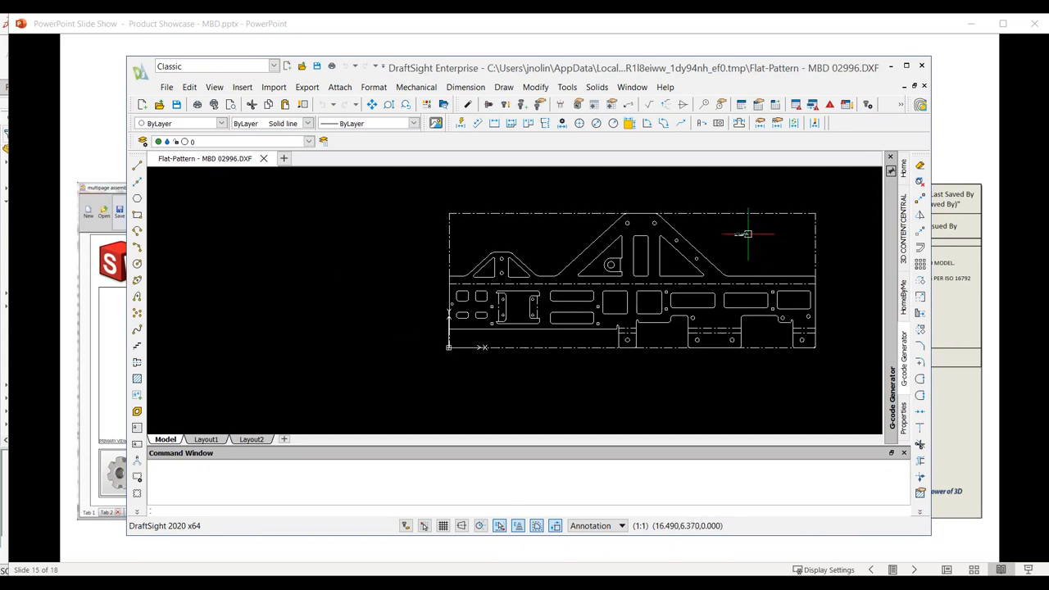
pyautogui.moveTo(524, 246)
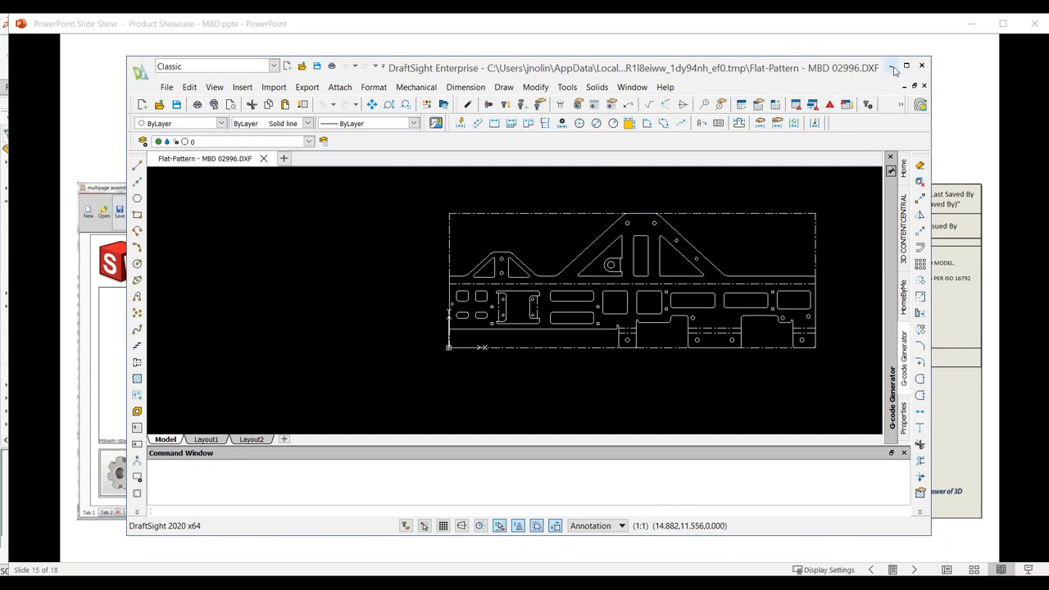
pyautogui.moveTo(905, 67)
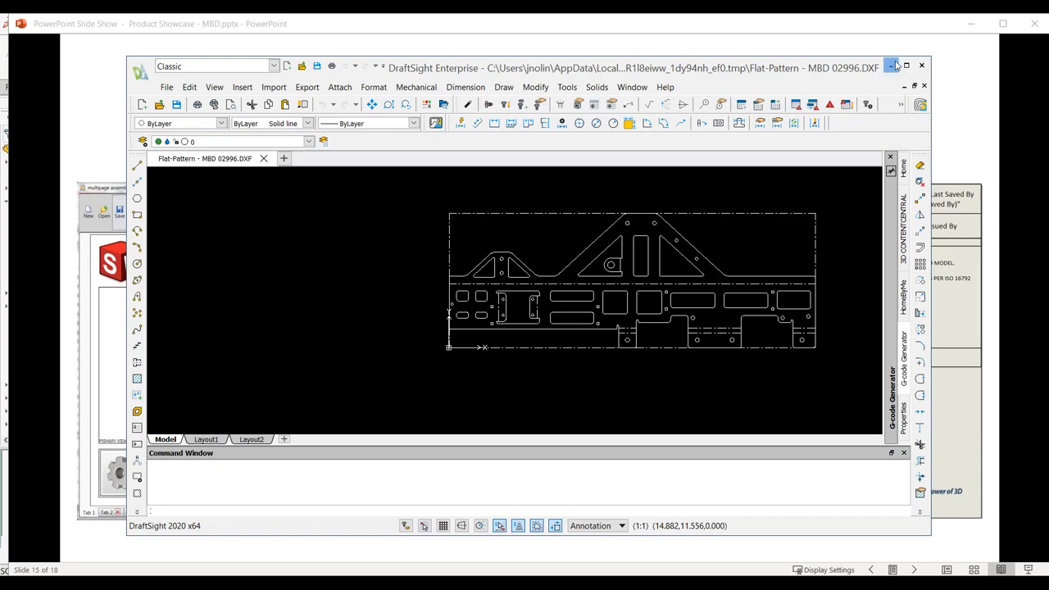
# Advance the slideshow to slide 16, Implementation Tips.
pyautogui.click(924, 65)
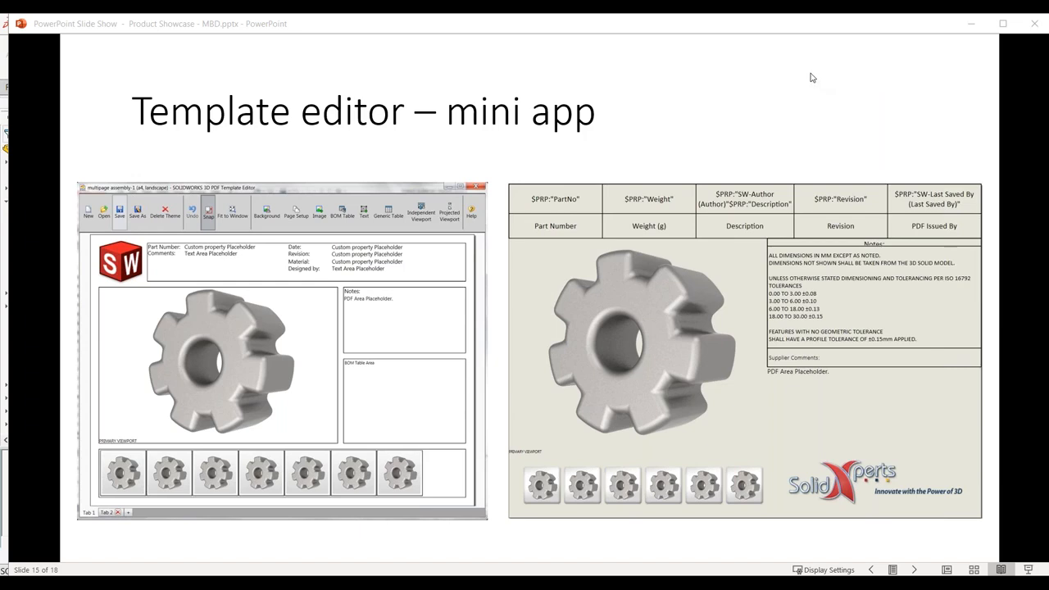
pyautogui.moveTo(793, 92)
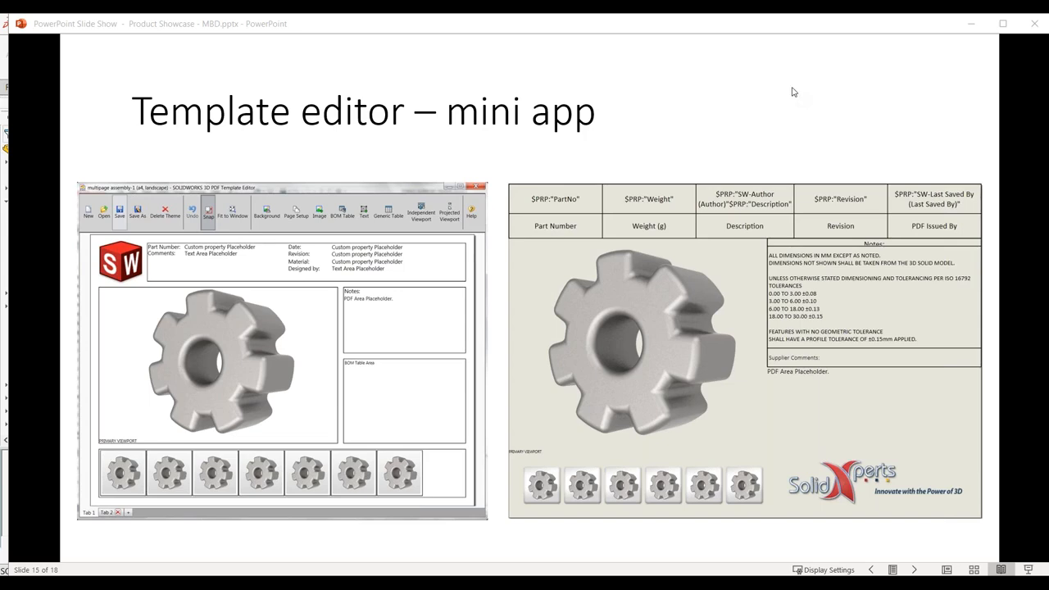
pyautogui.press('Right')
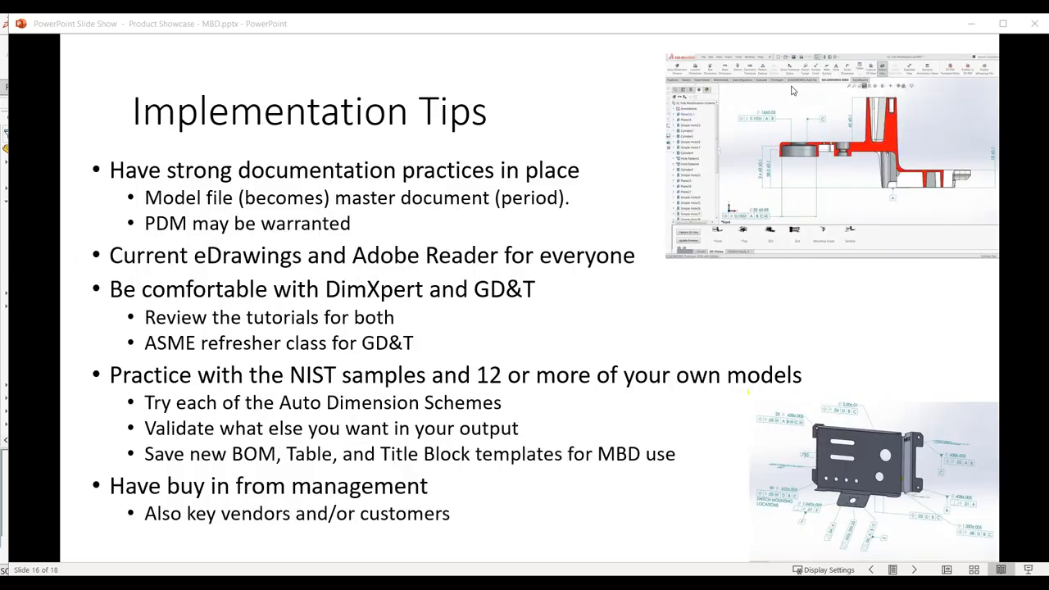
pyautogui.moveTo(695, 39)
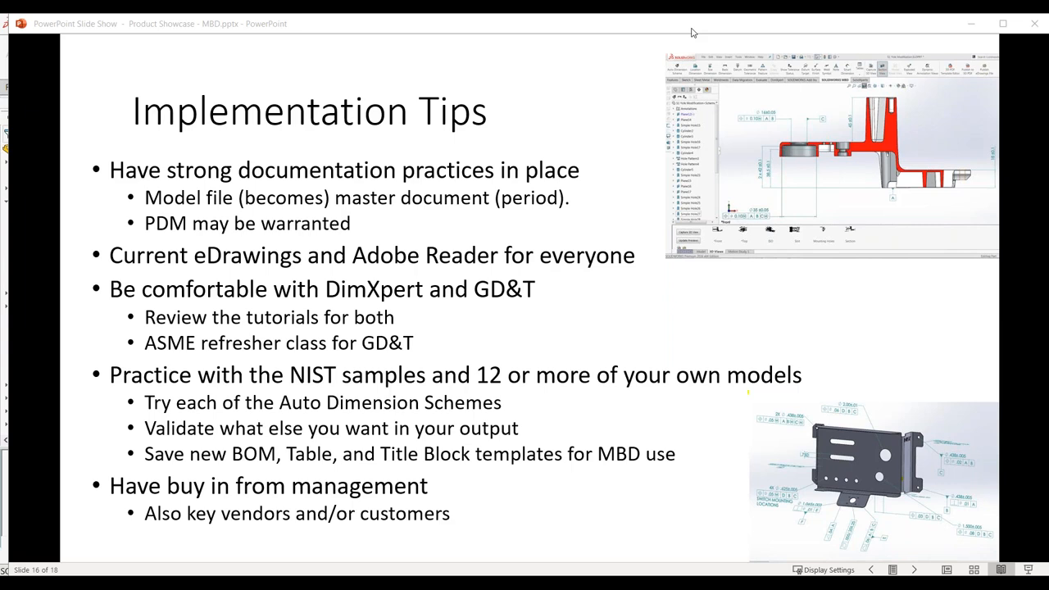
pyautogui.moveTo(364, 142)
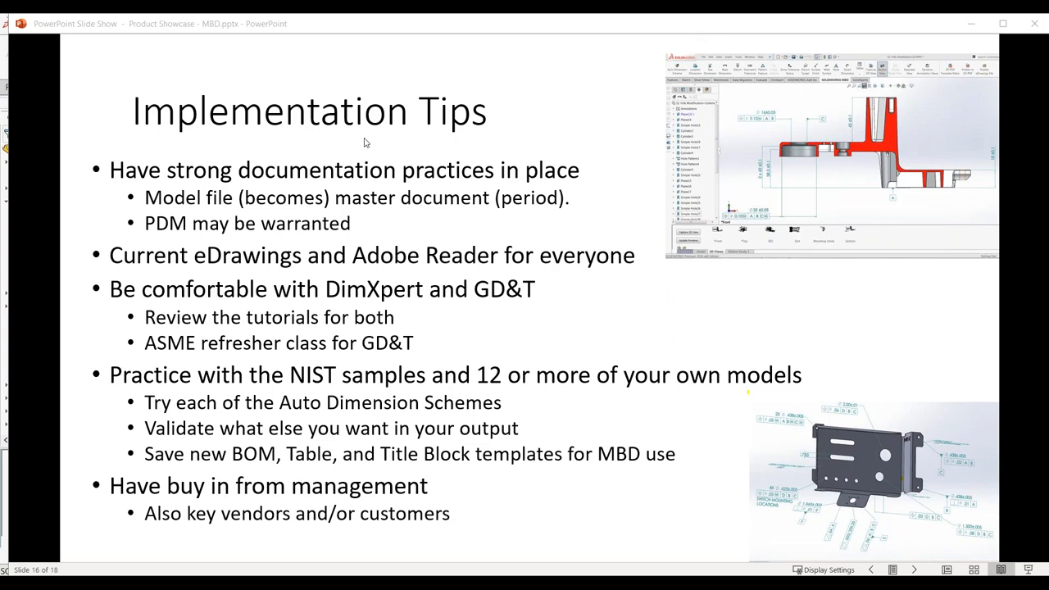
pyautogui.moveTo(727, 242)
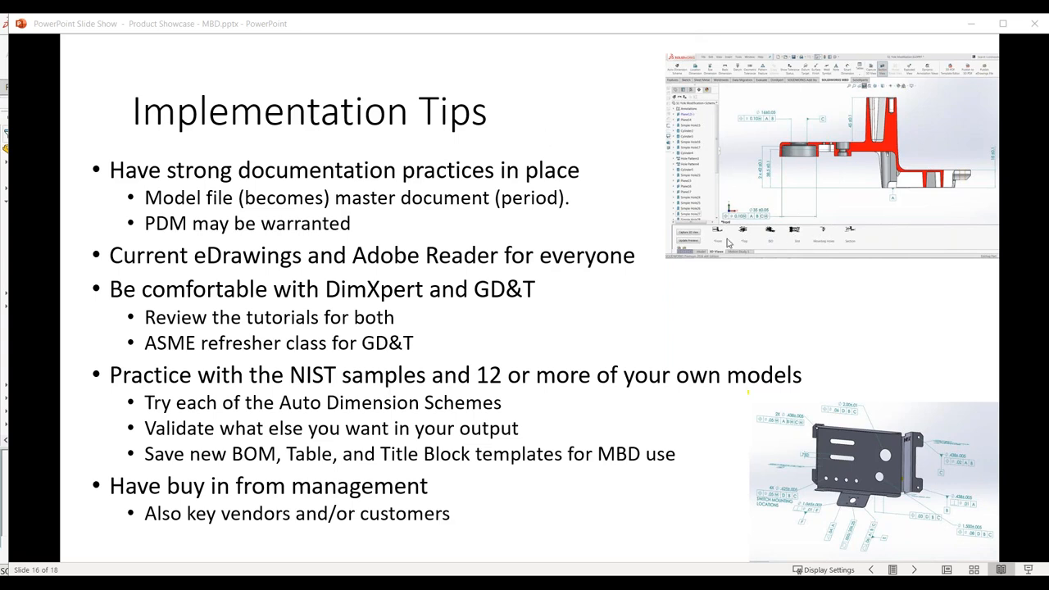
pyautogui.moveTo(593, 136)
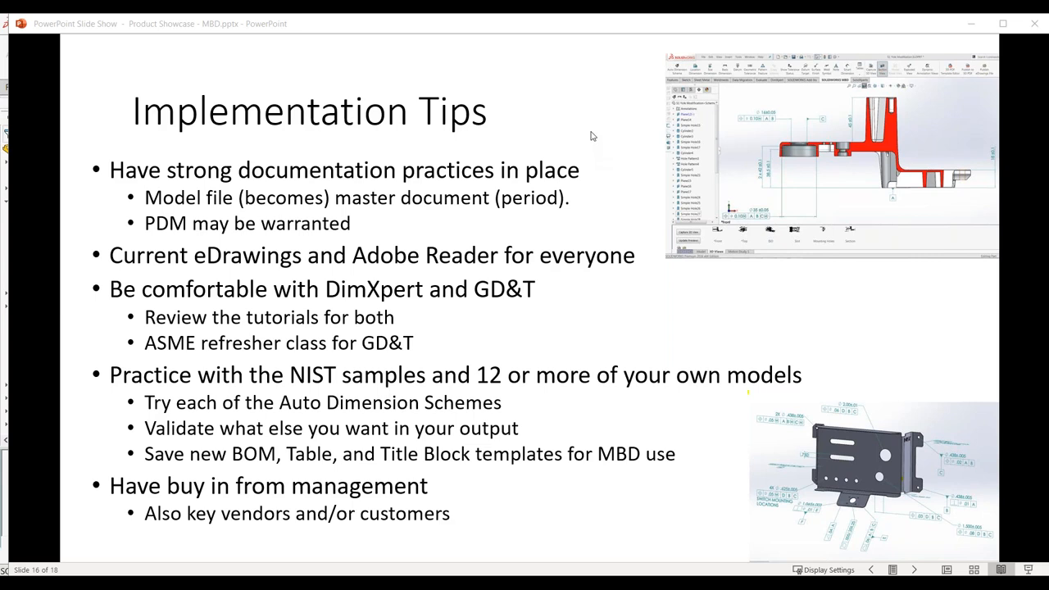
pyautogui.moveTo(186, 132)
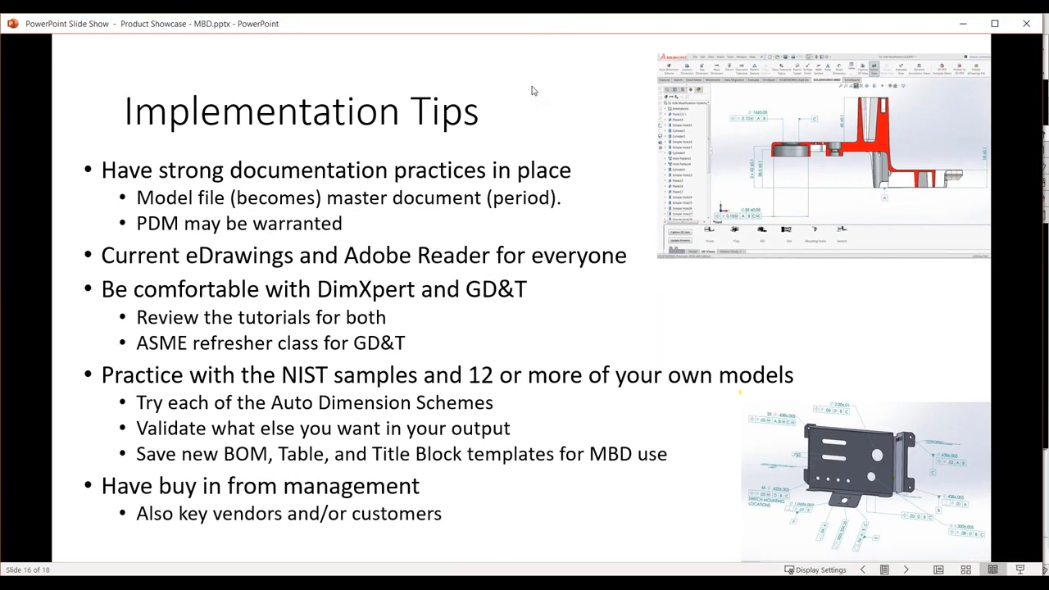
# Advance the slideshow to the Pro User Tips slide.
pyautogui.press('Right')
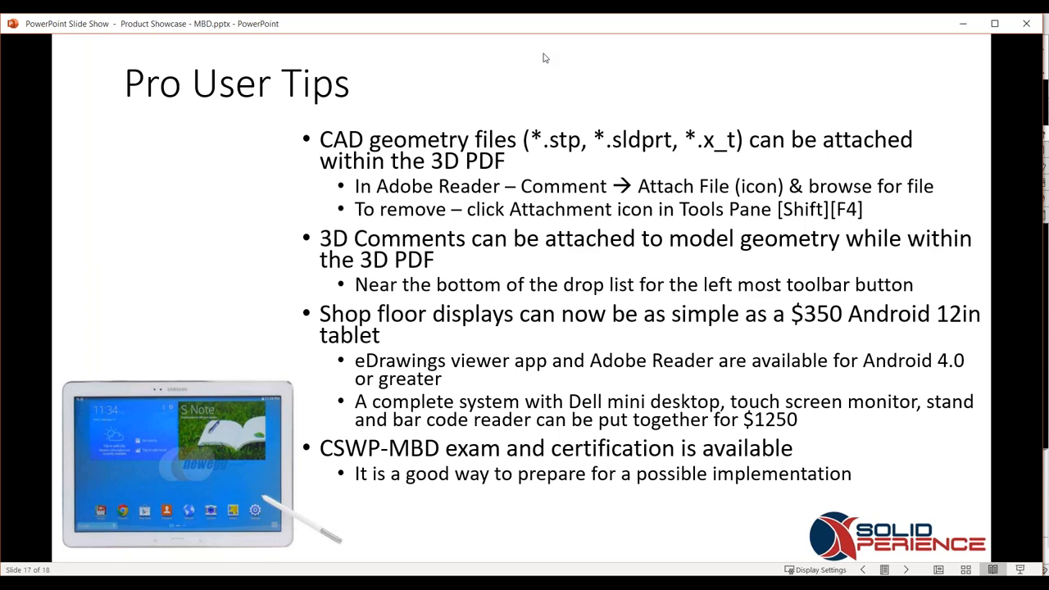
pyautogui.moveTo(266, 539)
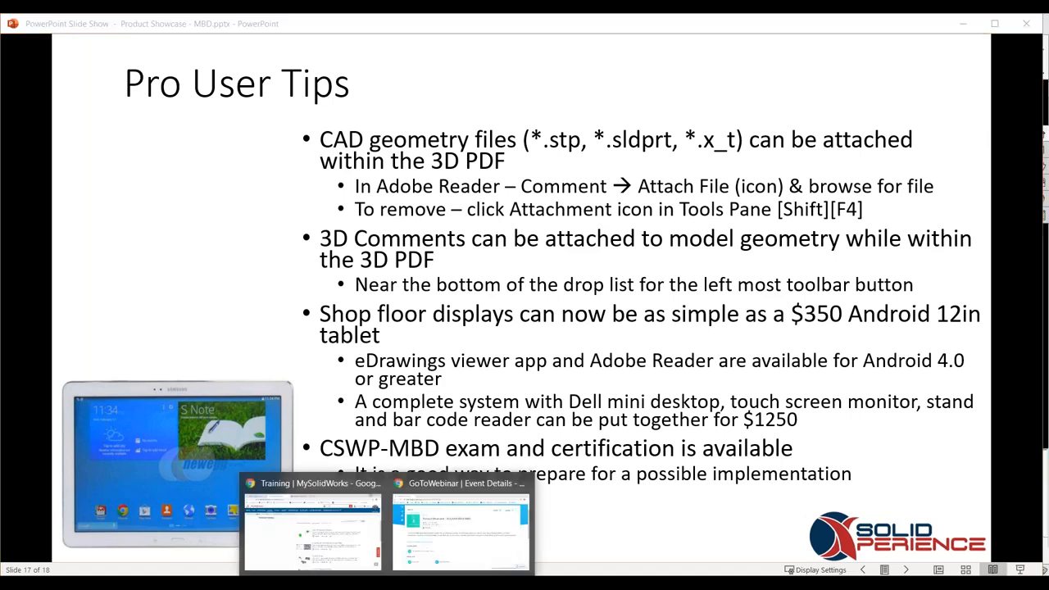
pyautogui.moveTo(295, 528)
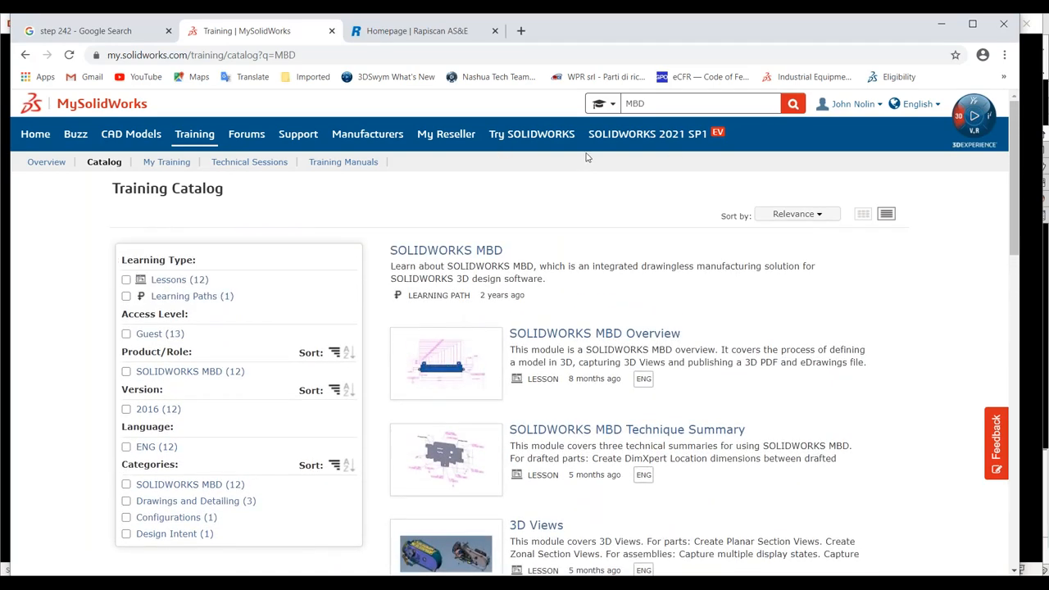
pyautogui.moveTo(514, 255)
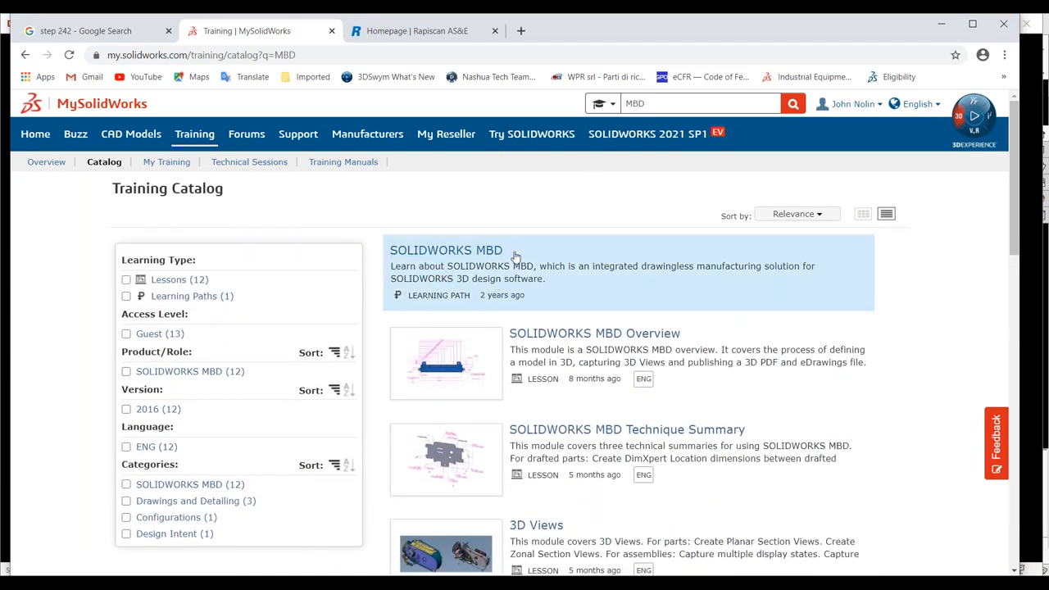
# Scroll the MySolidWorks MBD training catalog past the 3D Views and Auto Dimension Scheme lessons.
pyautogui.scroll(-3)
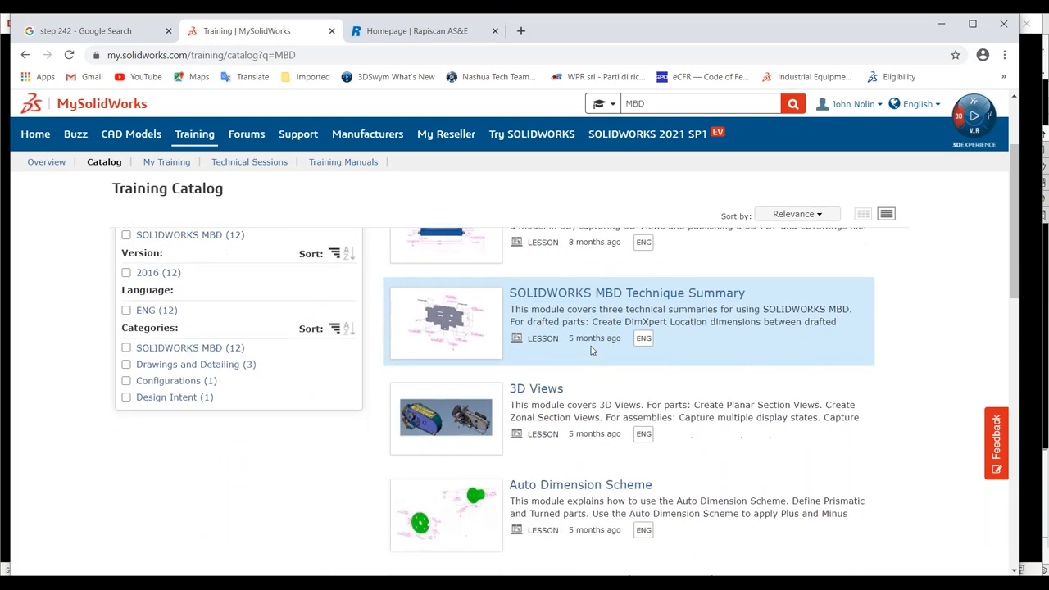
pyautogui.scroll(-3)
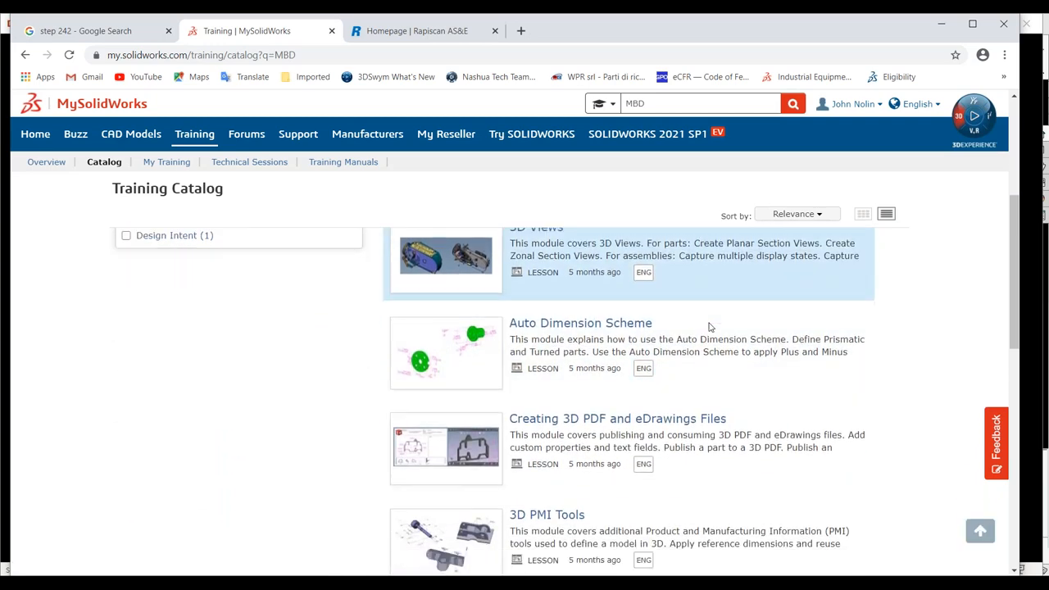
pyautogui.scroll(-3)
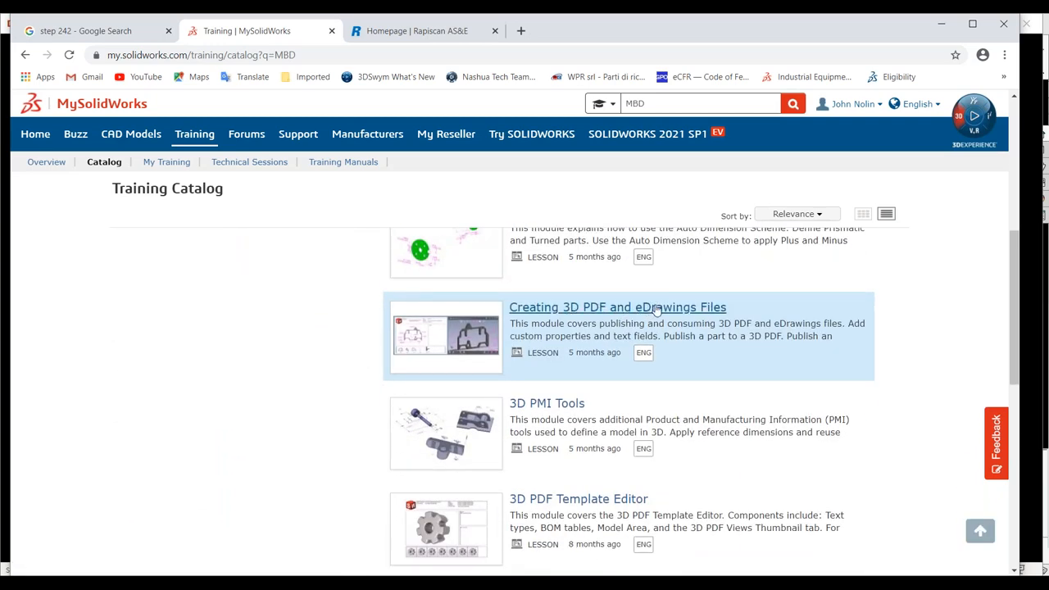
pyautogui.moveTo(809, 119)
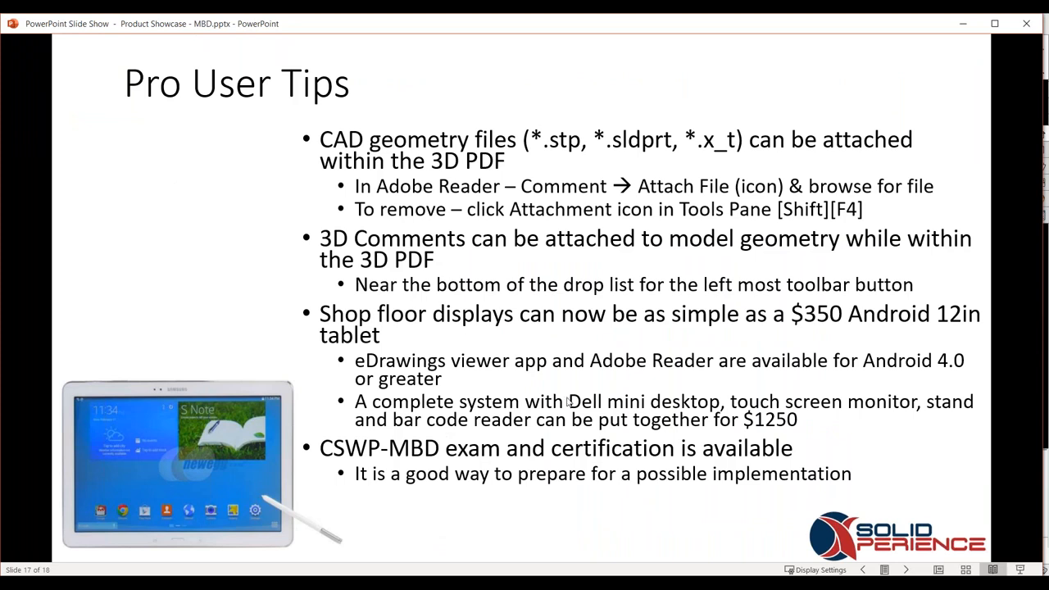
pyautogui.moveTo(610, 285)
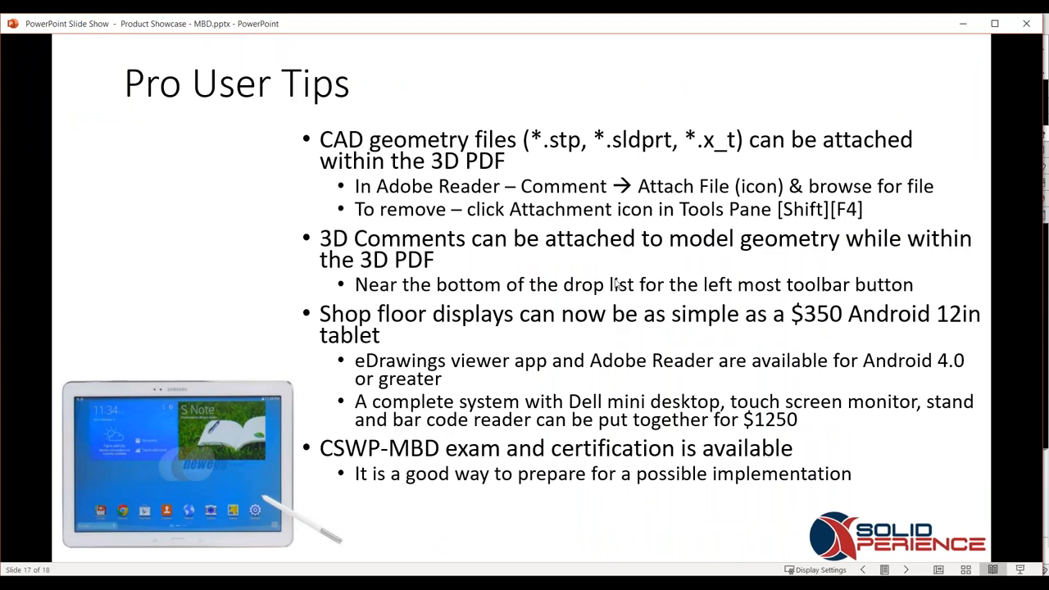
pyautogui.moveTo(626, 264)
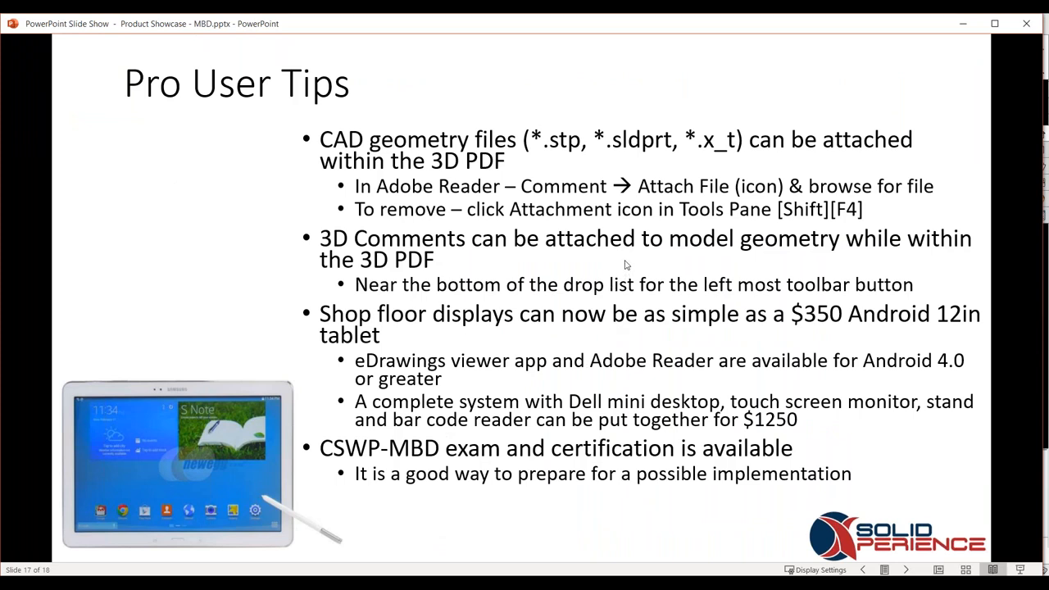
pyautogui.moveTo(654, 252)
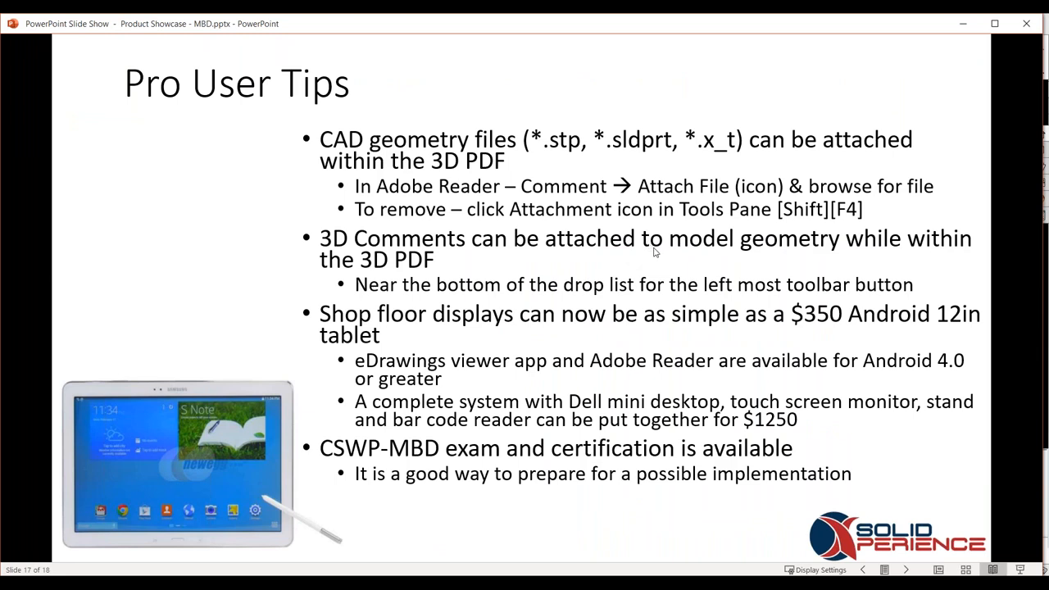
pyautogui.moveTo(672, 247)
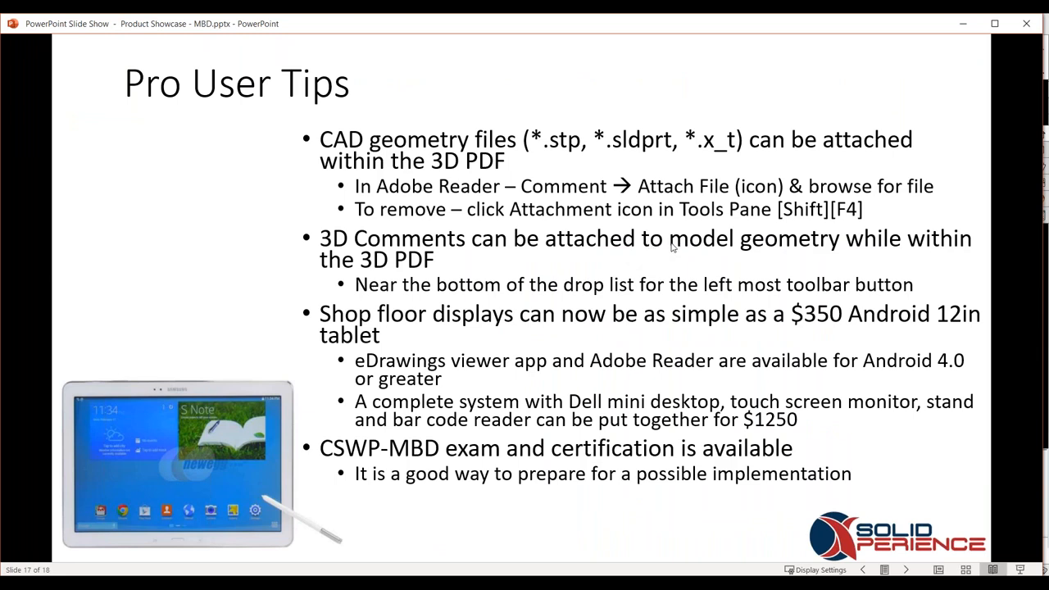
pyautogui.moveTo(669, 239)
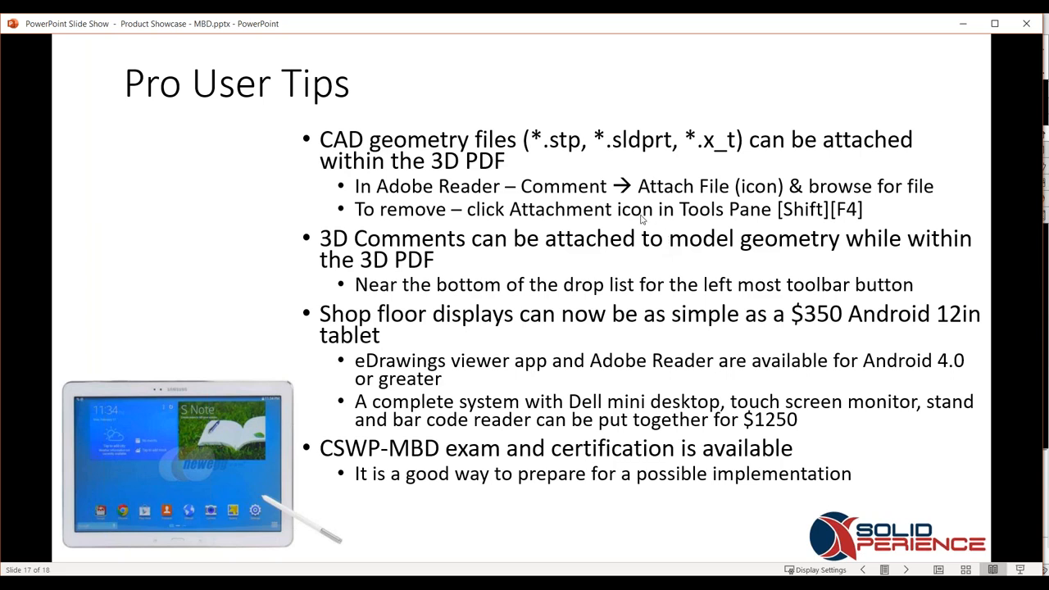
pyautogui.moveTo(679, 226)
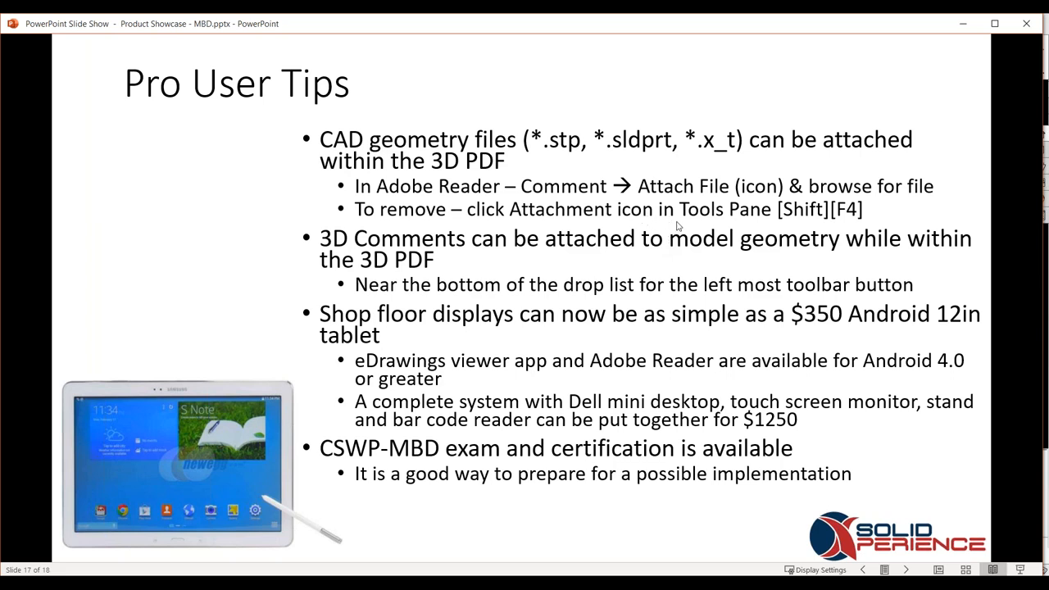
pyautogui.moveTo(713, 197)
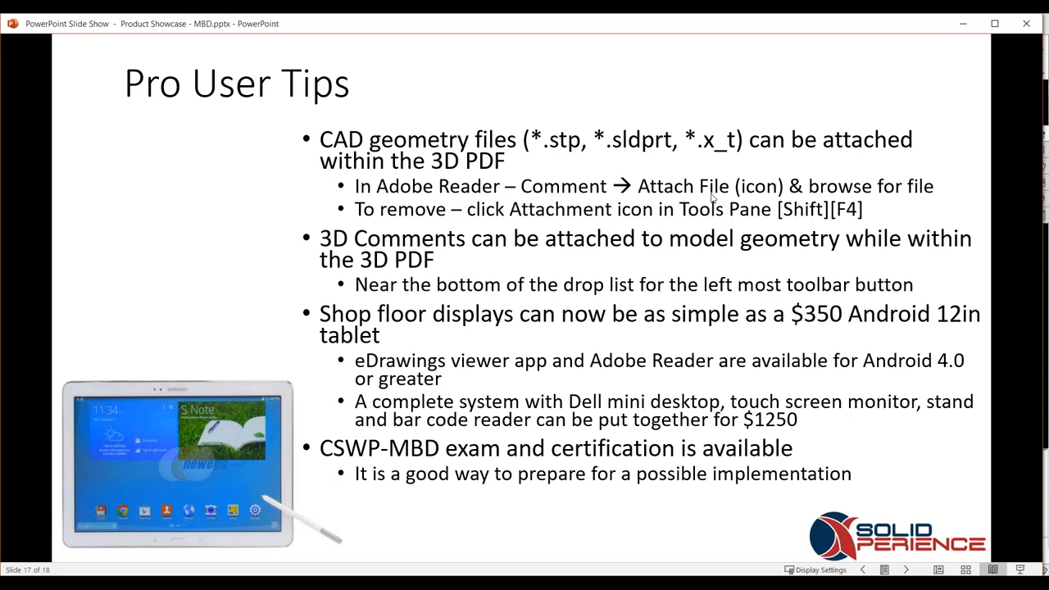
pyautogui.moveTo(705, 187)
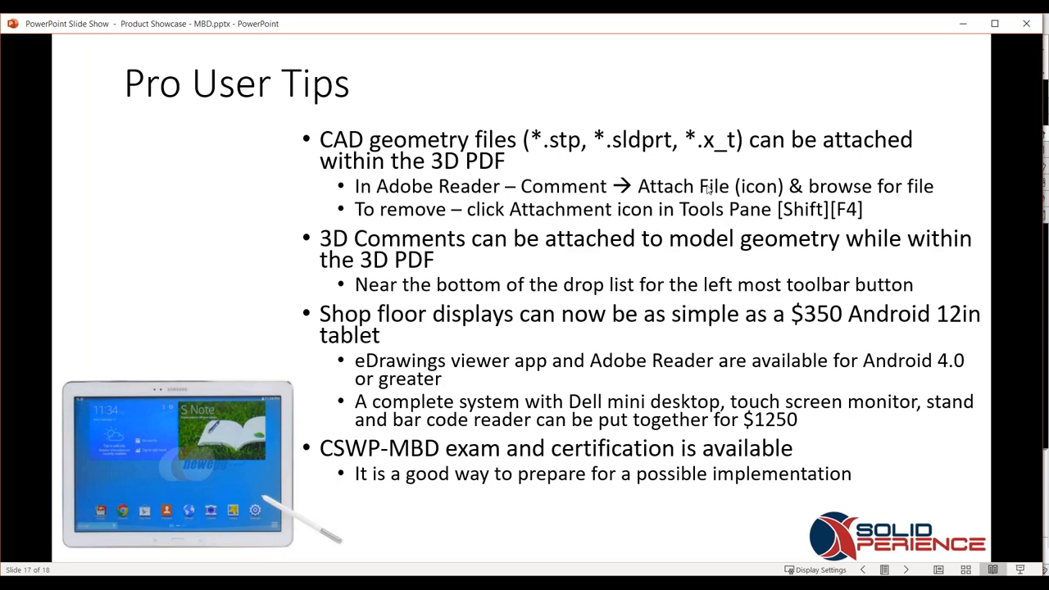